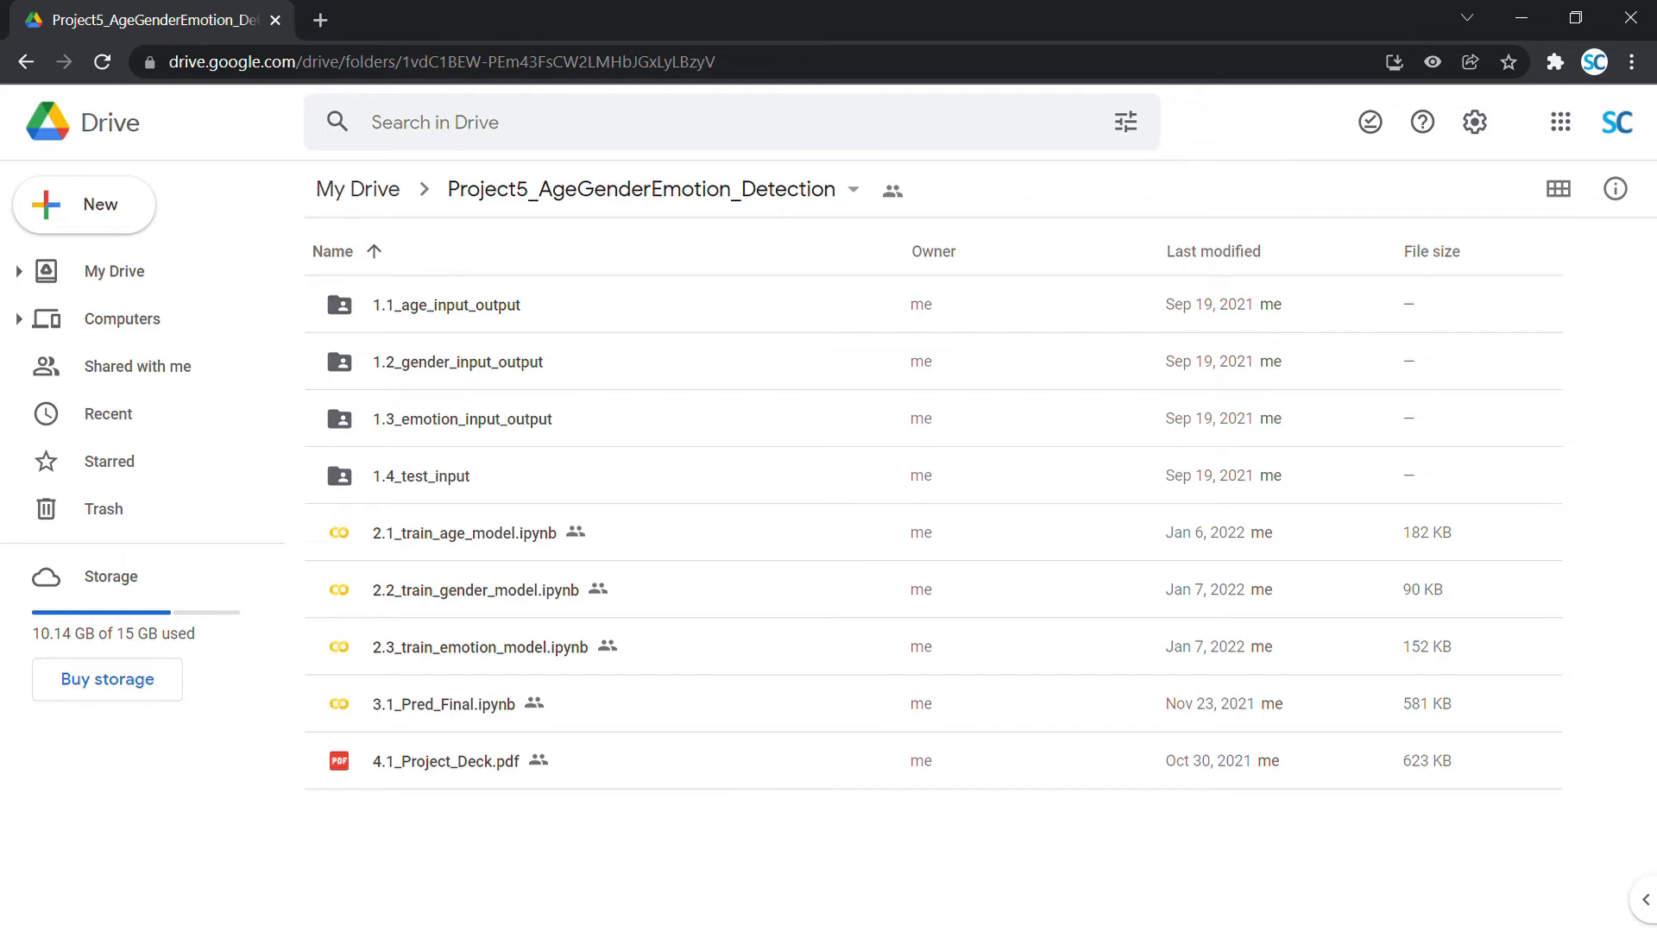
{"action": "mouse_move", "coordinate": [1013, 839]}
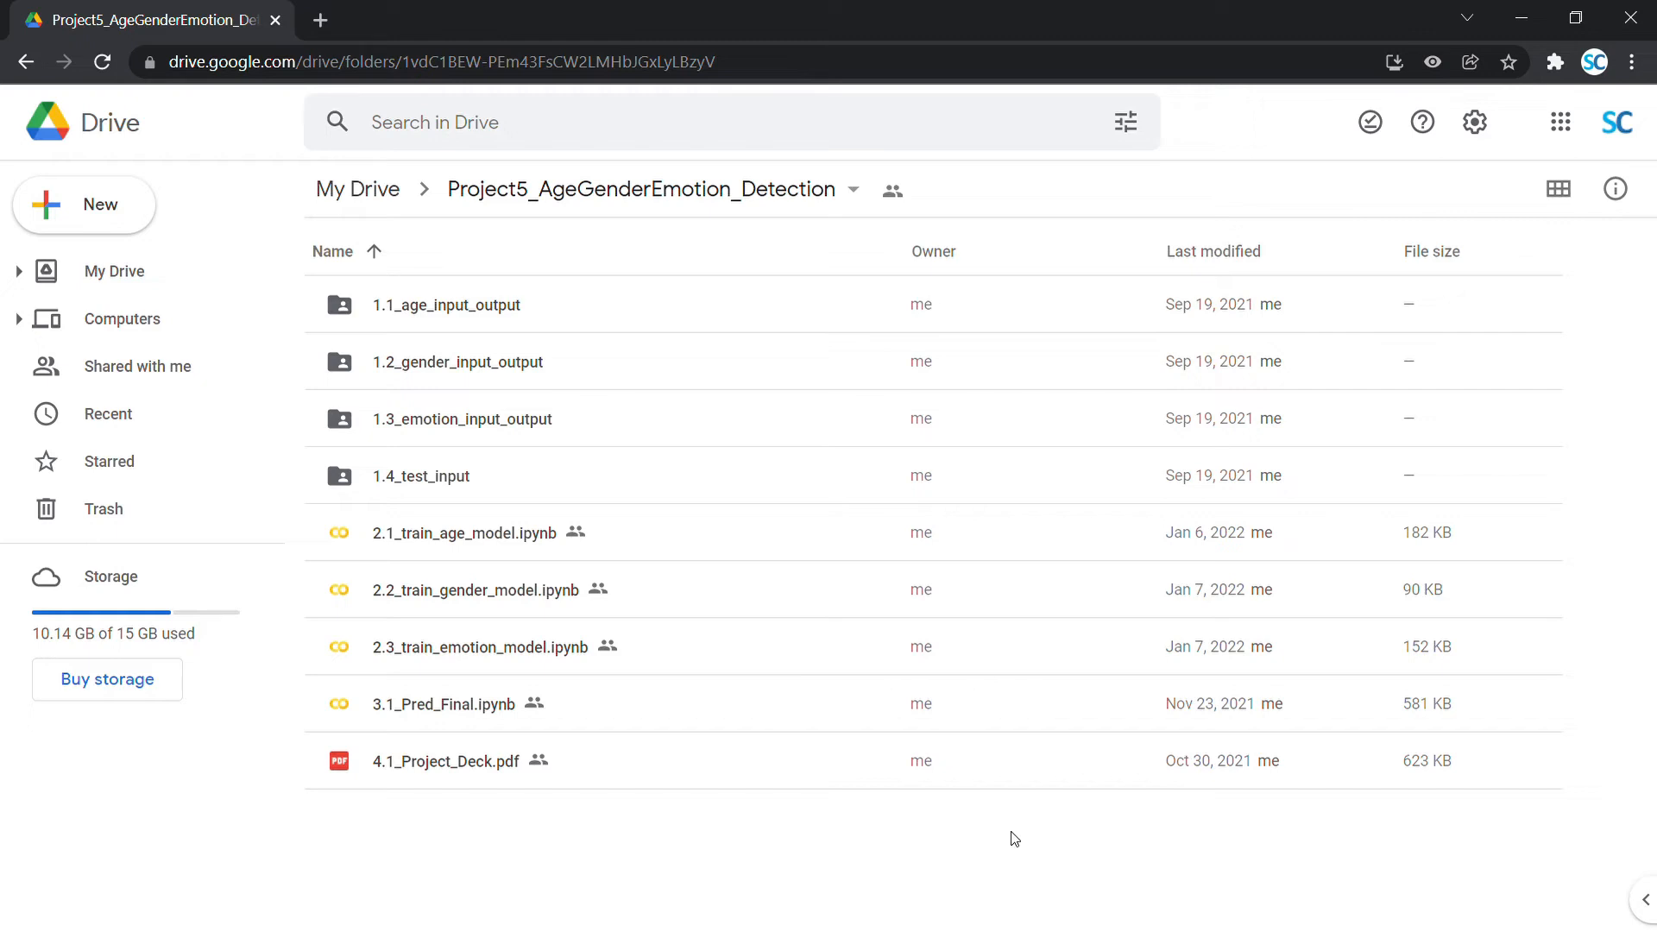
{"action": "mouse_move", "coordinate": [564, 389]}
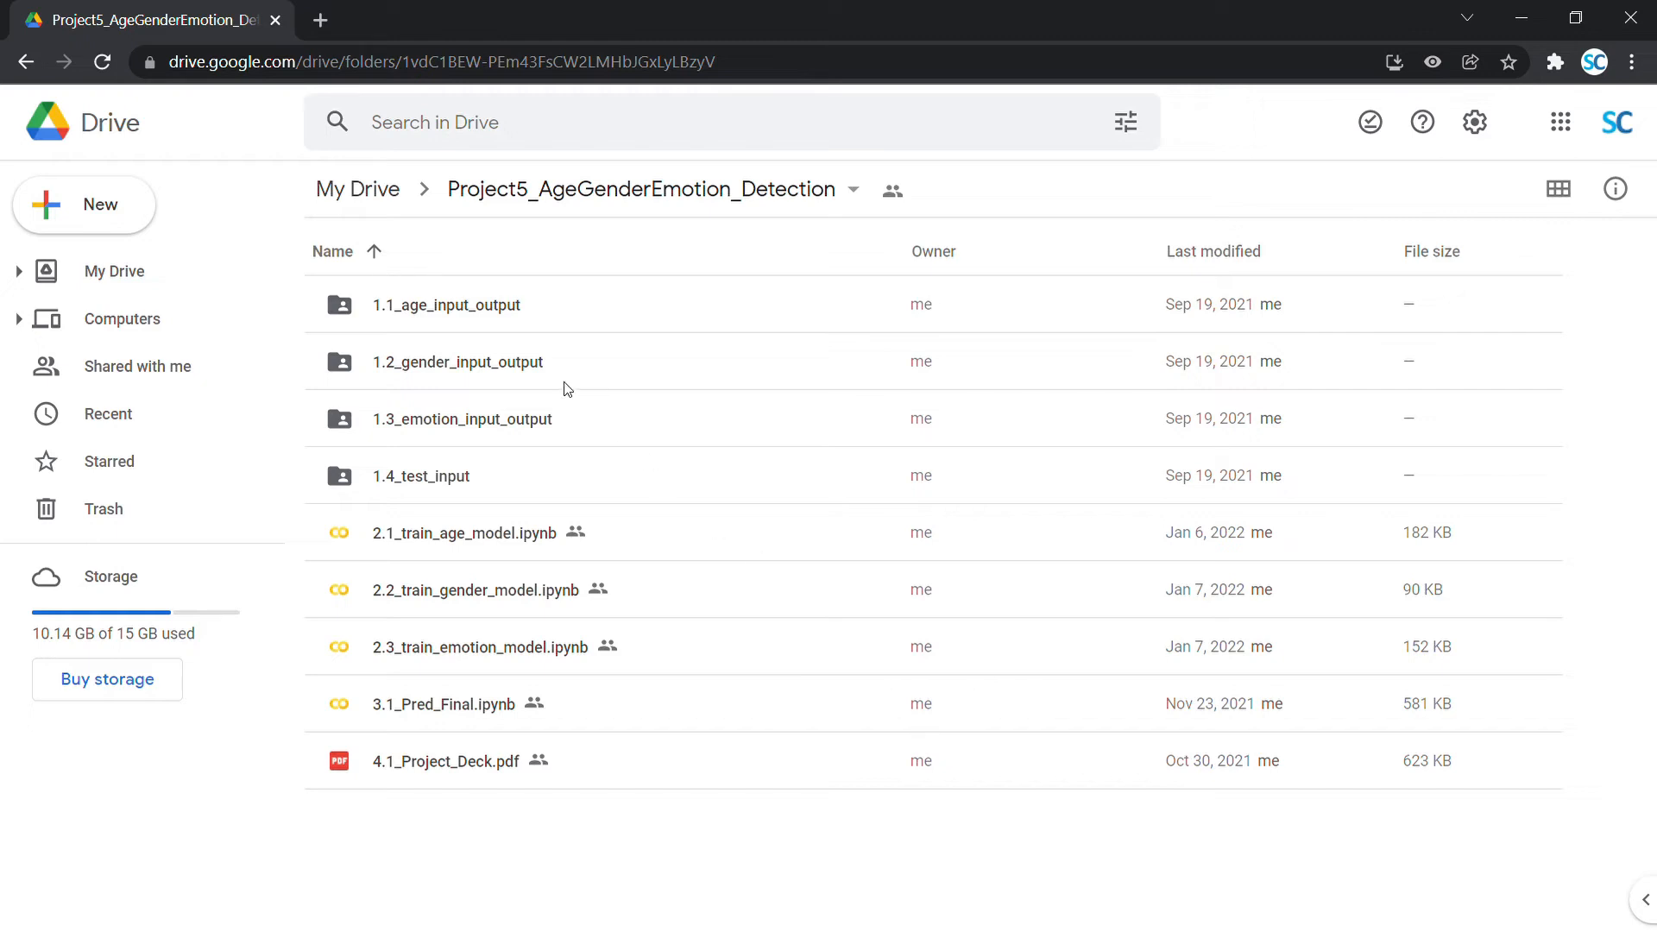
{"action": "mouse_move", "coordinate": [471, 361]}
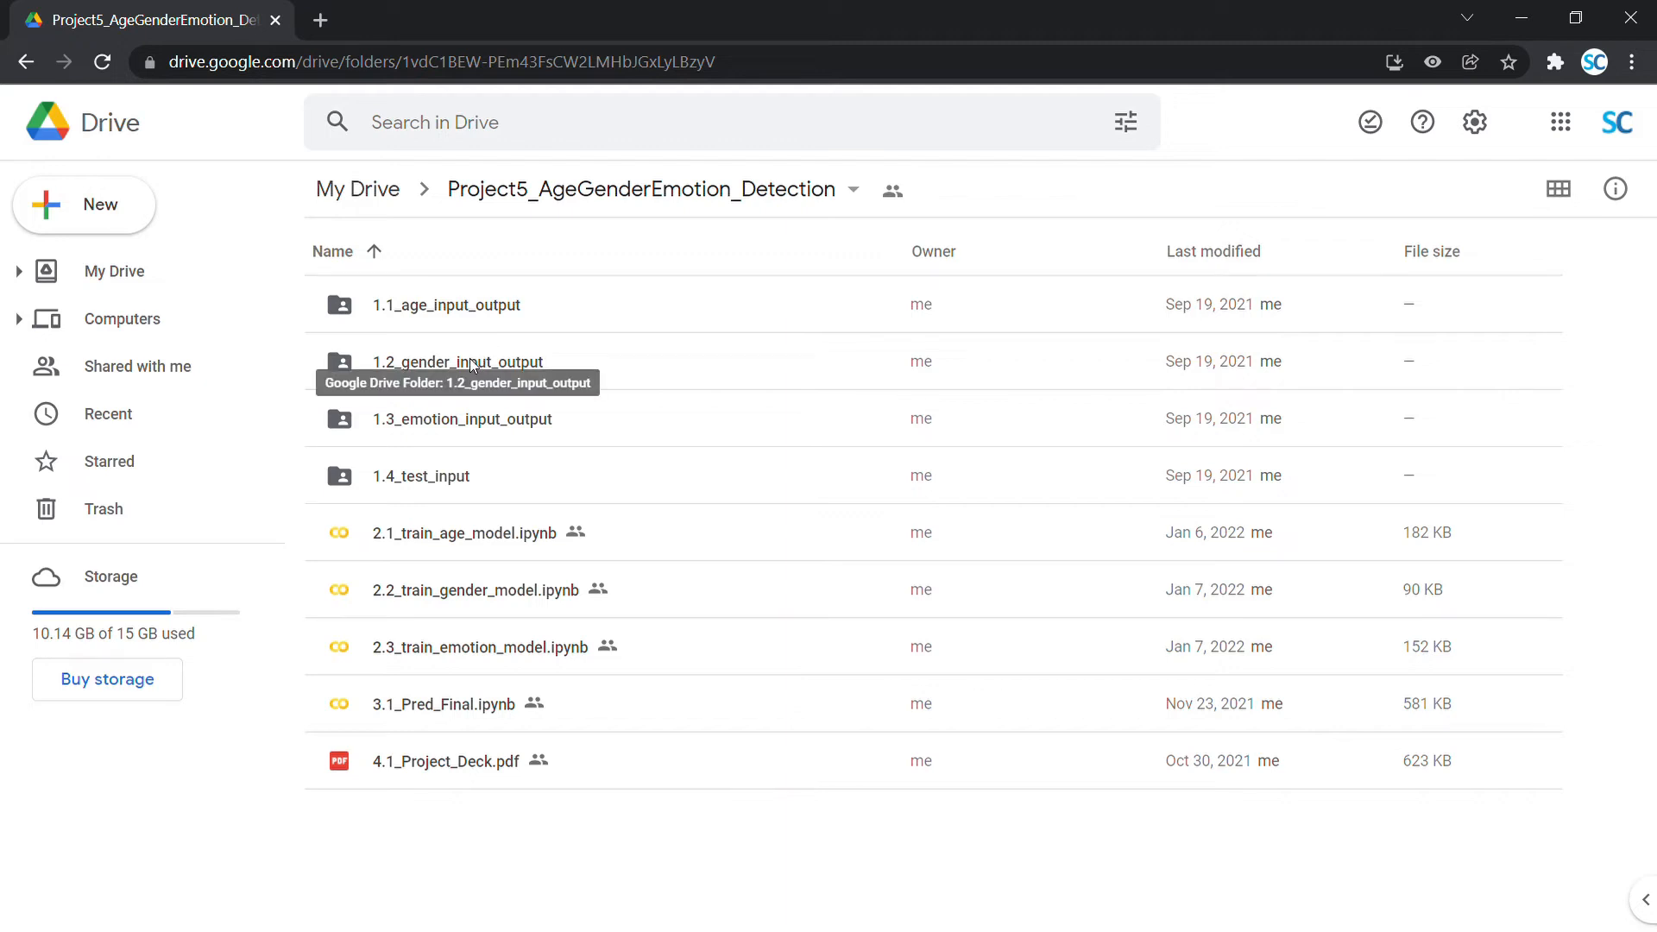
- Browse the 1.2_gender_input_output folder's input and output subfolders, then return to the project folder
{"action": "double_click", "coordinate": [459, 360]}
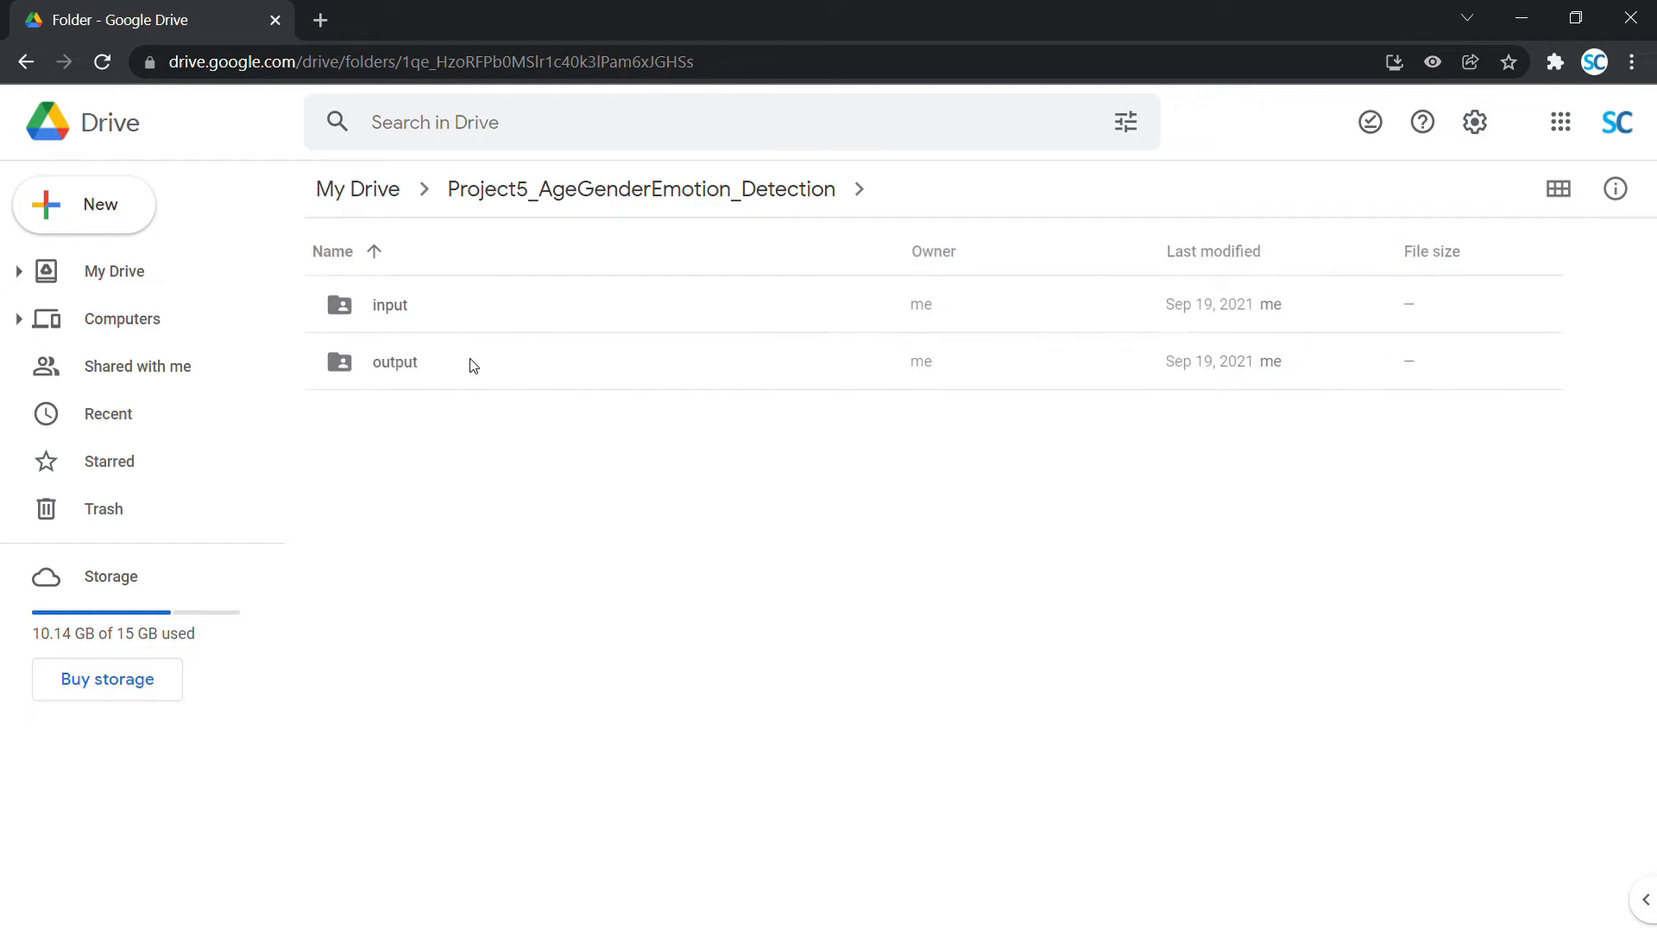
{"action": "double_click", "coordinate": [388, 304]}
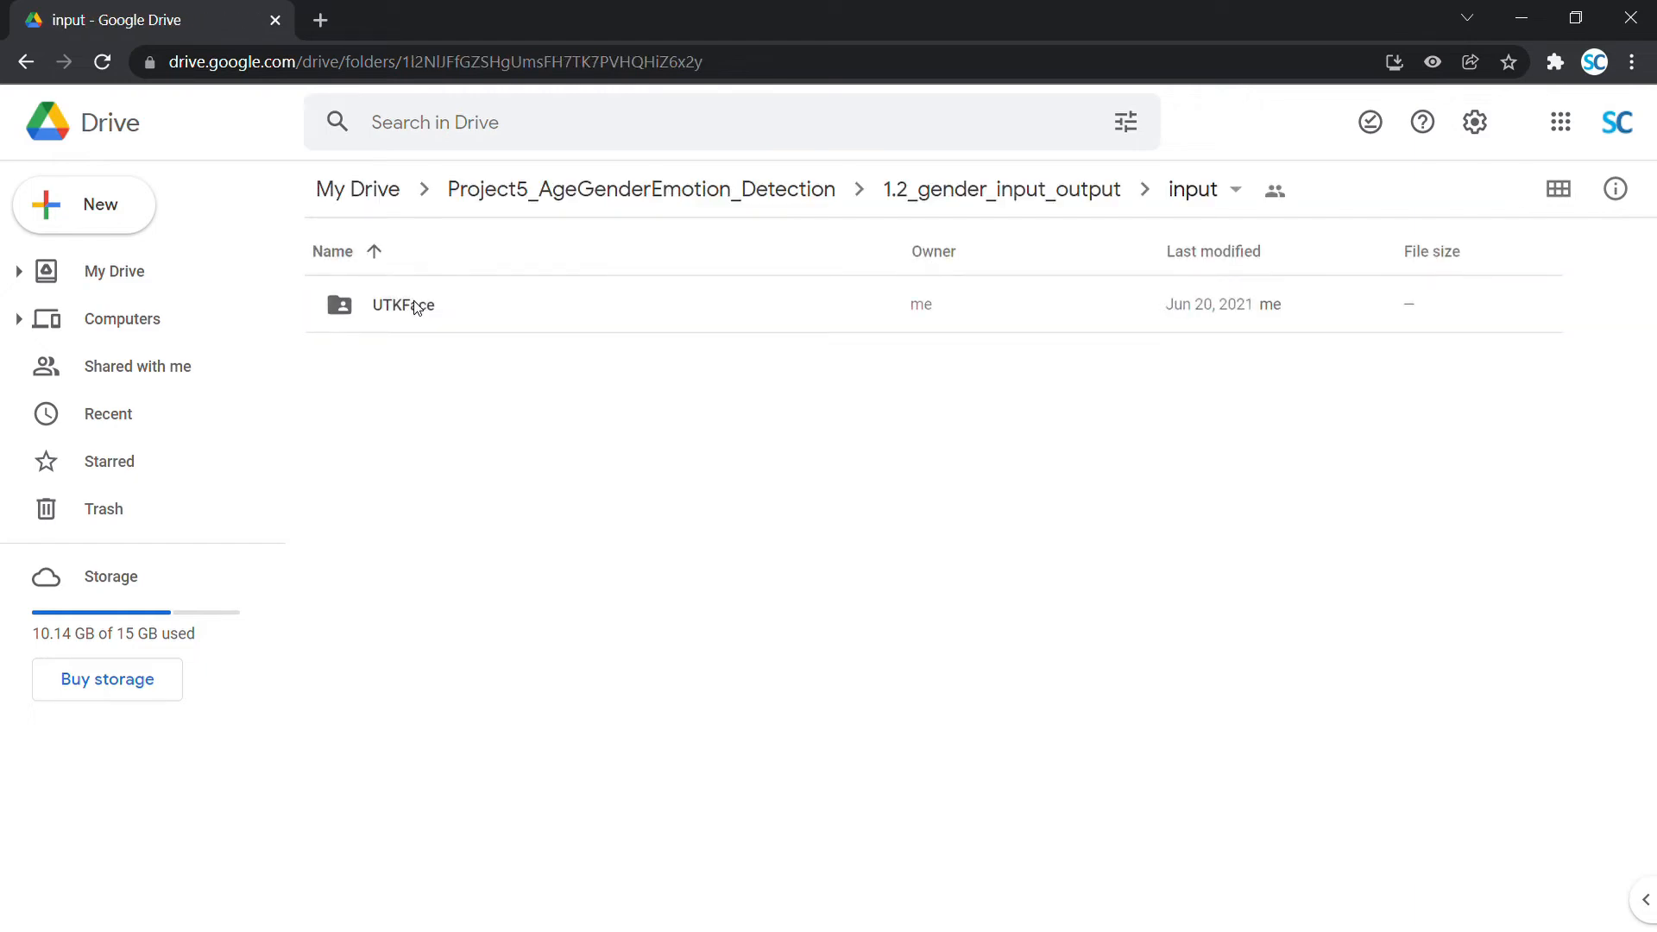
{"action": "left_click", "coordinate": [999, 190]}
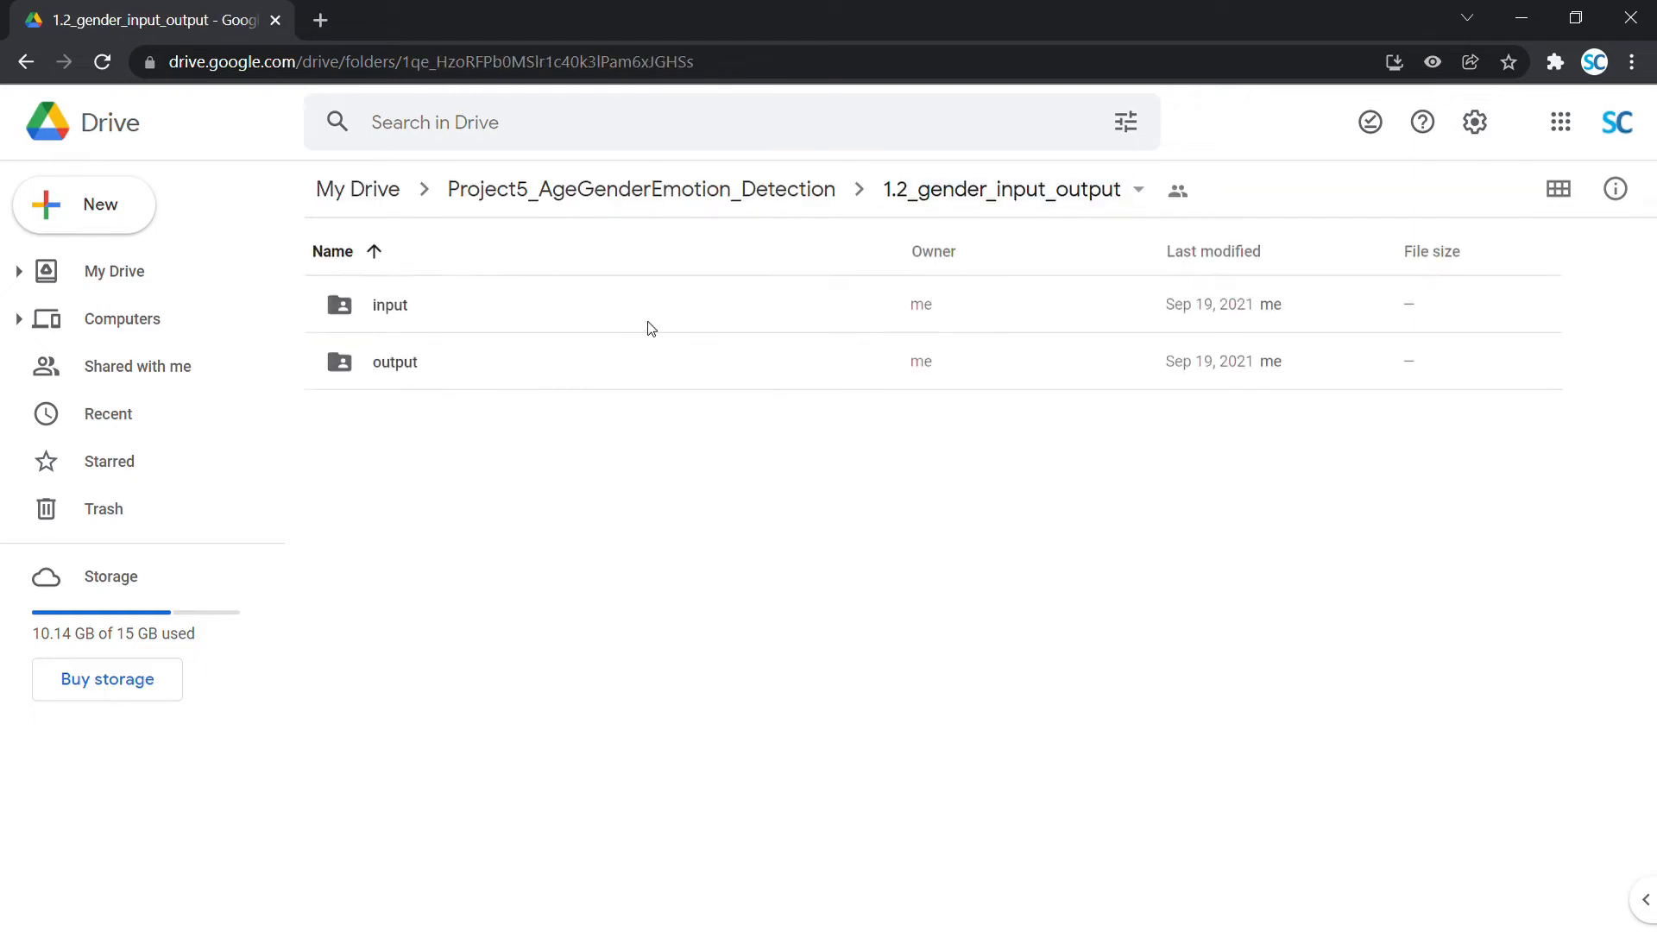
{"action": "double_click", "coordinate": [393, 361]}
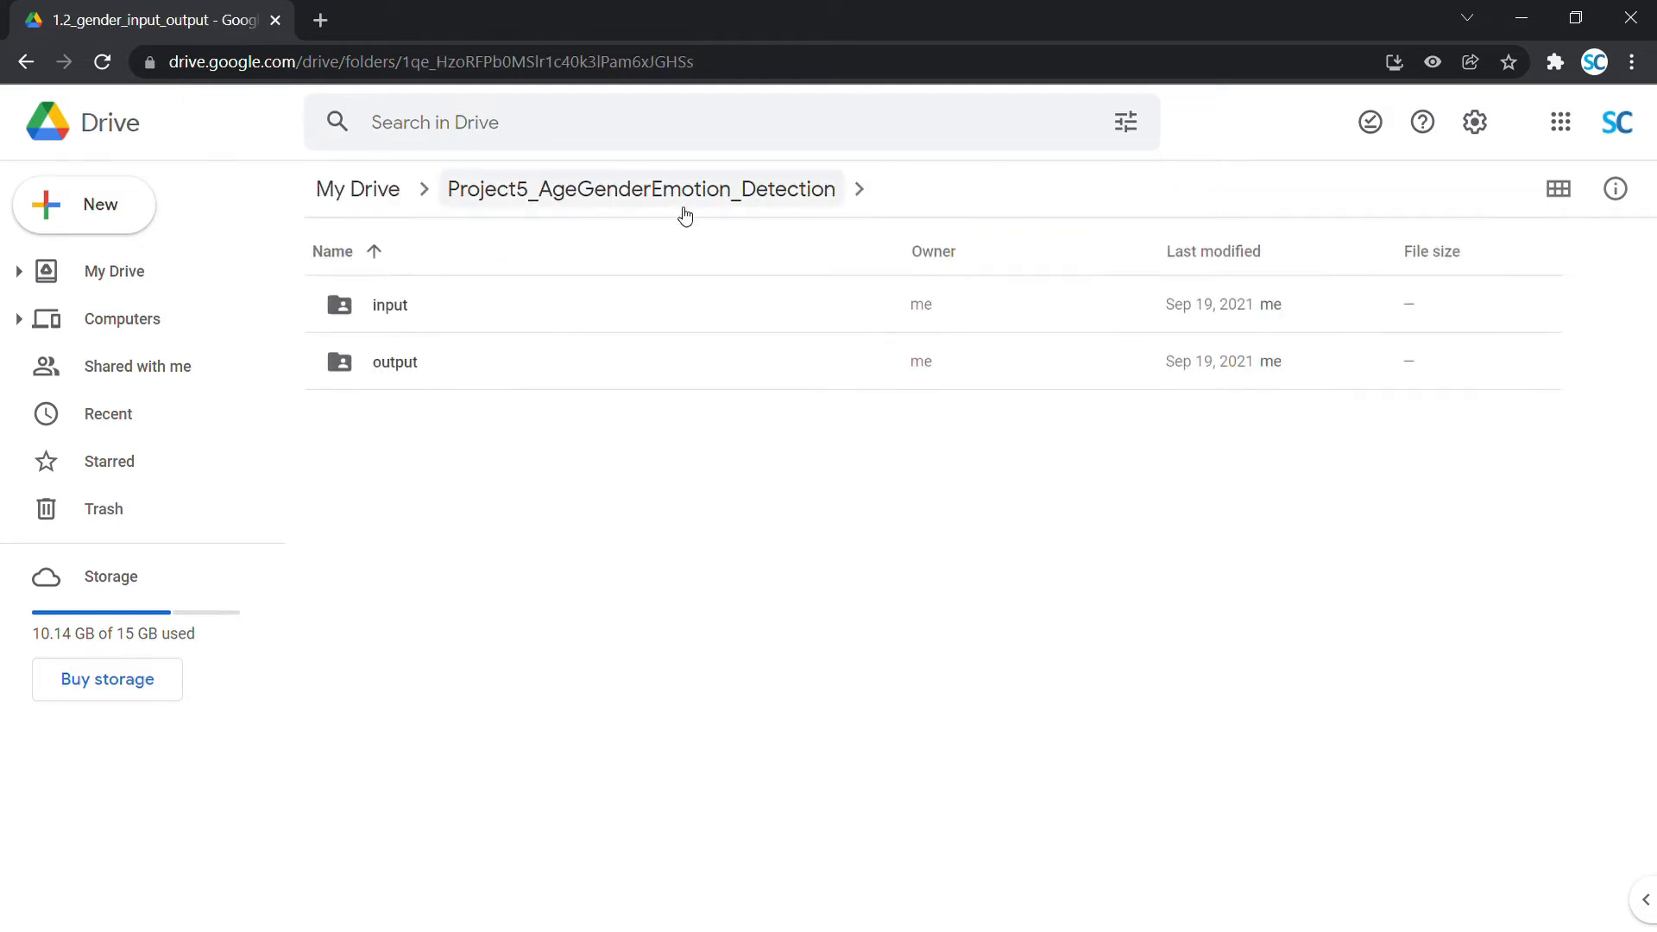
{"action": "left_click", "coordinate": [359, 189]}
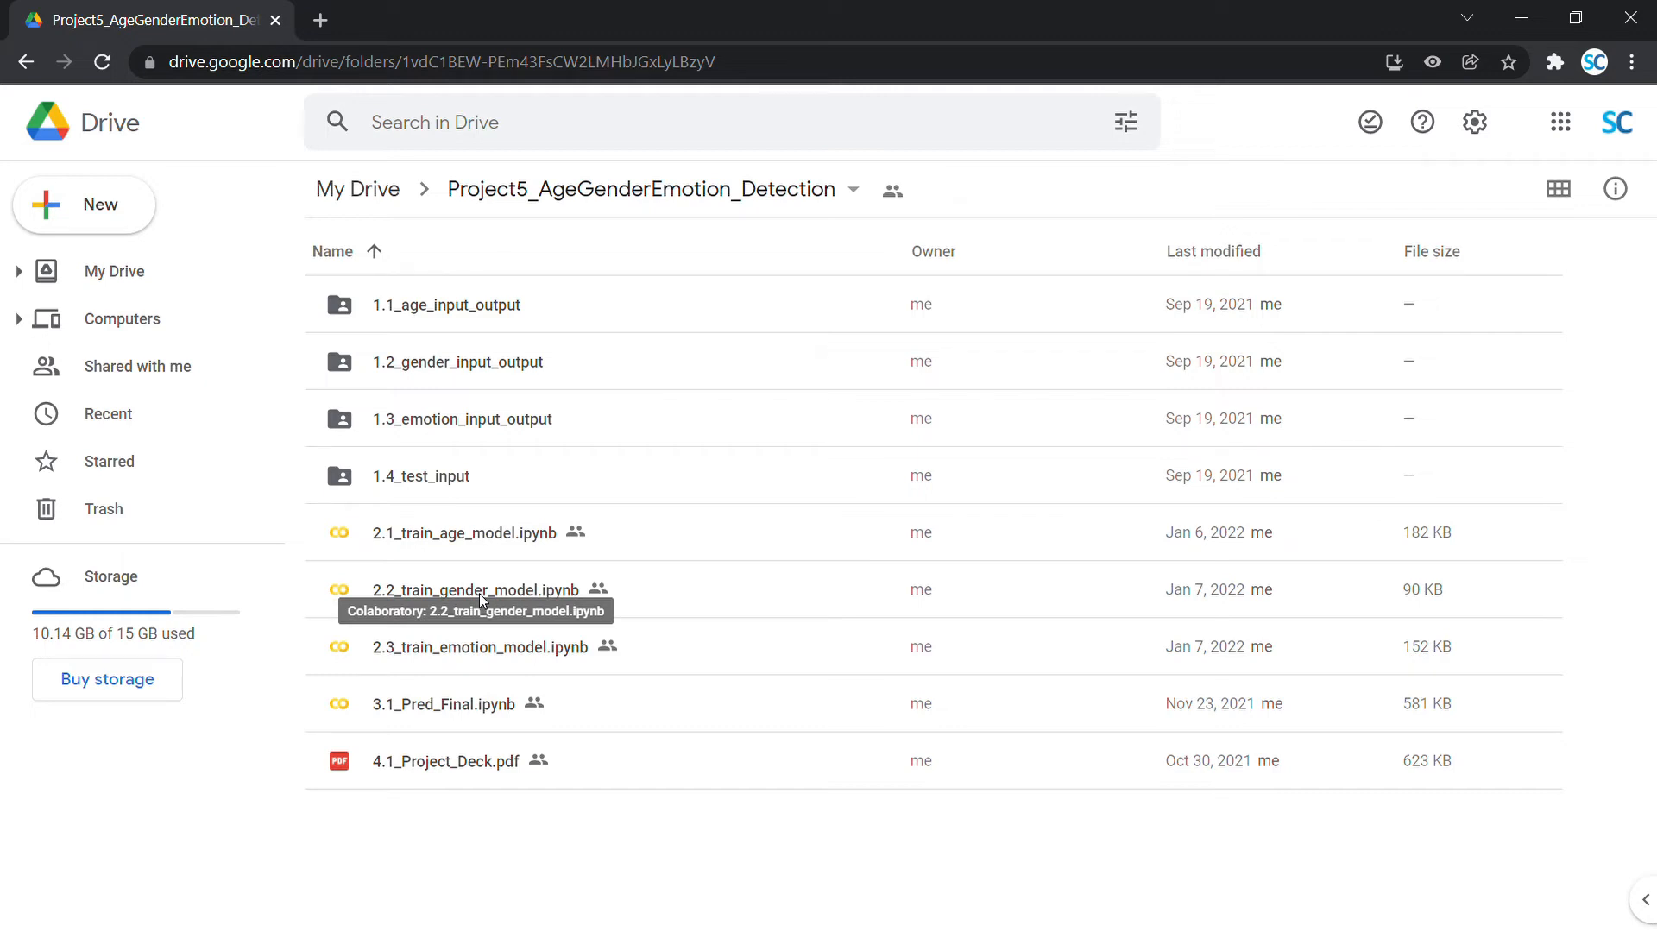
- Open the 2.2_train_gender_model.ipynb notebook from the project folder in Colab
{"action": "double_click", "coordinate": [467, 590]}
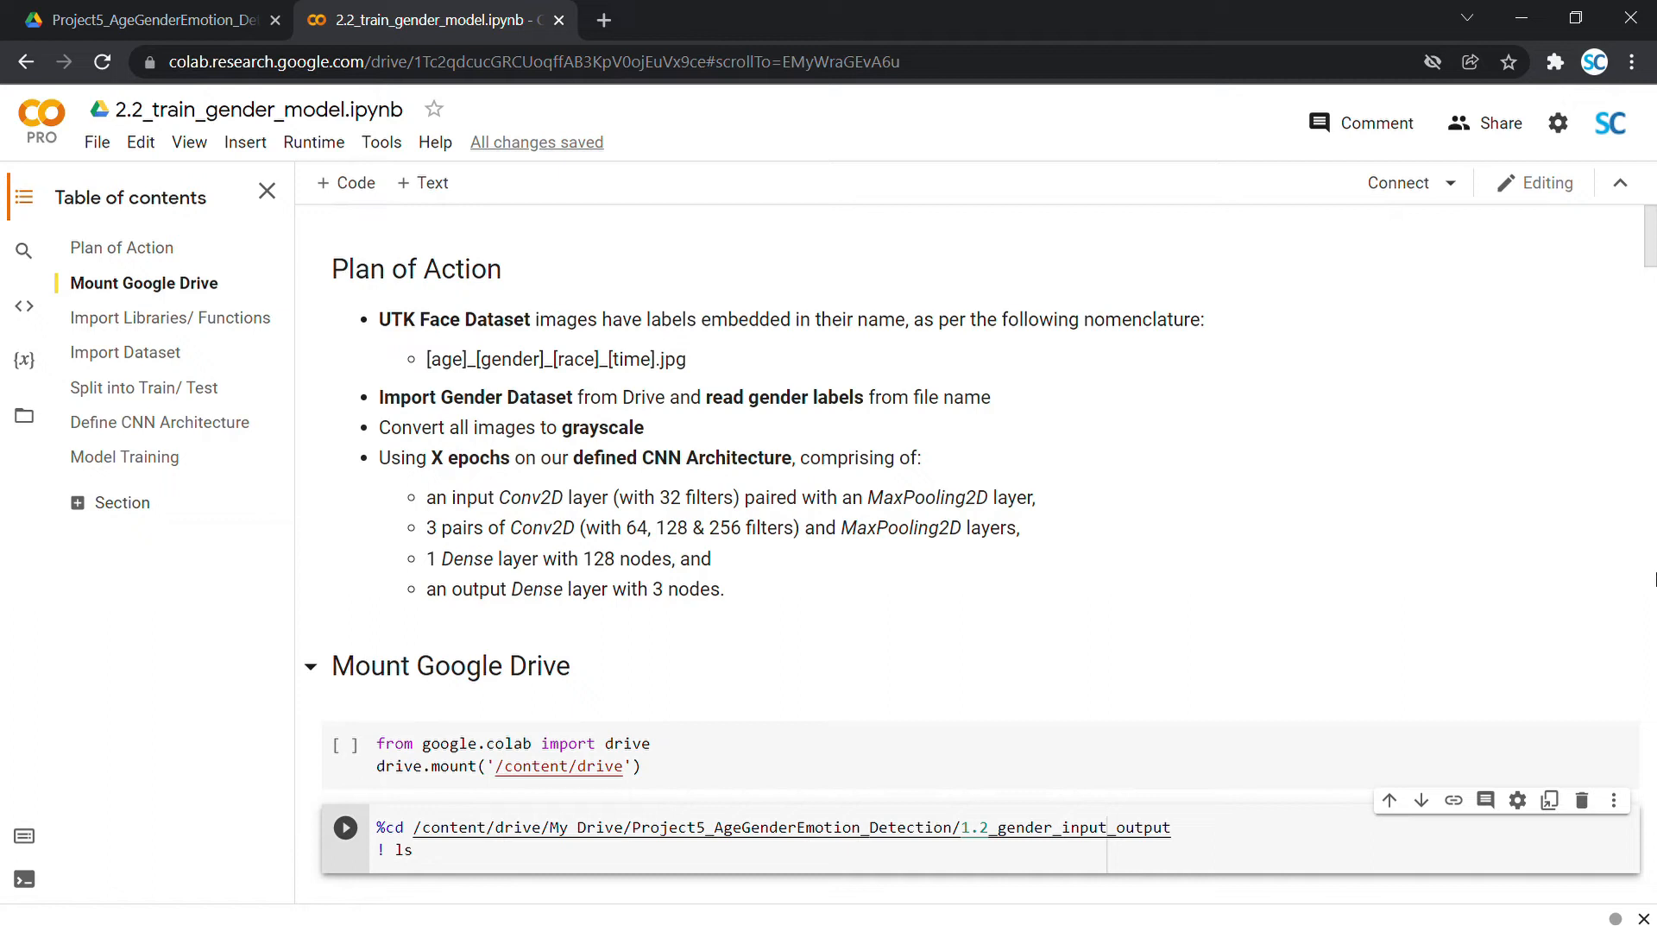
{"action": "mouse_move", "coordinate": [1301, 534]}
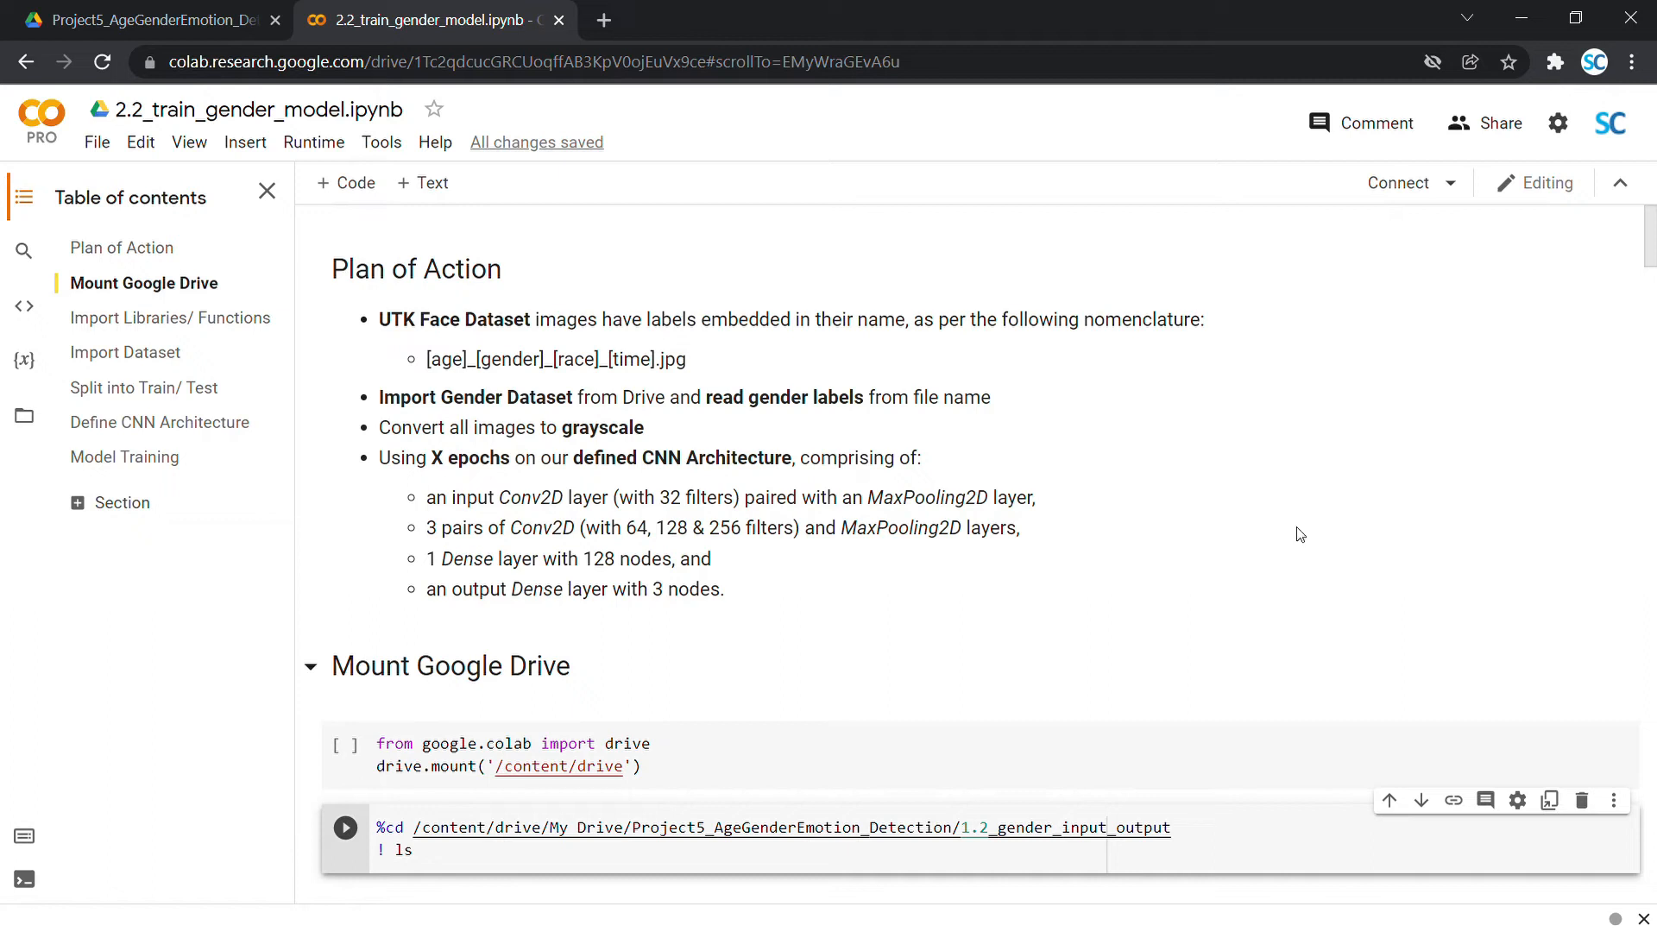
{"action": "mouse_move", "coordinate": [59, 126]}
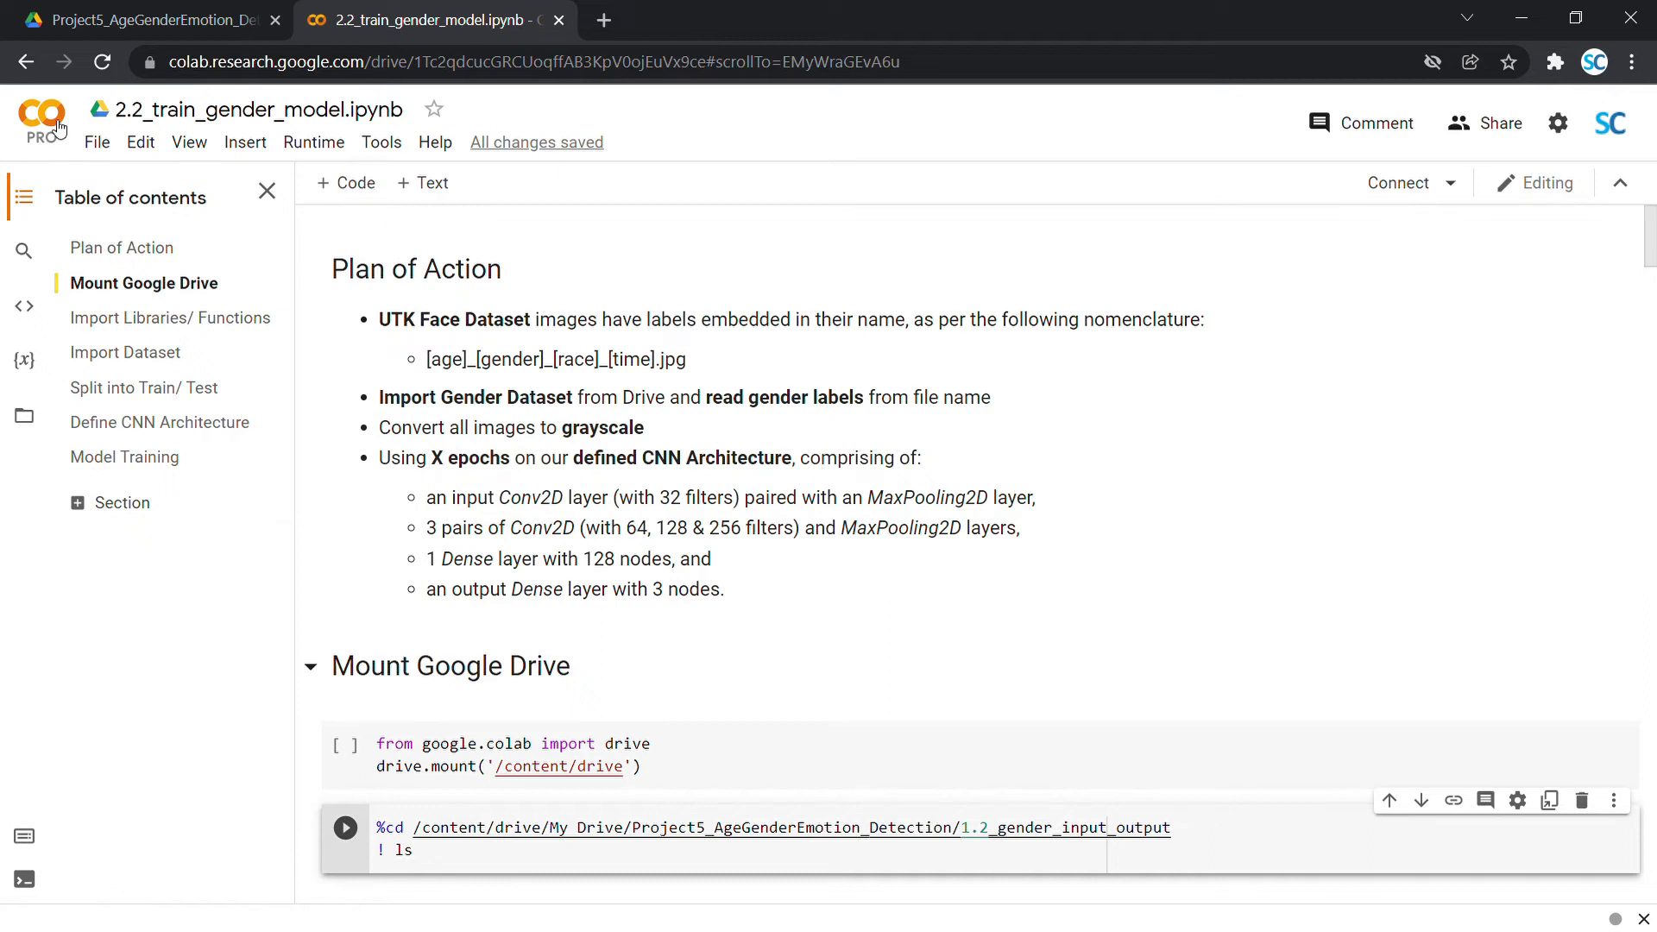
{"action": "mouse_move", "coordinate": [740, 139]}
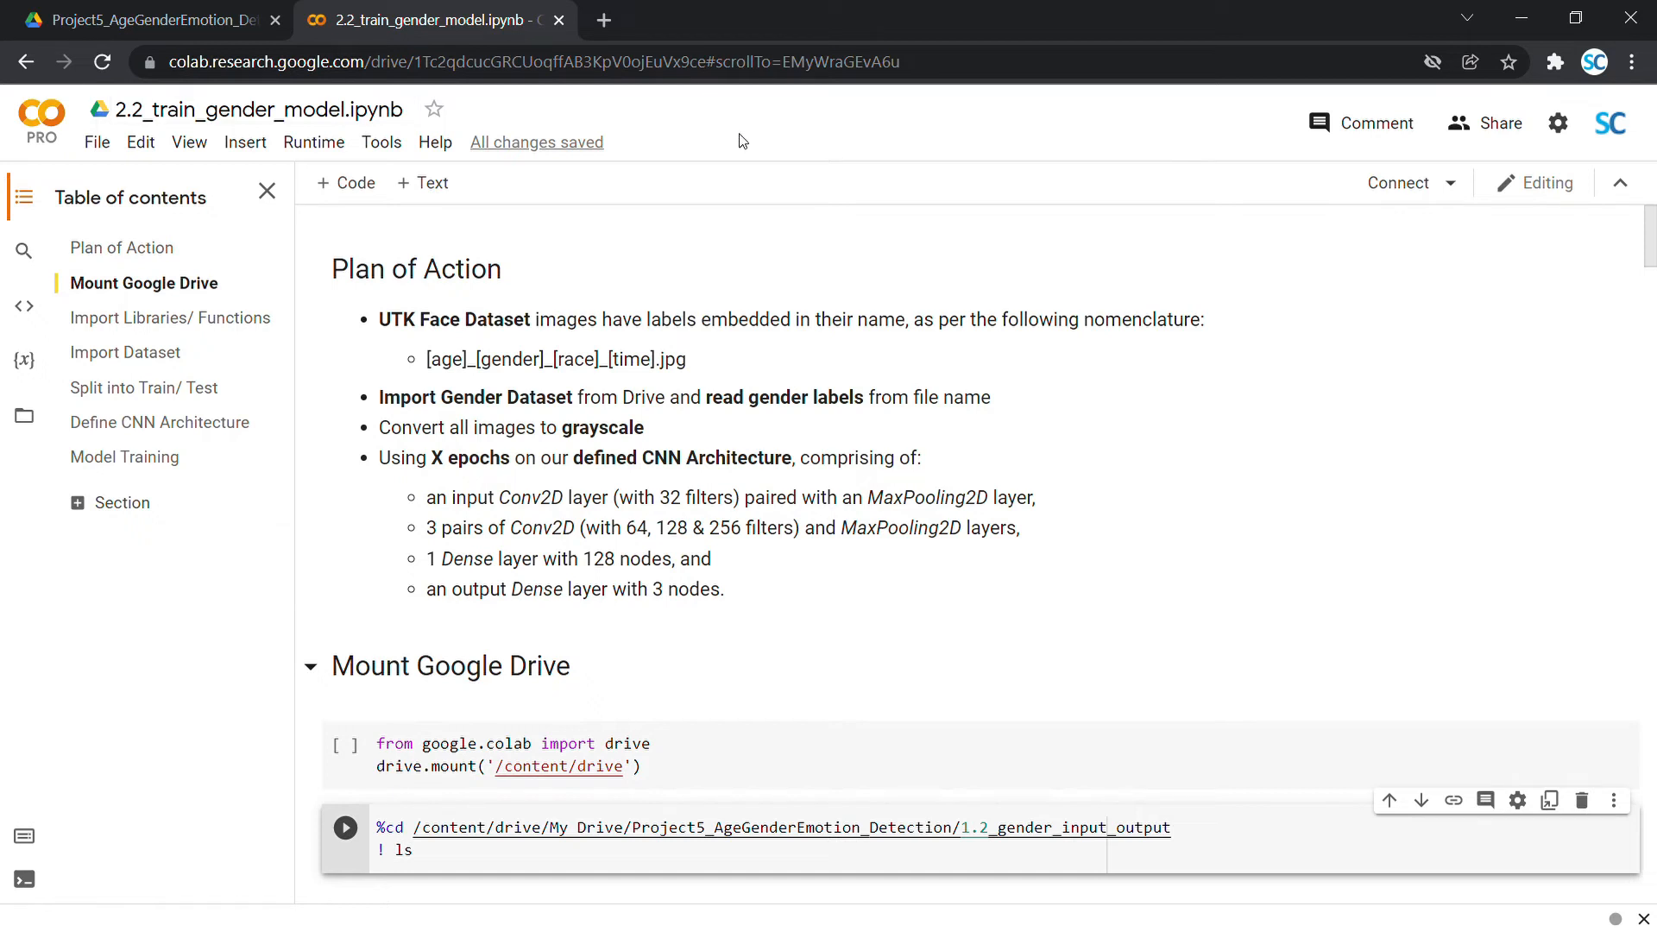
{"action": "left_click", "coordinate": [380, 143]}
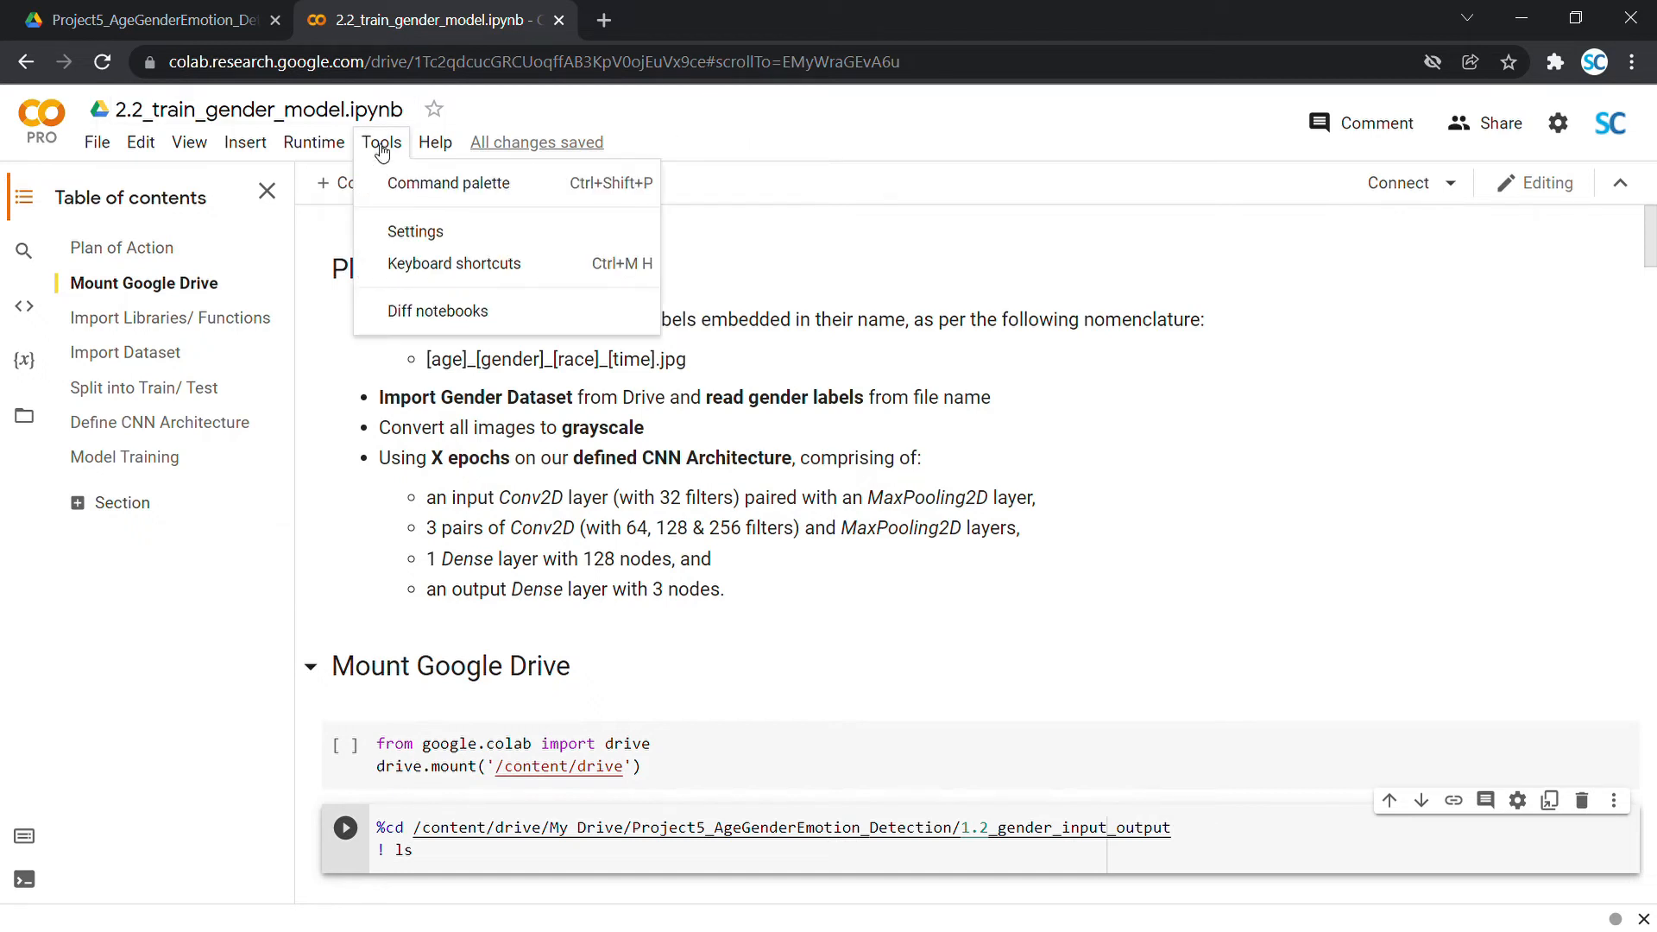
{"action": "mouse_move", "coordinate": [416, 231]}
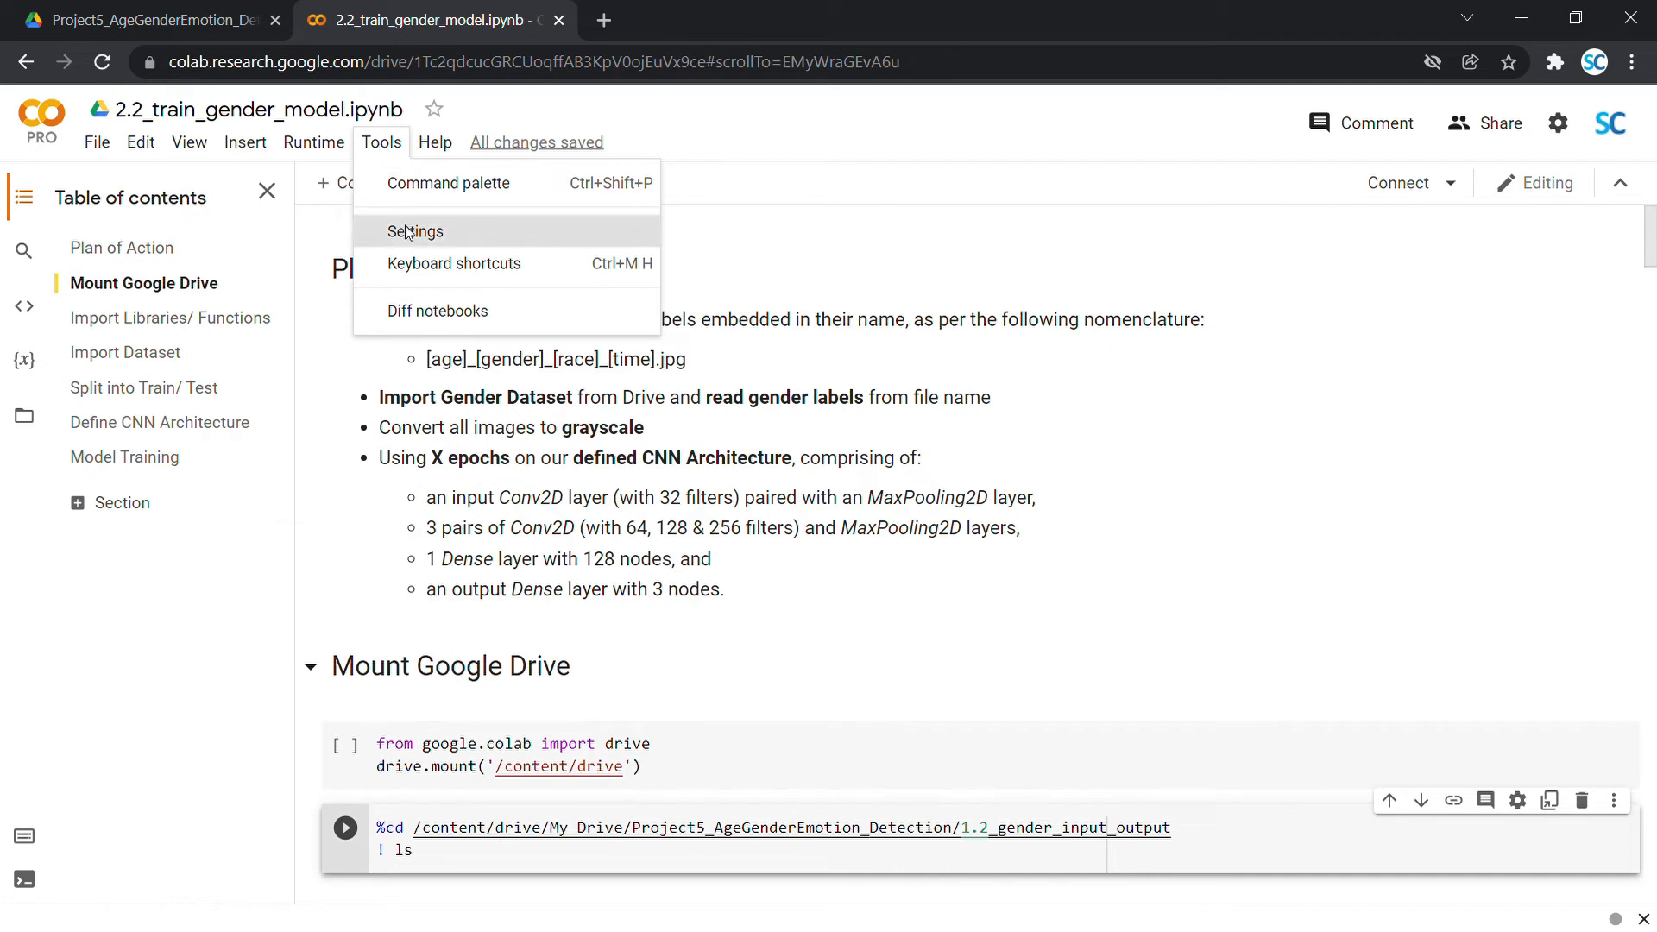
{"action": "left_click", "coordinate": [414, 232]}
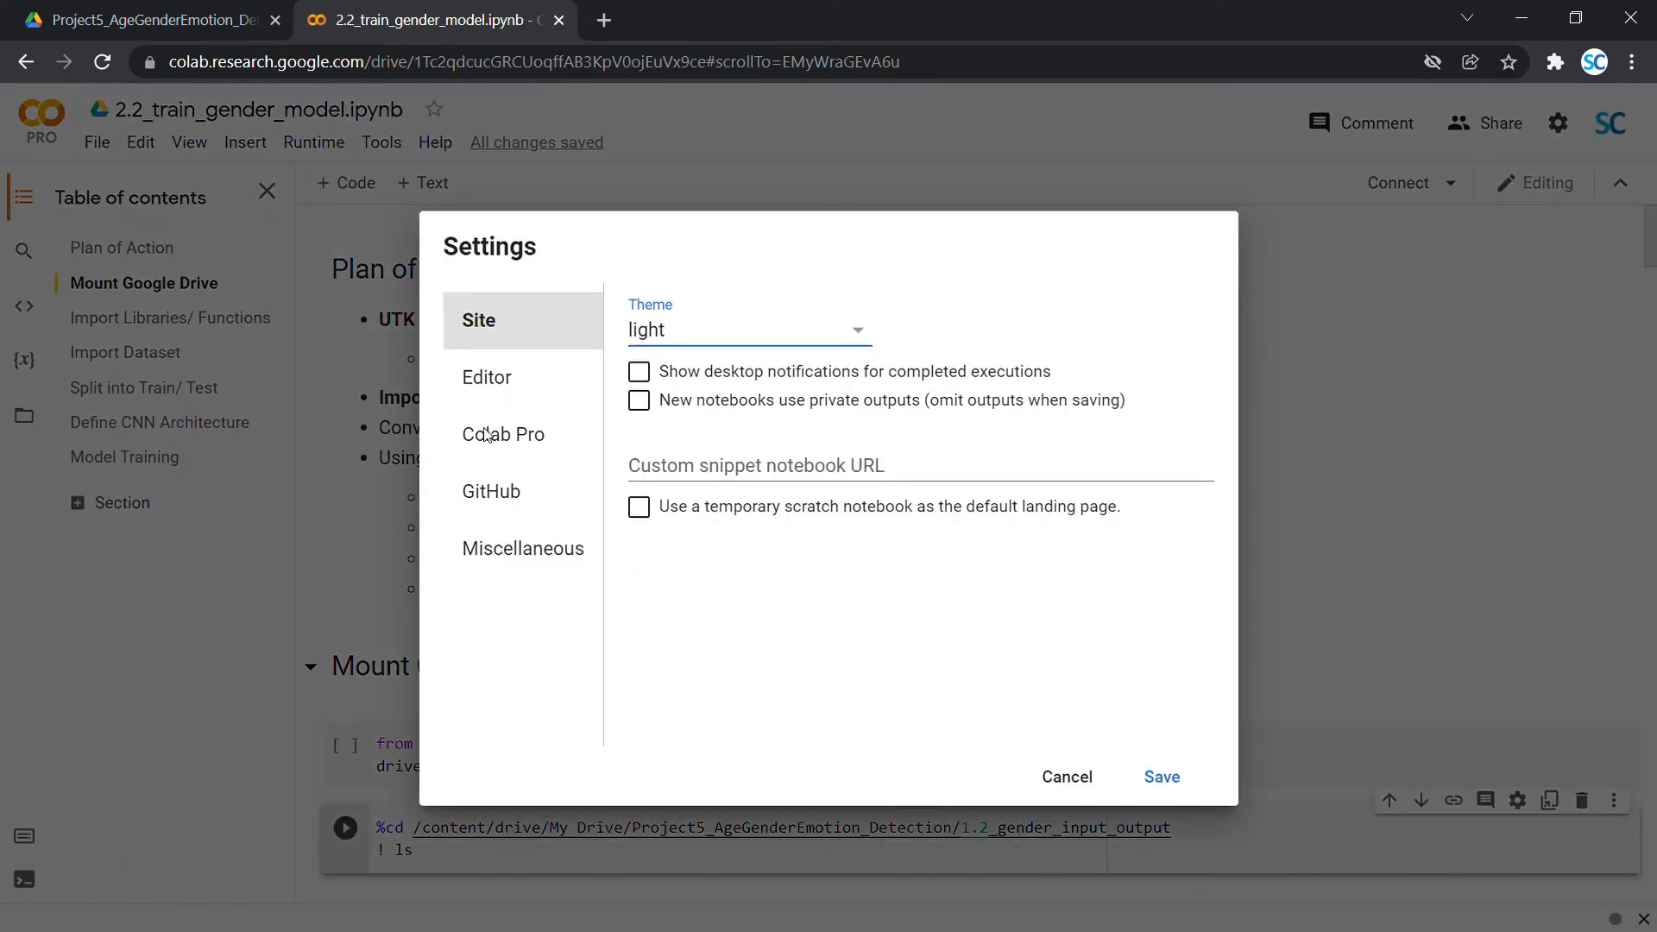
{"action": "left_click", "coordinate": [502, 434]}
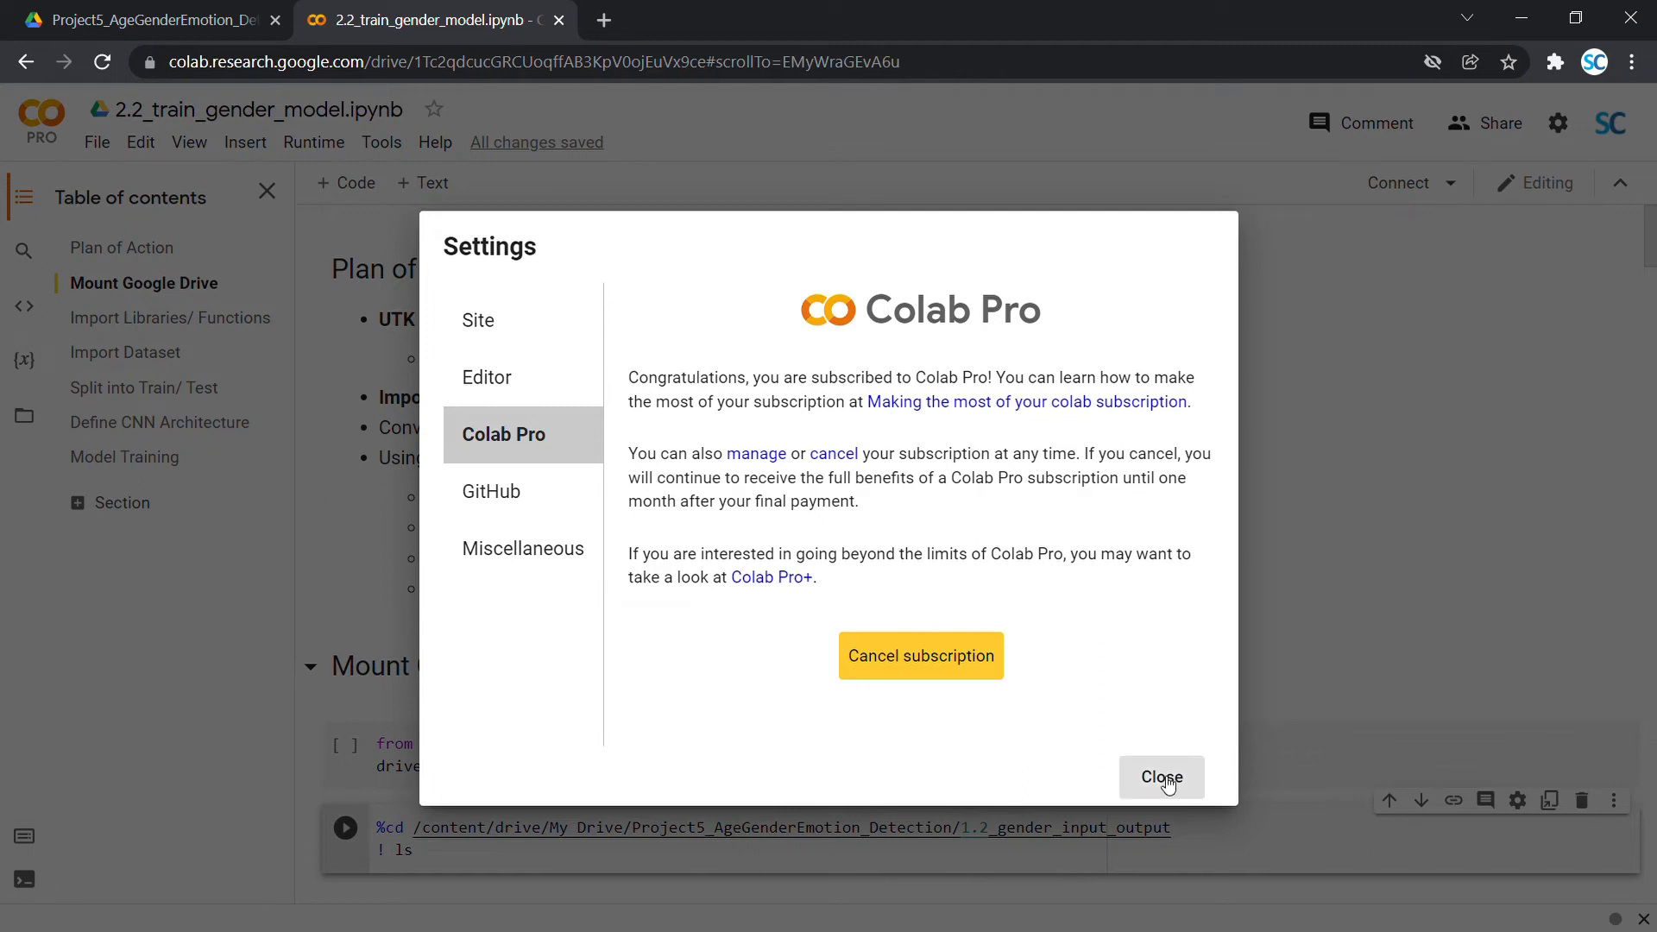
{"action": "left_click", "coordinate": [1160, 777]}
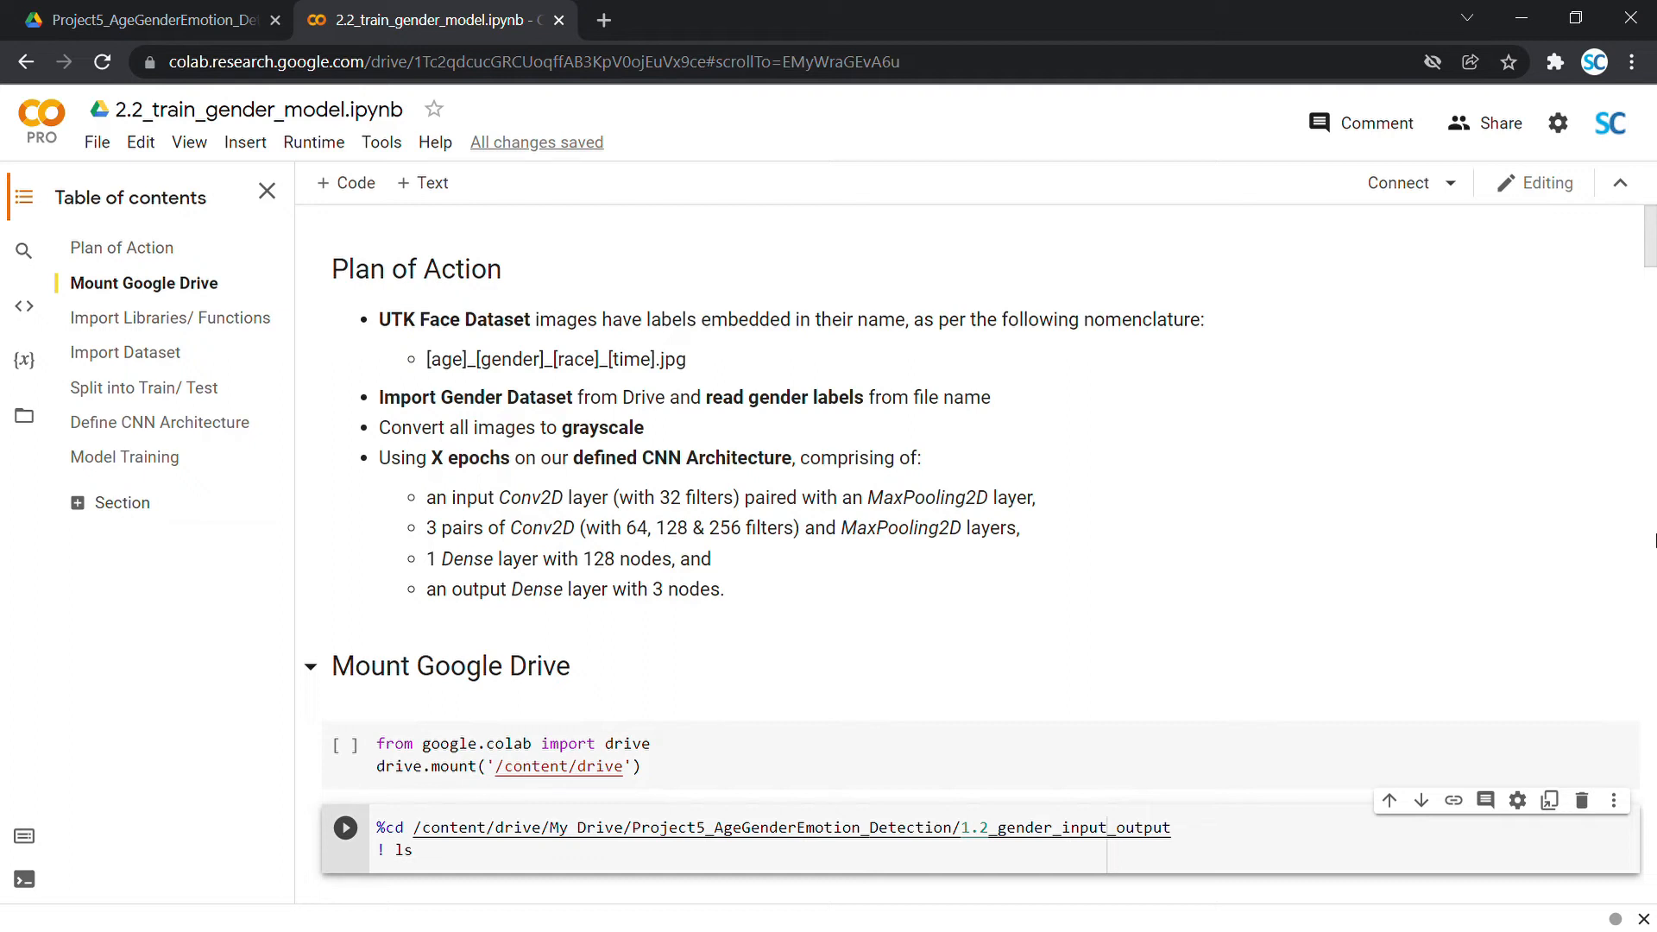
{"action": "mouse_move", "coordinate": [760, 135]}
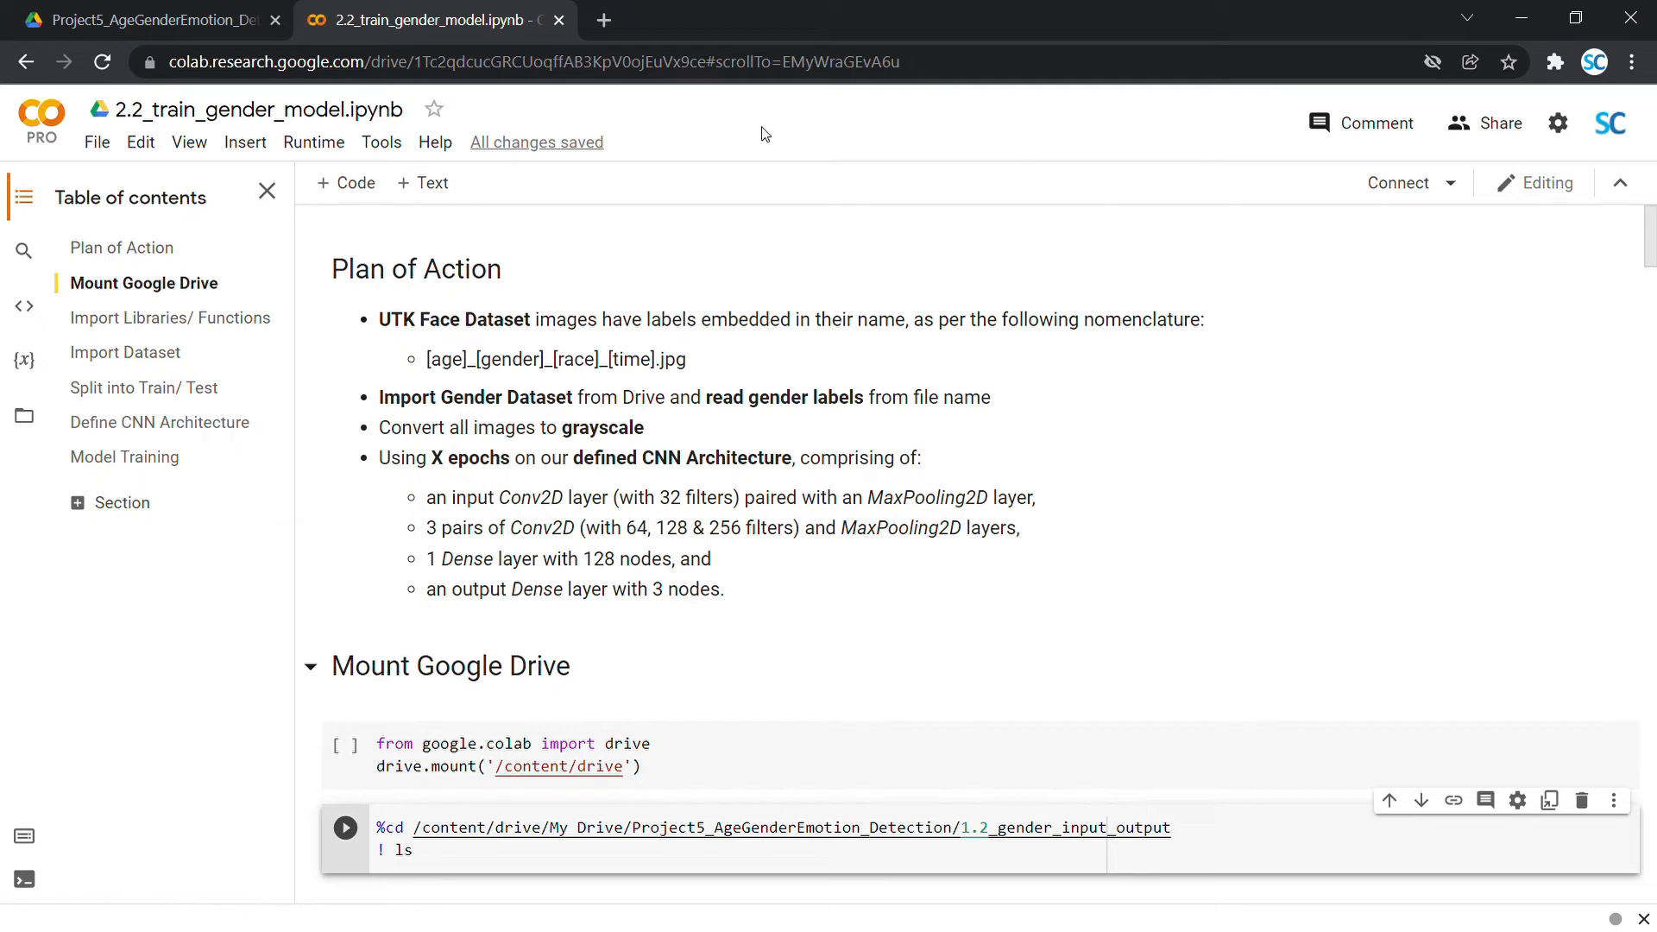
{"action": "mouse_move", "coordinate": [314, 141]}
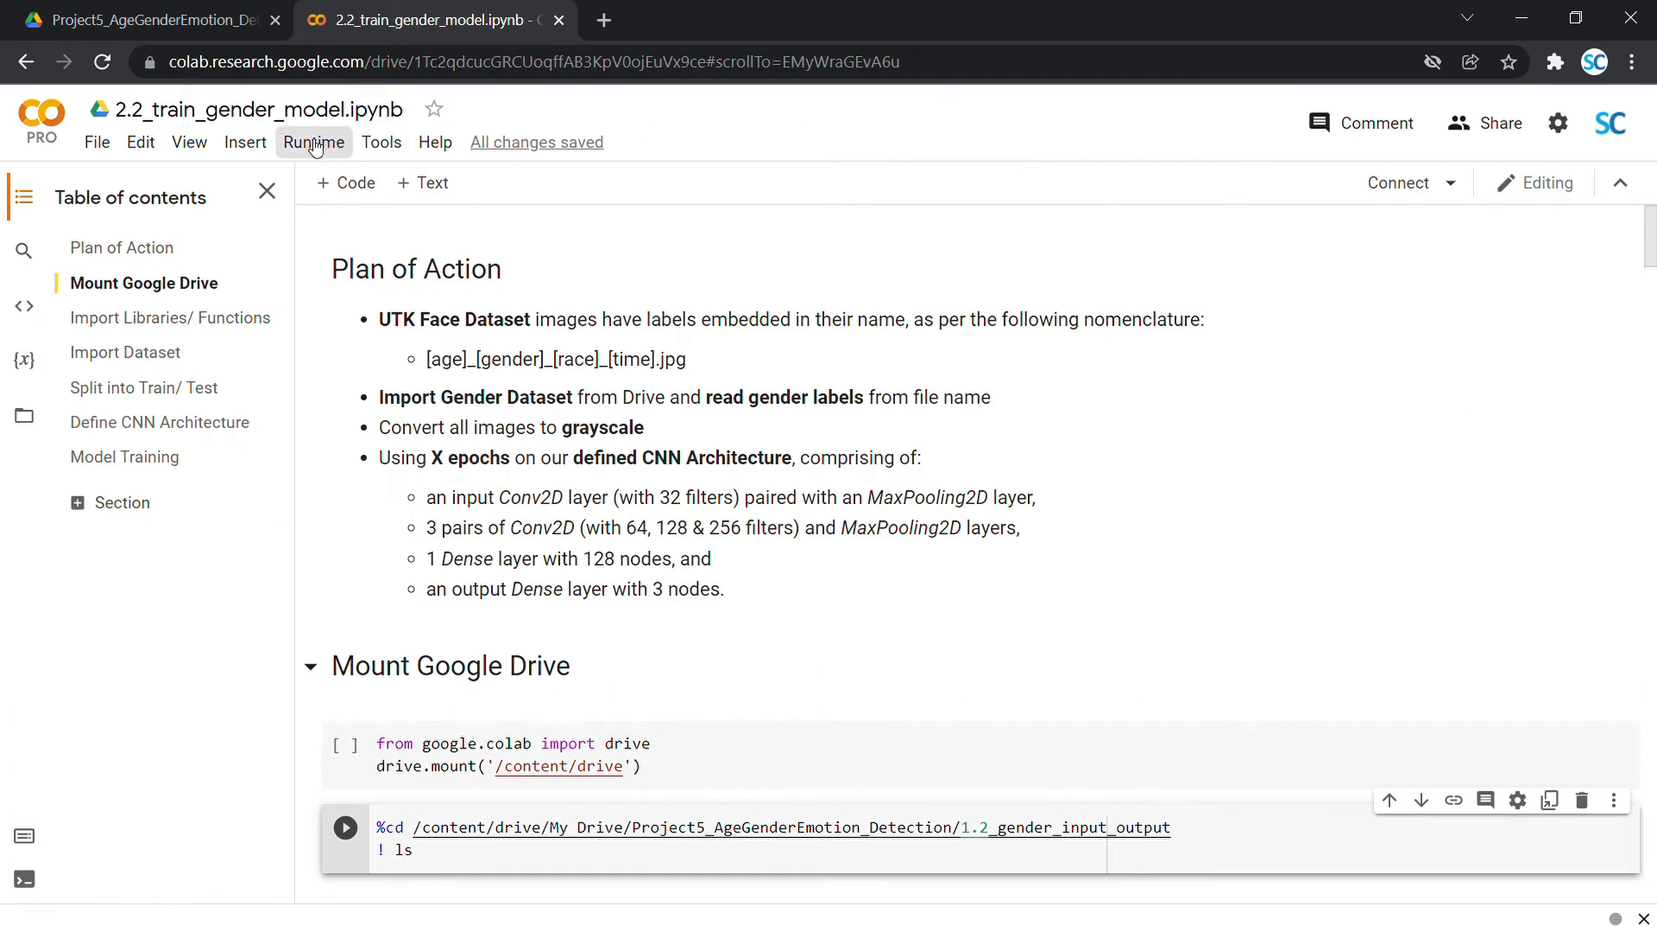
{"action": "left_click", "coordinate": [313, 142]}
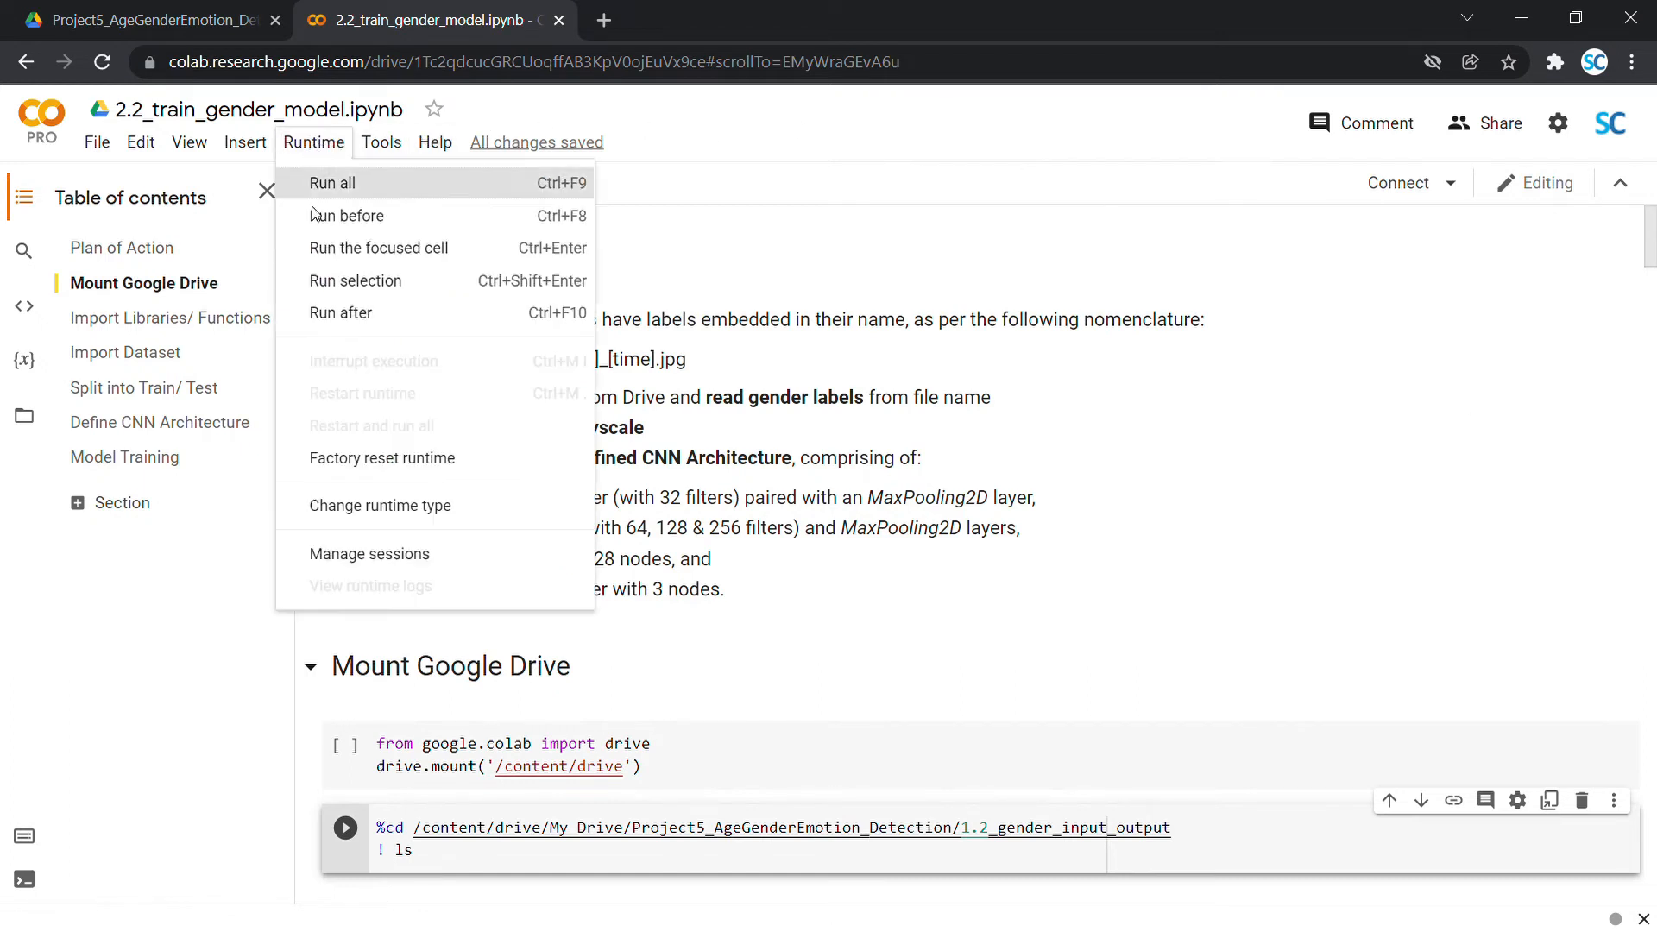
{"action": "left_click", "coordinate": [380, 506]}
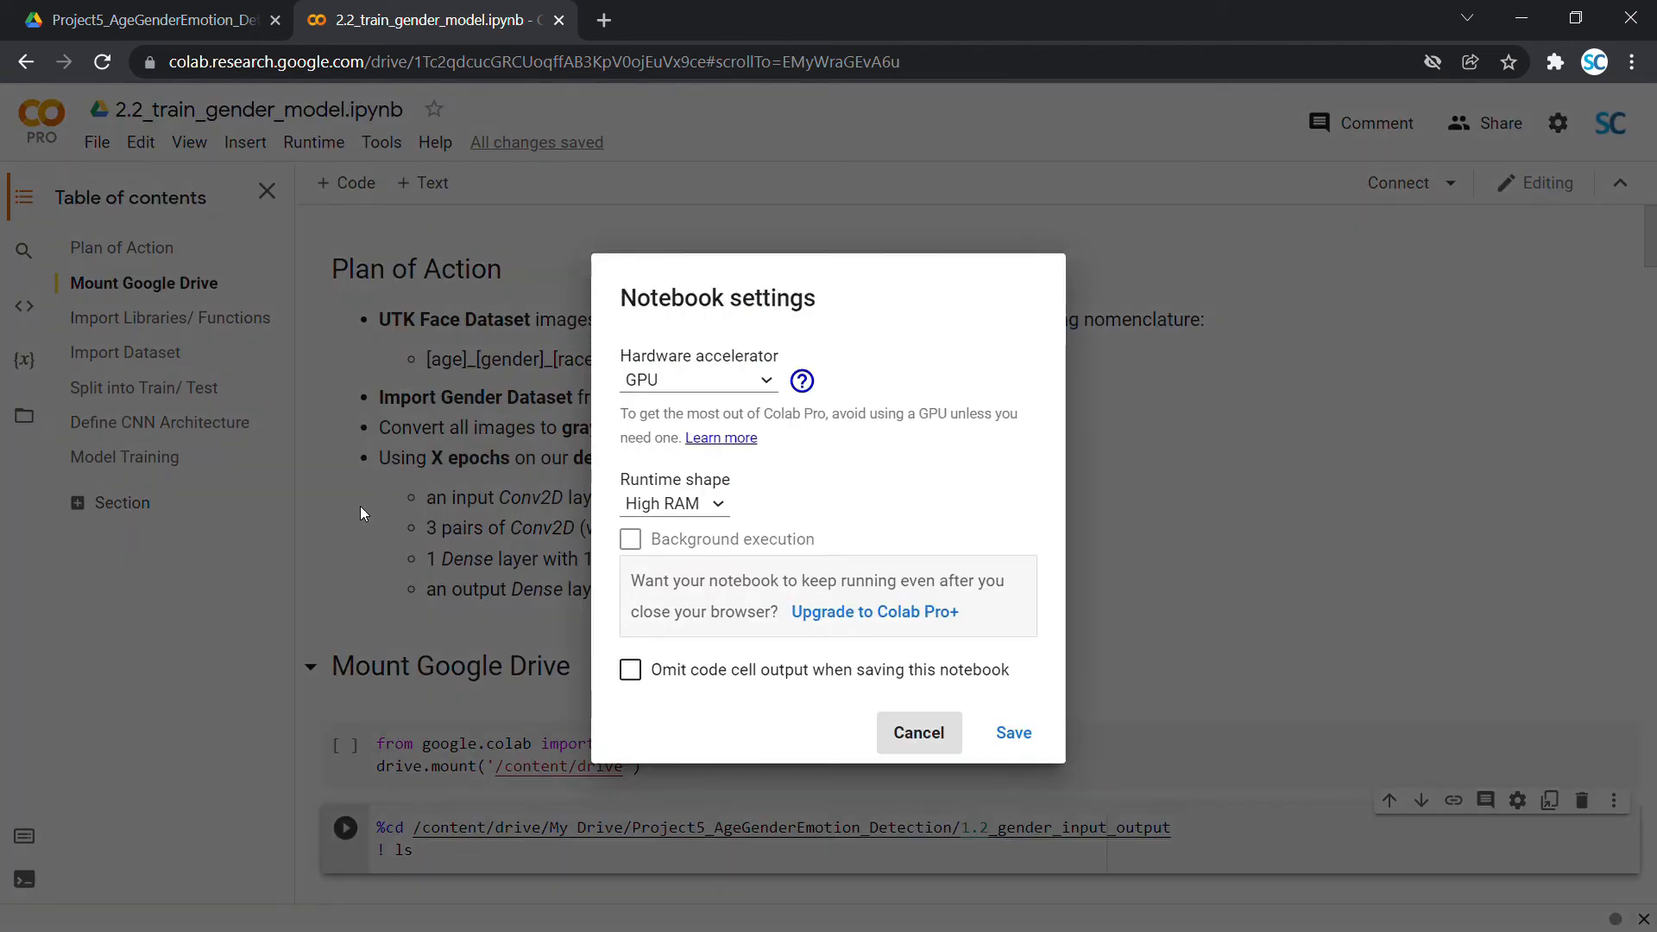
{"action": "mouse_move", "coordinate": [682, 360]}
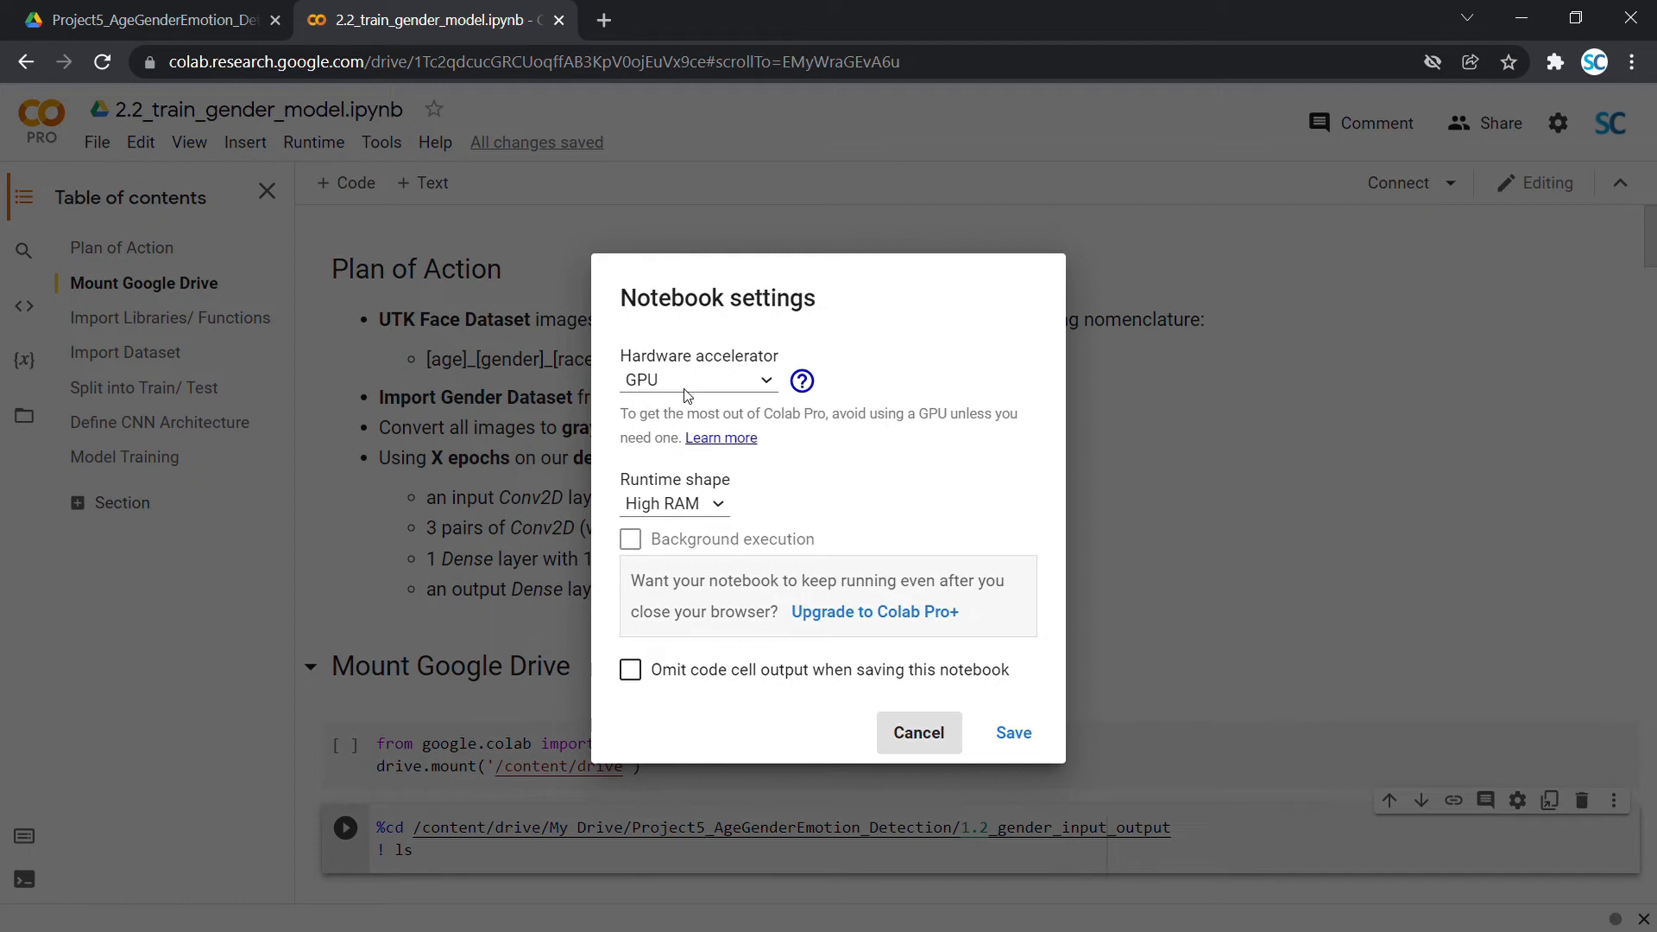
{"action": "mouse_move", "coordinate": [947, 773]}
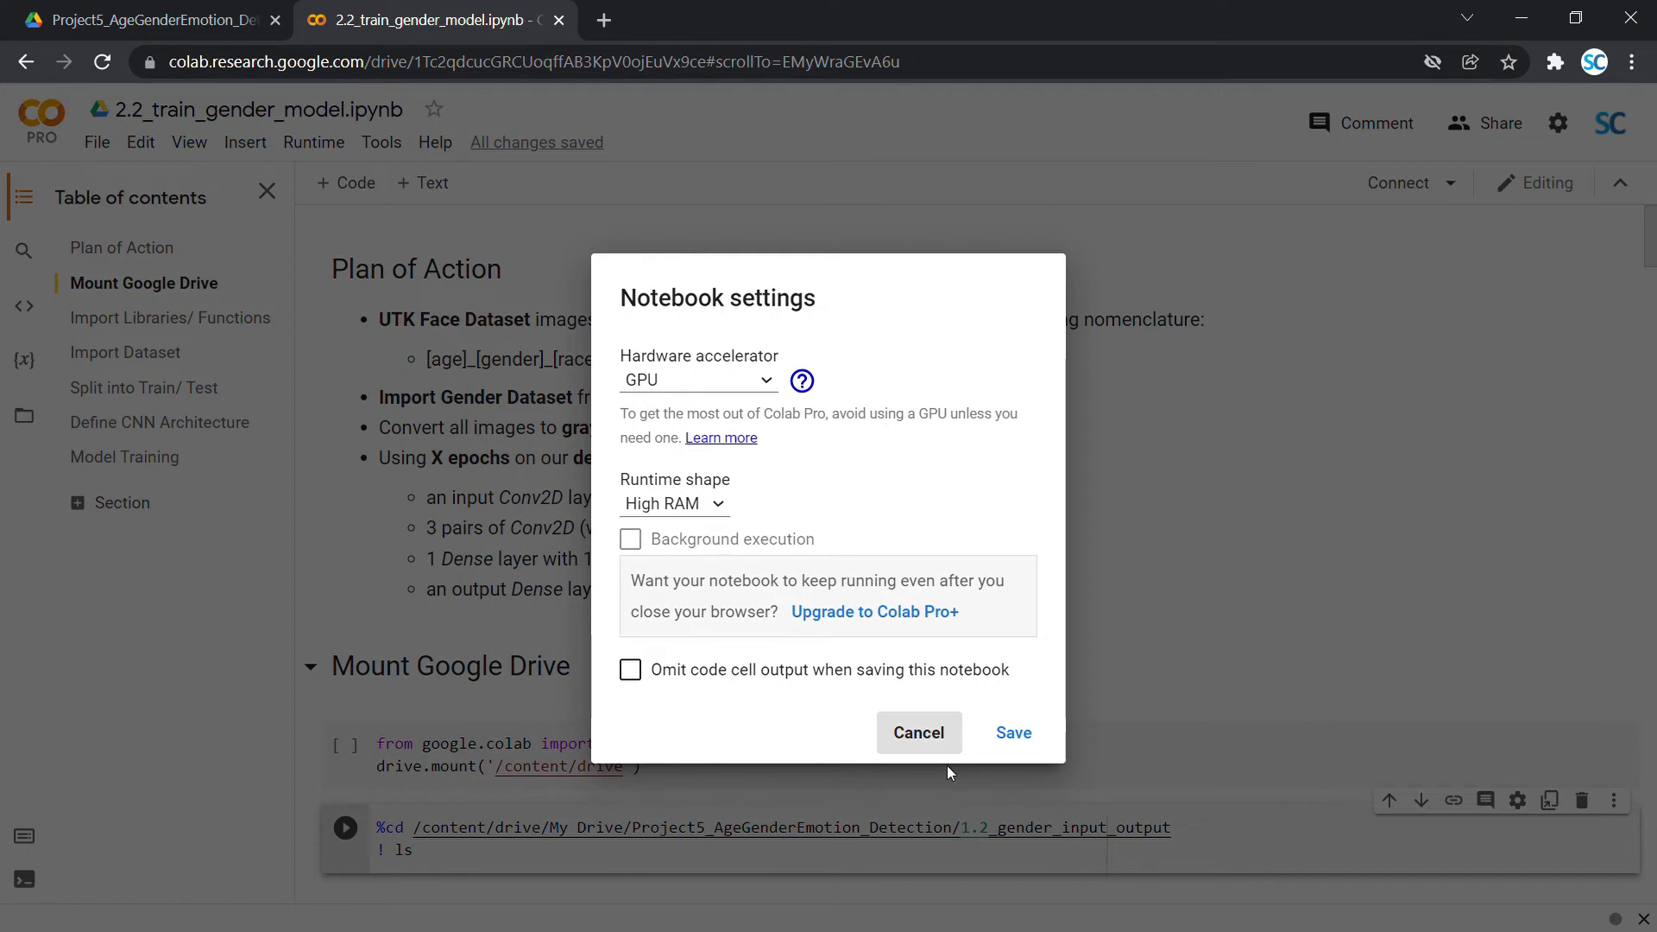
{"action": "left_click", "coordinate": [917, 731]}
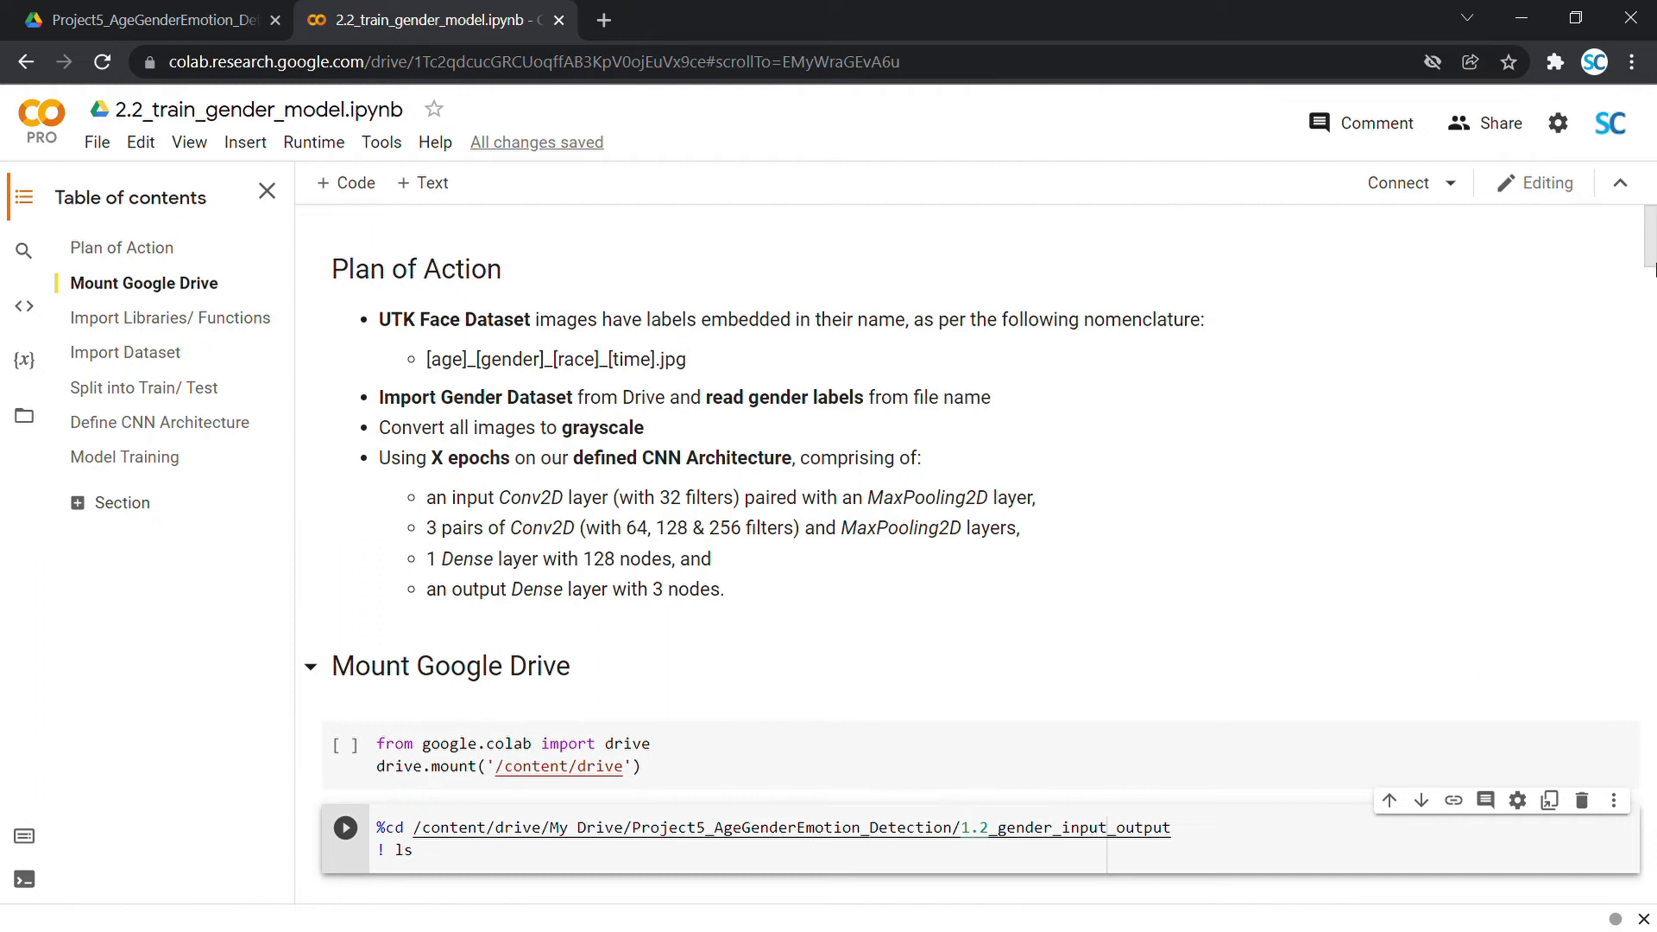
{"action": "mouse_move", "coordinate": [1398, 183]}
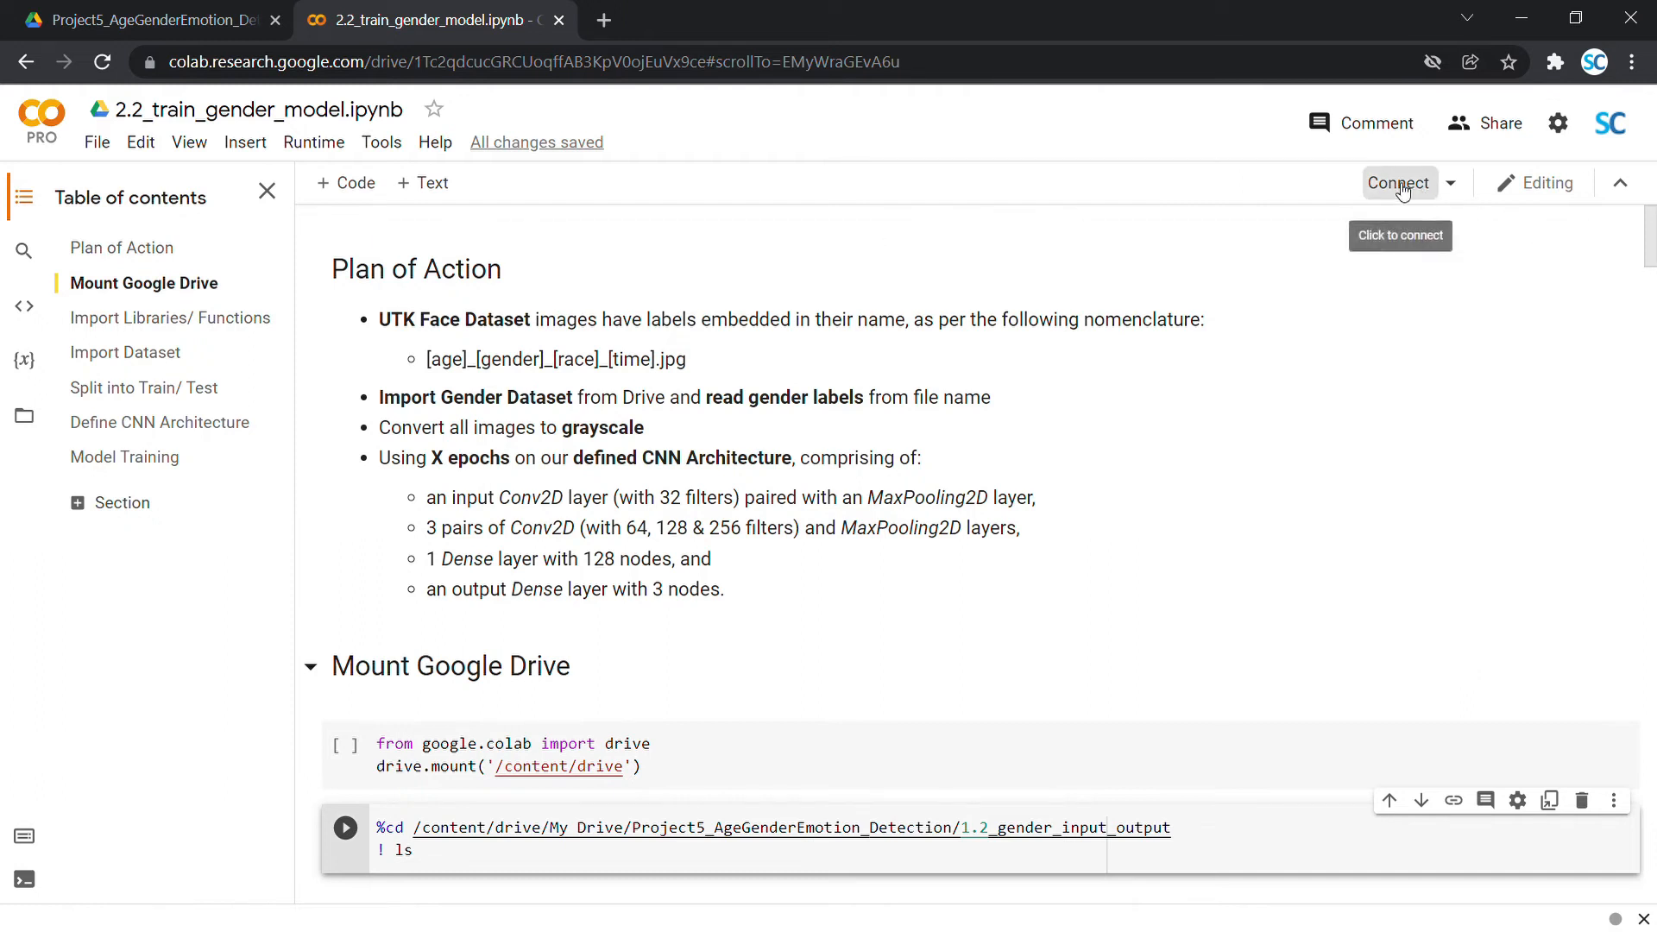
- Attach a hosted runtime to the gender-training notebook
{"action": "left_click", "coordinate": [1396, 183]}
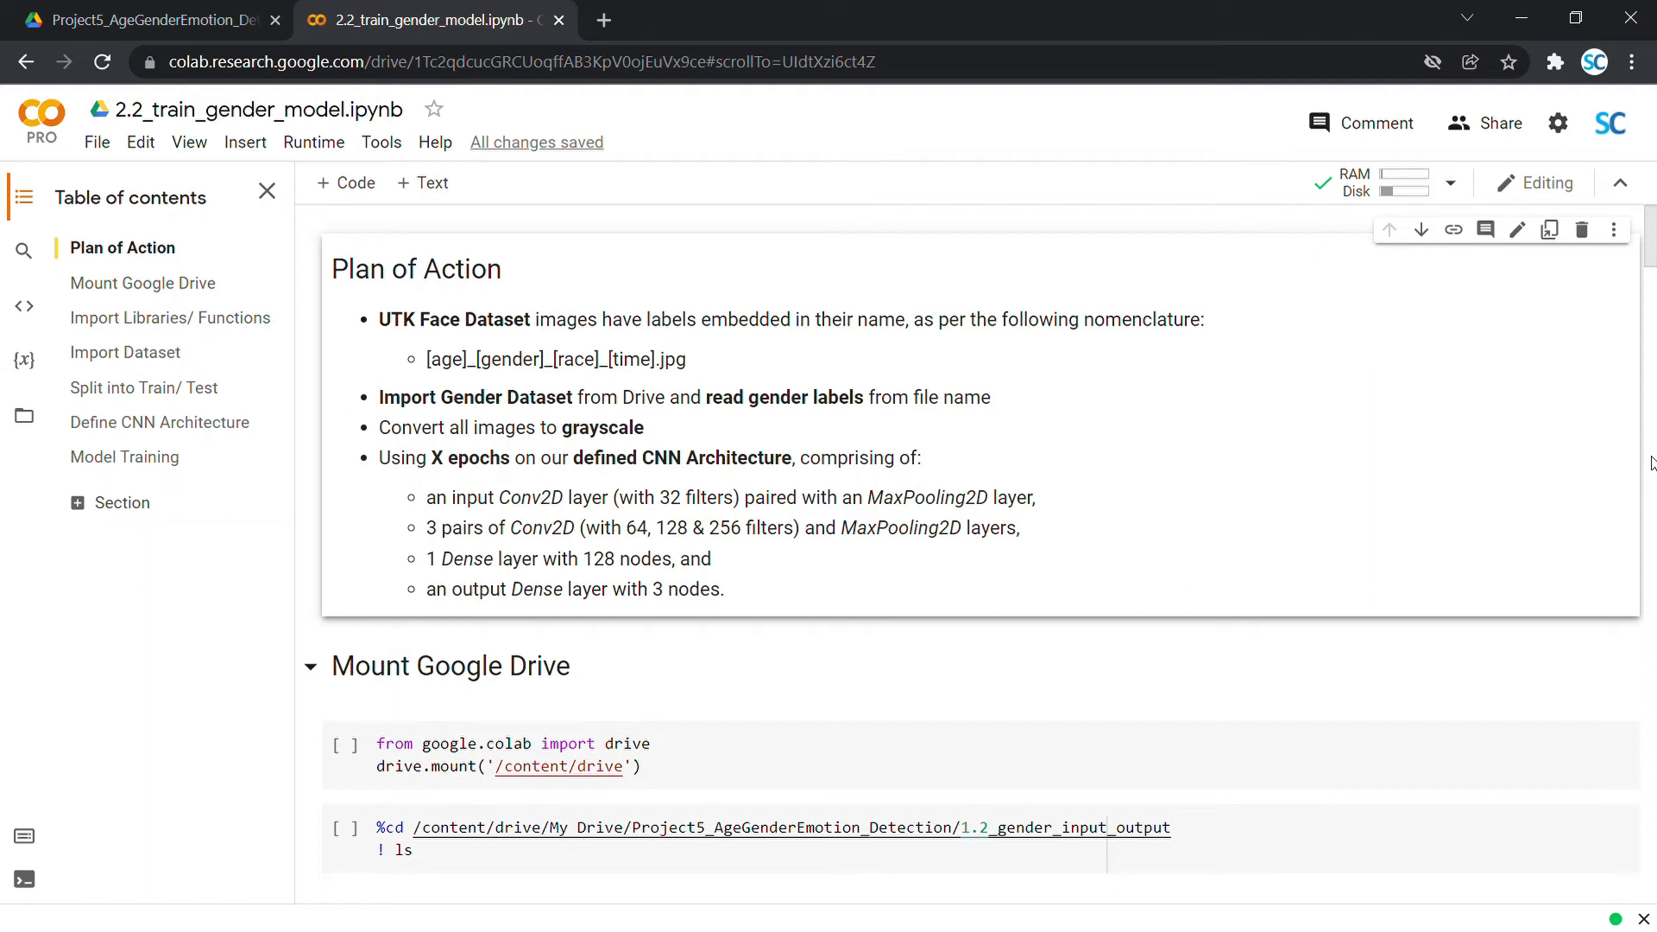
{"action": "mouse_move", "coordinate": [1310, 333]}
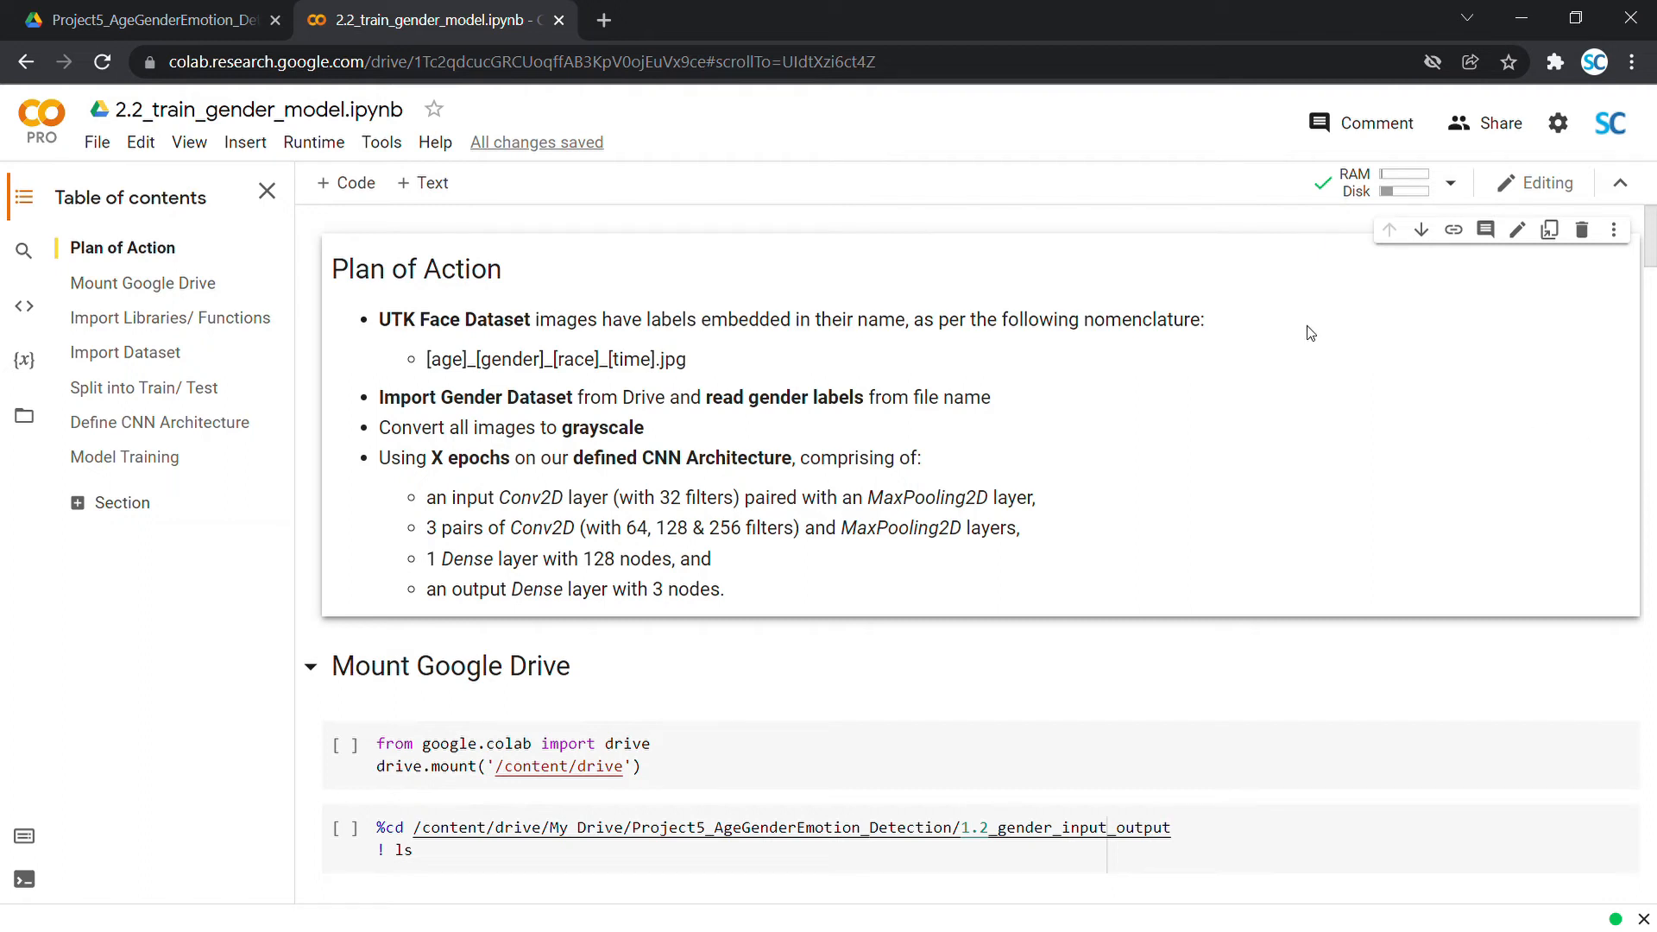
{"action": "mouse_move", "coordinate": [1127, 424]}
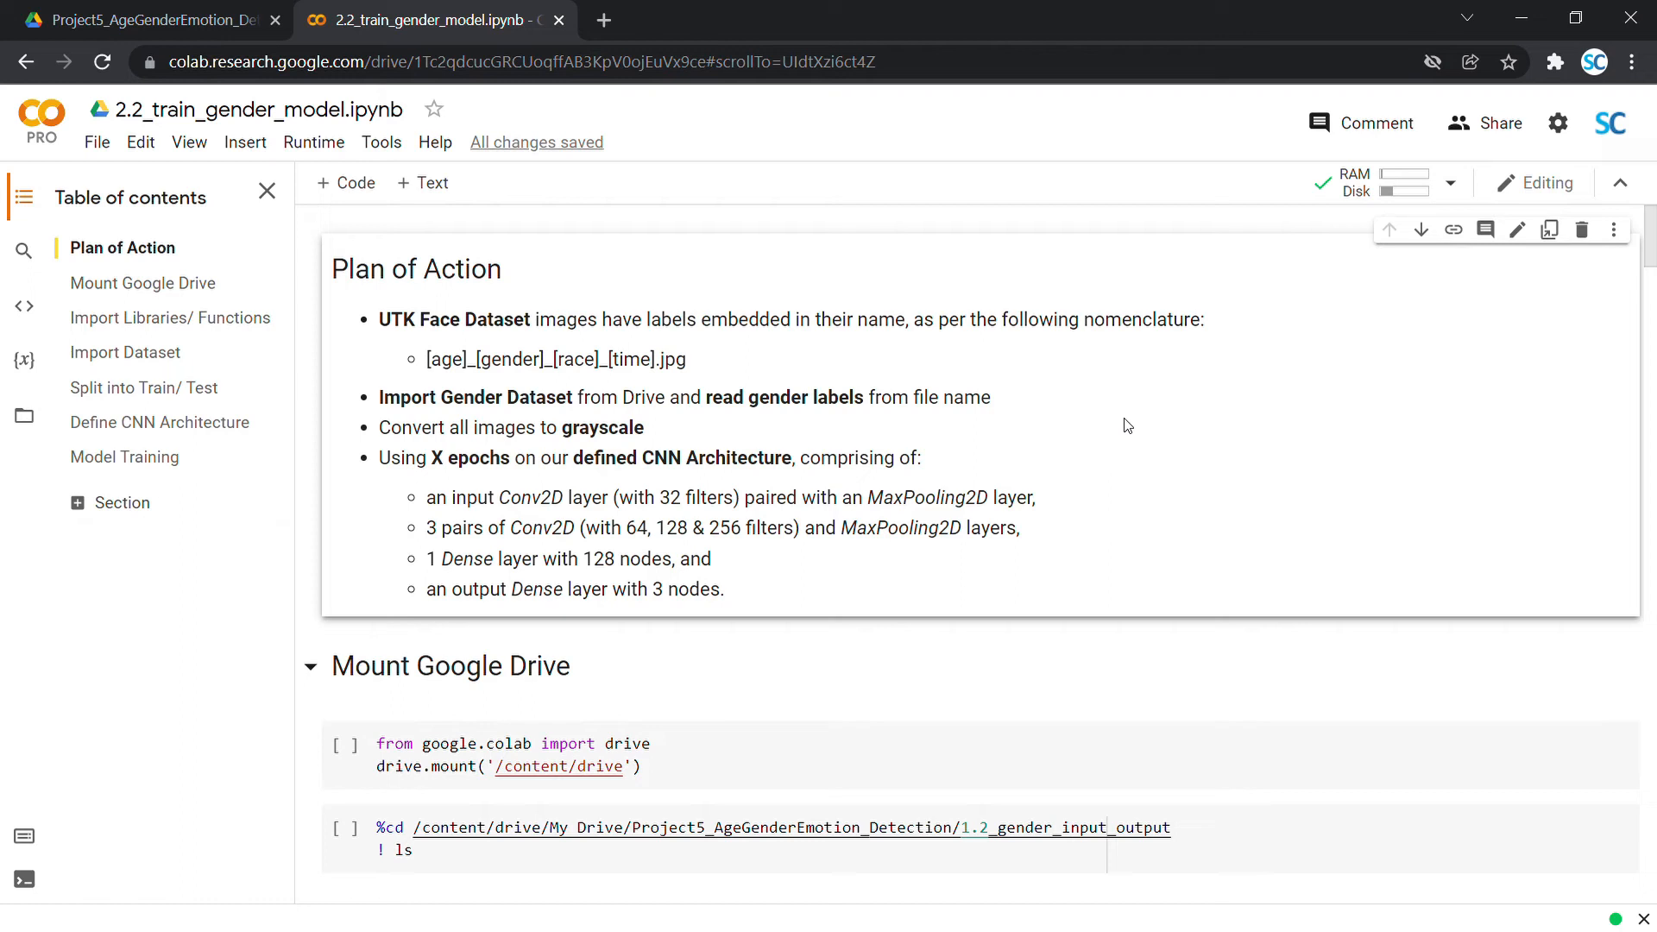
{"action": "mouse_move", "coordinate": [968, 540]}
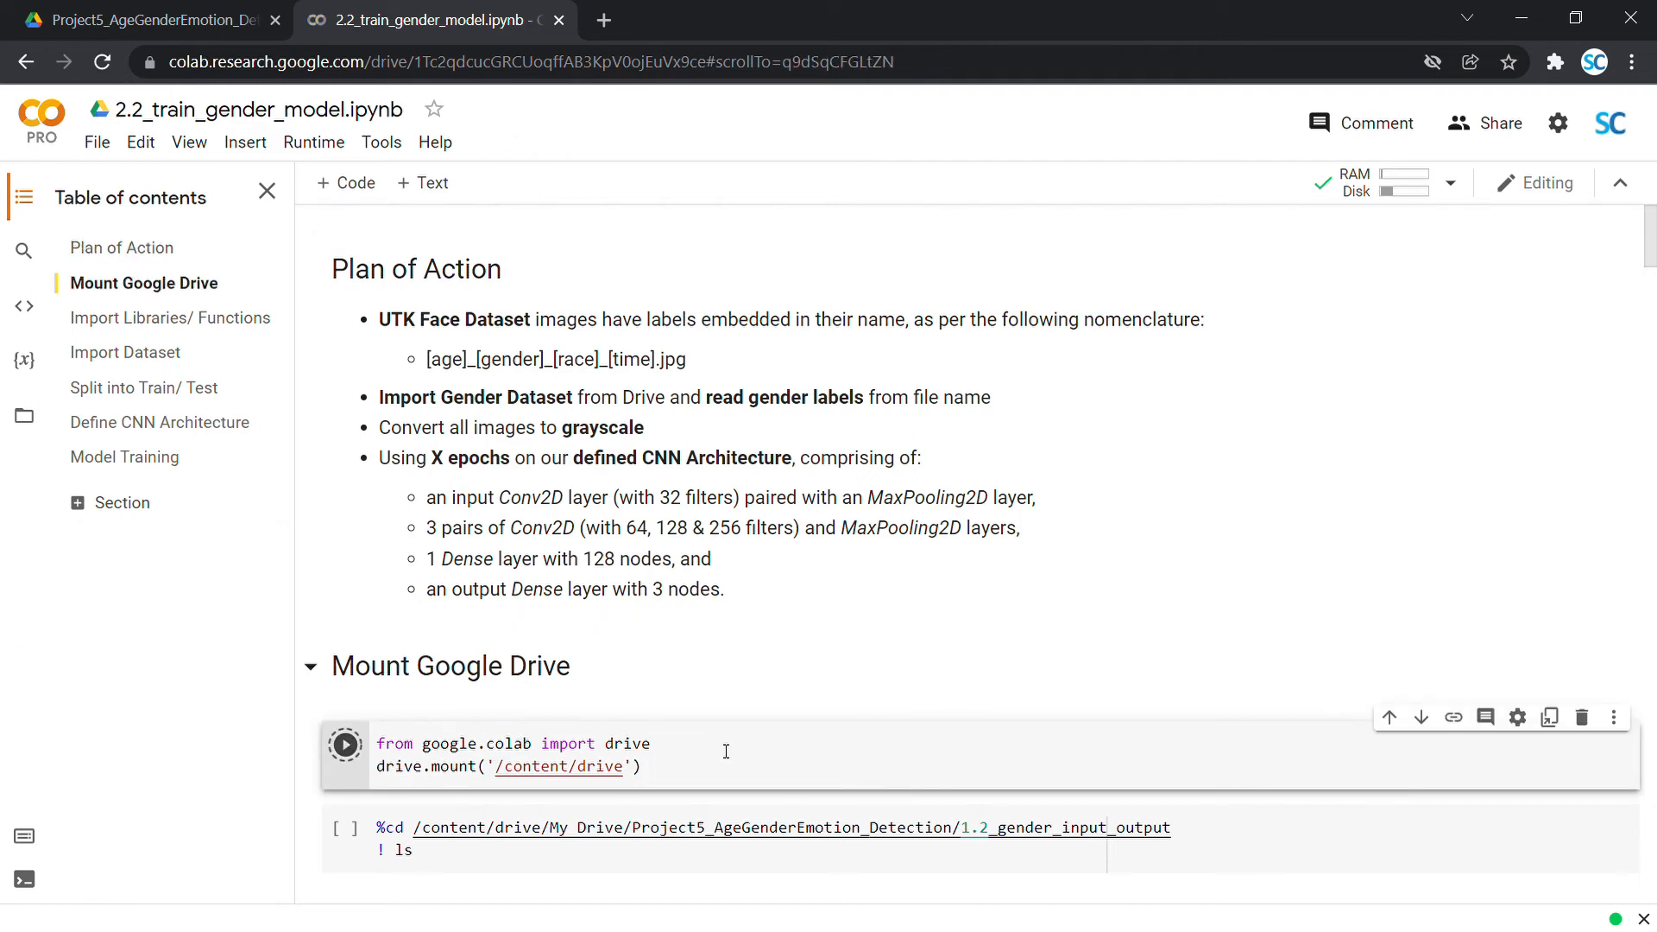
- Run the drive.mount cell and grant the notebook access to Google Drive files
{"action": "left_click", "coordinate": [345, 743]}
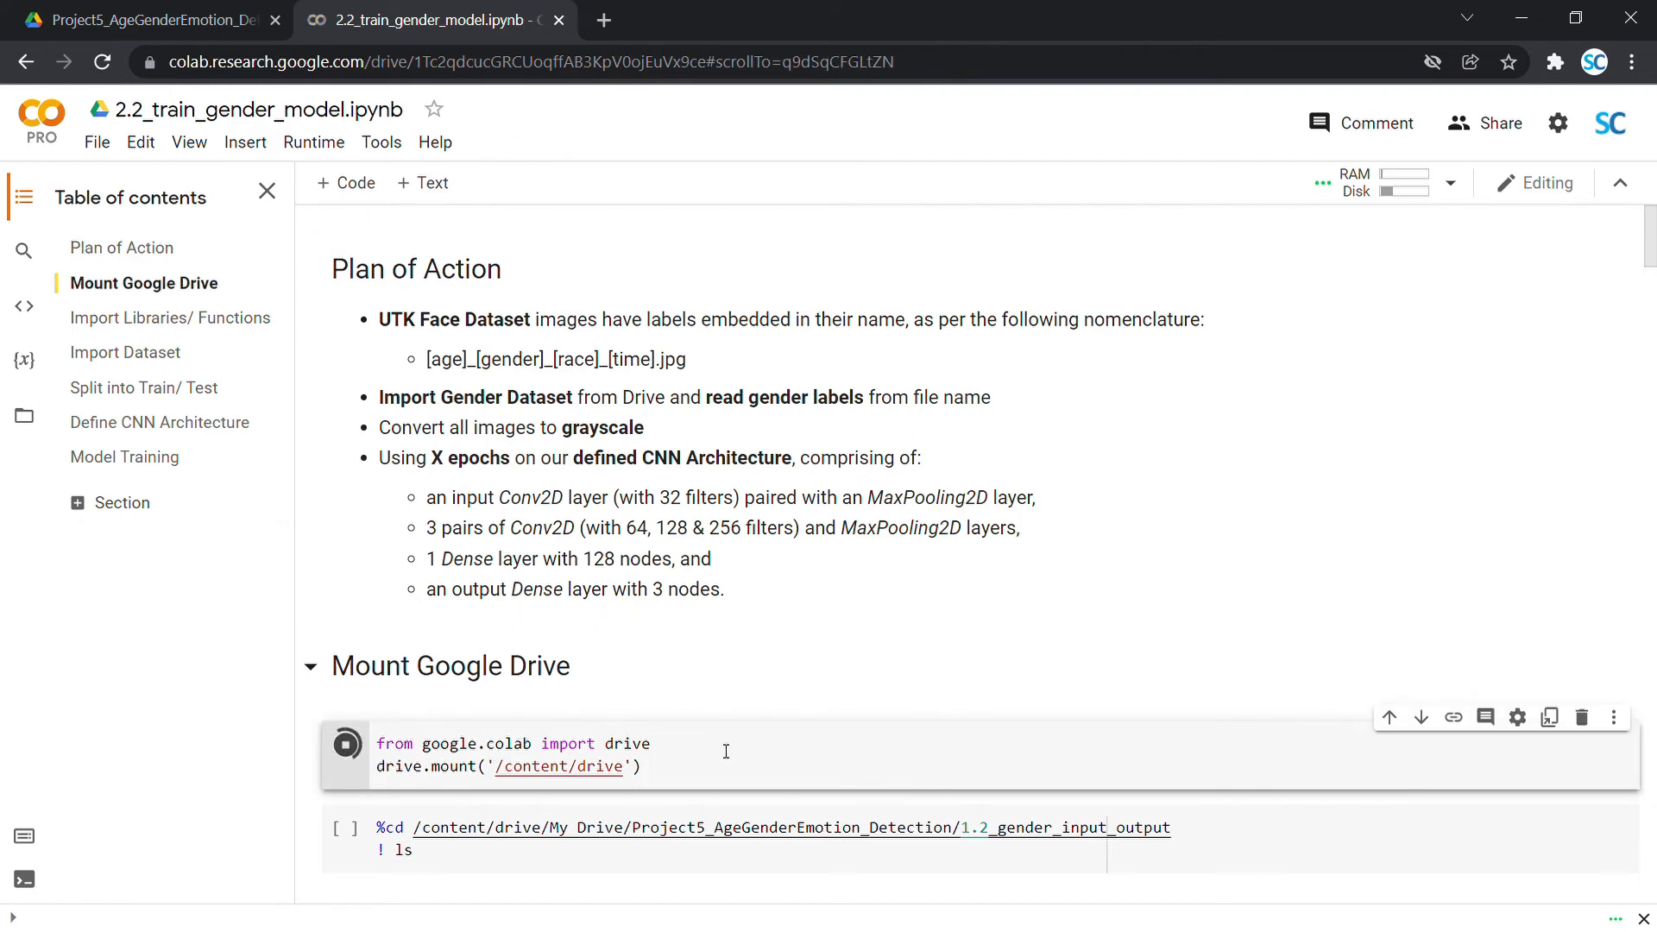
{"action": "left_click", "coordinate": [345, 744]}
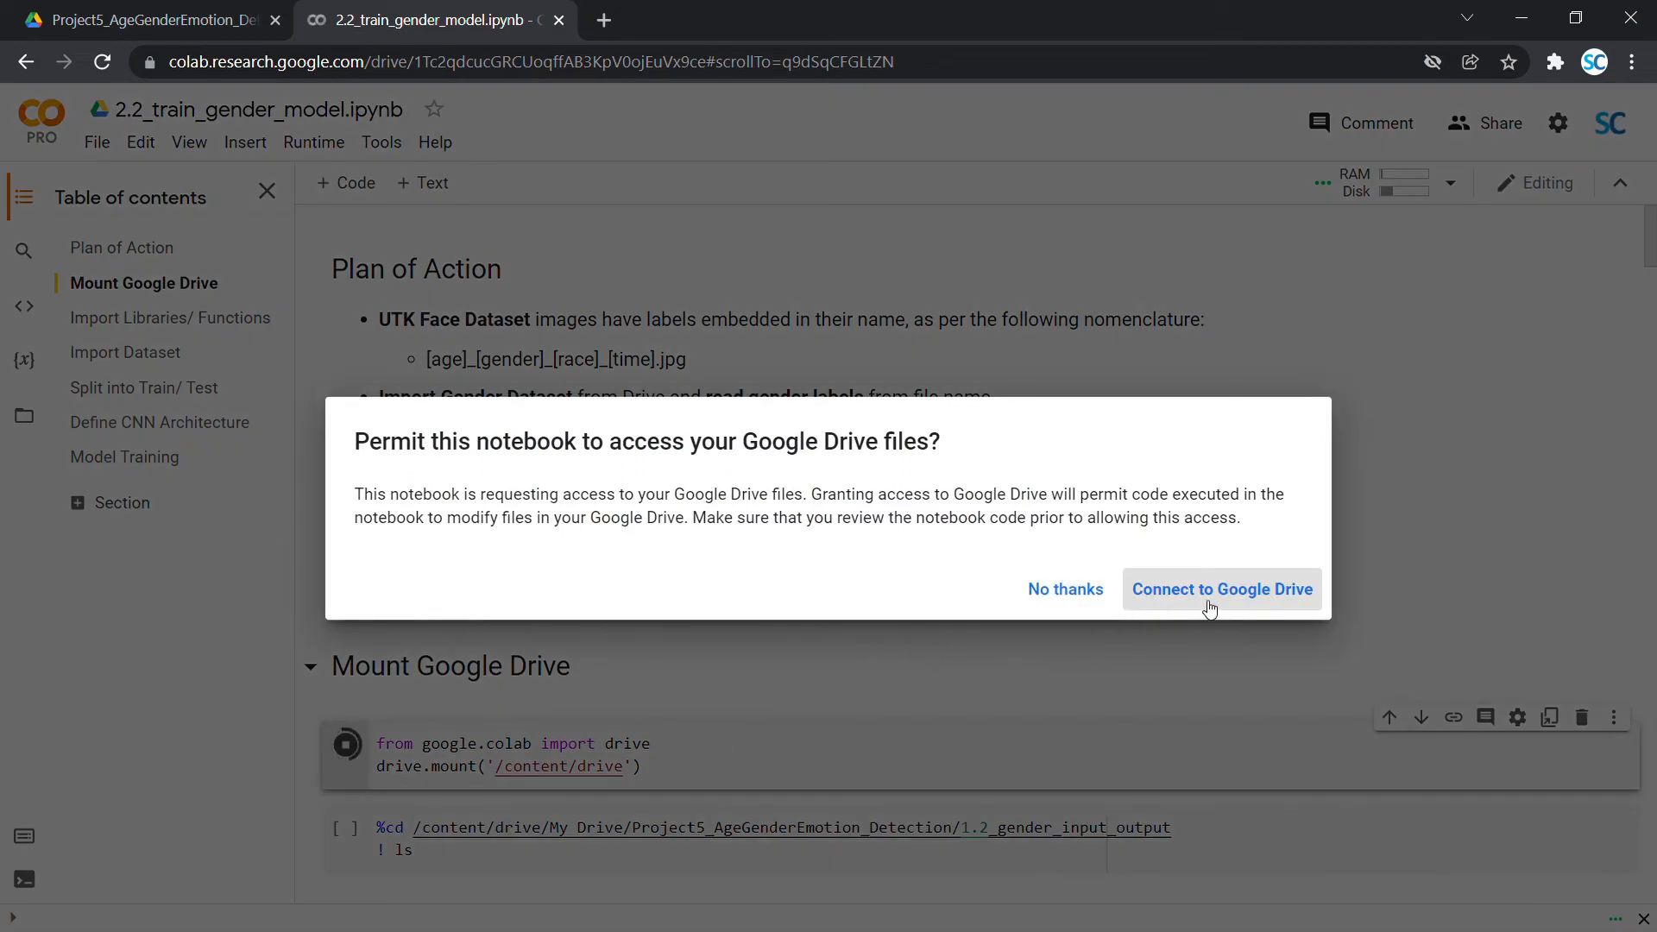
{"action": "left_click", "coordinate": [1220, 588]}
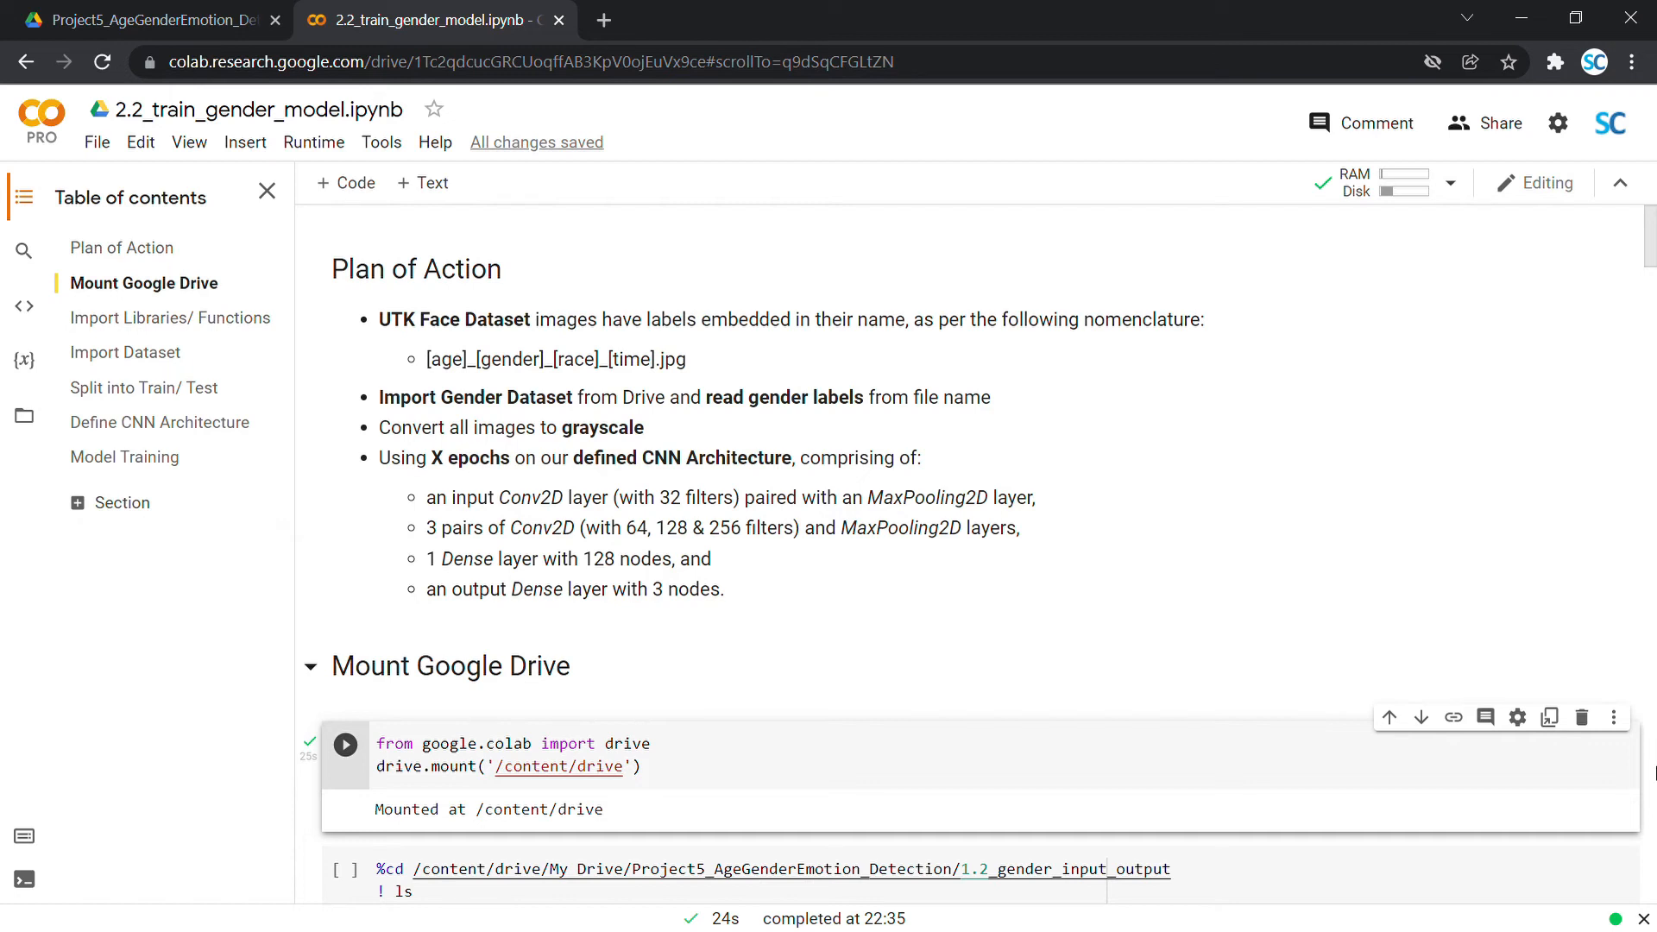
- Run the %cd / !ls cell to enter the gender project folder listing input and output
{"action": "scroll", "scroll_direction": "down", "scroll_amount": 3}
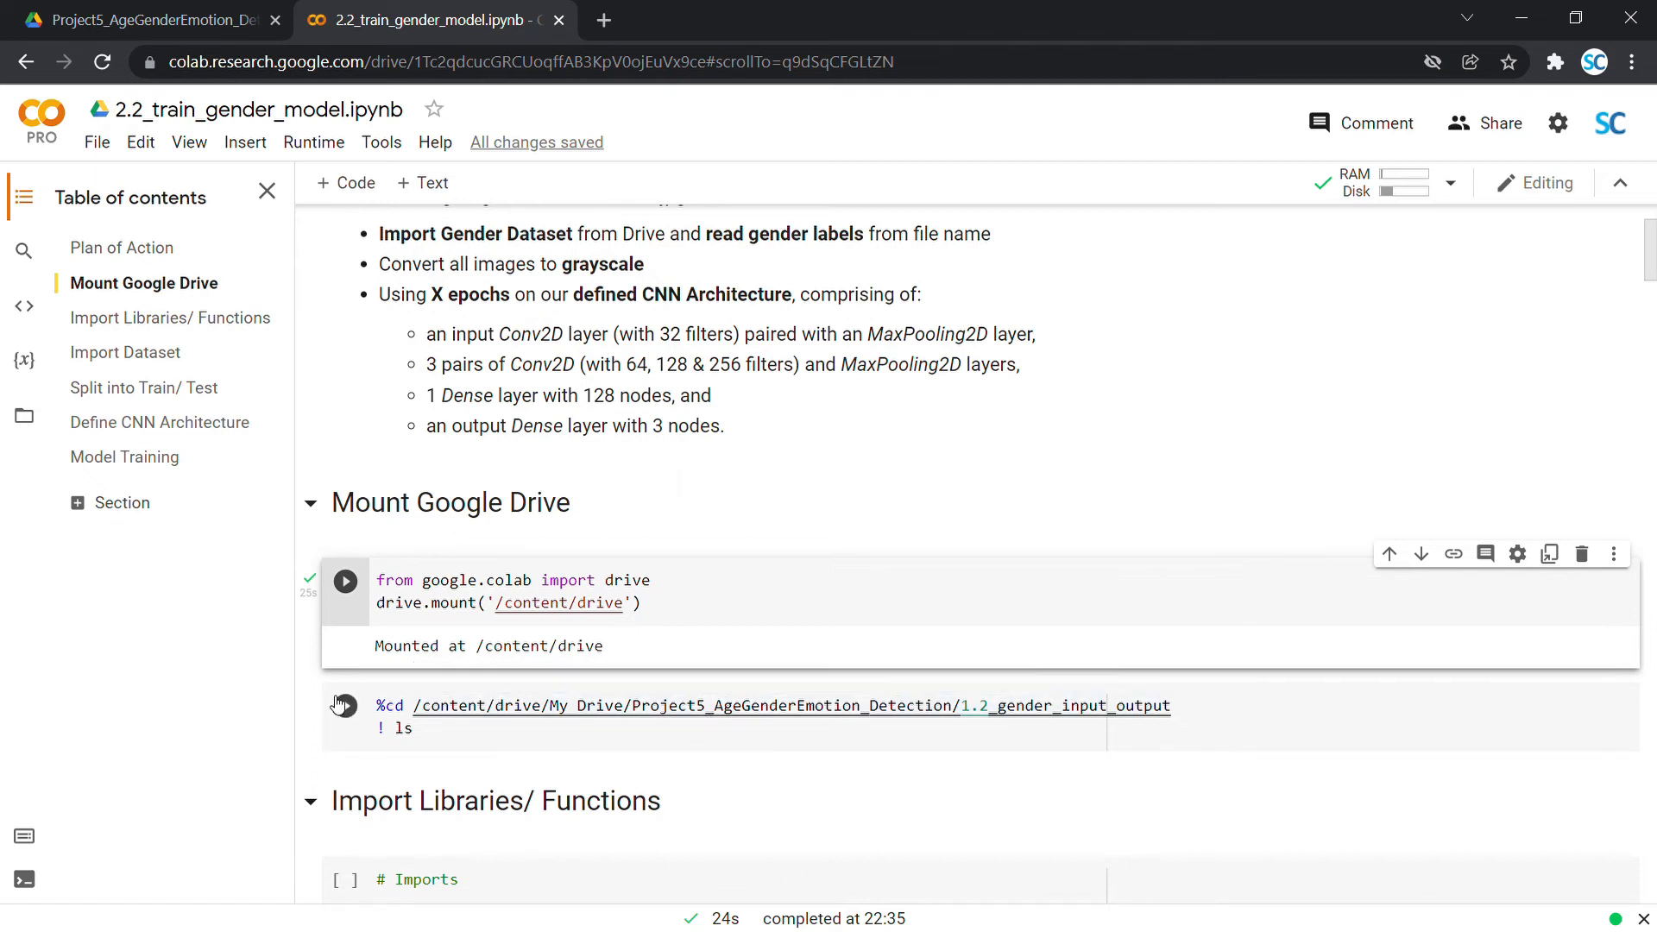
{"action": "left_click", "coordinate": [345, 704]}
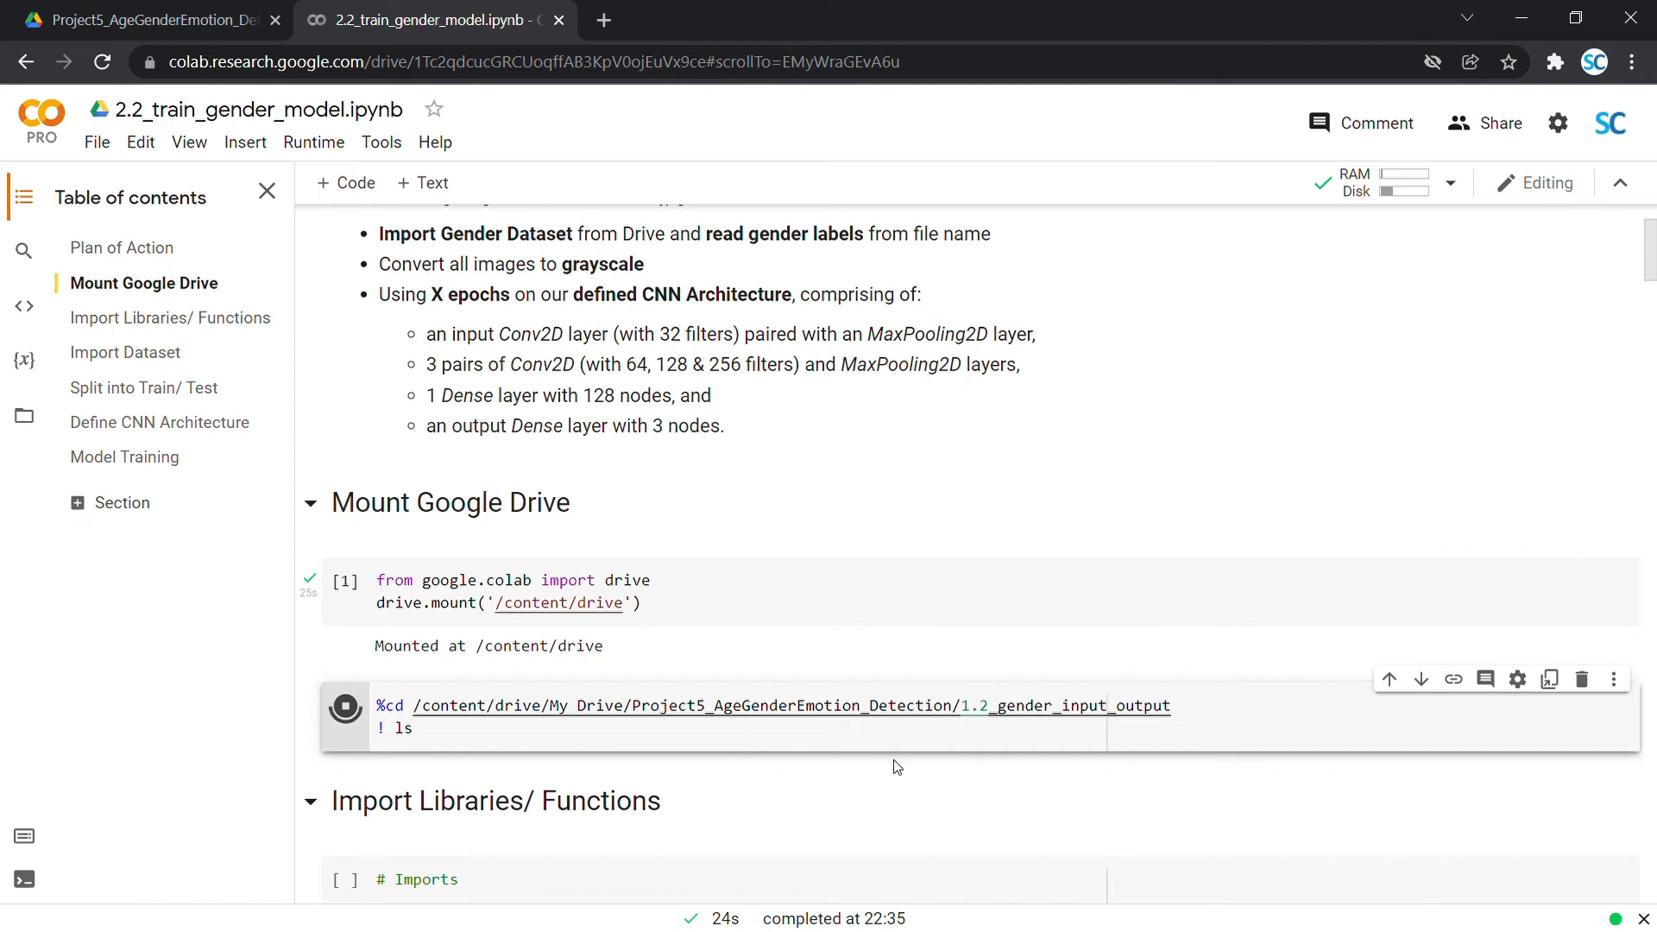
{"action": "left_click", "coordinate": [345, 704]}
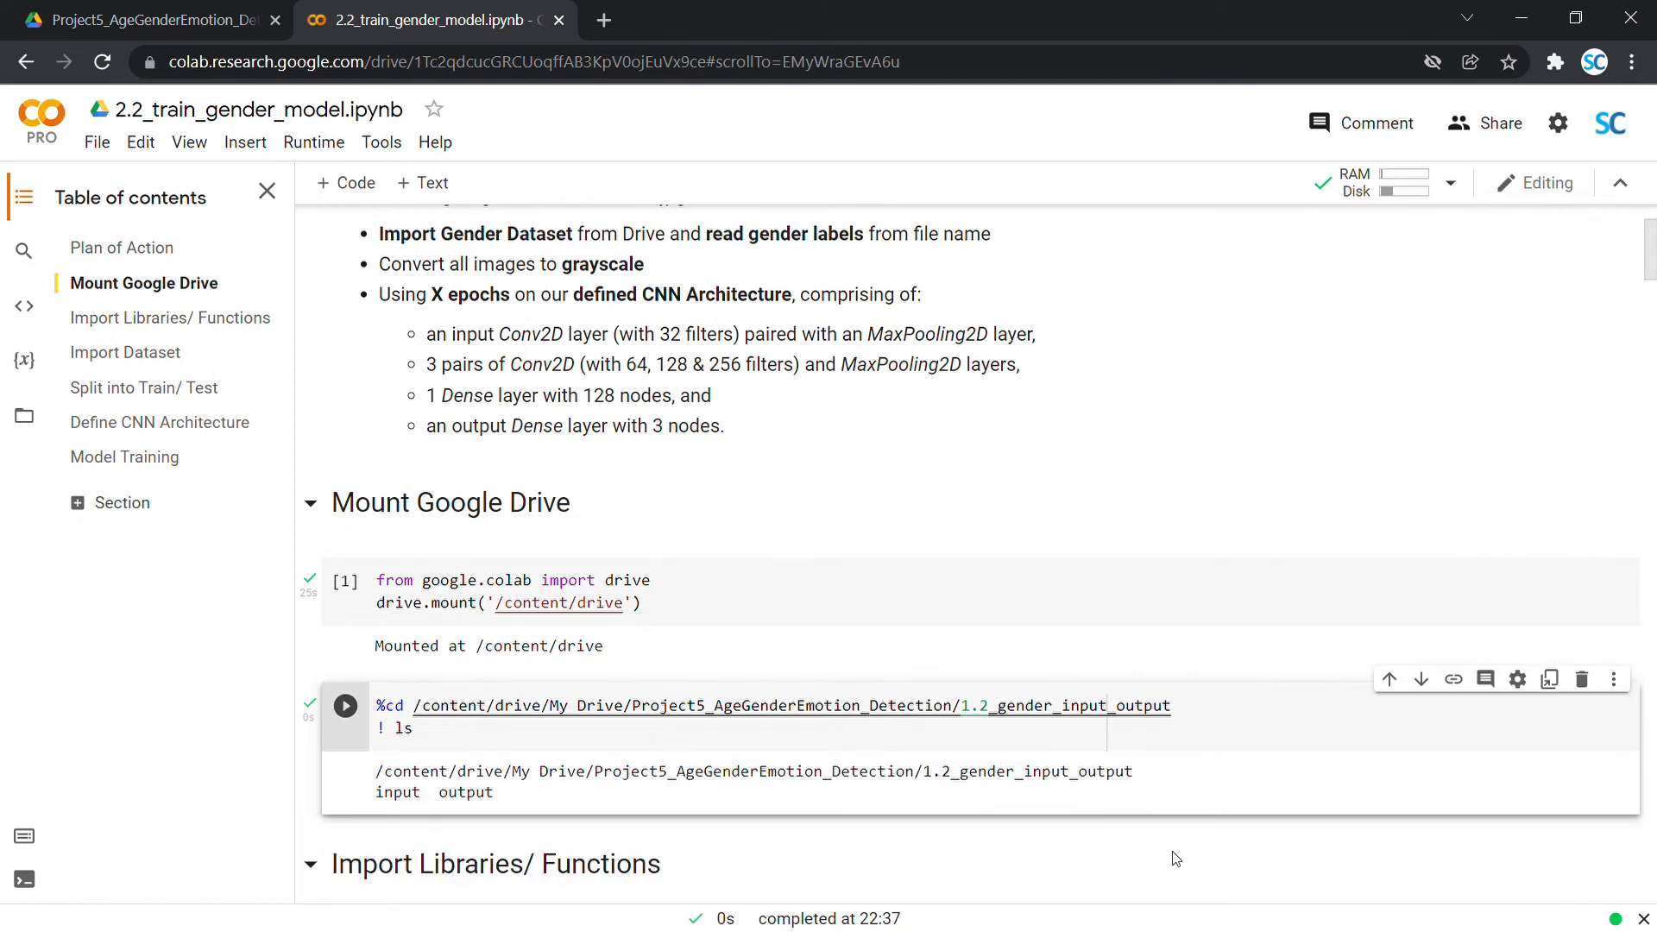
- Run the imports cell loading pandas, TensorFlow, Keras and related functions
{"action": "scroll", "scroll_direction": "down", "scroll_amount": 3}
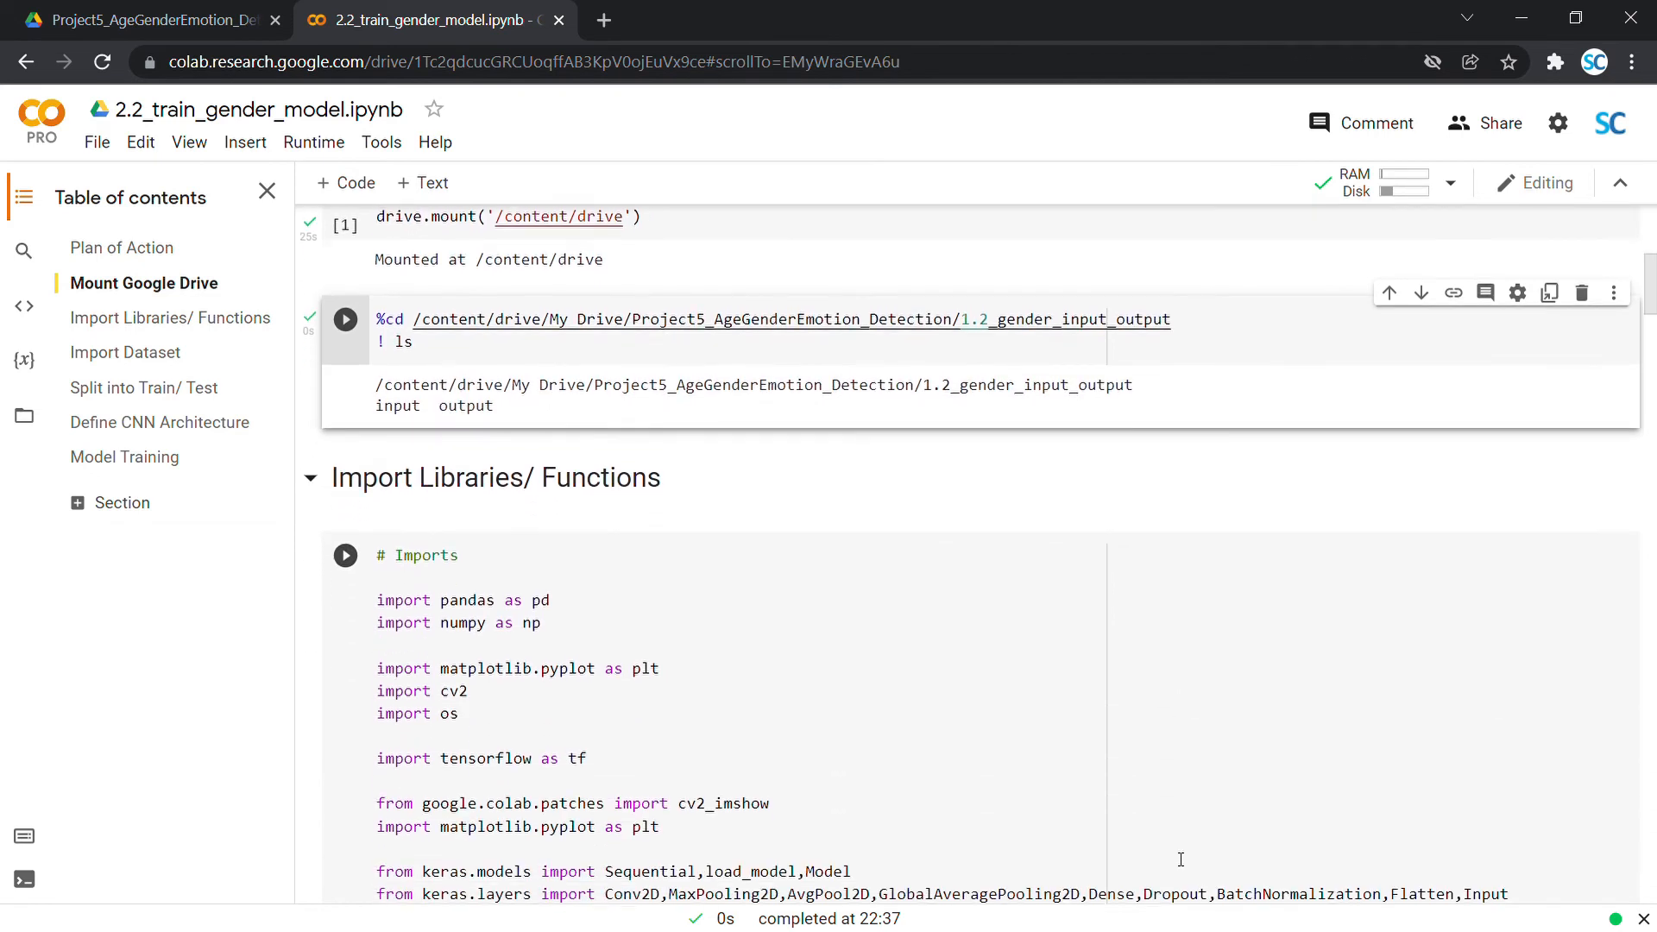
{"action": "scroll", "scroll_direction": "down", "scroll_amount": 3}
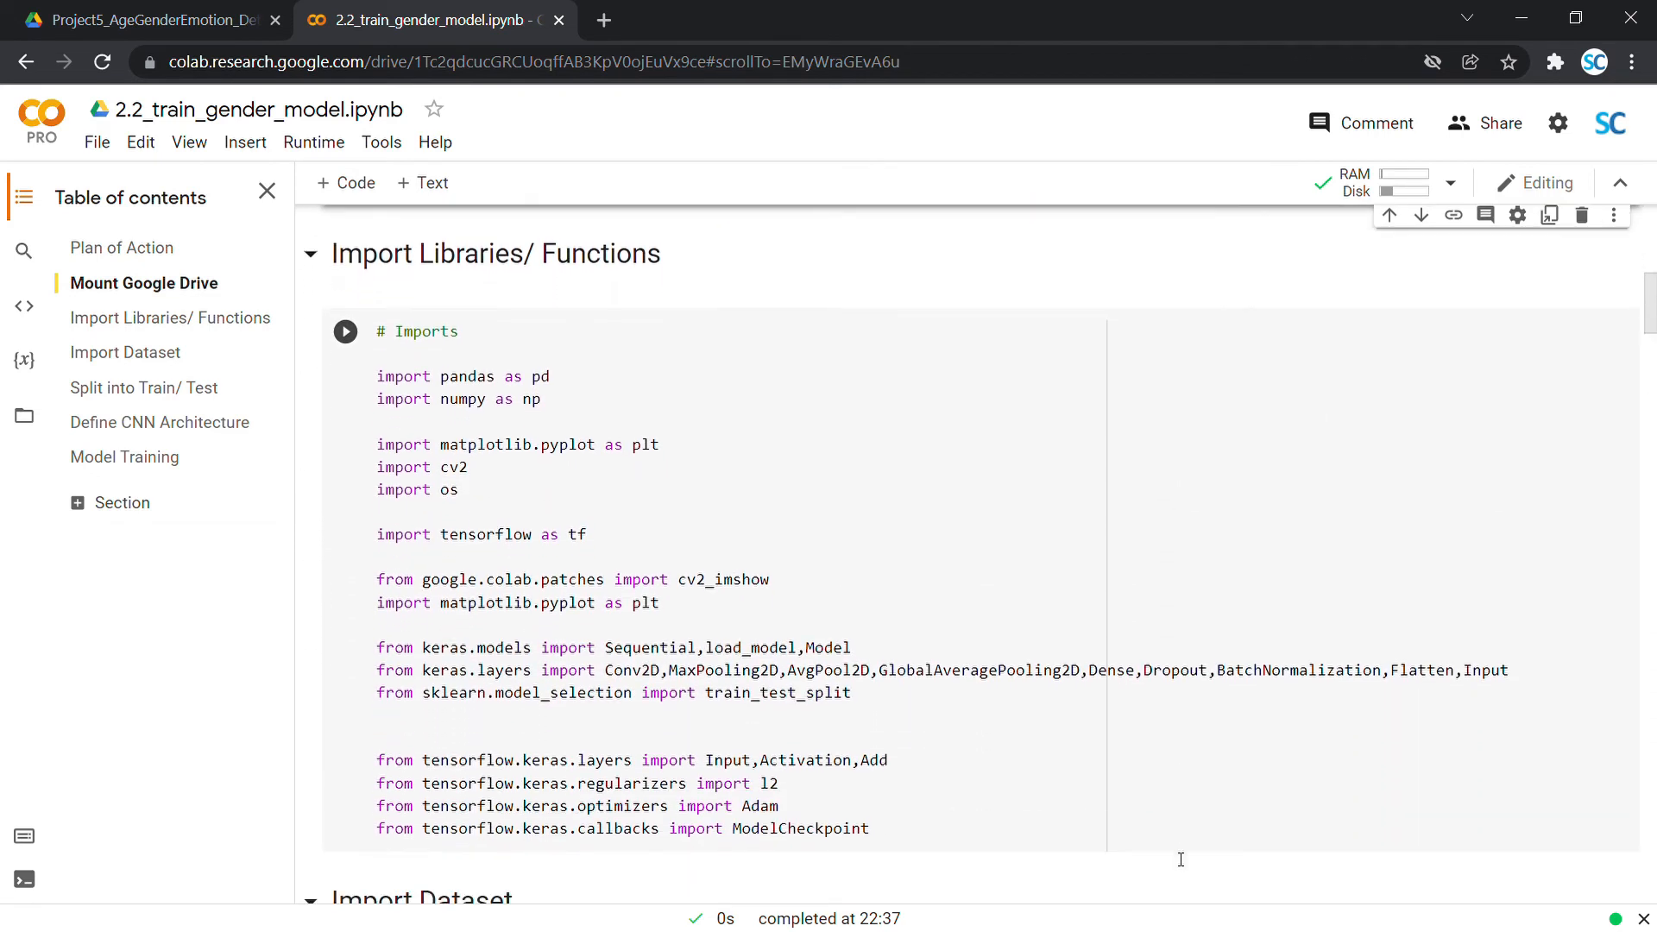
{"action": "scroll", "scroll_direction": "up", "scroll_amount": 3}
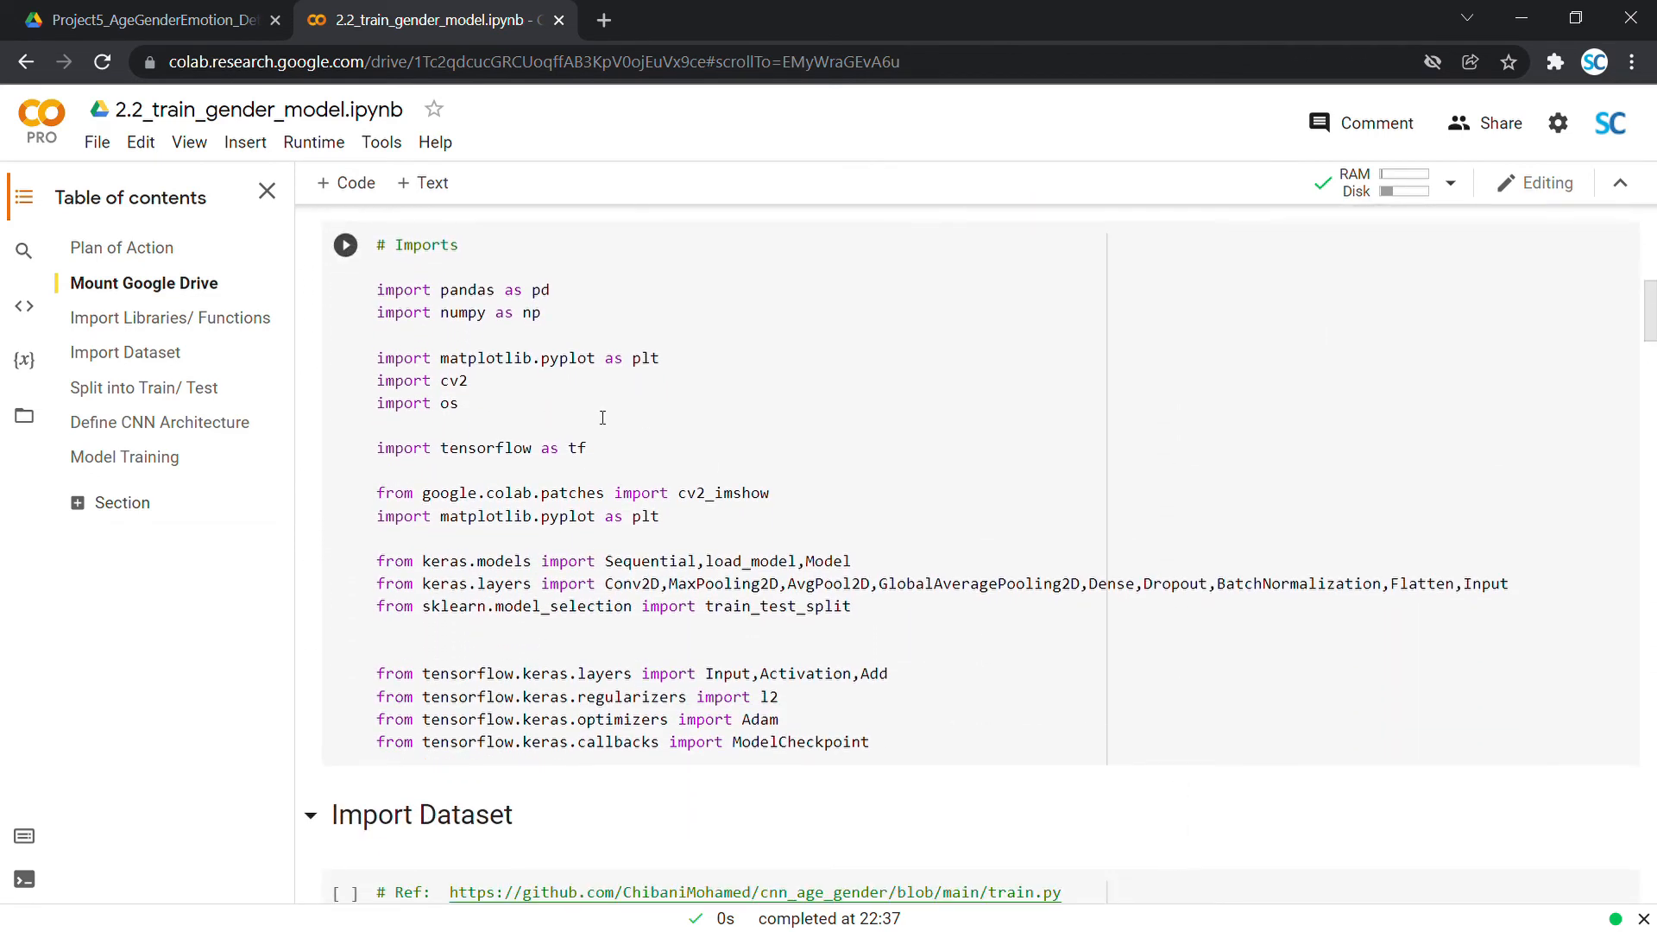
{"action": "left_click", "coordinate": [763, 530]}
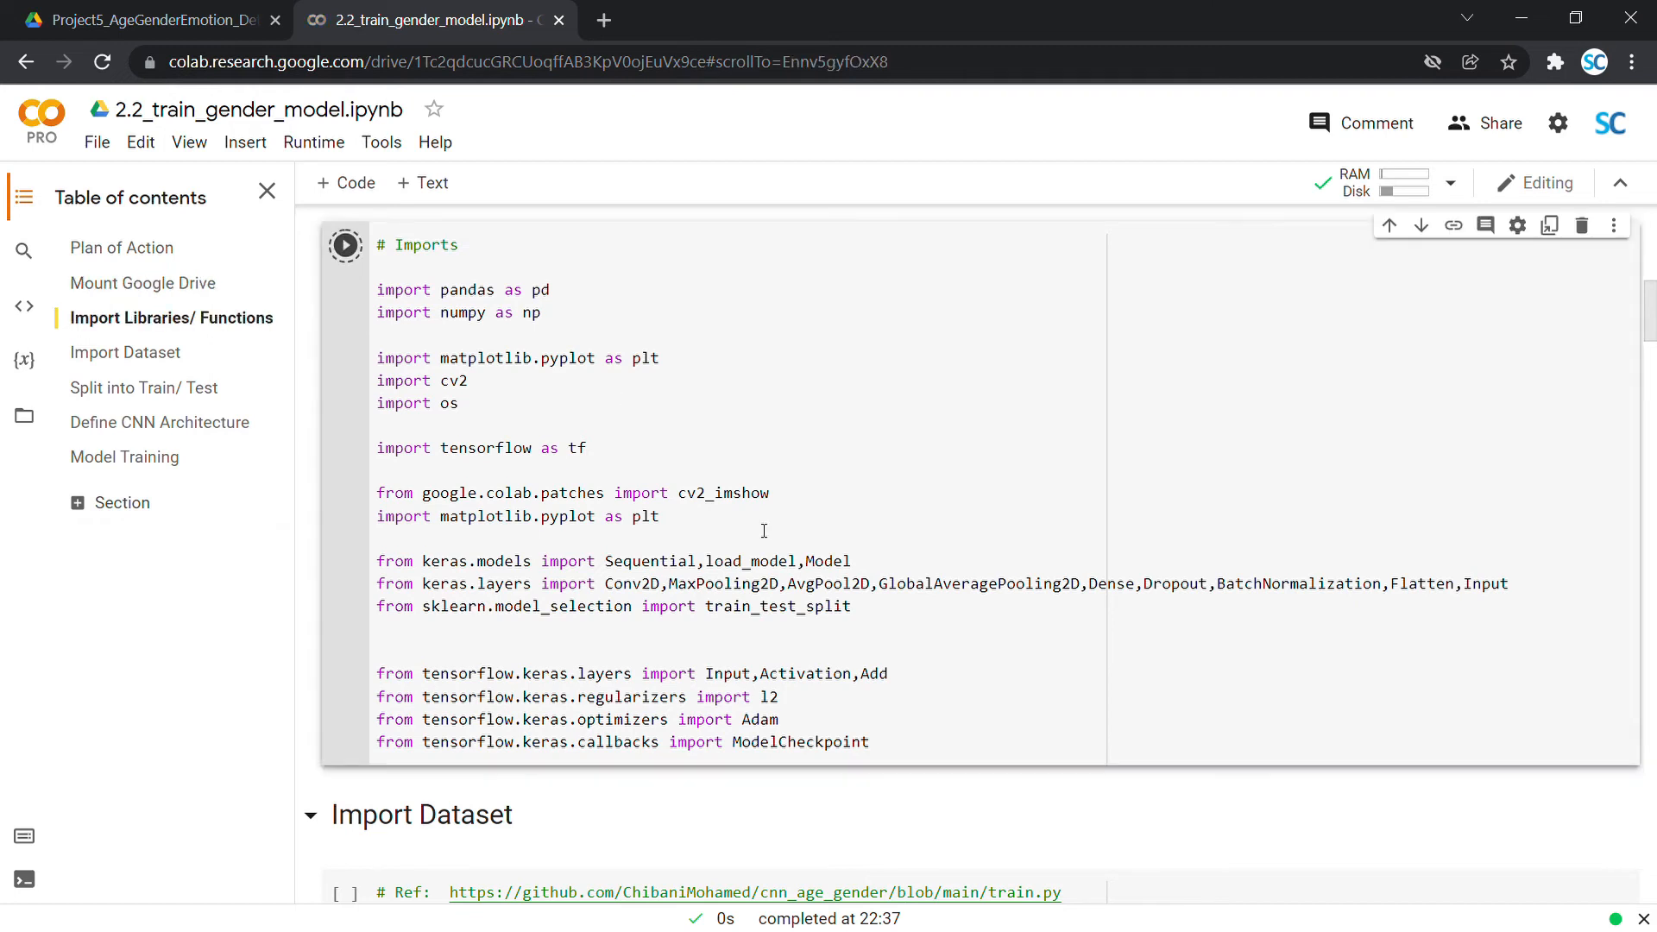
{"action": "left_click", "coordinate": [345, 244]}
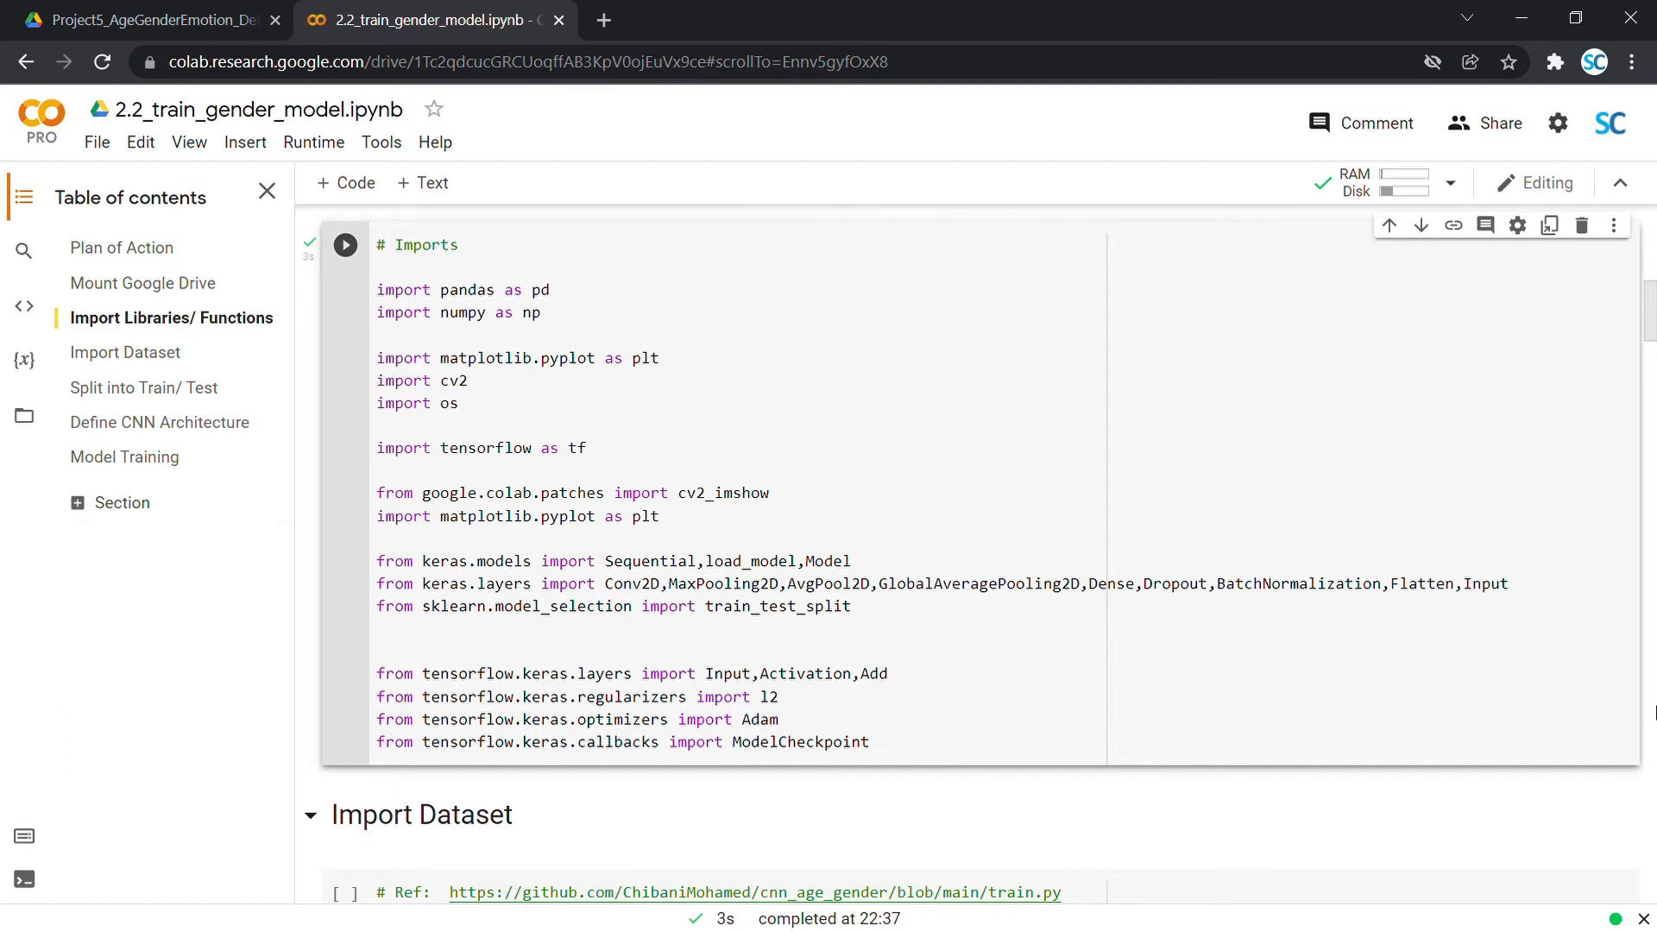
{"action": "scroll", "scroll_direction": "down", "scroll_amount": 3}
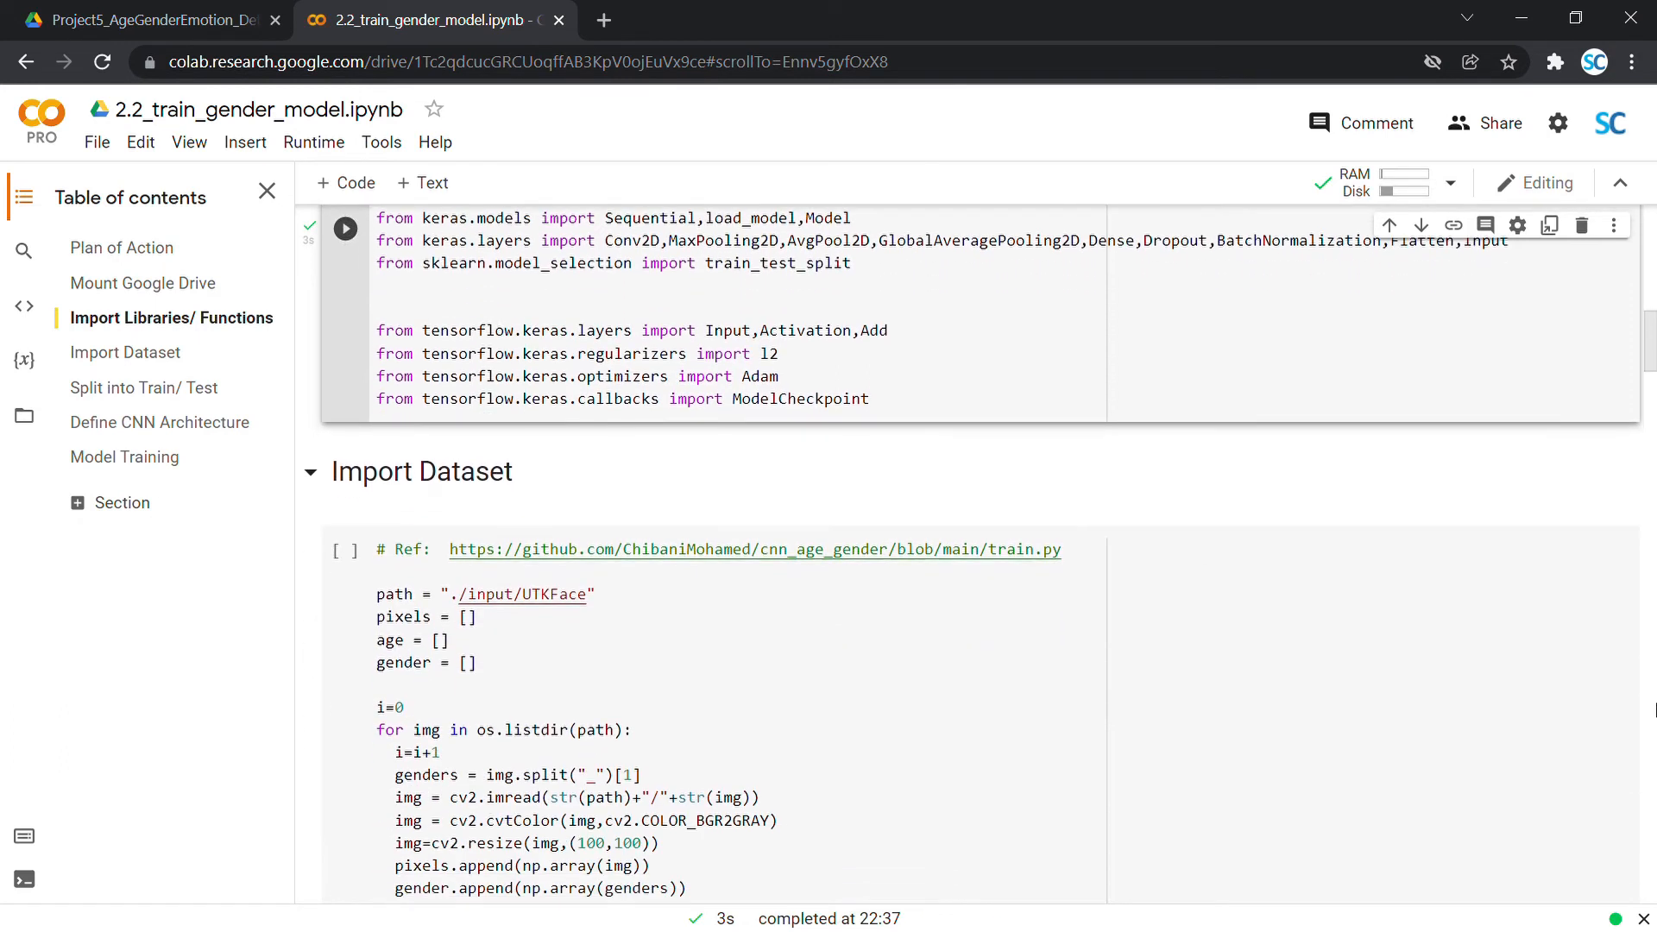
{"action": "scroll", "scroll_direction": "down", "scroll_amount": 3}
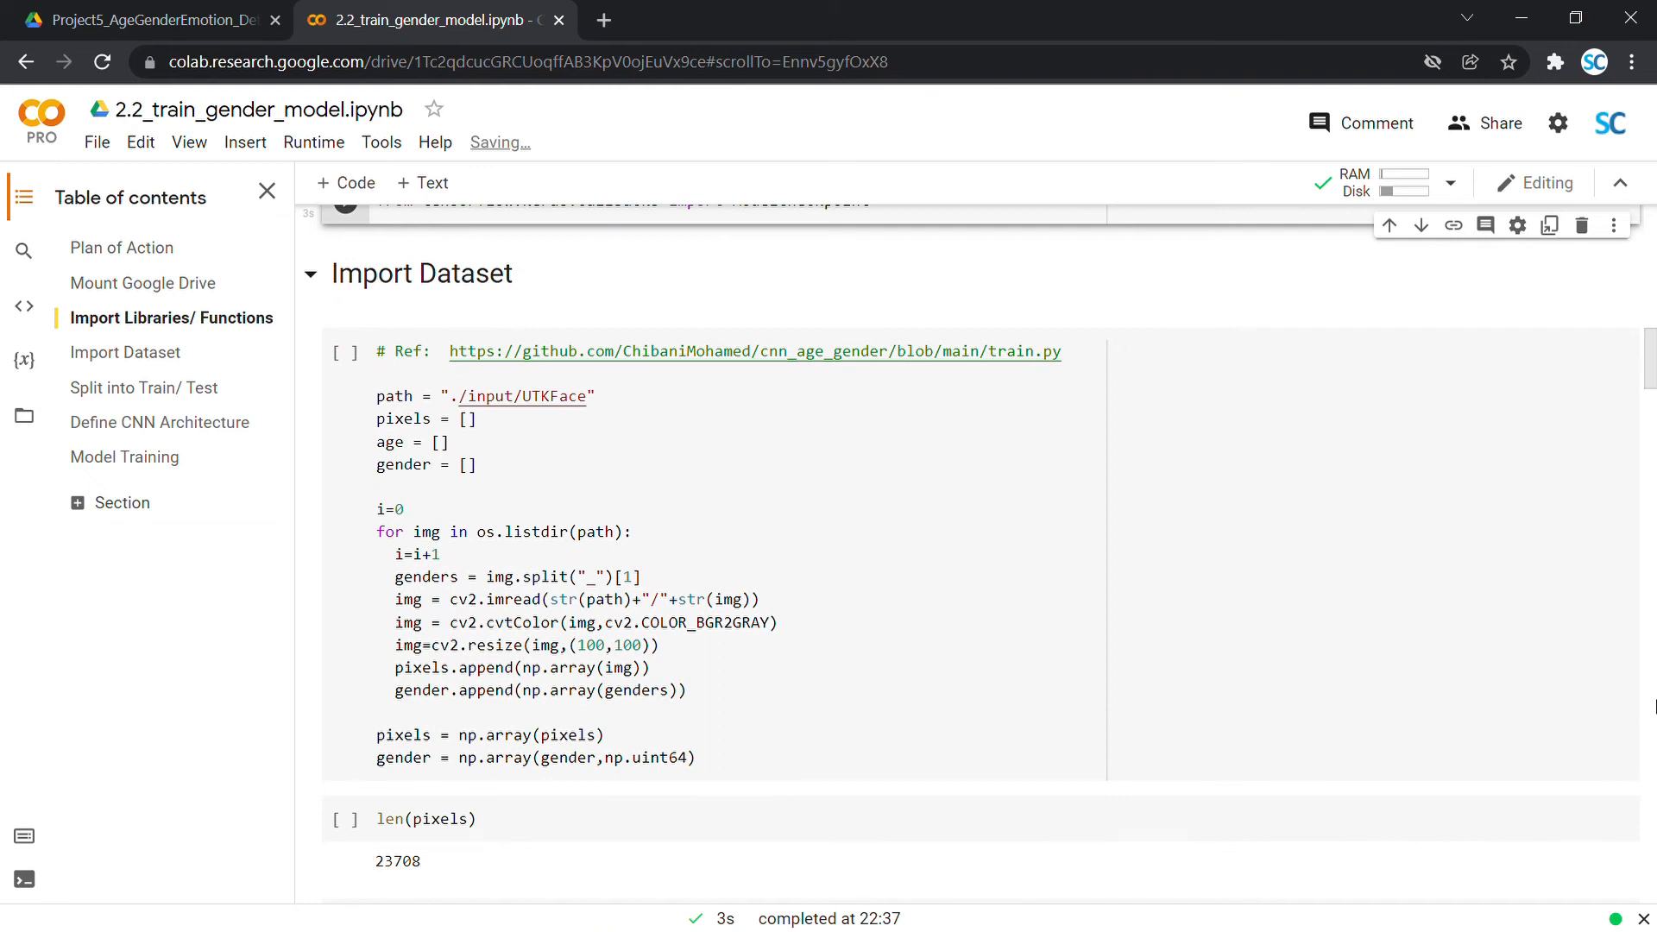
{"action": "mouse_move", "coordinate": [1366, 647]}
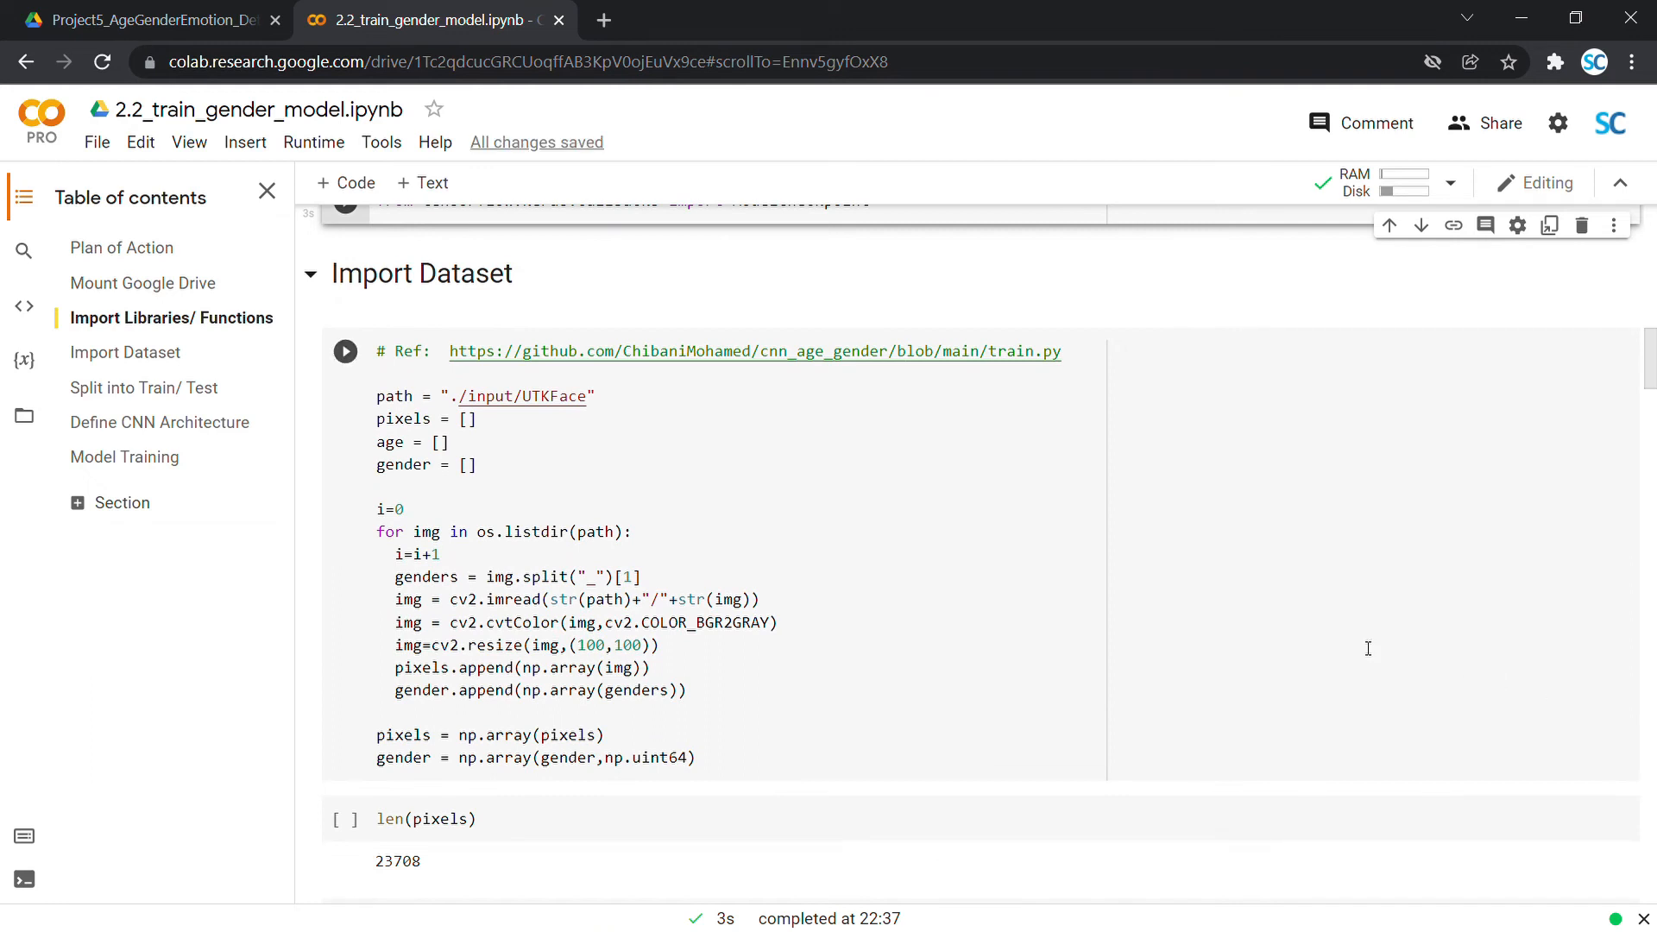
{"action": "mouse_move", "coordinate": [485, 576]}
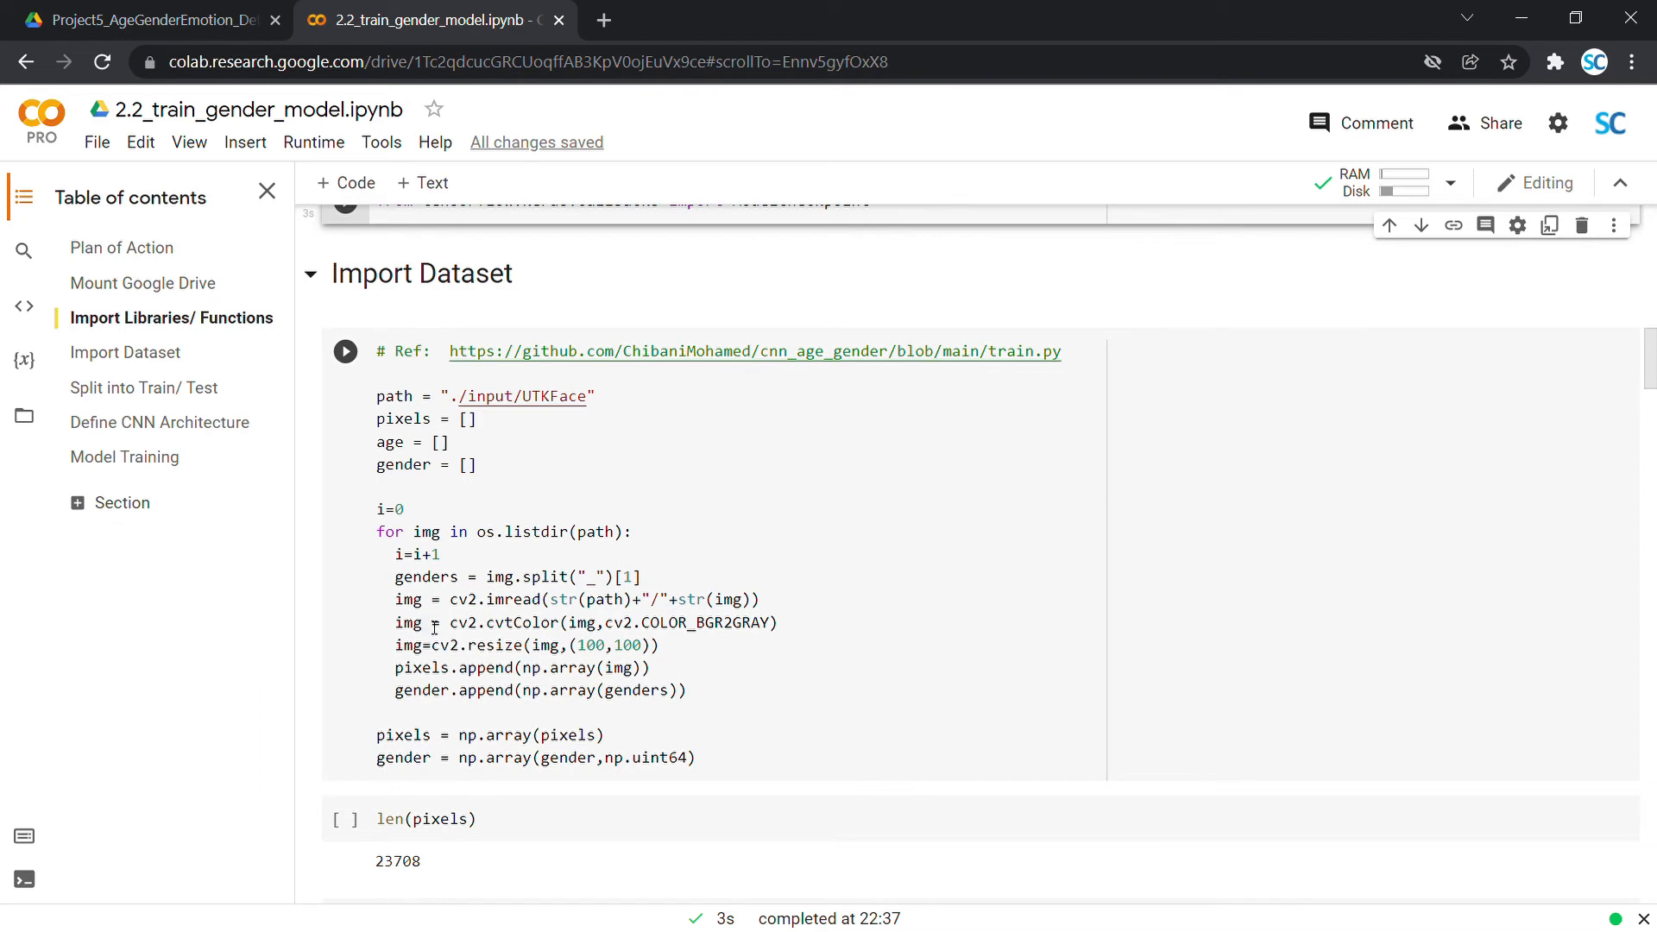
{"action": "mouse_move", "coordinate": [437, 598]}
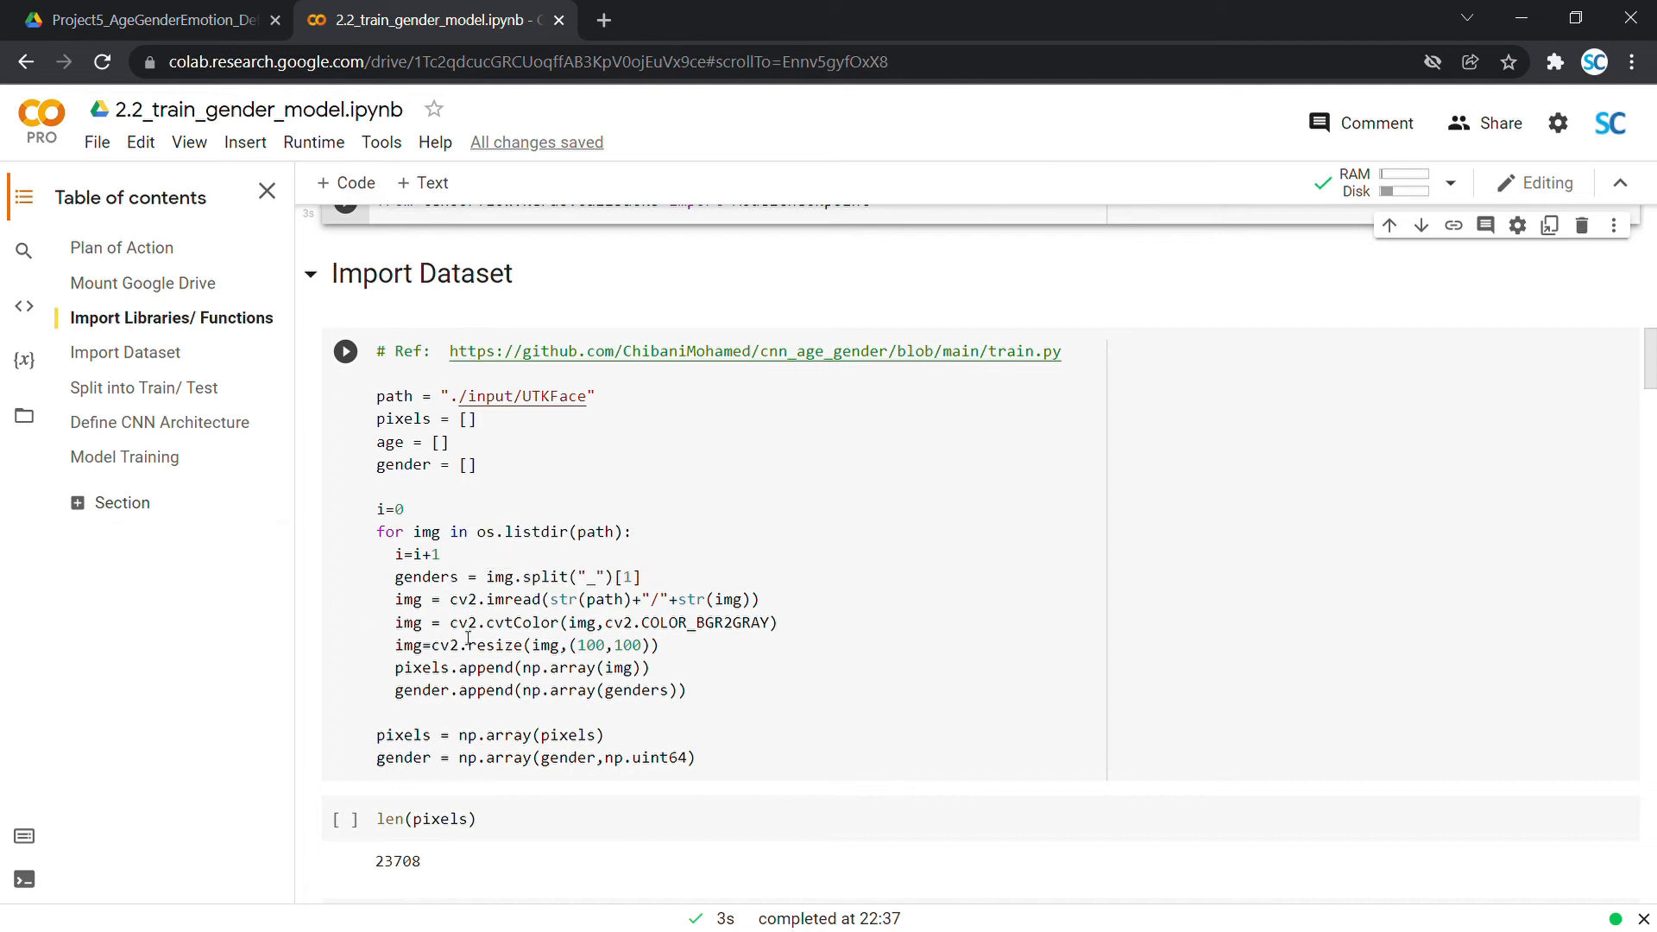
{"action": "mouse_move", "coordinate": [369, 654]}
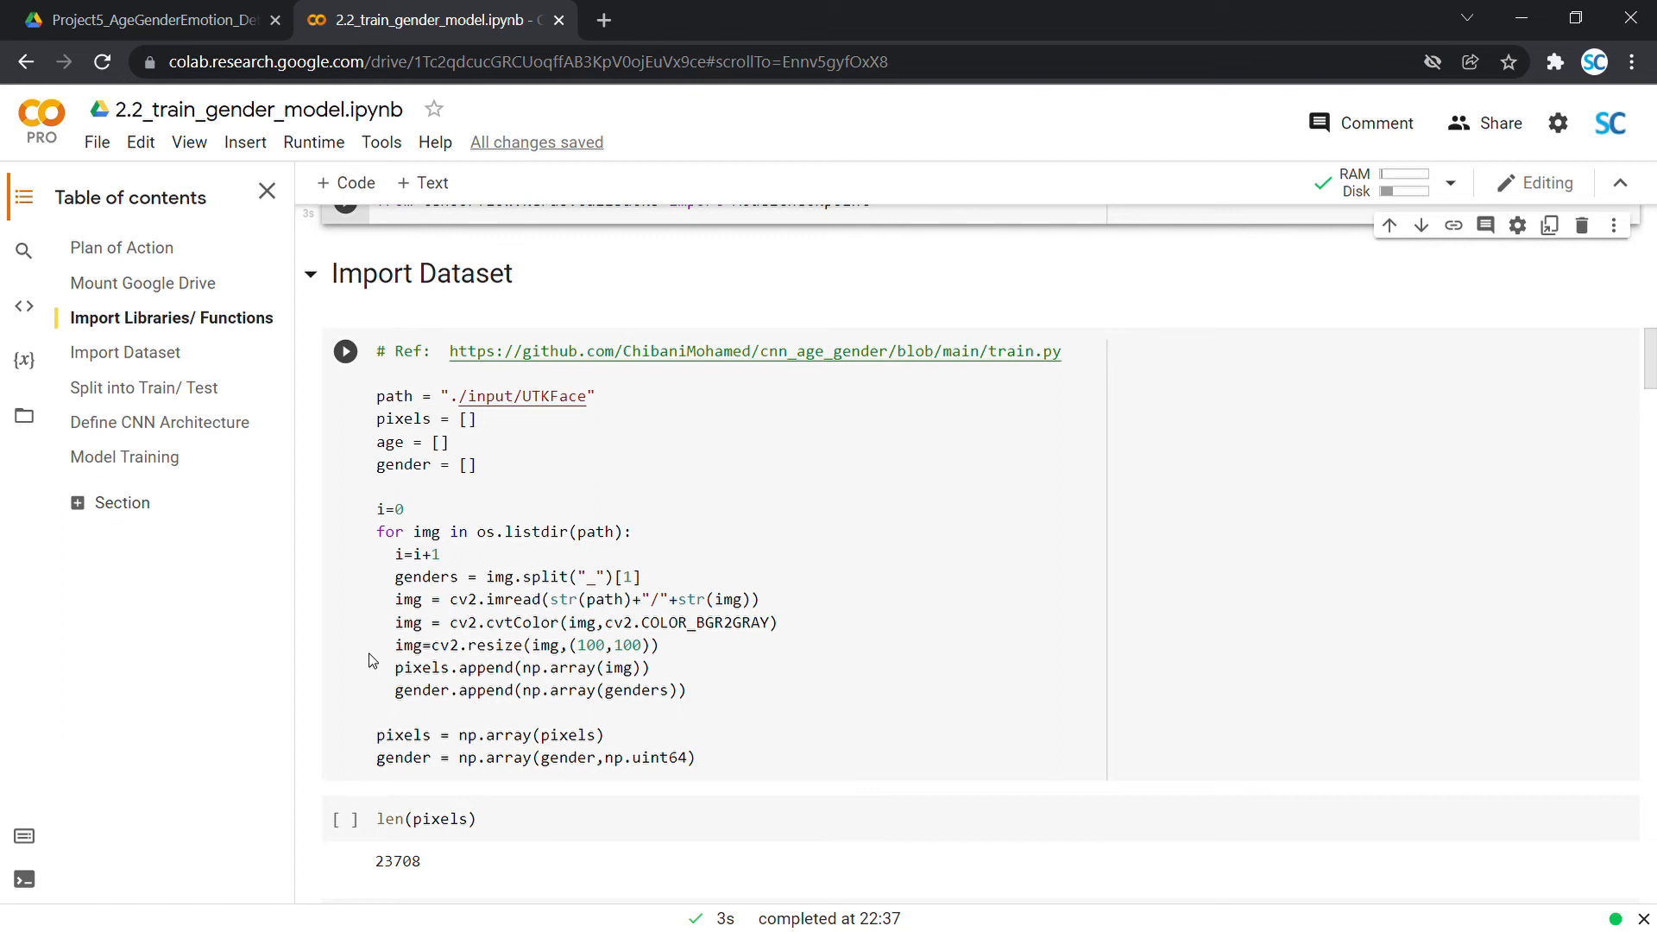
{"action": "mouse_move", "coordinate": [462, 756]}
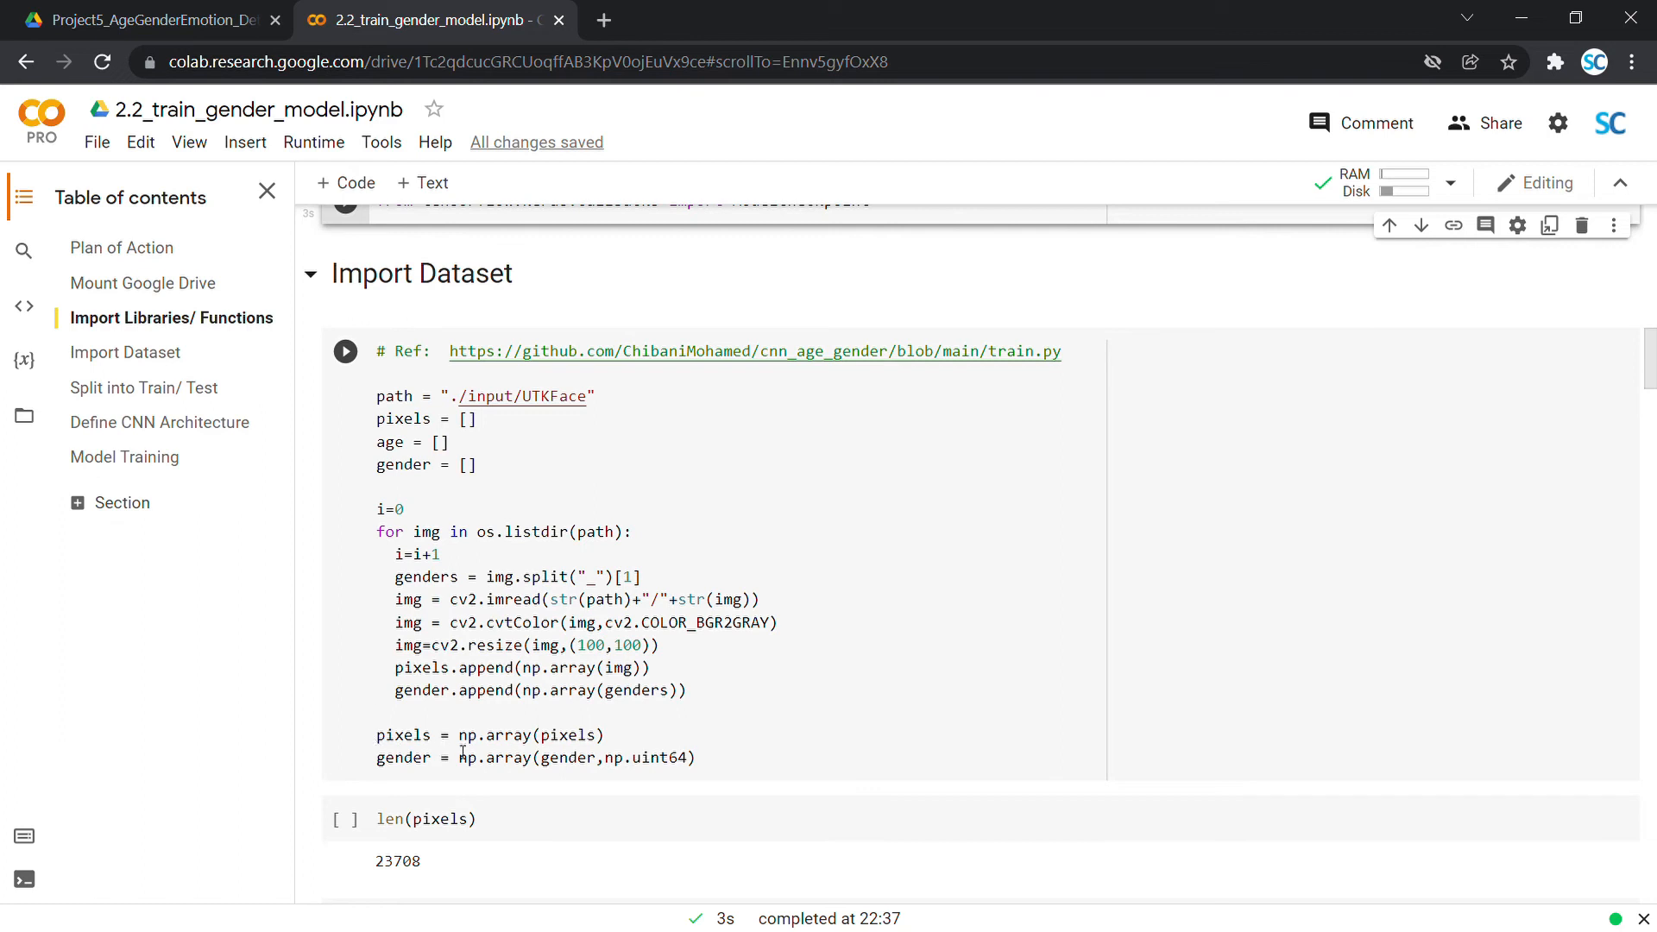
{"action": "mouse_move", "coordinate": [347, 759]}
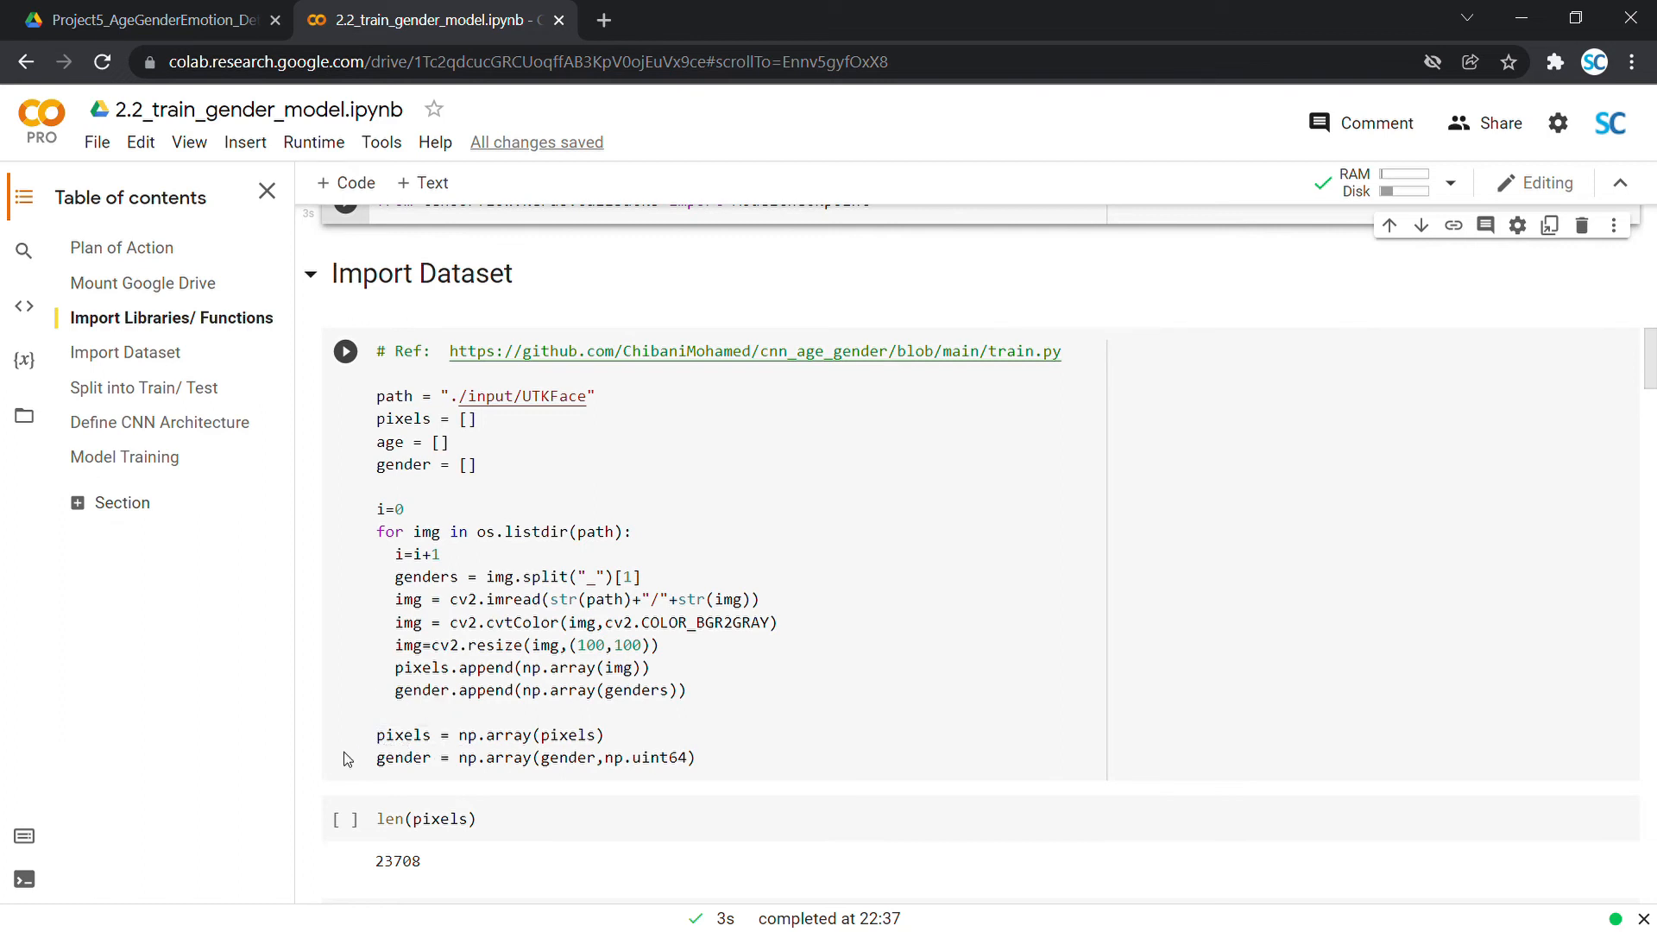
{"action": "scroll", "scroll_direction": "down", "scroll_amount": 3}
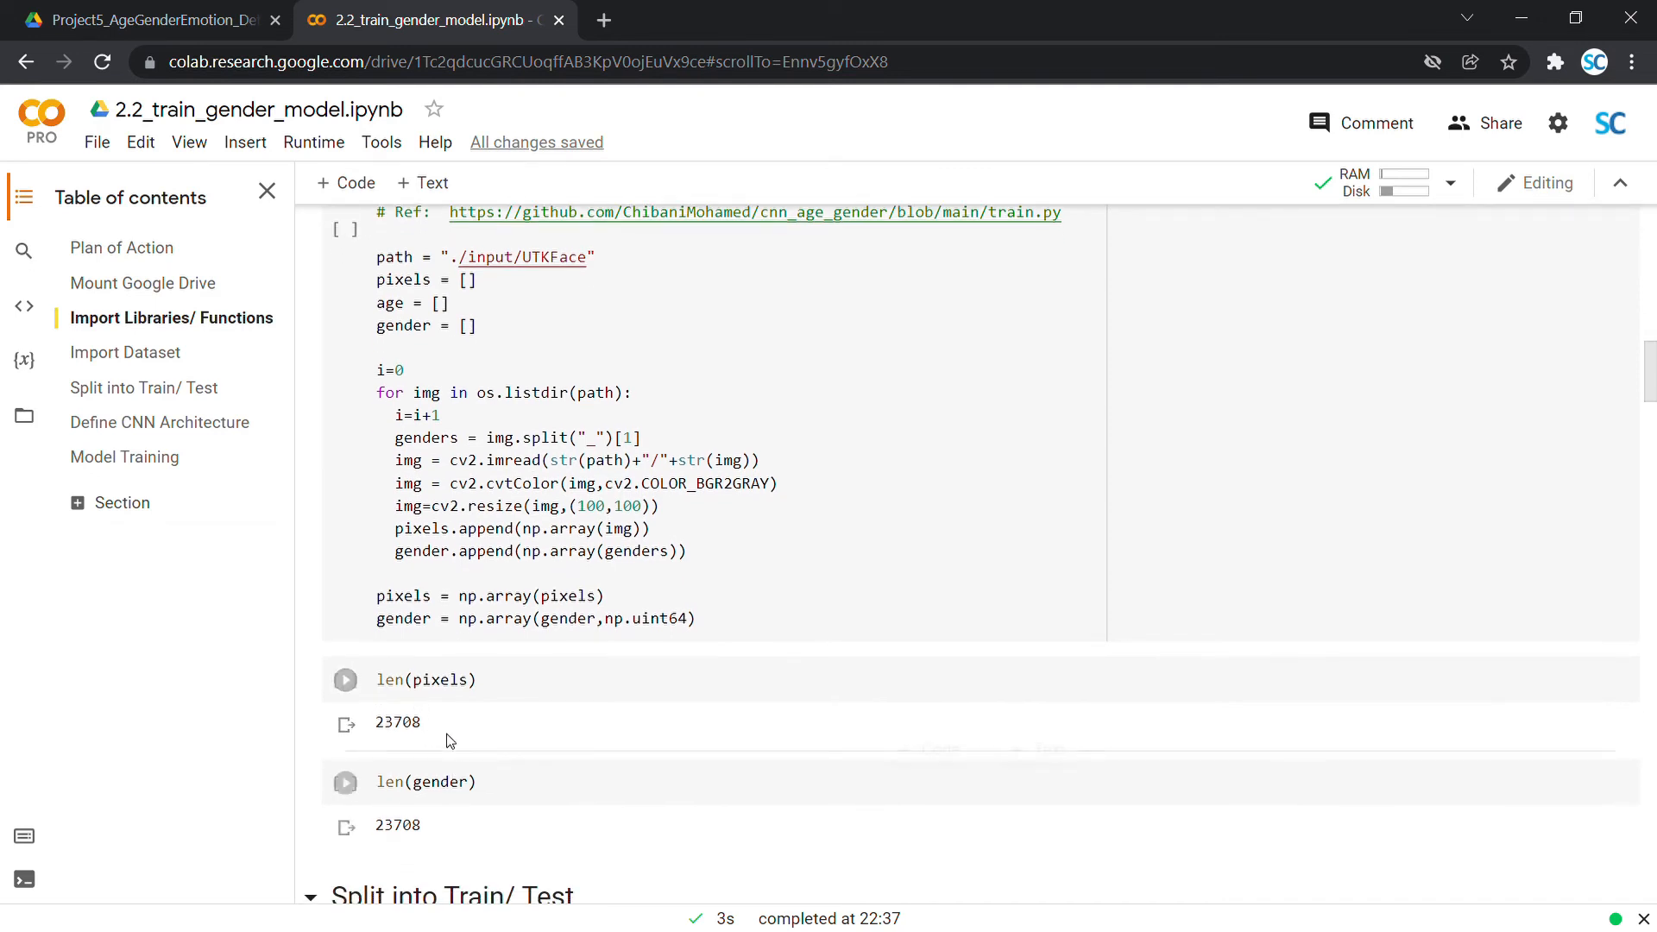
{"action": "left_click", "coordinate": [346, 679]}
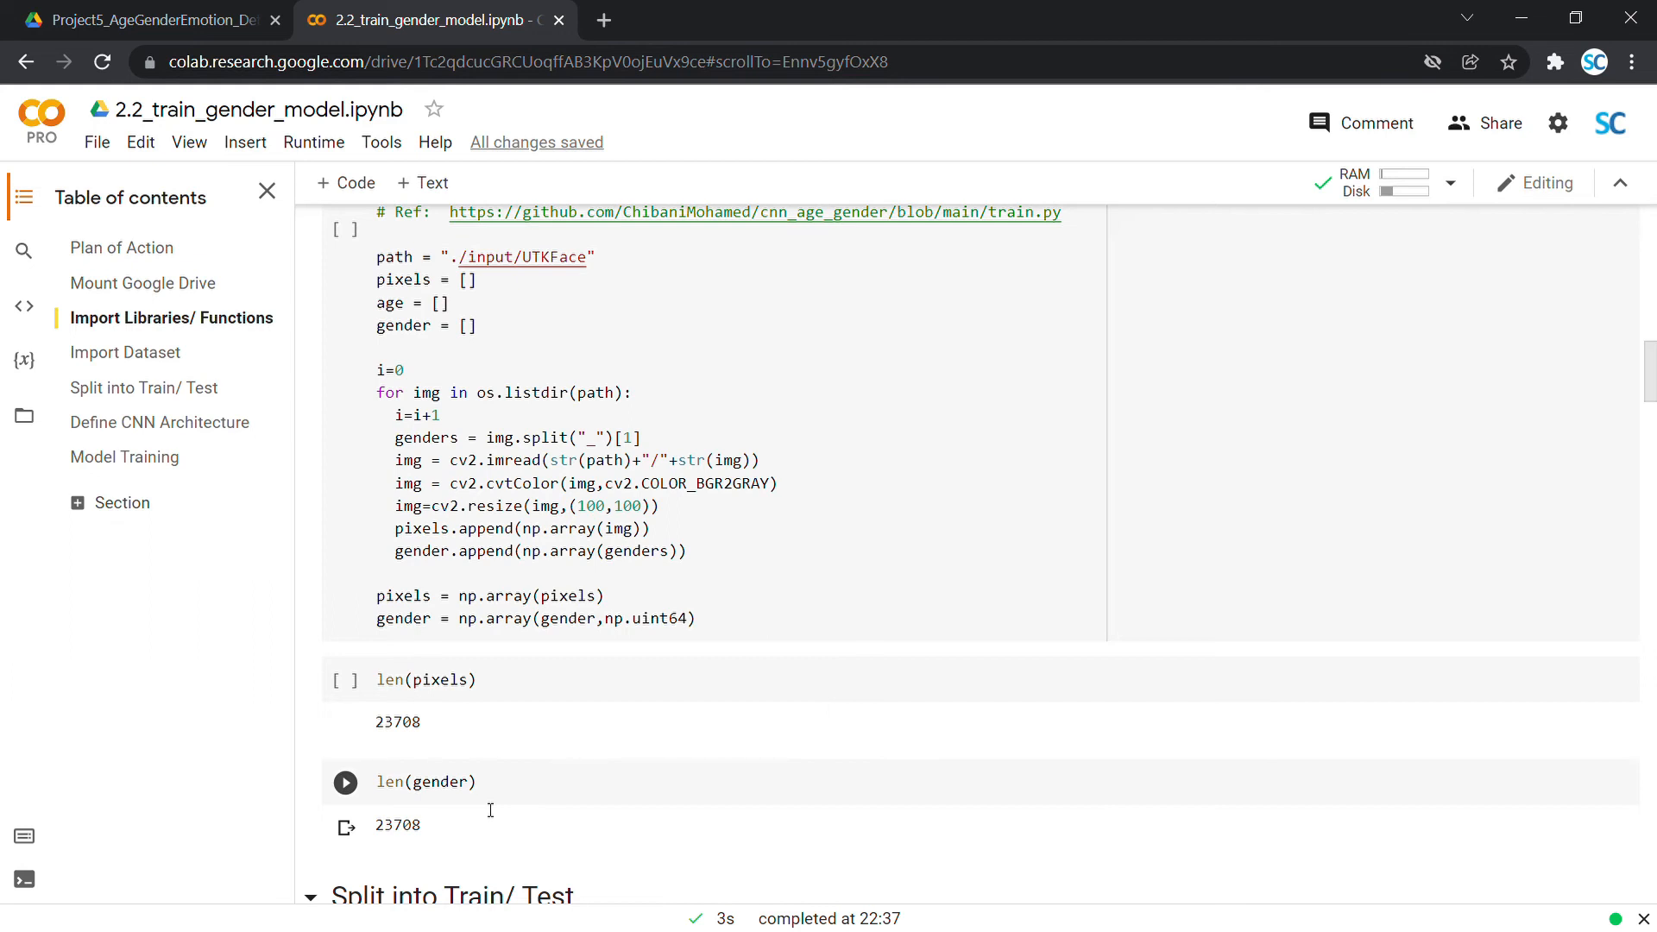
{"action": "scroll", "scroll_direction": "down", "scroll_amount": 3}
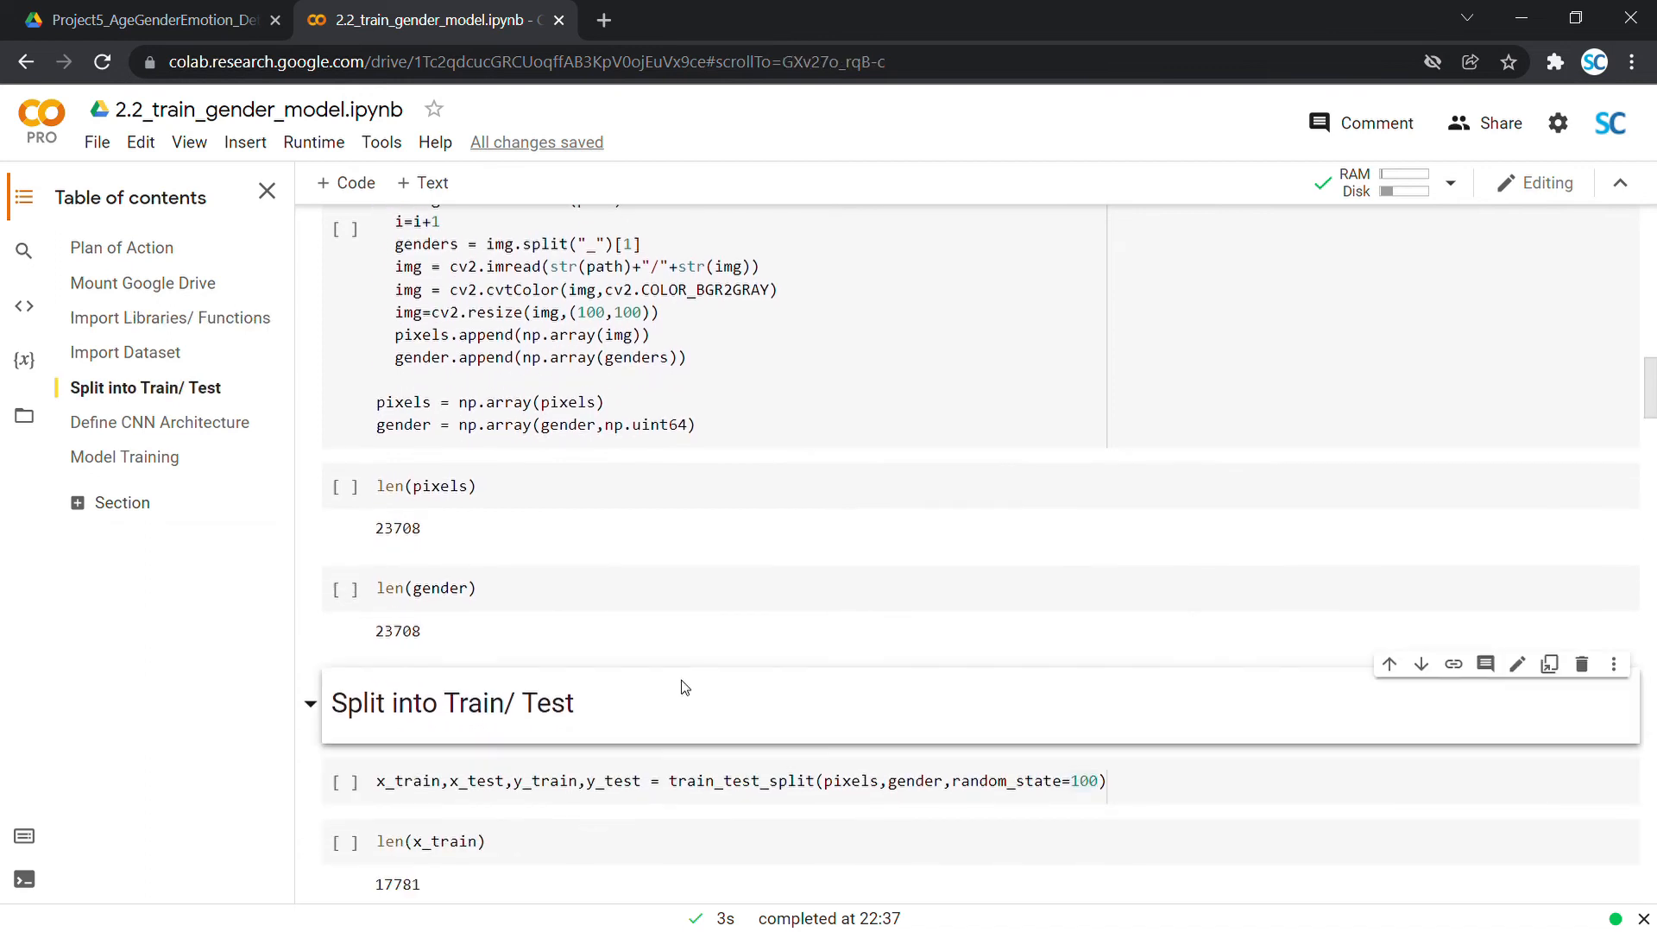
{"action": "mouse_move", "coordinate": [309, 770]}
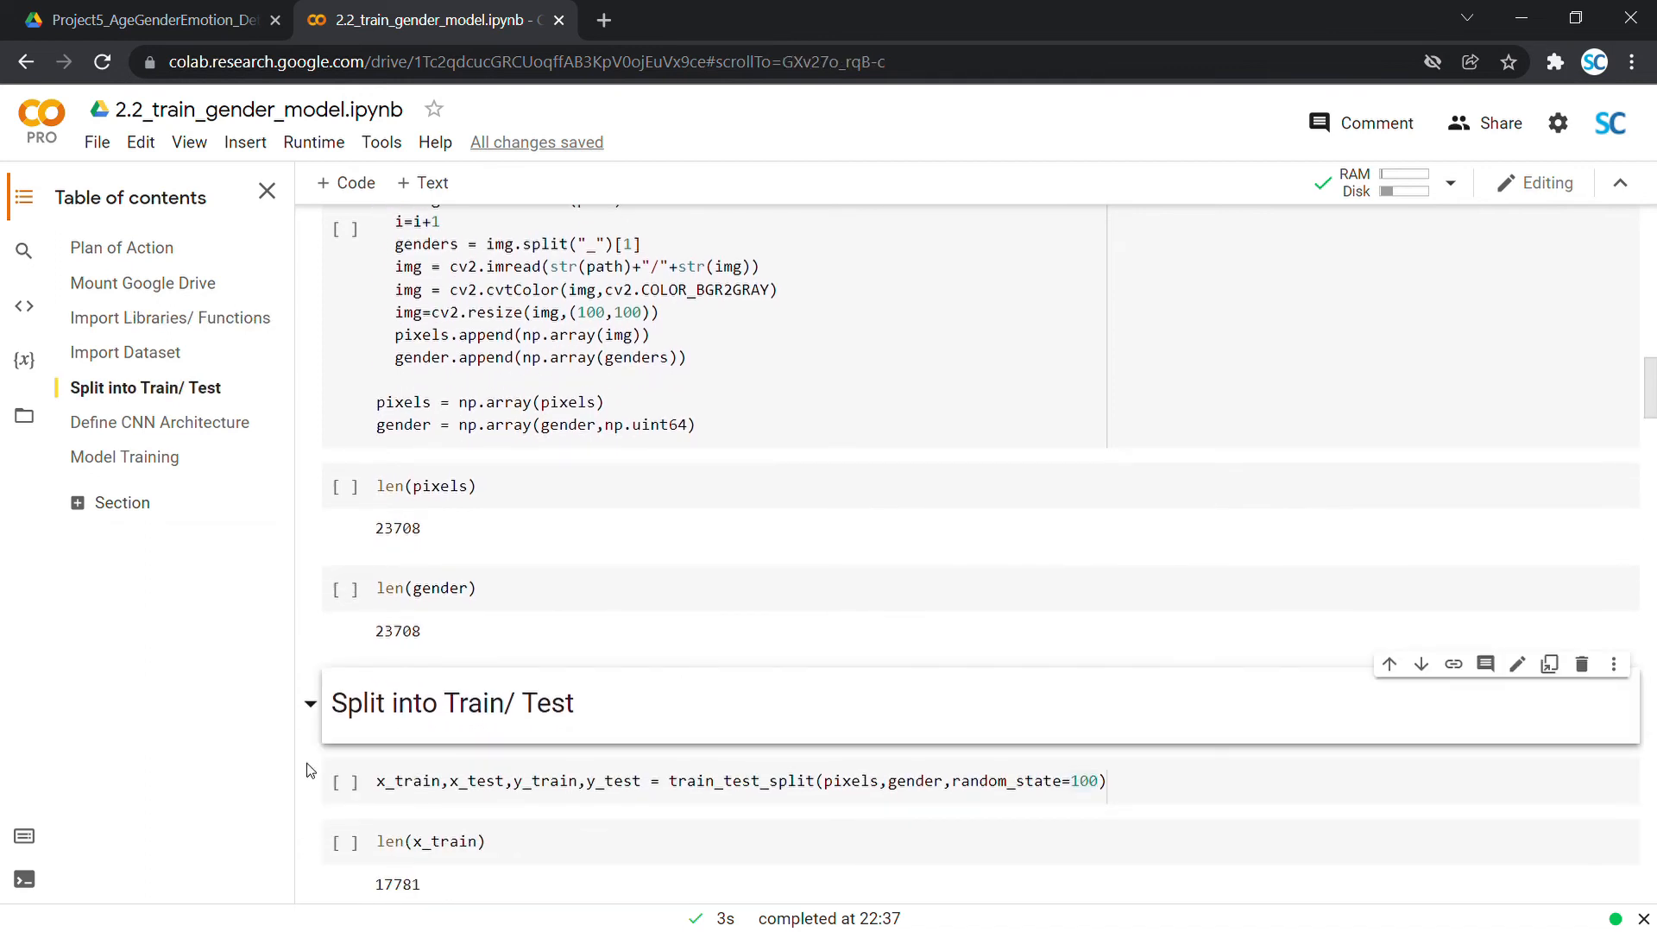
{"action": "left_click", "coordinate": [652, 780]}
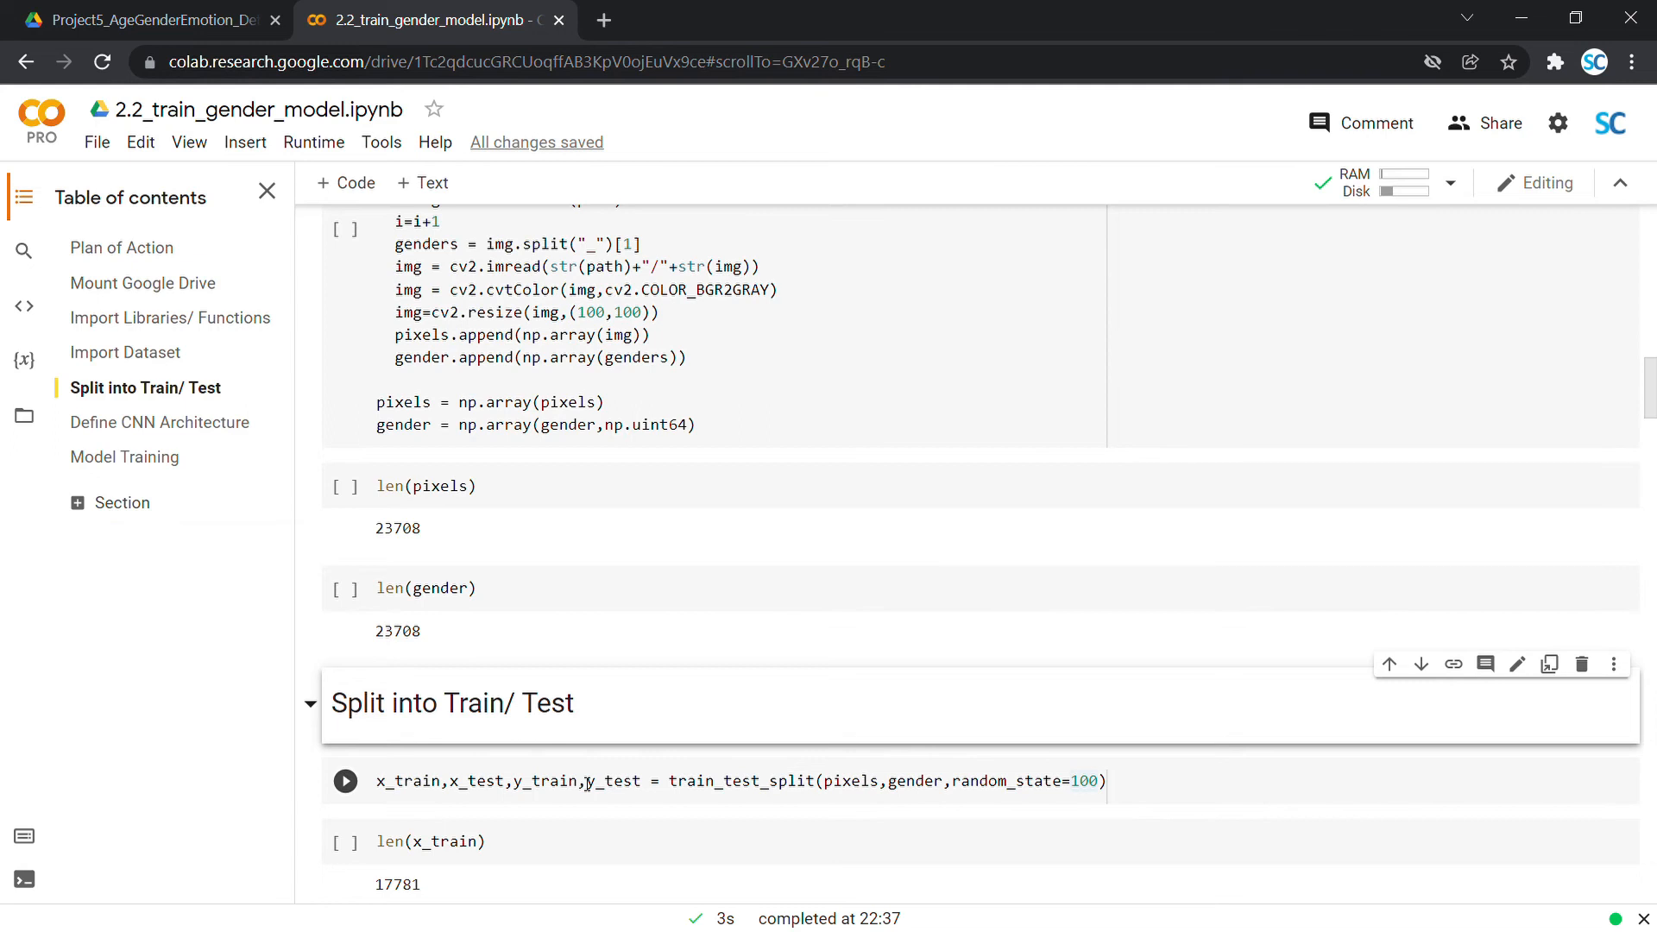
{"action": "scroll", "scroll_direction": "down", "scroll_amount": 3}
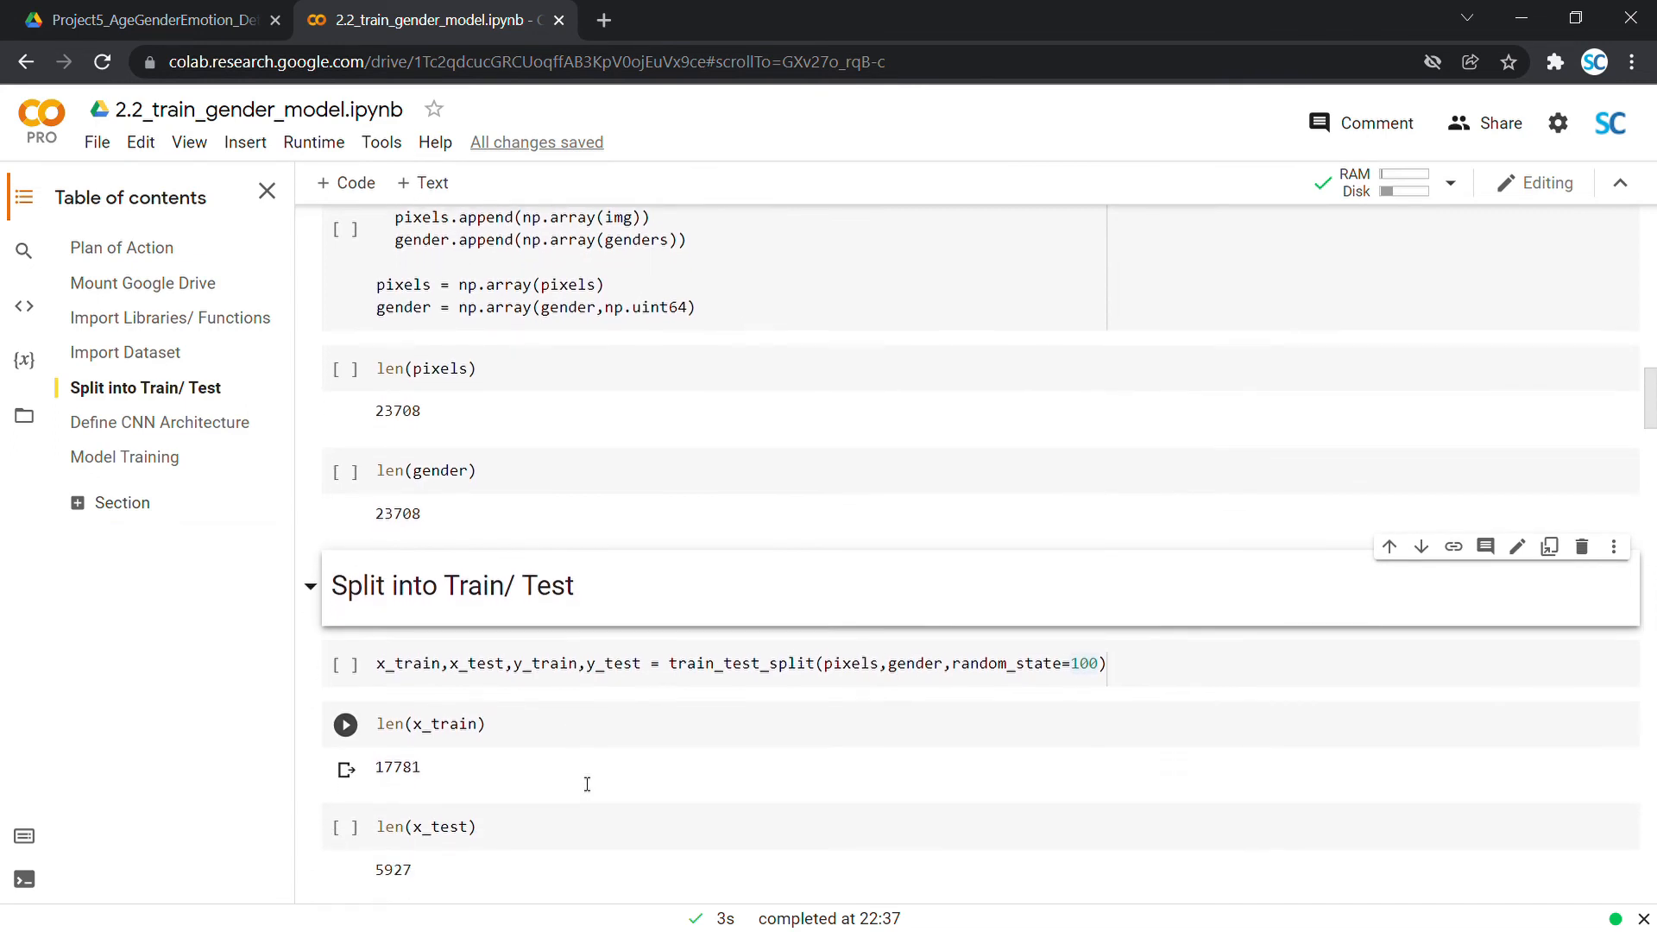
{"action": "mouse_move", "coordinate": [410, 792]}
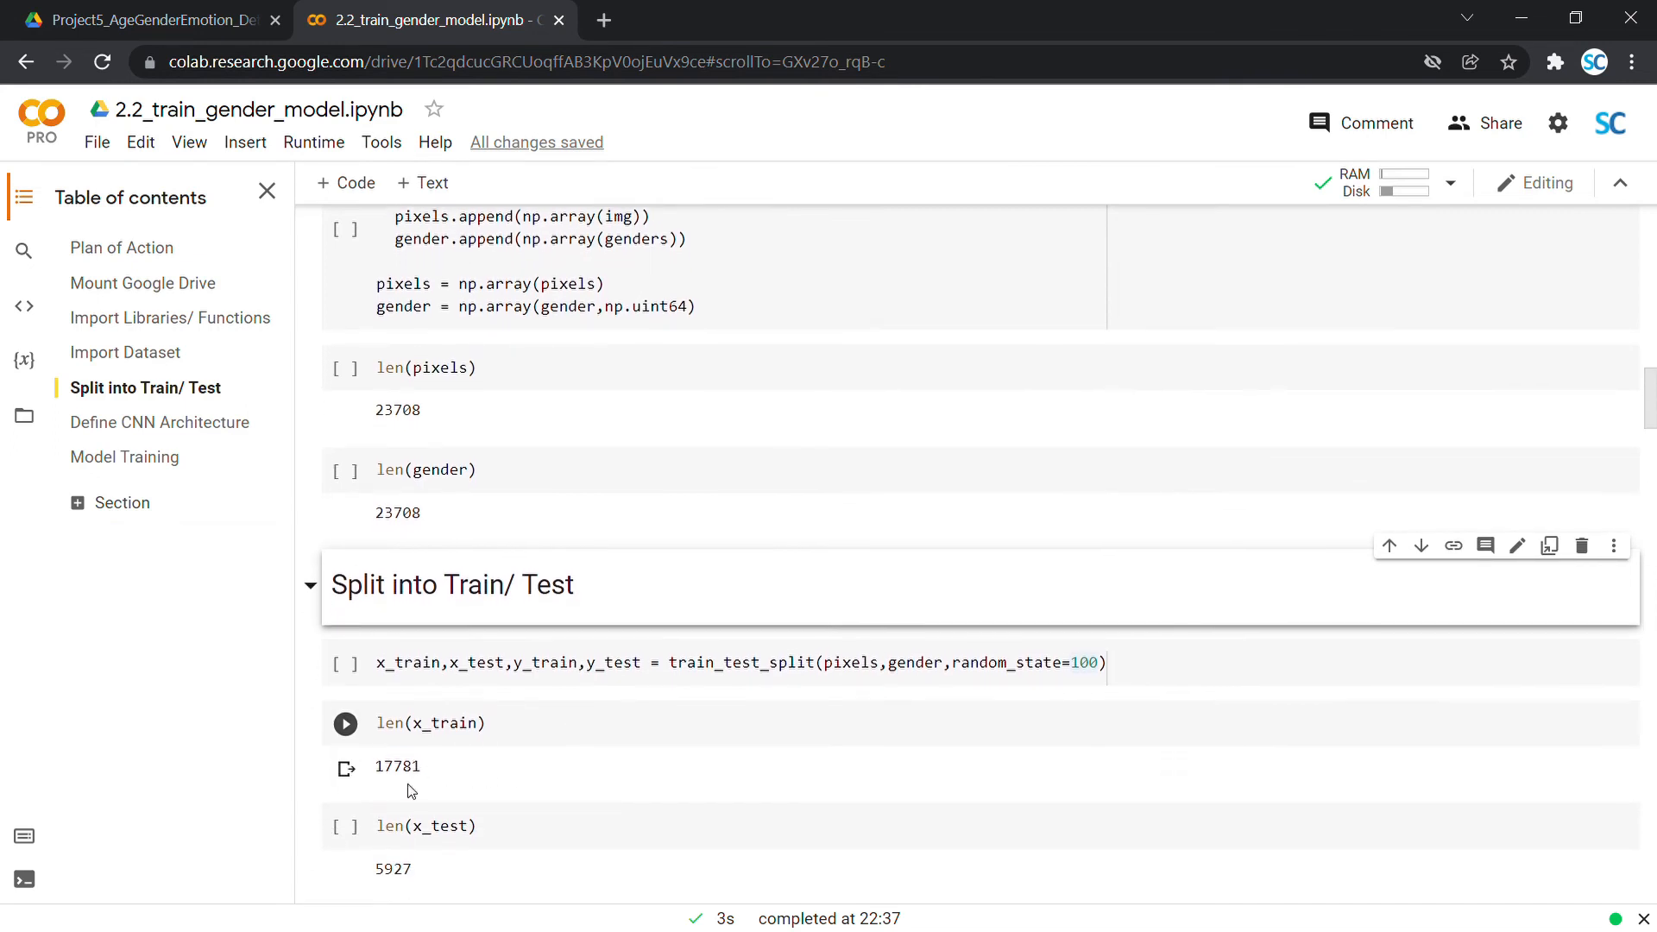
{"action": "left_click", "coordinate": [431, 824]}
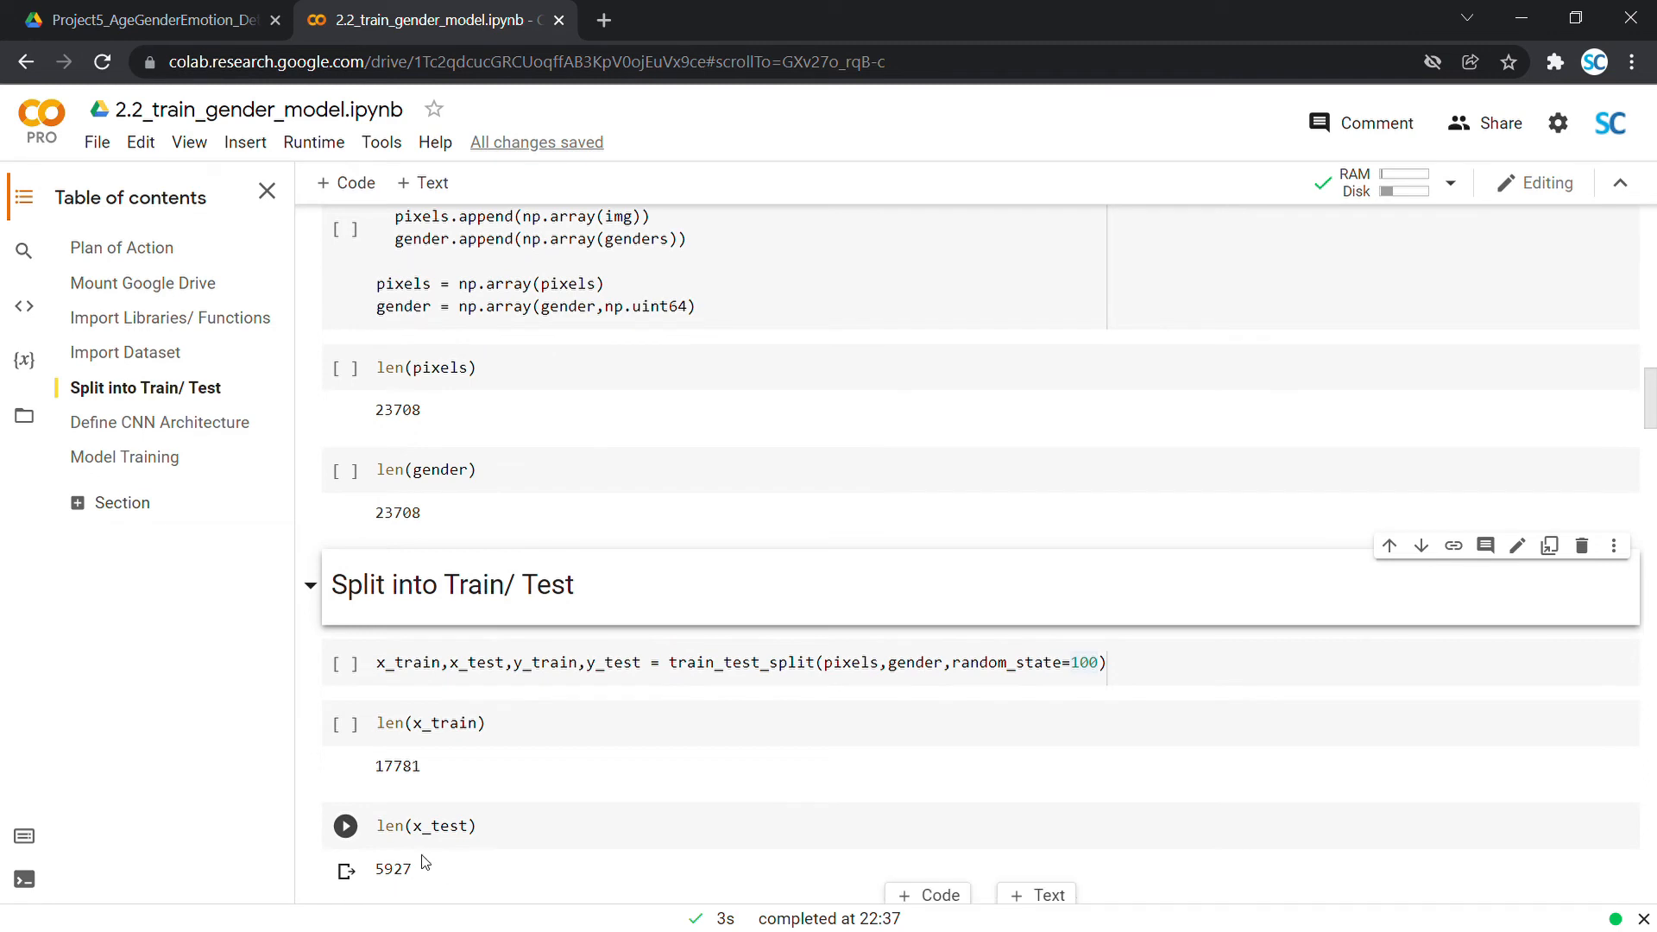
{"action": "mouse_move", "coordinate": [649, 845]}
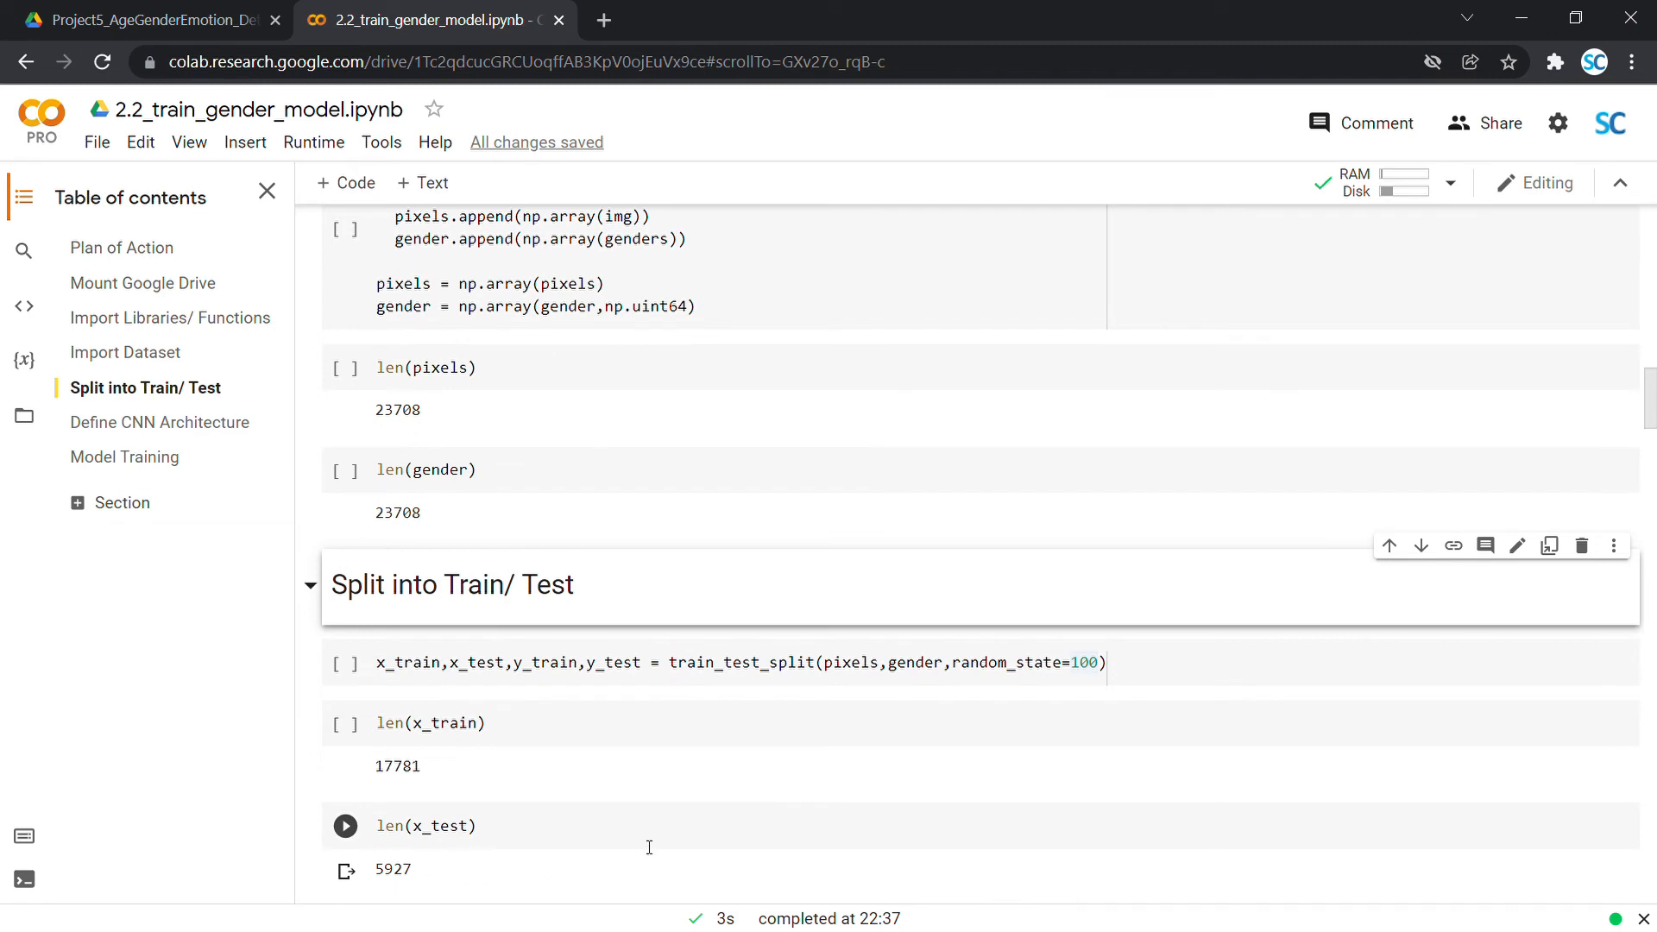
{"action": "scroll", "scroll_direction": "down", "scroll_amount": 3}
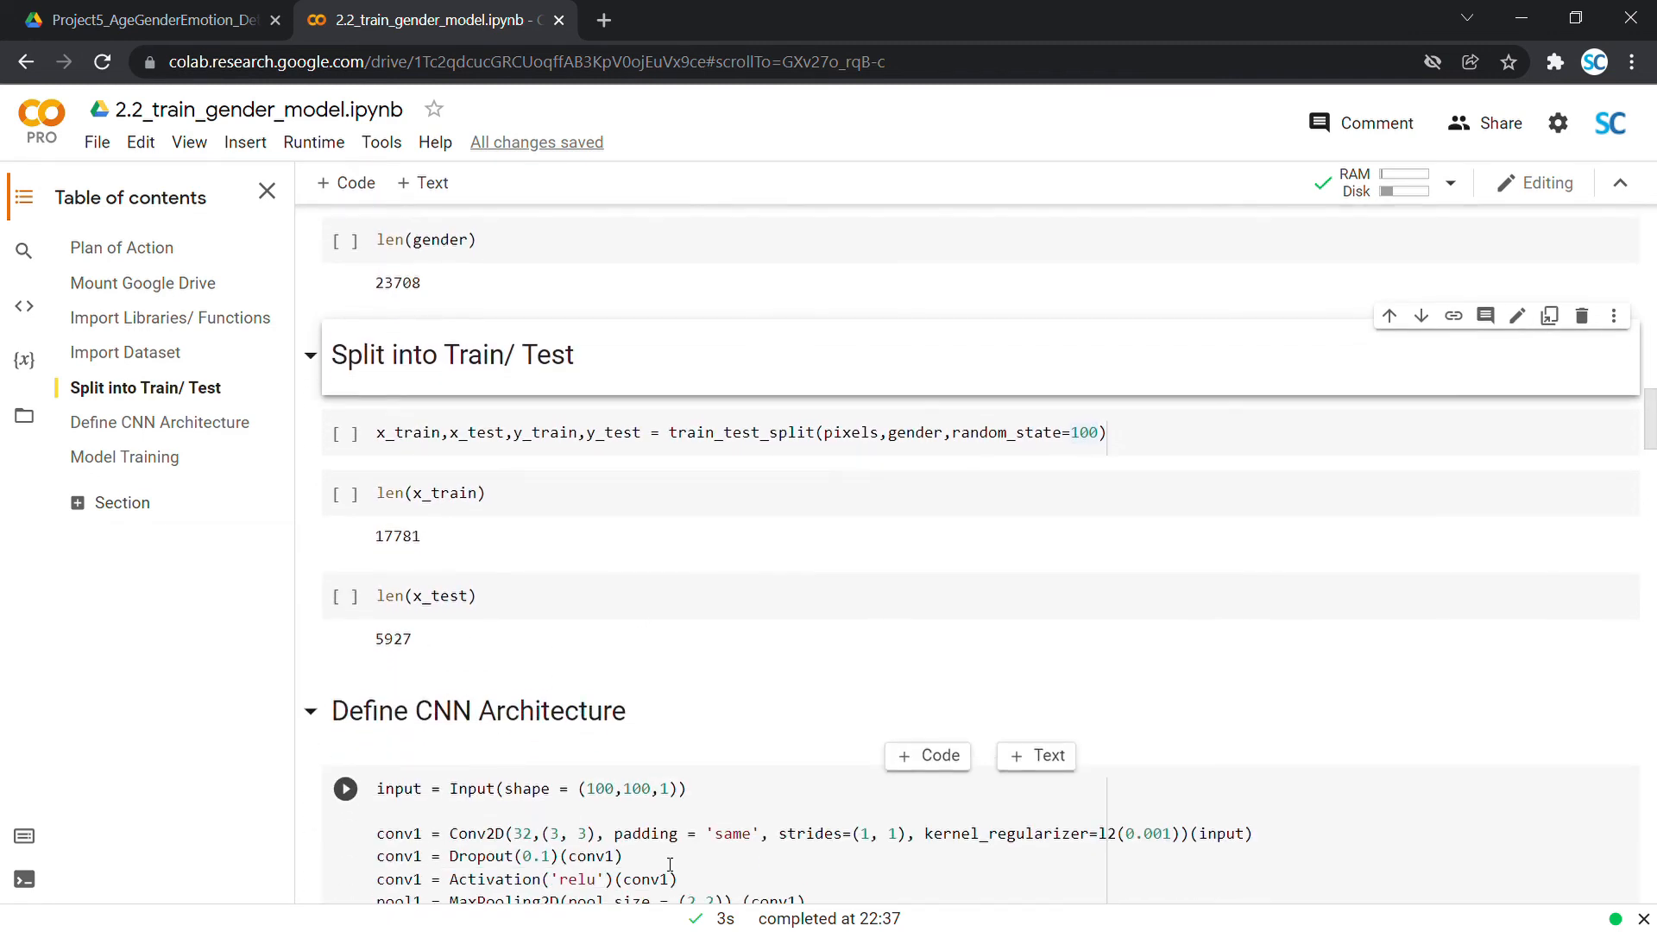
{"action": "scroll", "scroll_direction": "down", "scroll_amount": 3}
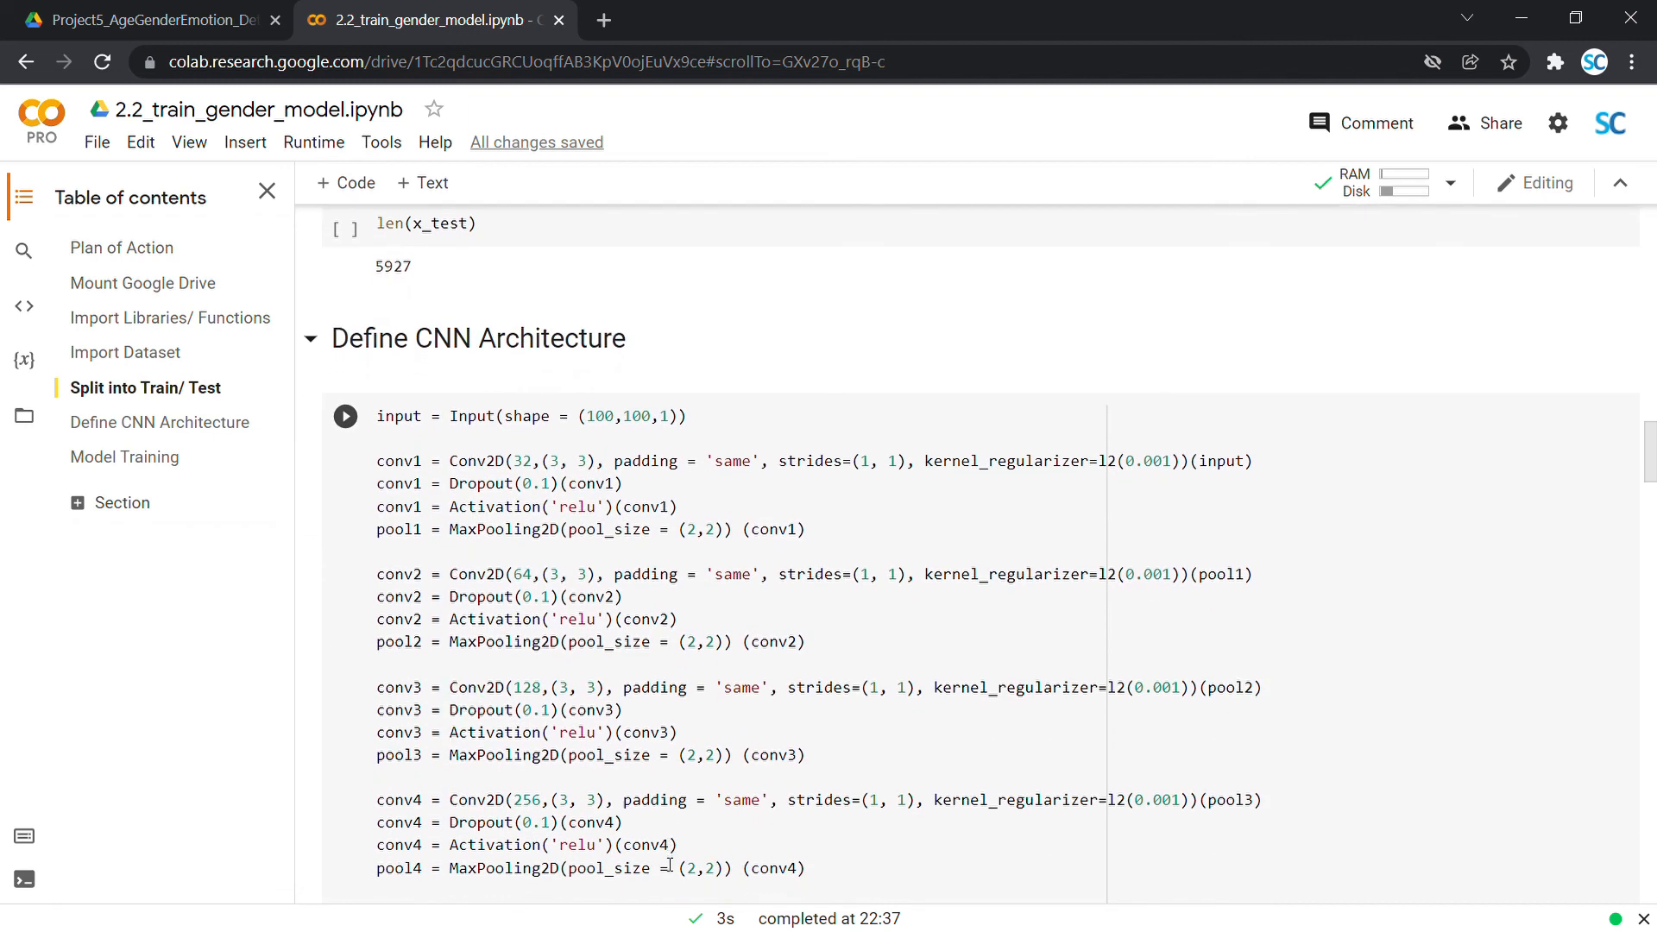
{"action": "scroll", "scroll_direction": "down", "scroll_amount": 3}
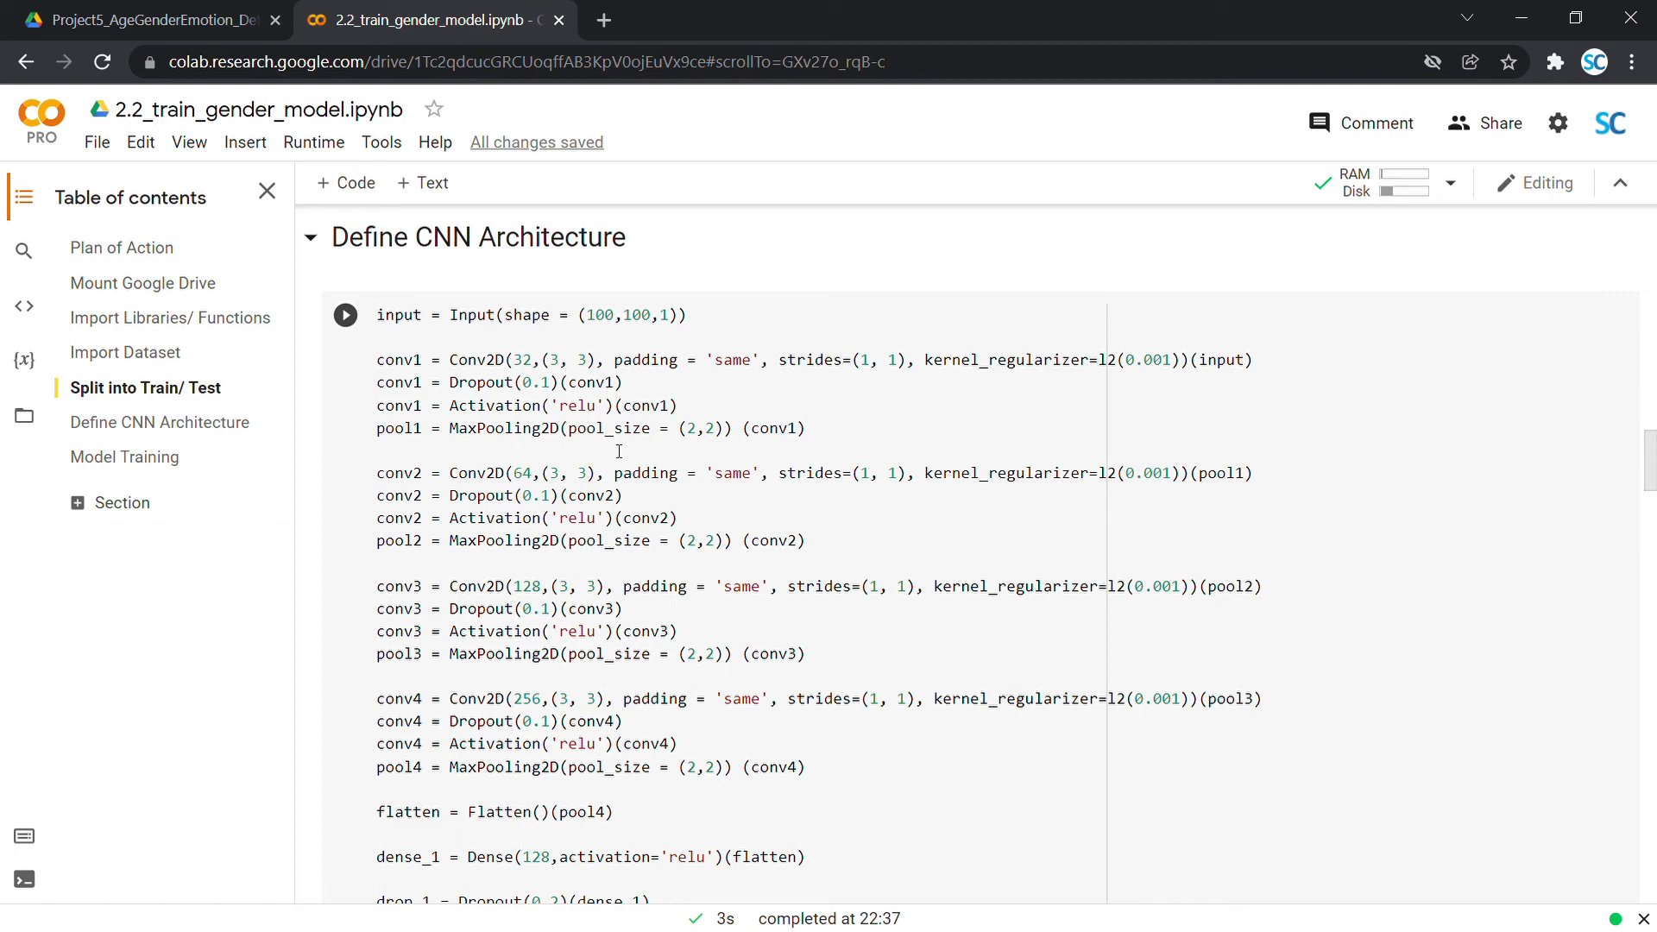
{"action": "mouse_move", "coordinate": [554, 380]}
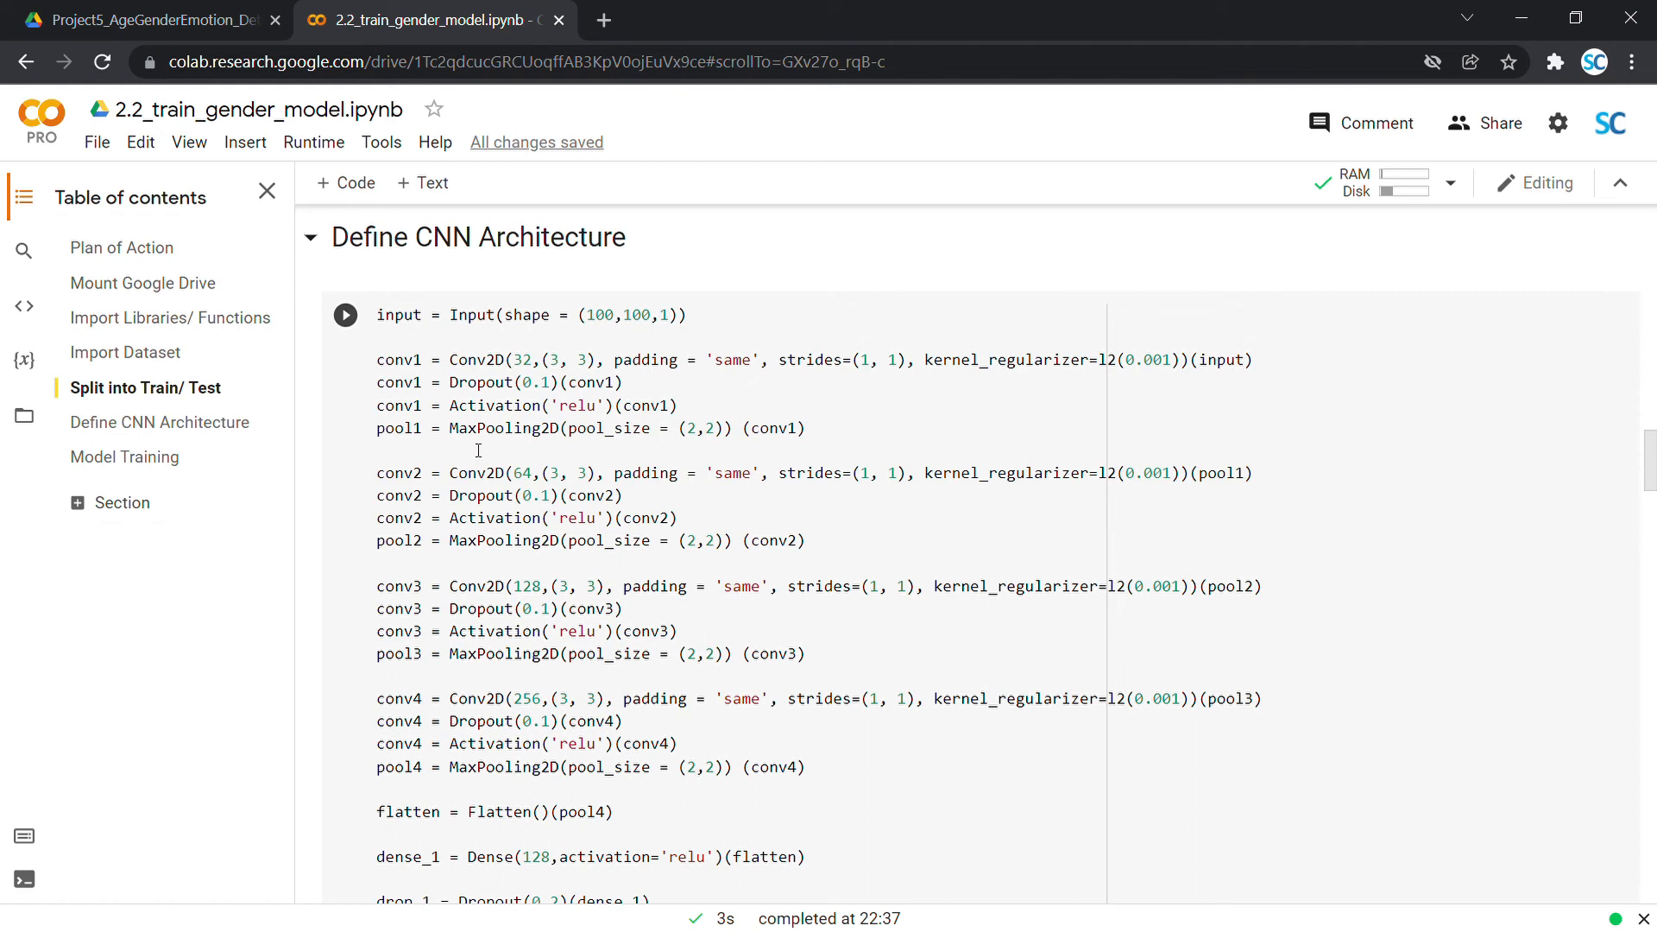
{"action": "mouse_move", "coordinate": [454, 576]}
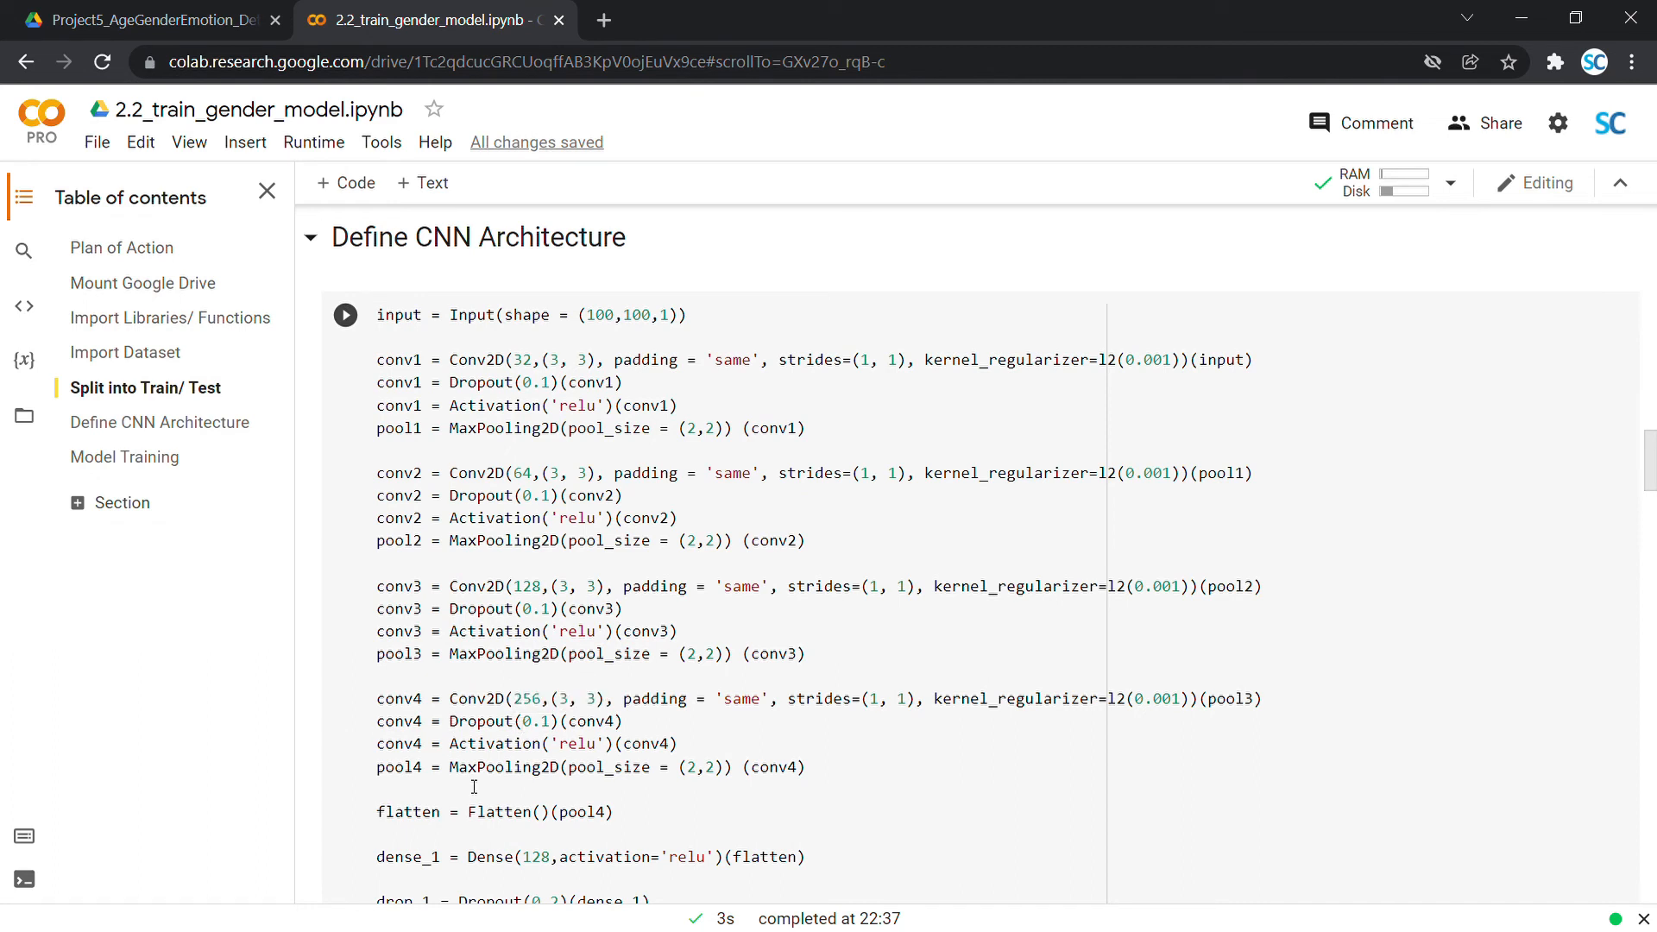
{"action": "mouse_move", "coordinate": [341, 761]}
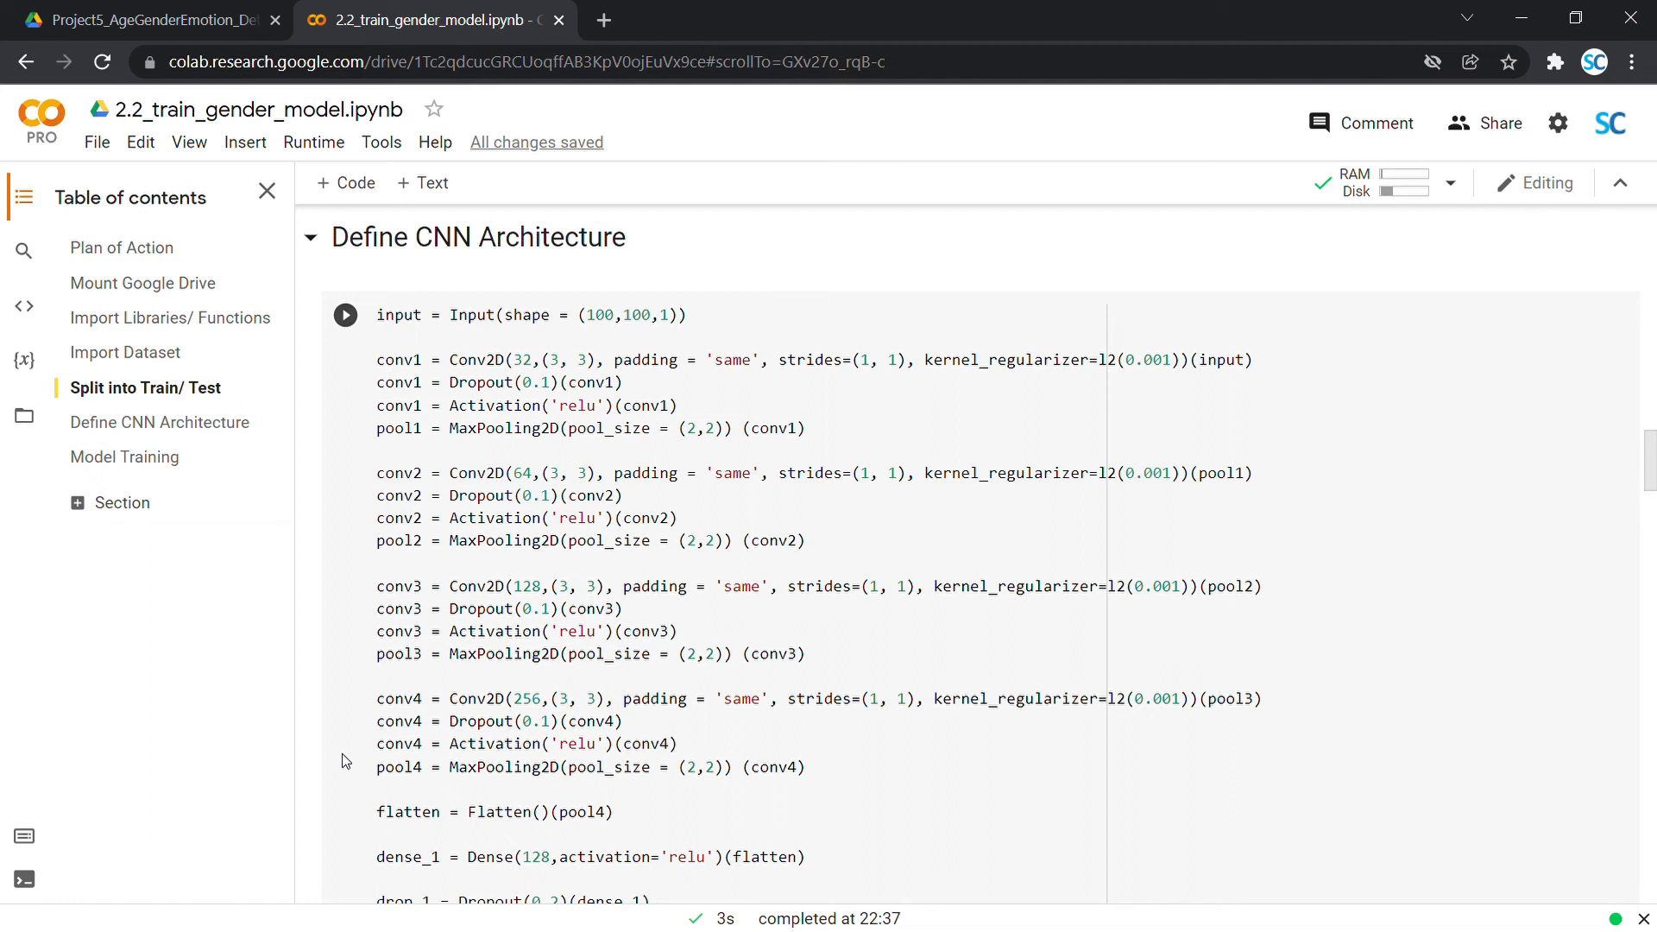
{"action": "scroll", "scroll_direction": "down", "scroll_amount": 3}
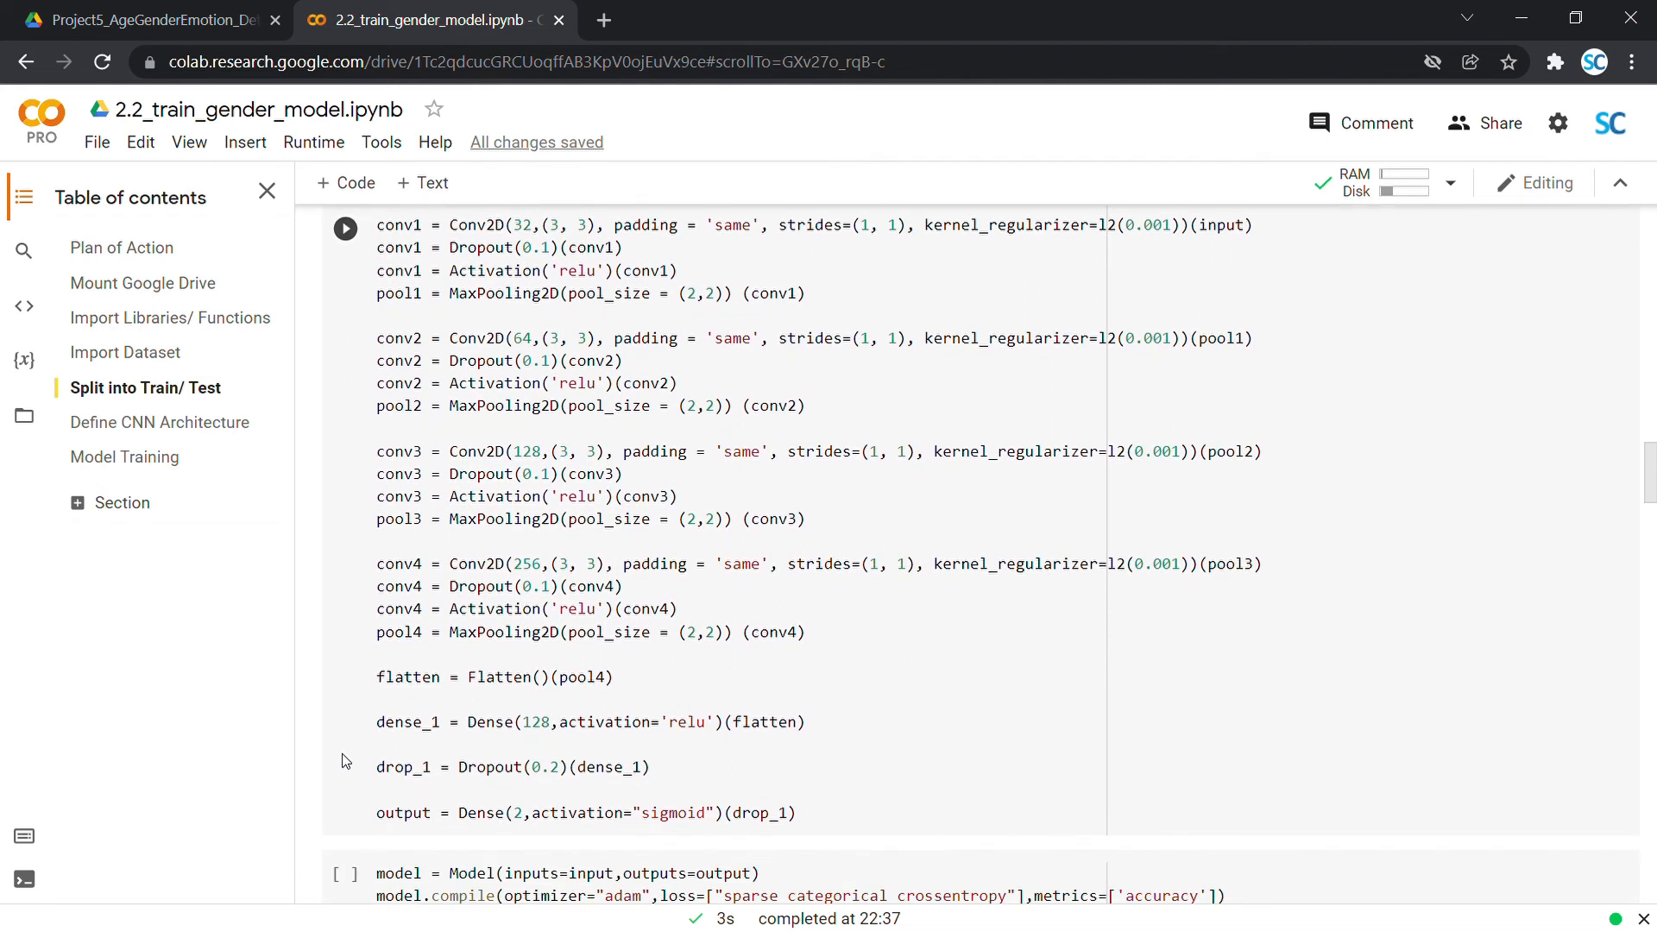
{"action": "scroll", "scroll_direction": "down", "scroll_amount": 3}
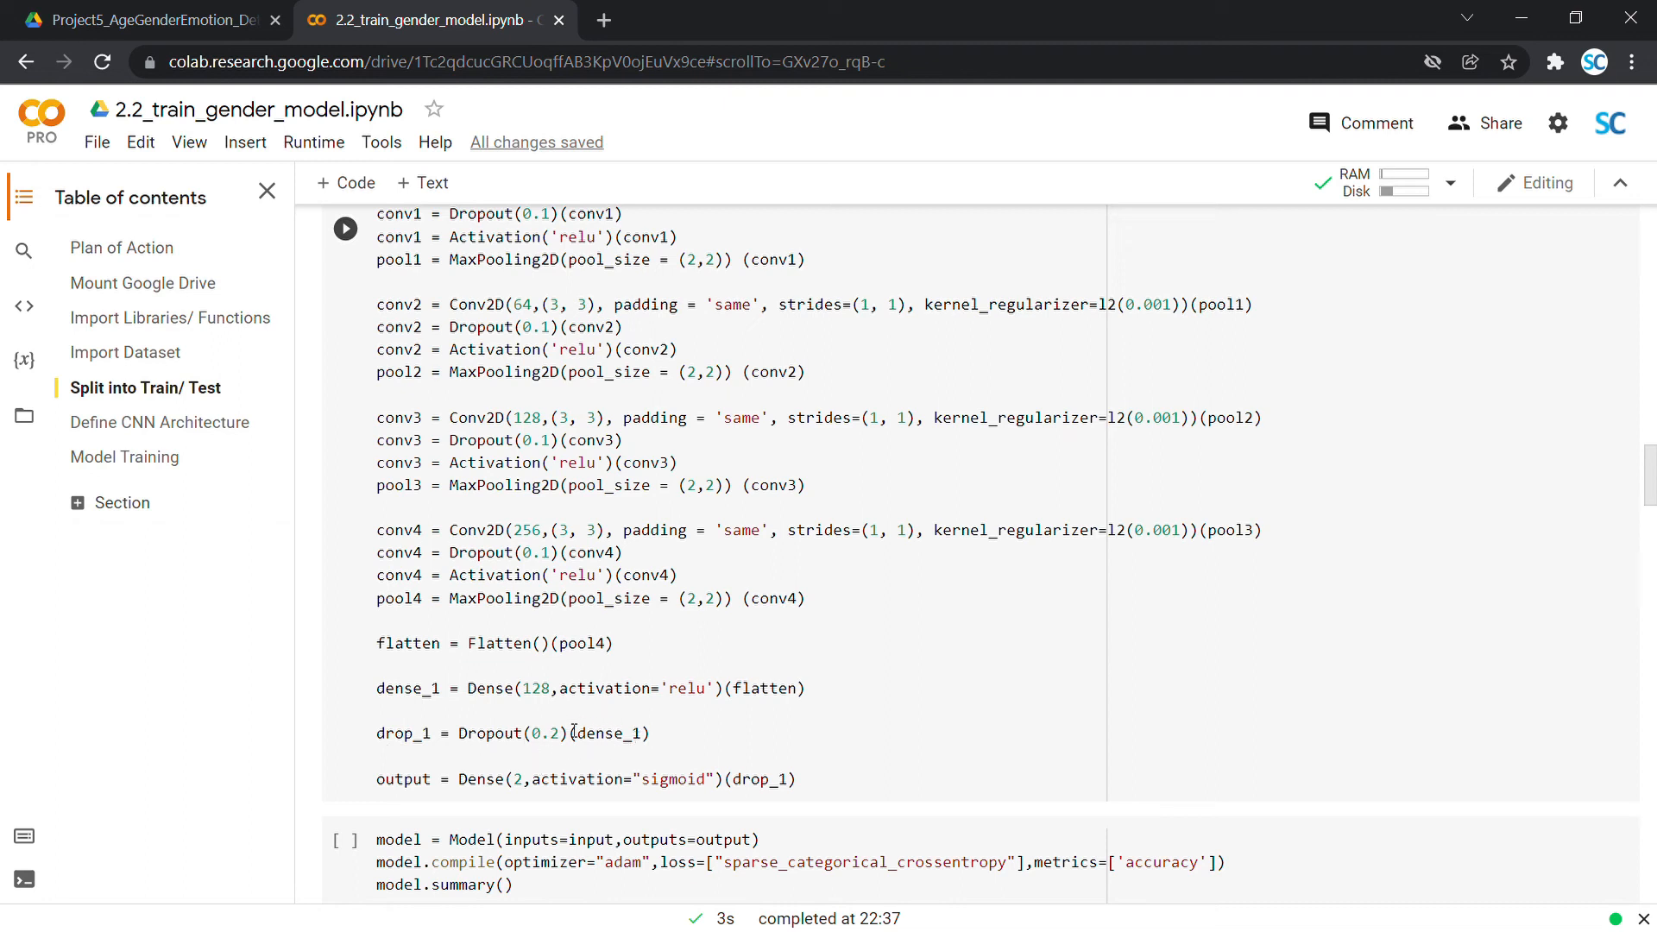
{"action": "mouse_move", "coordinate": [497, 761]}
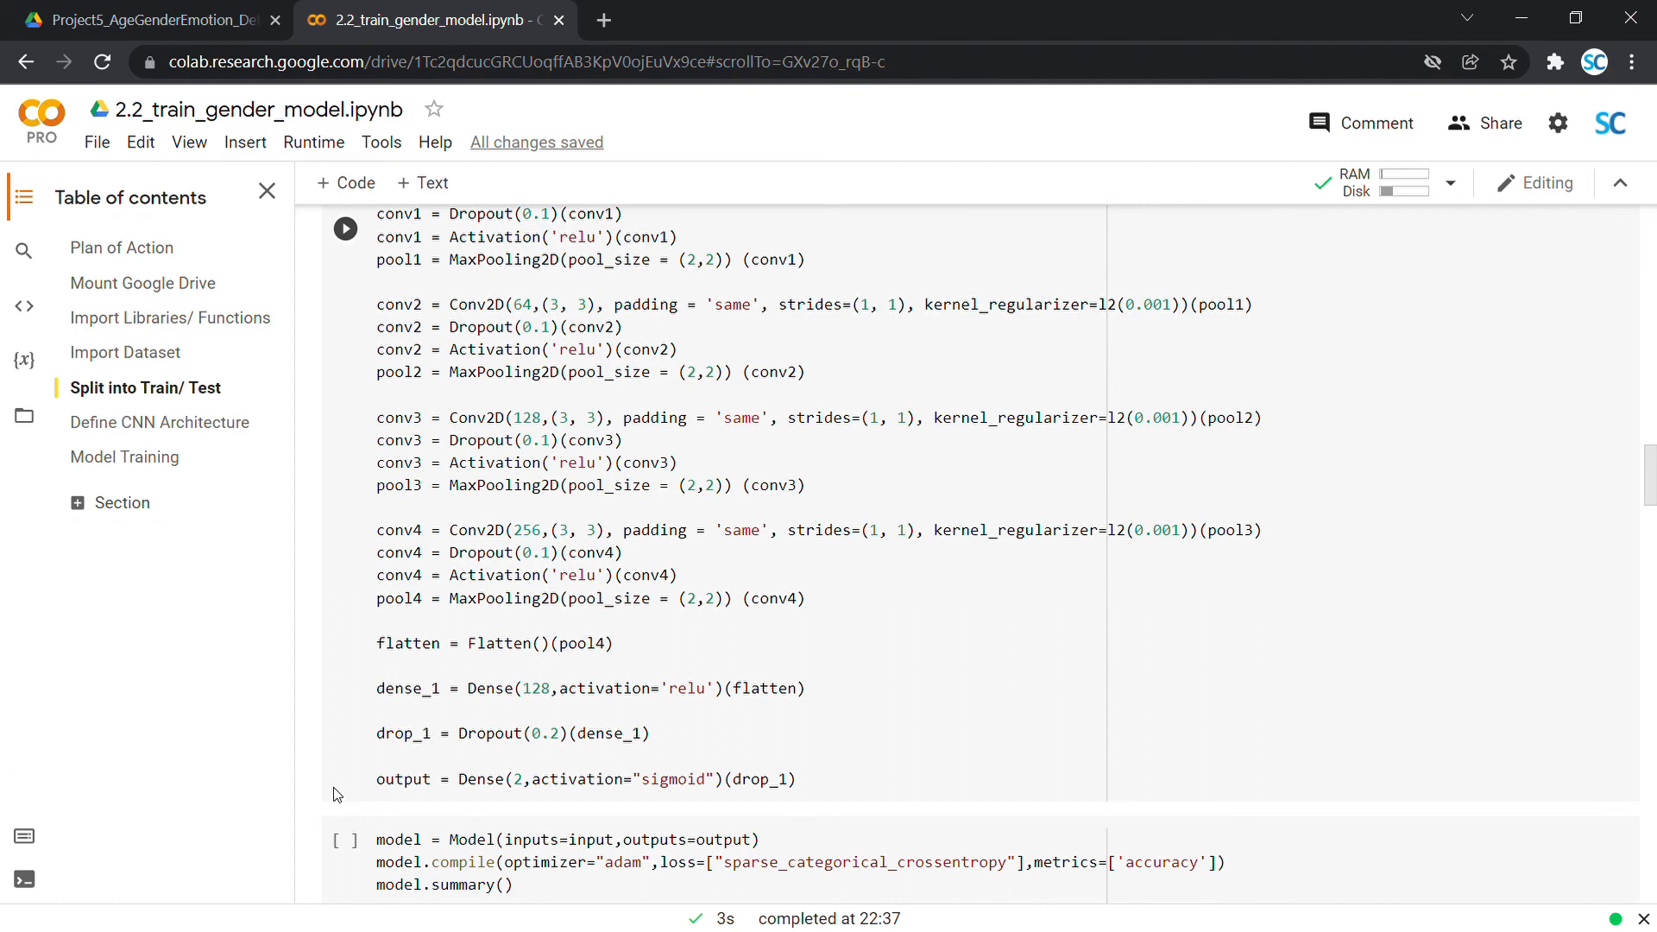
{"action": "scroll", "scroll_direction": "down", "scroll_amount": 3}
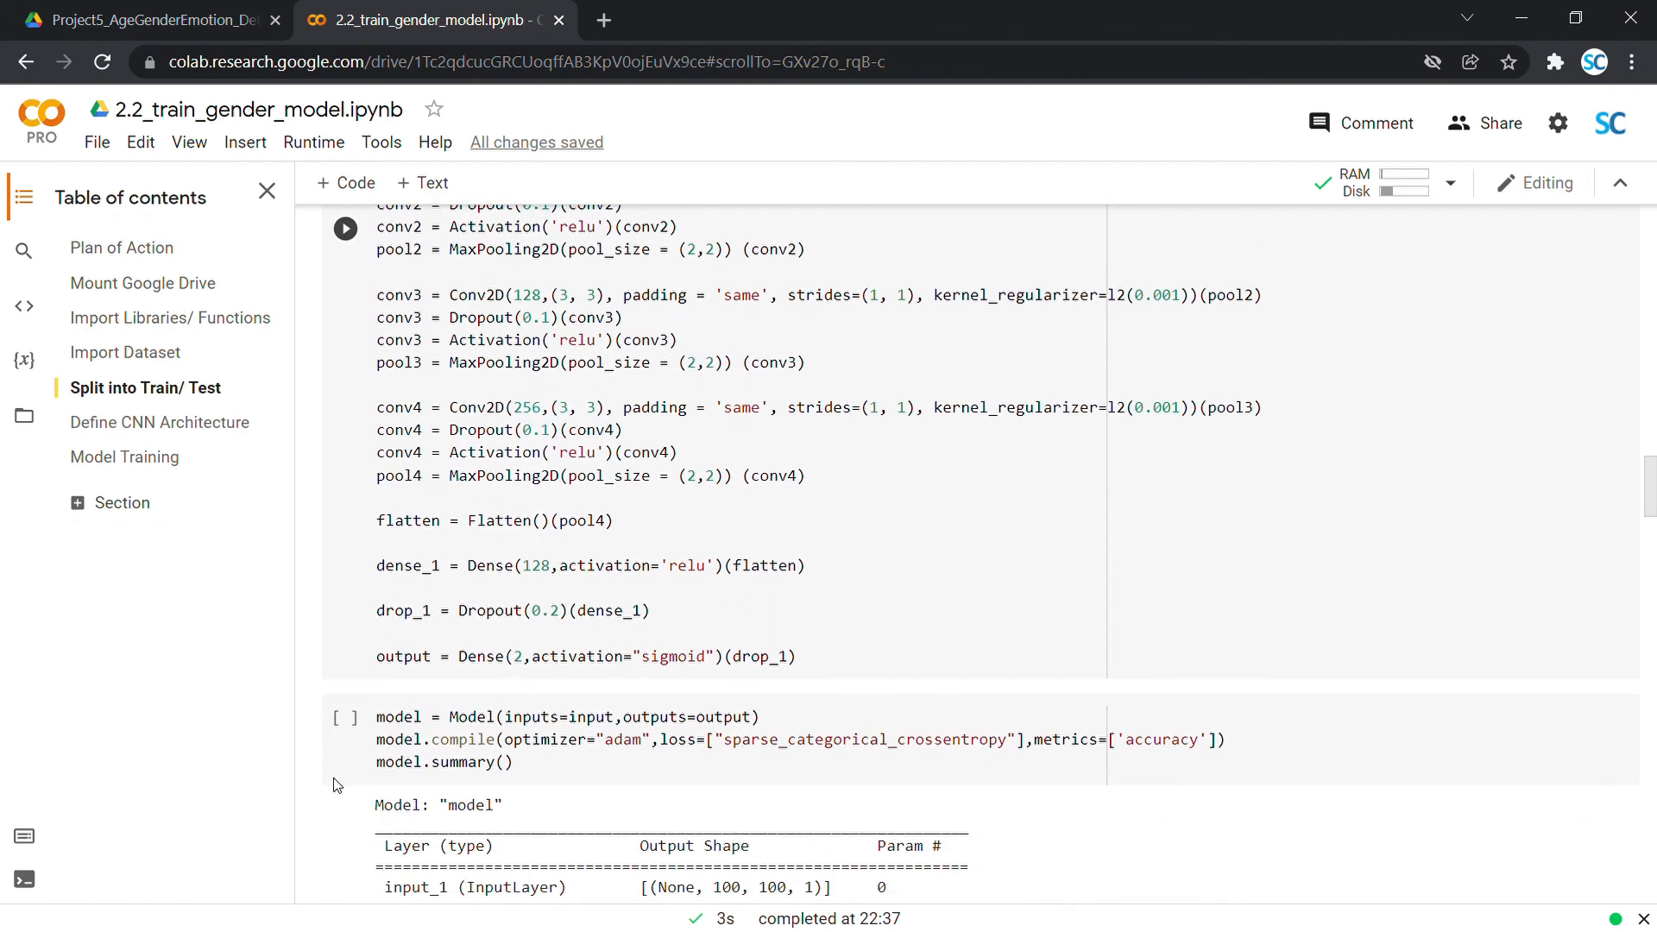
{"action": "scroll", "scroll_direction": "down", "scroll_amount": 3}
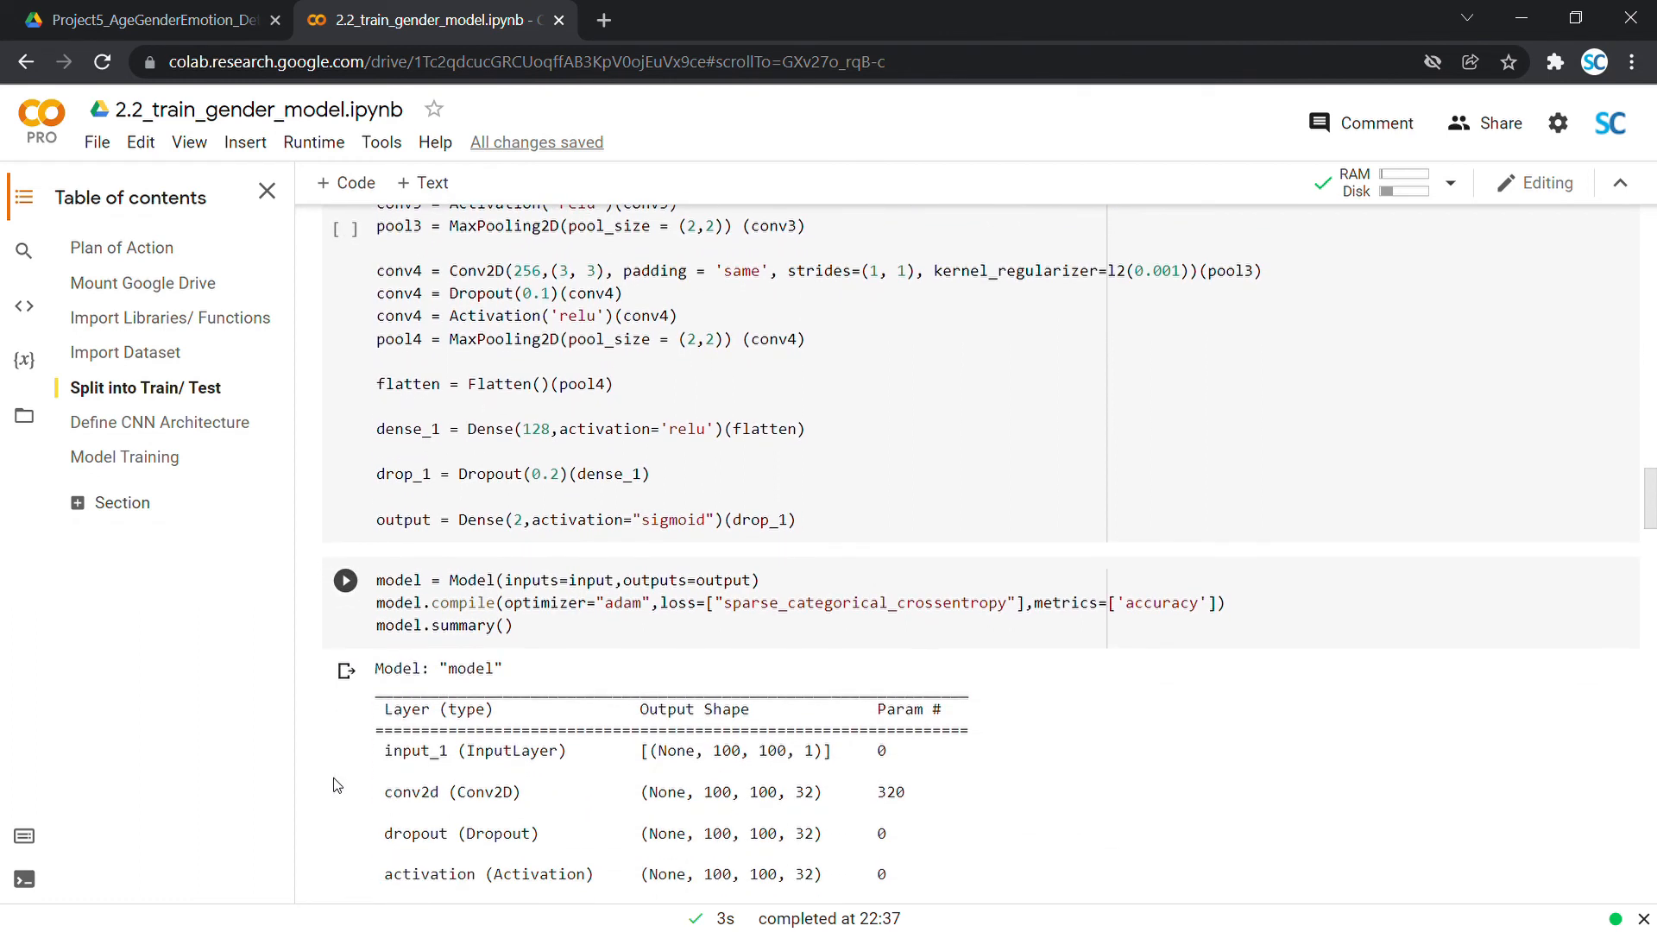
{"action": "scroll", "scroll_direction": "down", "scroll_amount": 3}
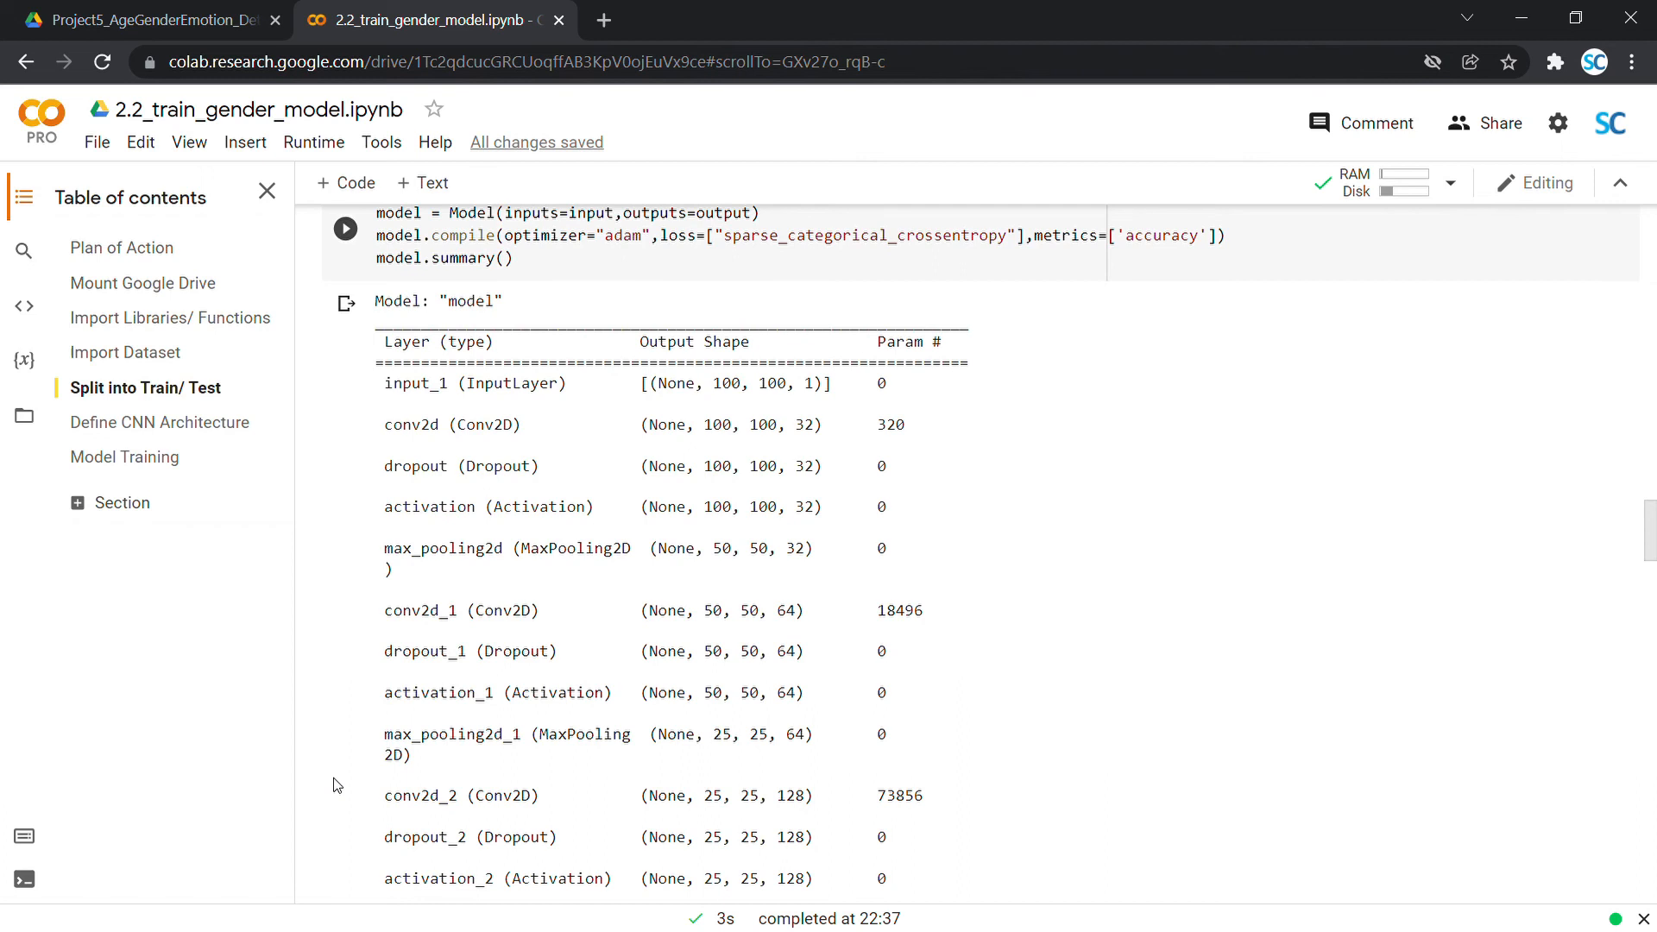
{"action": "scroll", "scroll_direction": "down", "scroll_amount": 3}
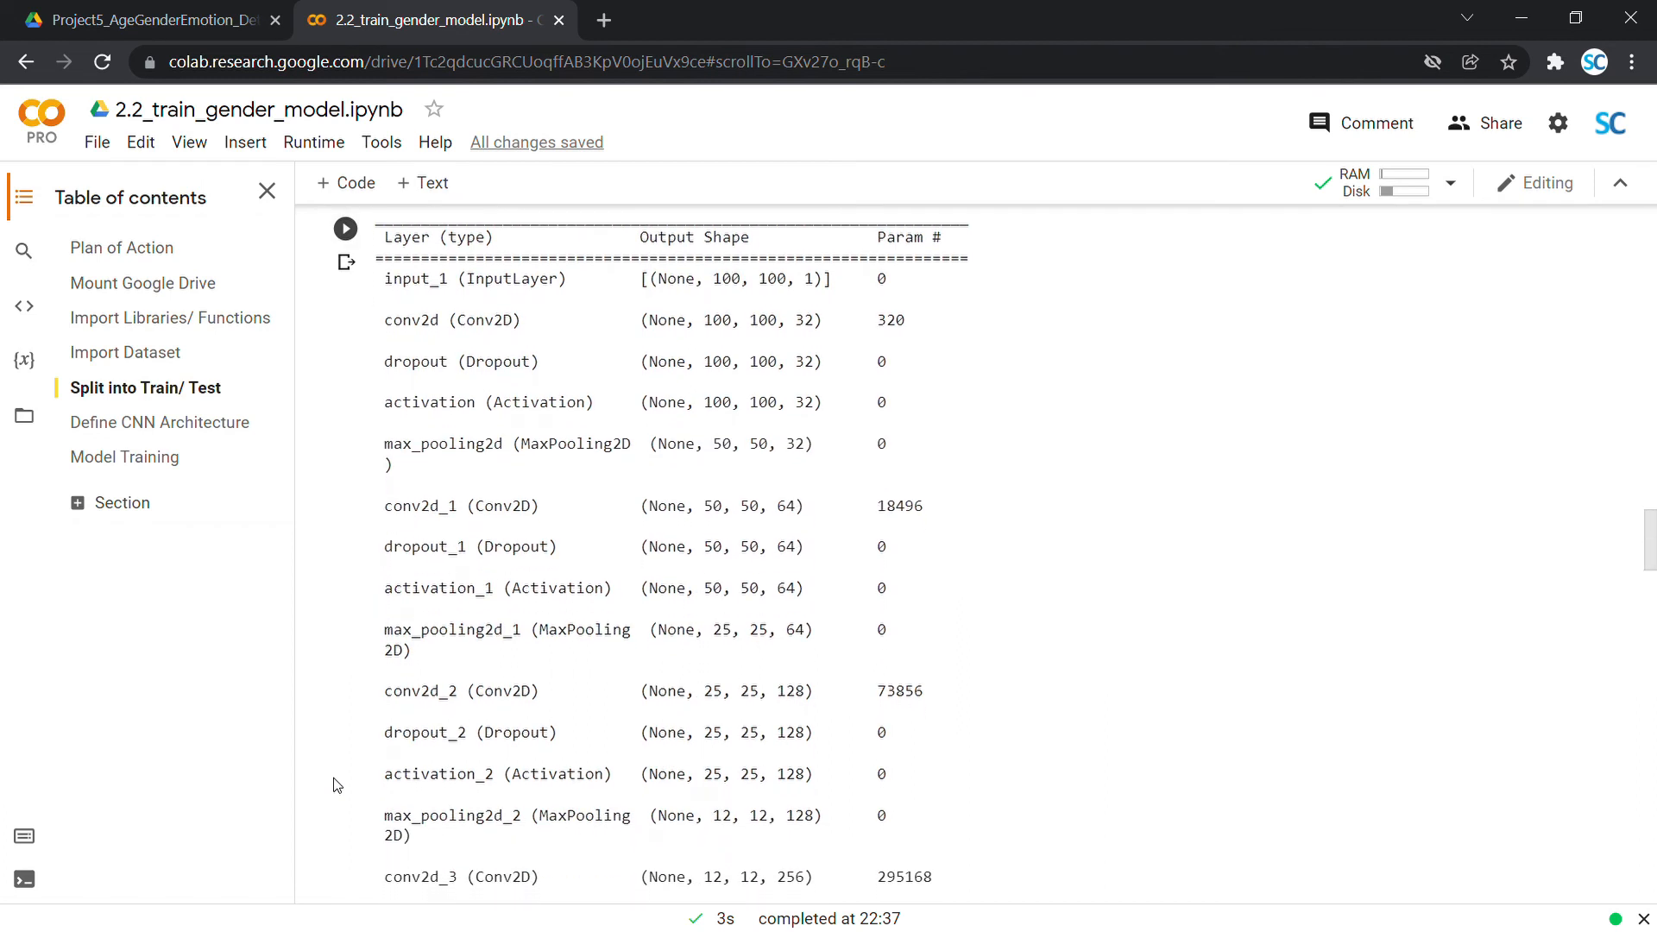
{"action": "scroll", "scroll_direction": "down", "scroll_amount": 3}
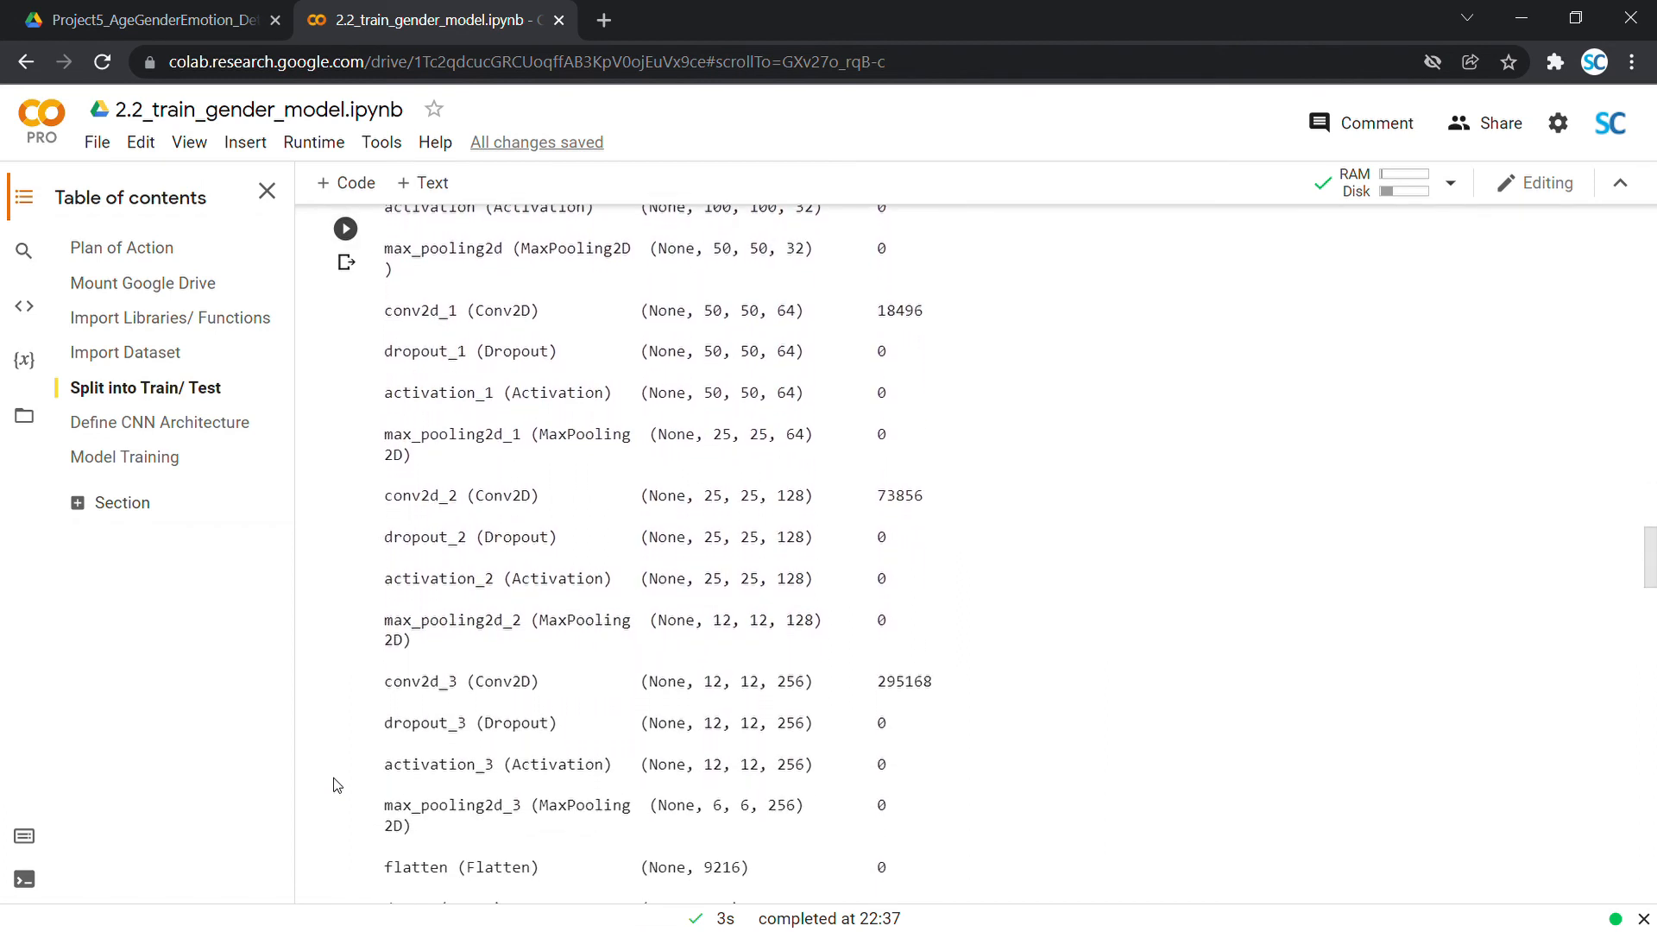
{"action": "scroll", "scroll_direction": "down", "scroll_amount": 3}
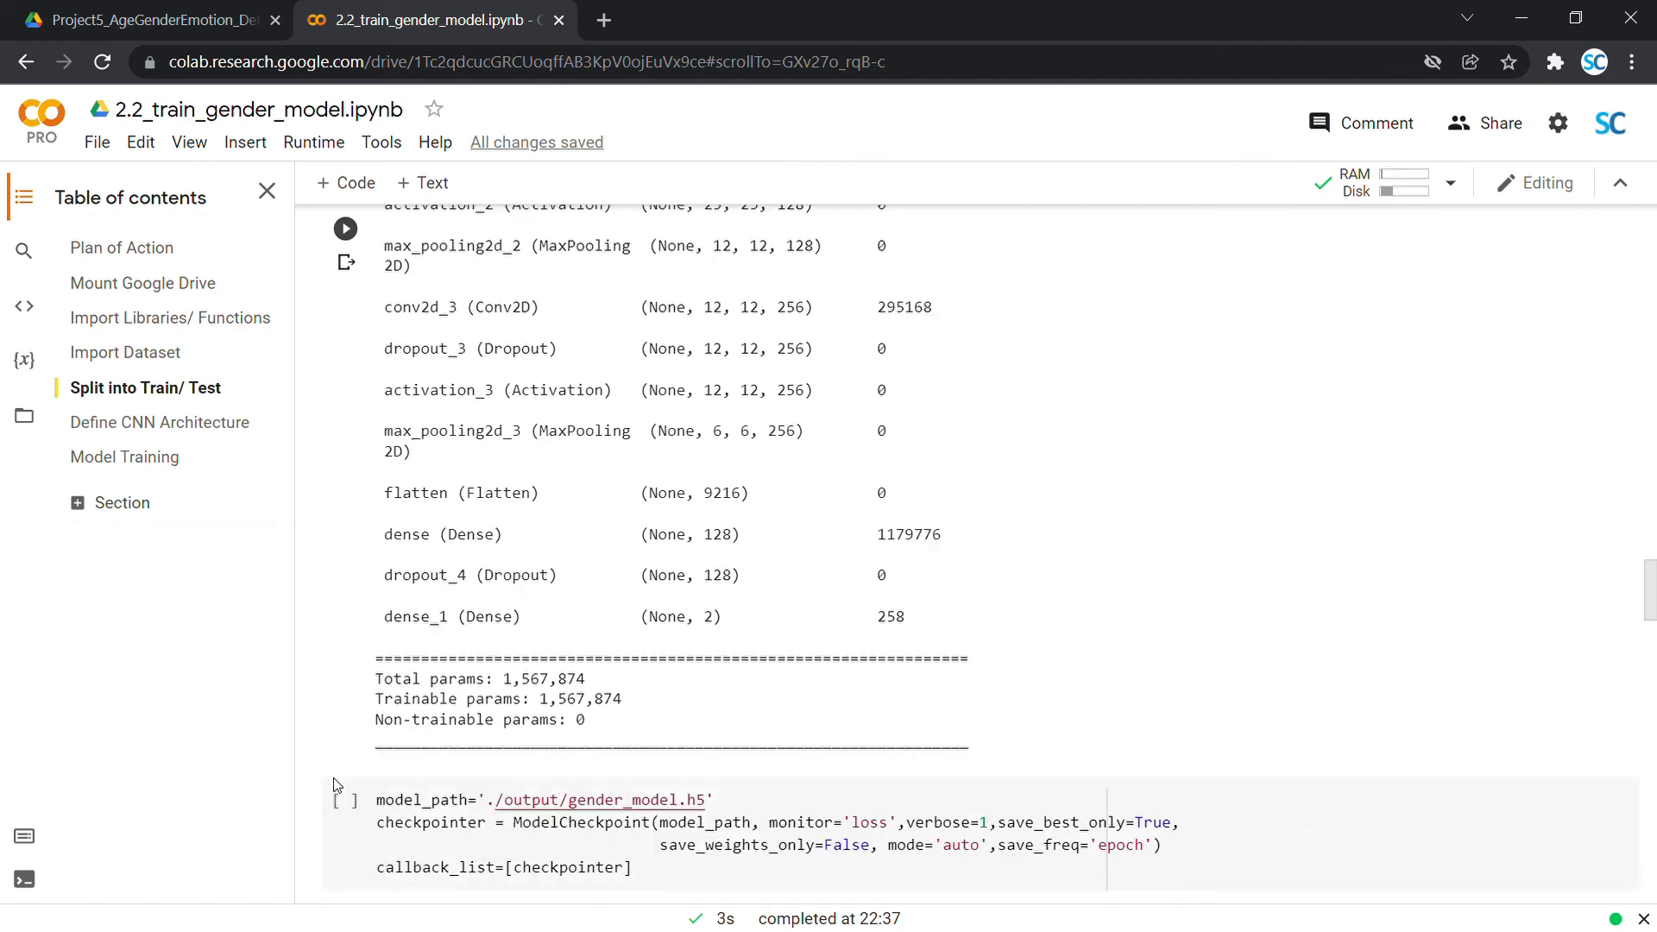
- Scroll to the Model Training cell showing the first epochs of model.fit output
{"action": "scroll", "scroll_direction": "down", "scroll_amount": 3}
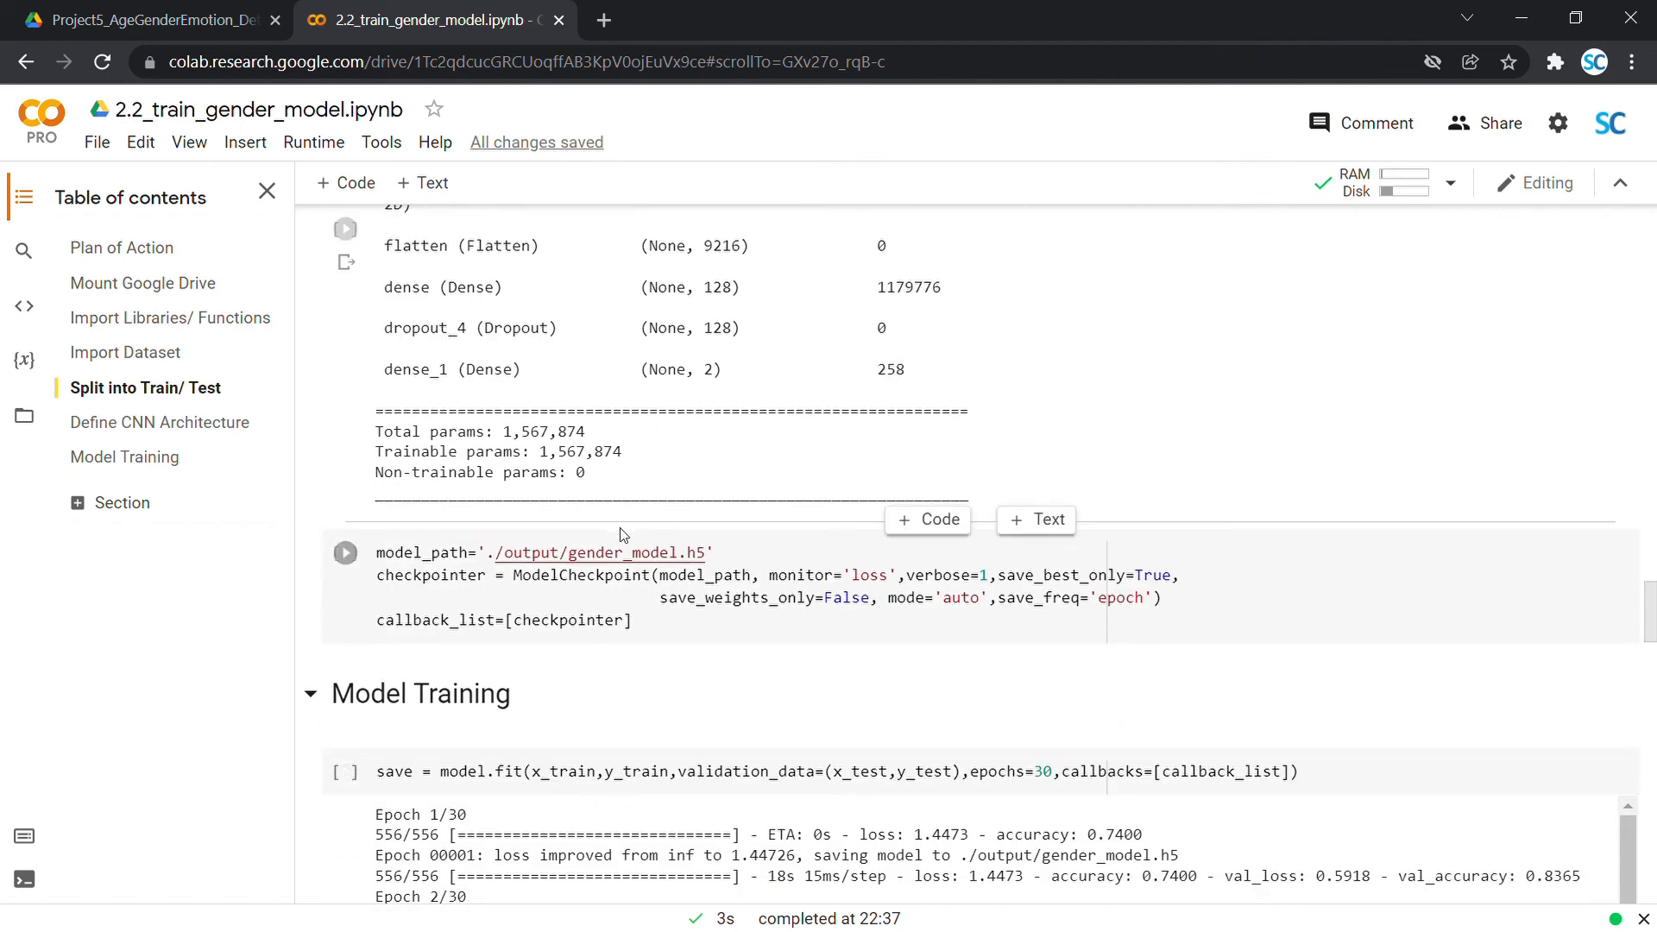
{"action": "mouse_move", "coordinate": [618, 725]}
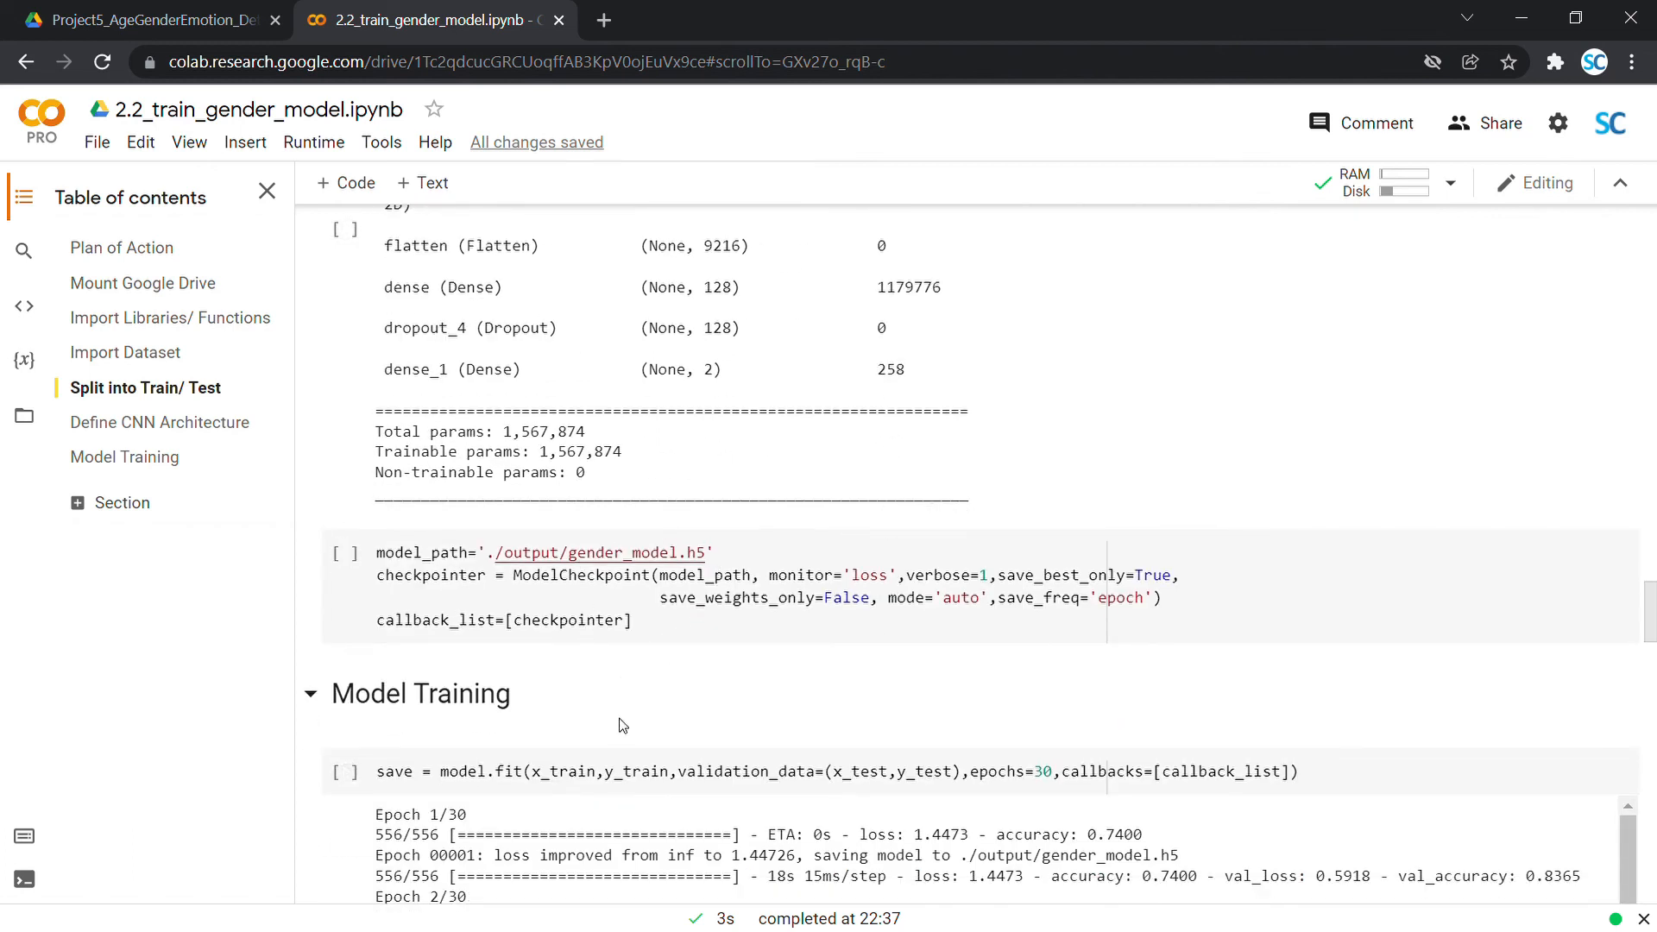
{"action": "mouse_move", "coordinate": [882, 676]}
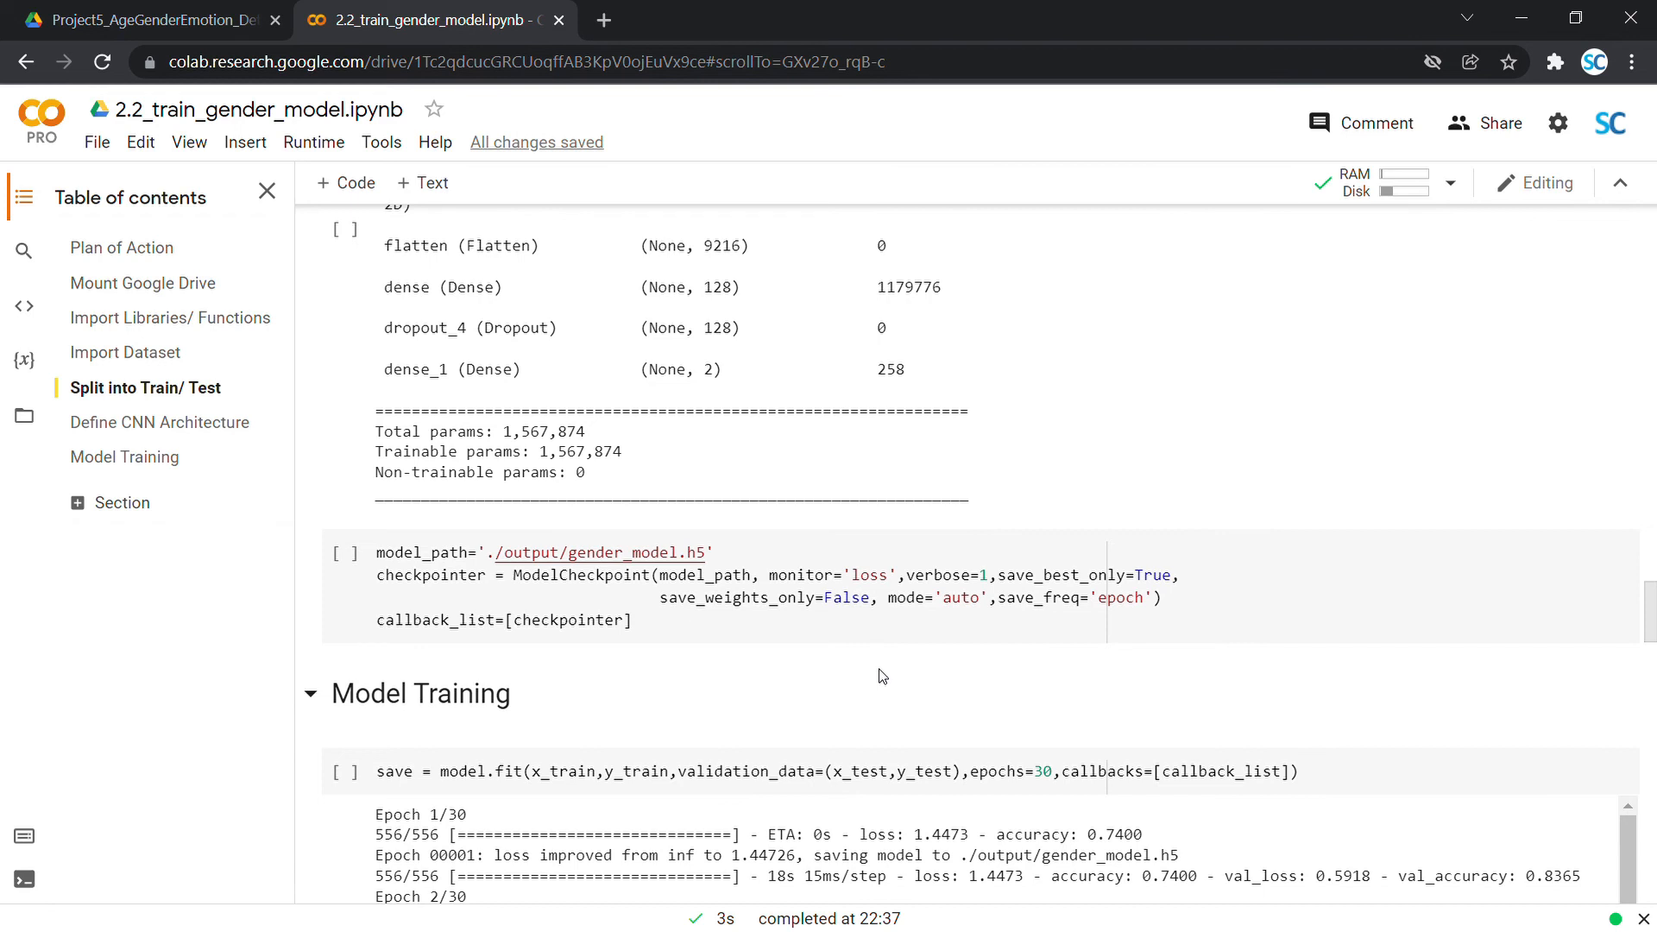
{"action": "mouse_move", "coordinate": [800, 690]}
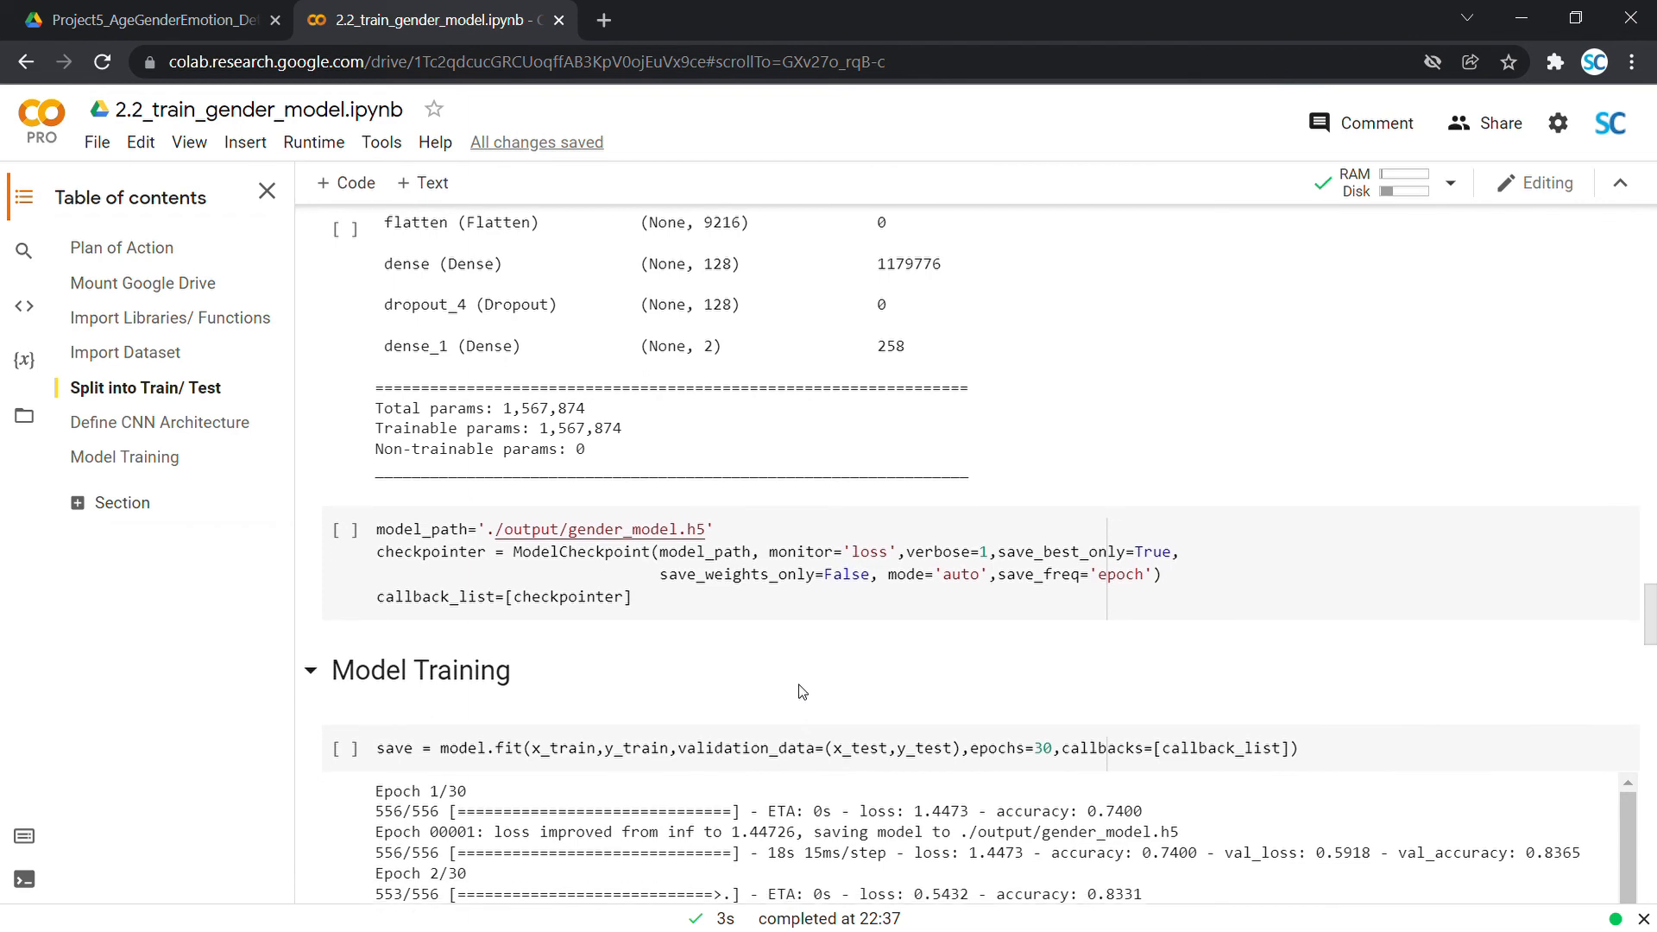
{"action": "scroll", "scroll_direction": "down", "scroll_amount": 3}
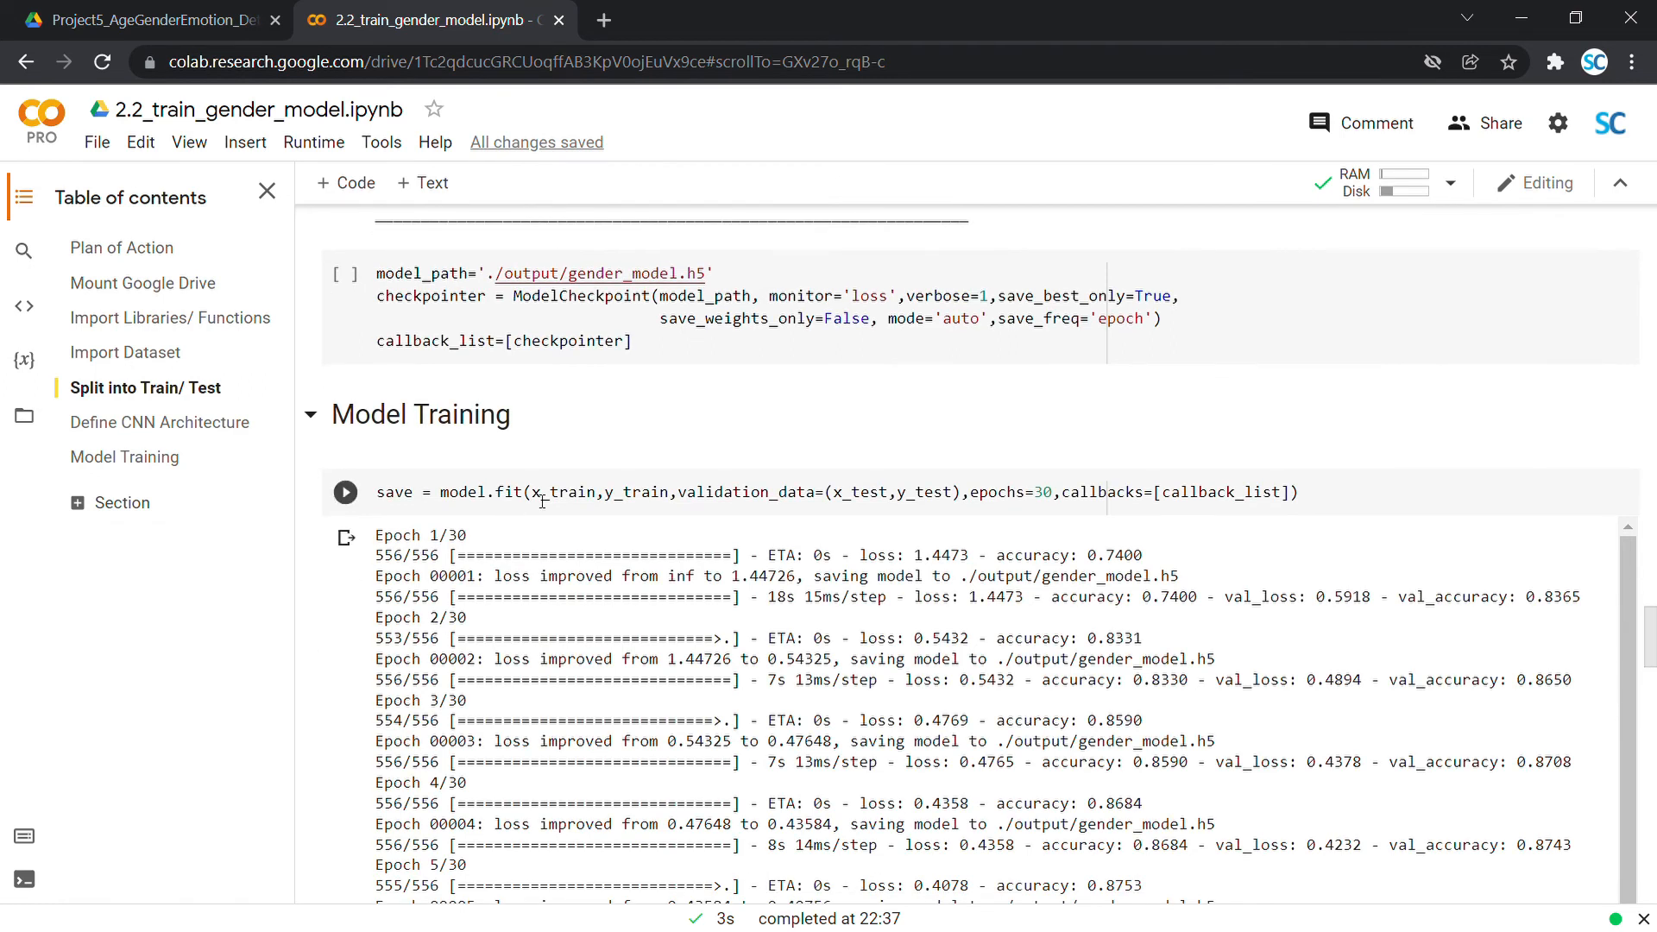
- Scroll the model.fit log down to Epoch 30/30 with accuracy 0.9302 and val_accuracy 0.8947
{"action": "scroll", "scroll_direction": "down", "scroll_amount": 3}
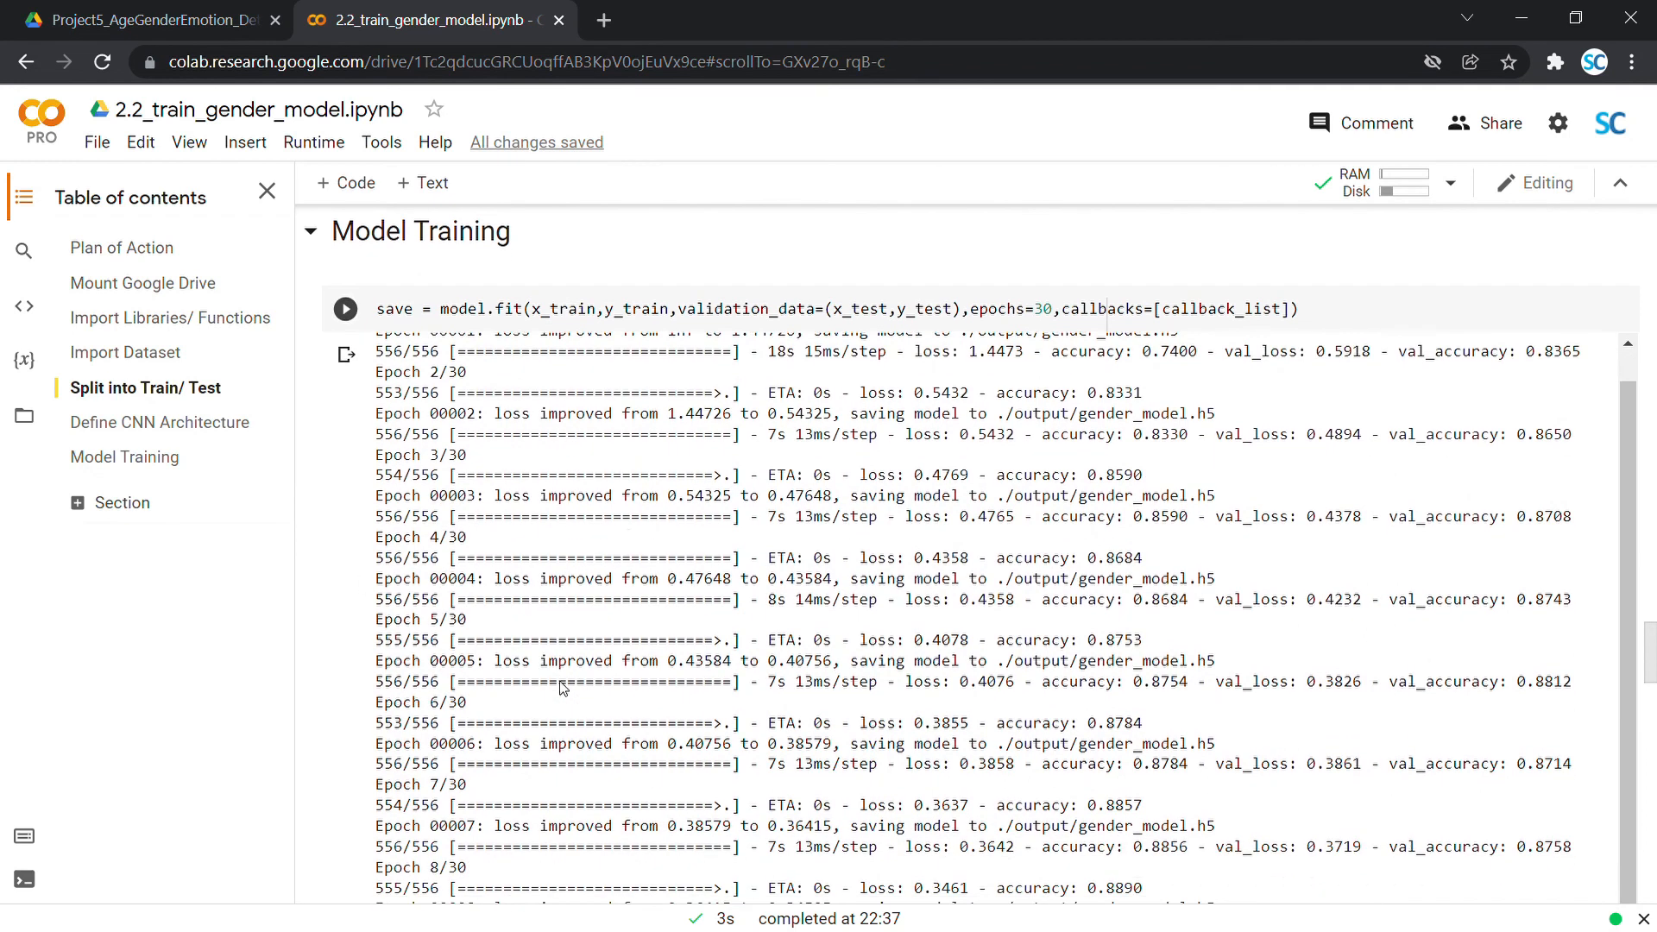
{"action": "scroll", "scroll_direction": "down", "scroll_amount": 3}
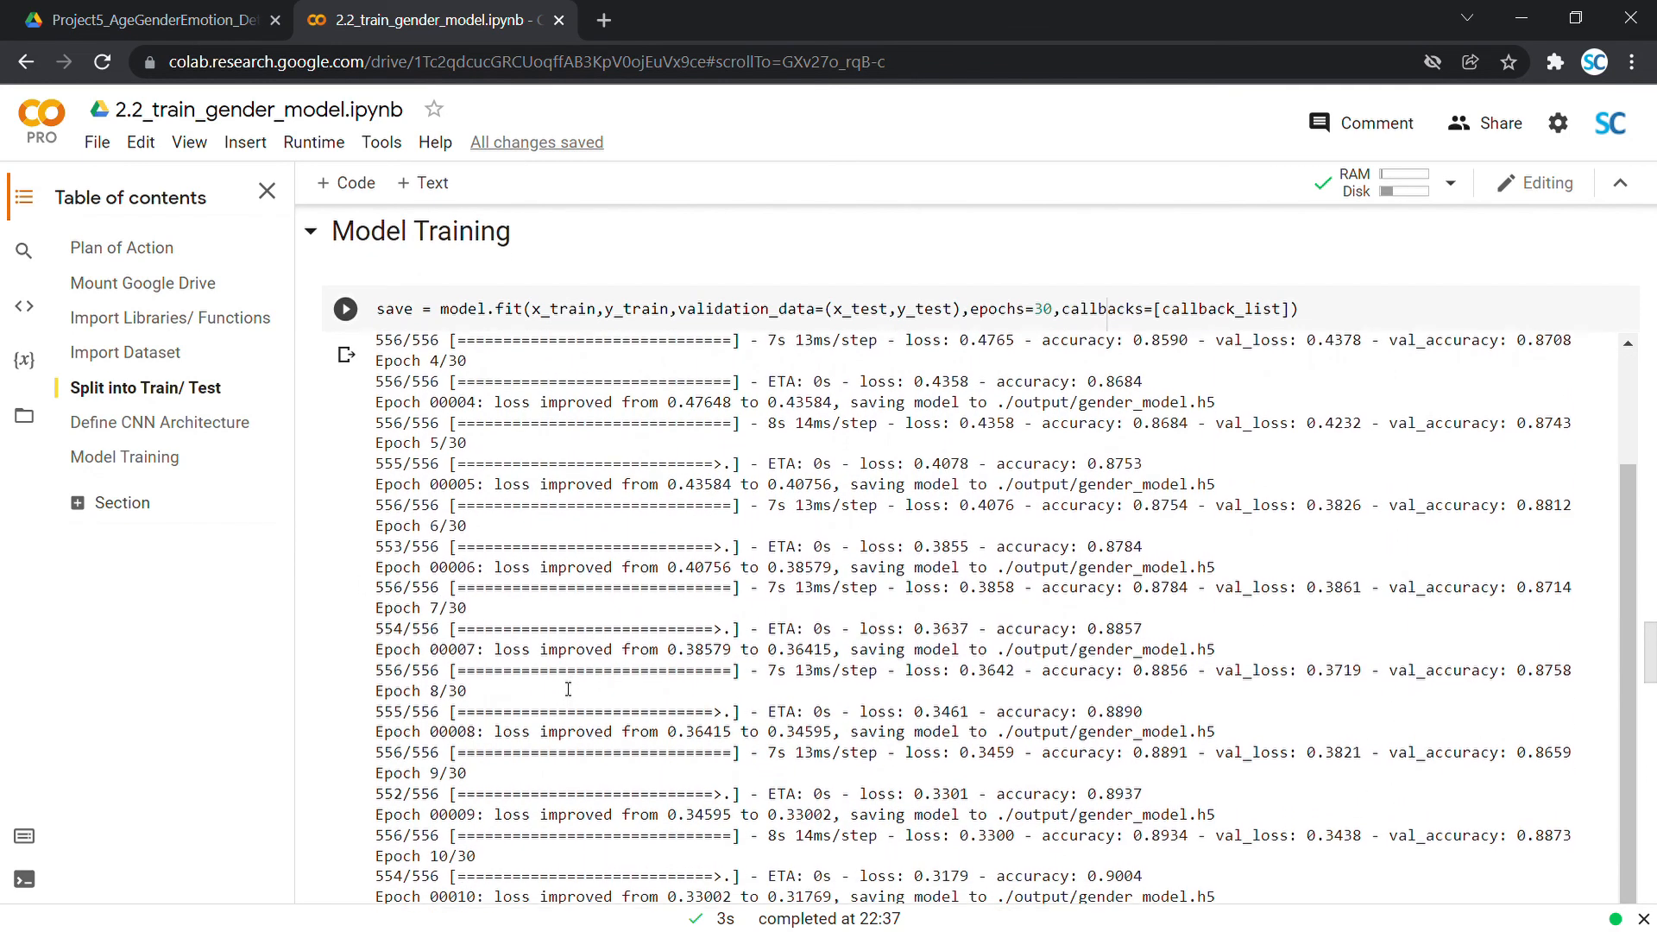
{"action": "scroll", "scroll_direction": "down", "scroll_amount": 3}
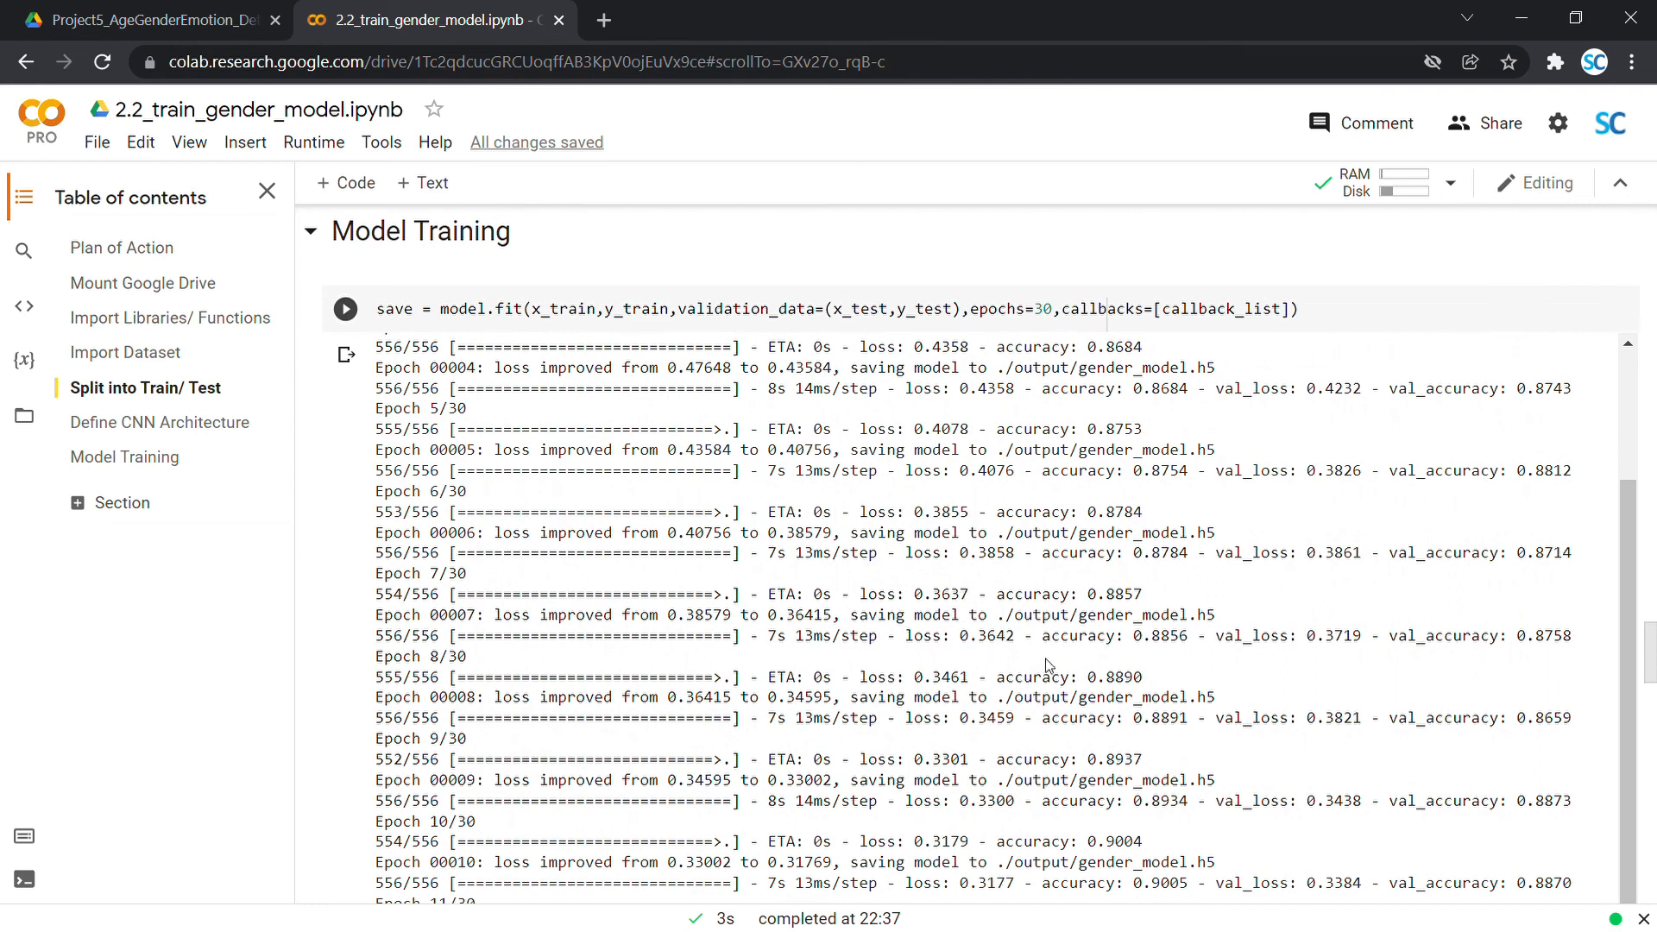
{"action": "scroll", "scroll_direction": "down", "scroll_amount": 3}
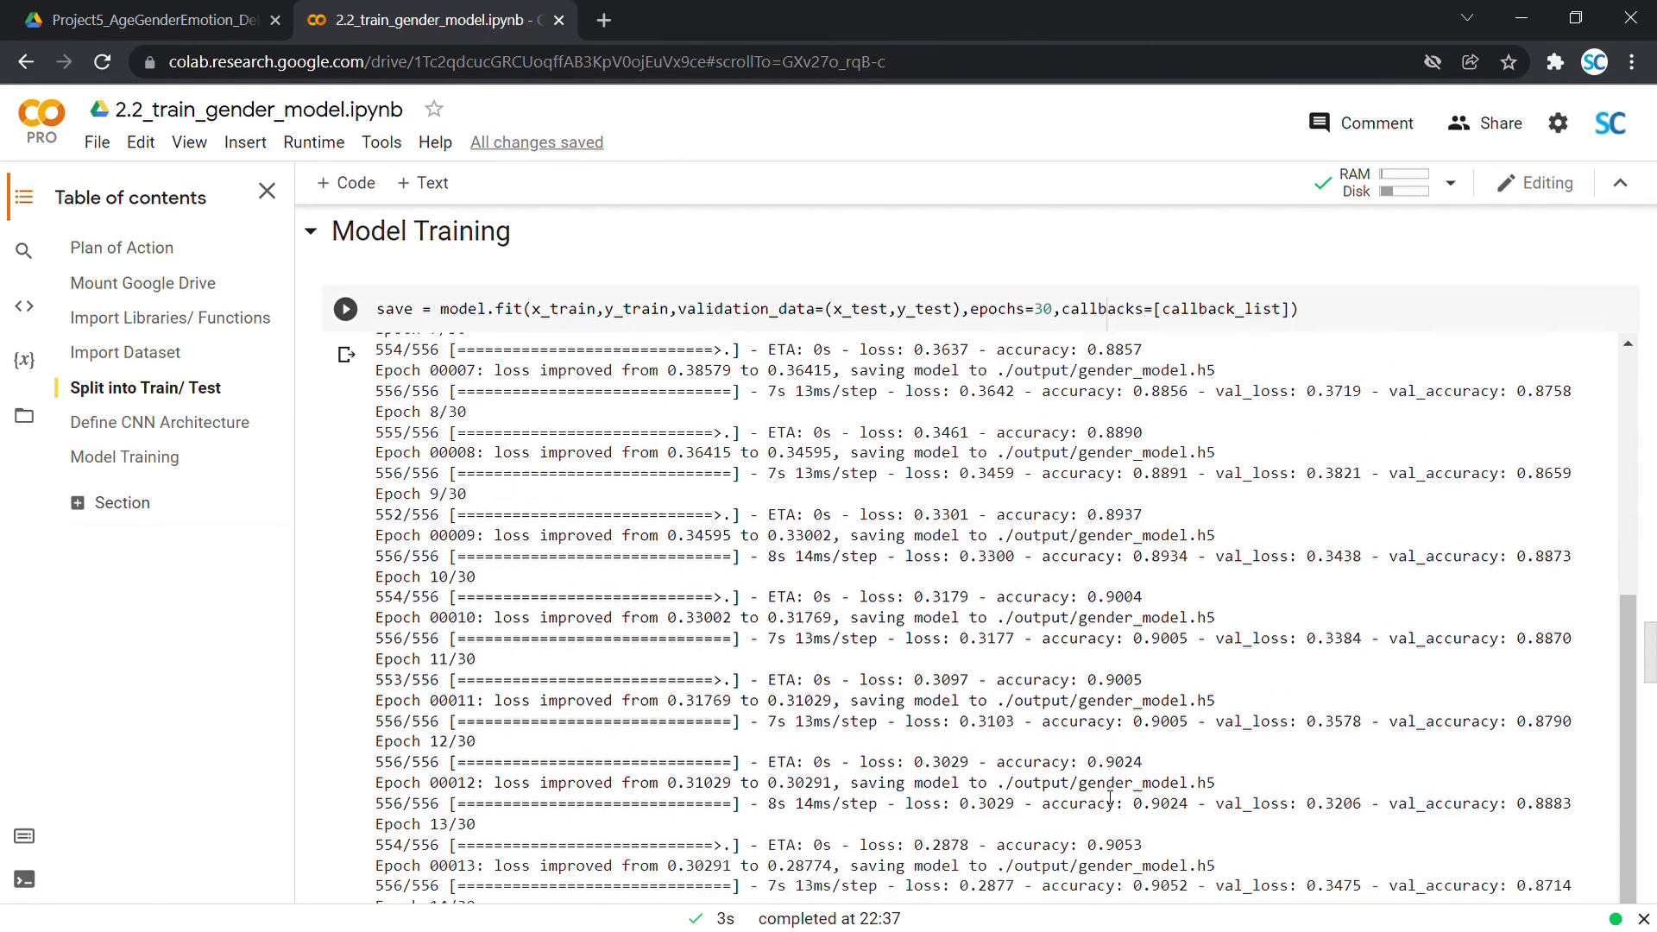
{"action": "scroll", "scroll_direction": "down", "scroll_amount": 3}
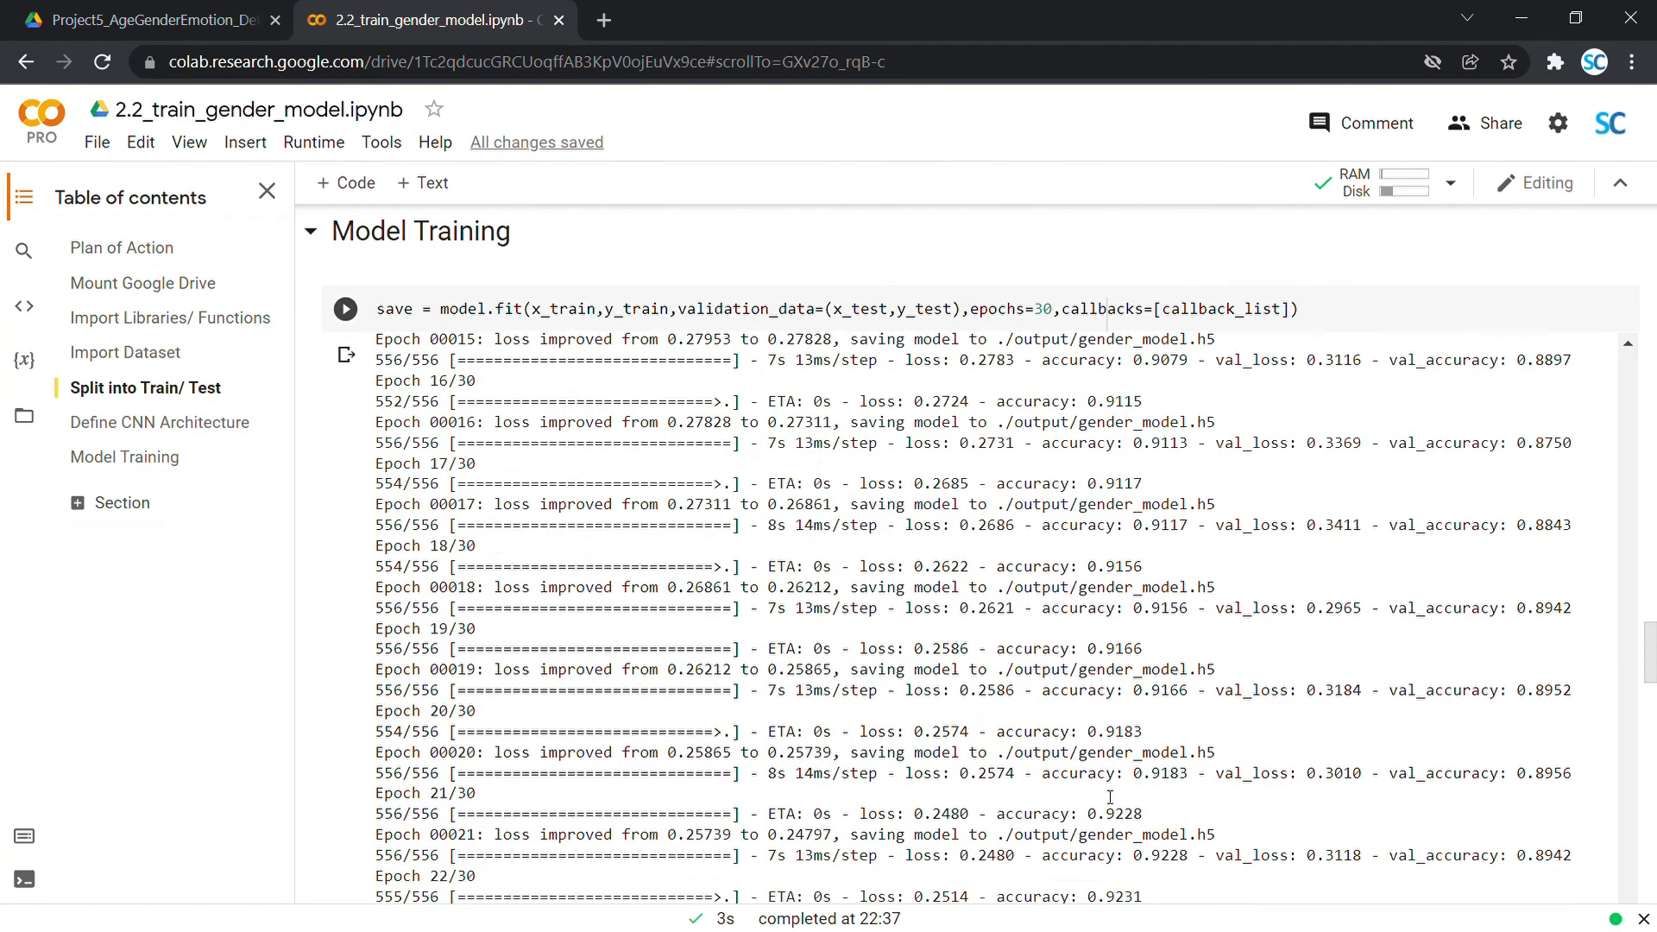
{"action": "scroll", "scroll_direction": "down", "scroll_amount": 3}
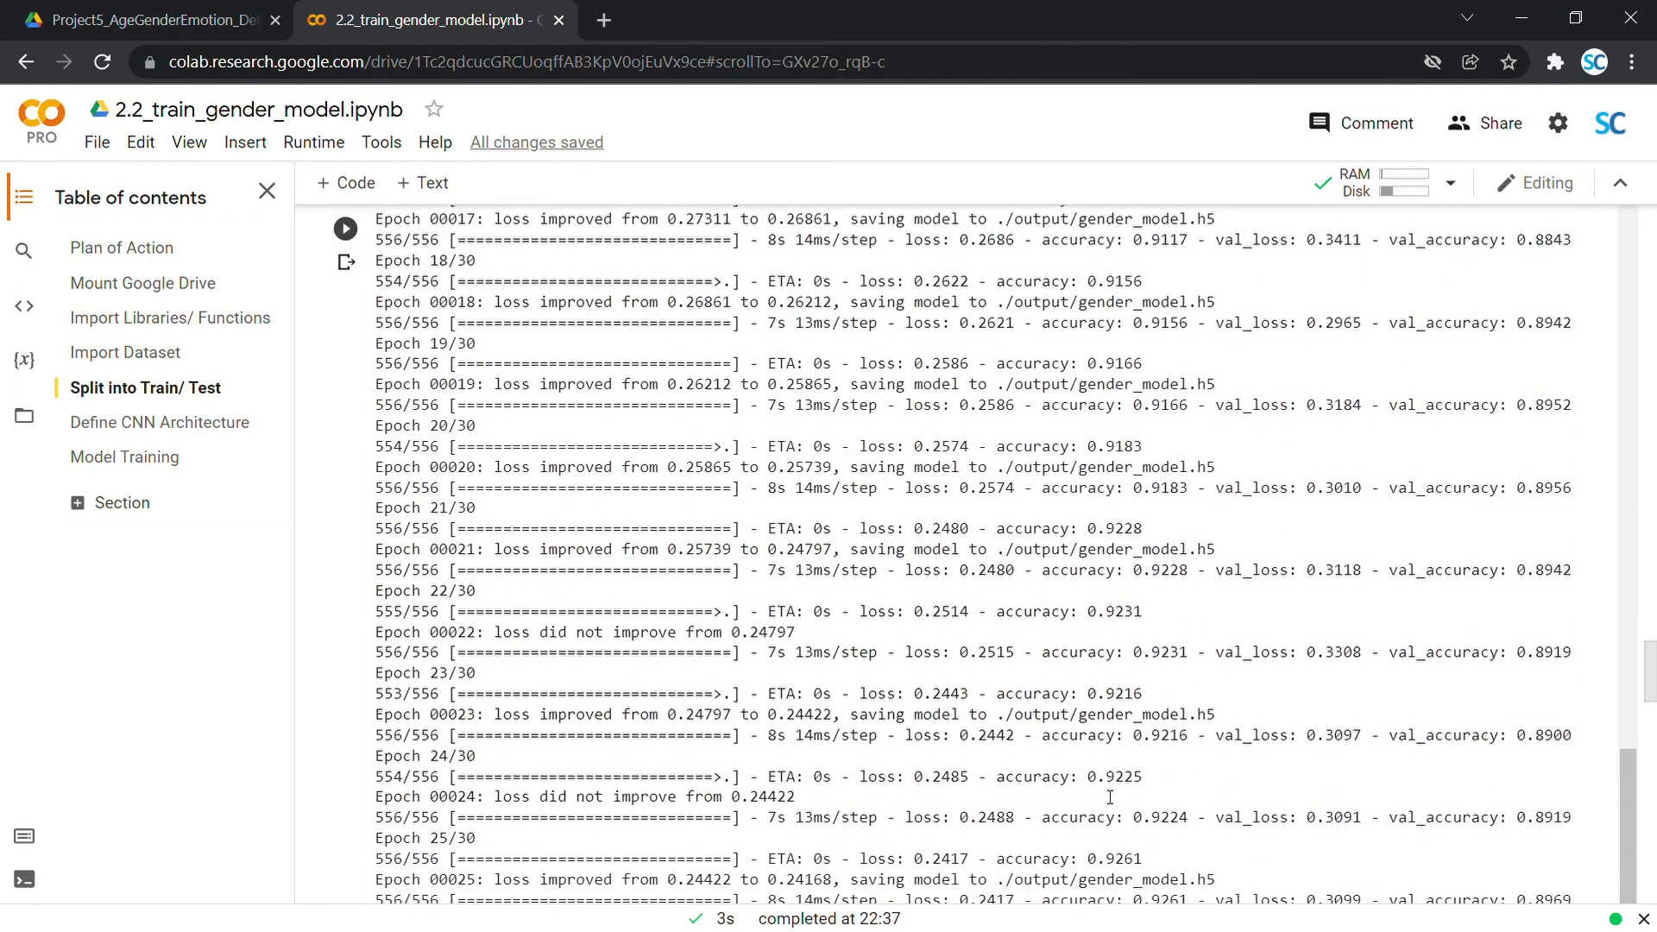
{"action": "scroll", "scroll_direction": "down", "scroll_amount": 3}
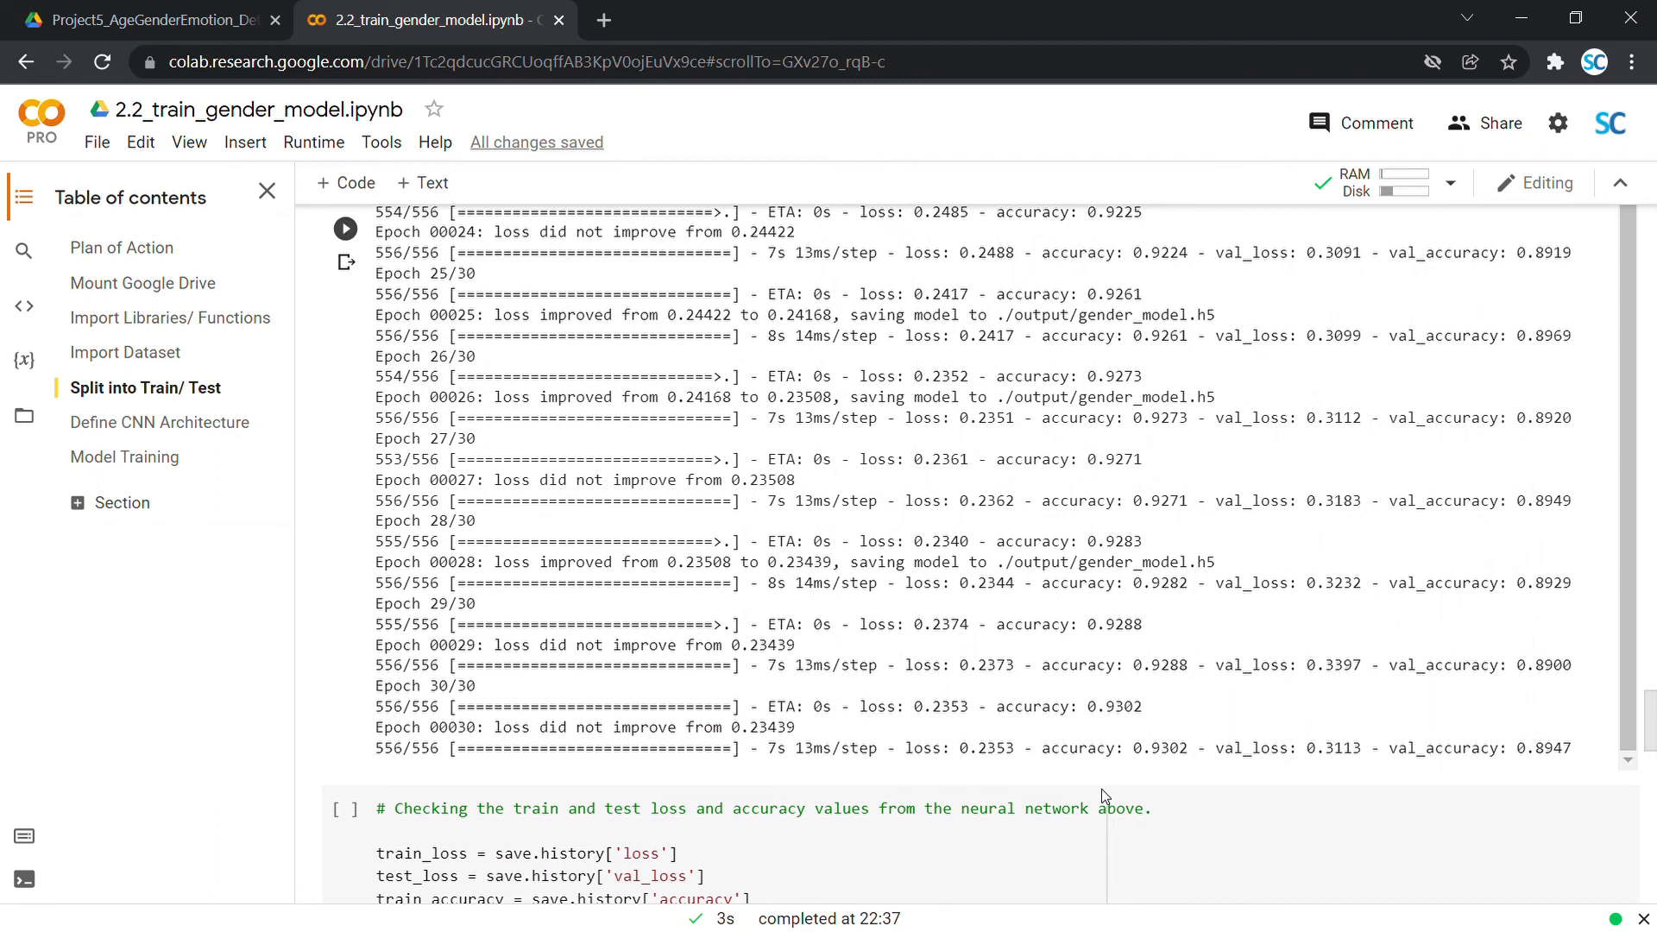
{"action": "scroll", "scroll_direction": "down", "scroll_amount": 3}
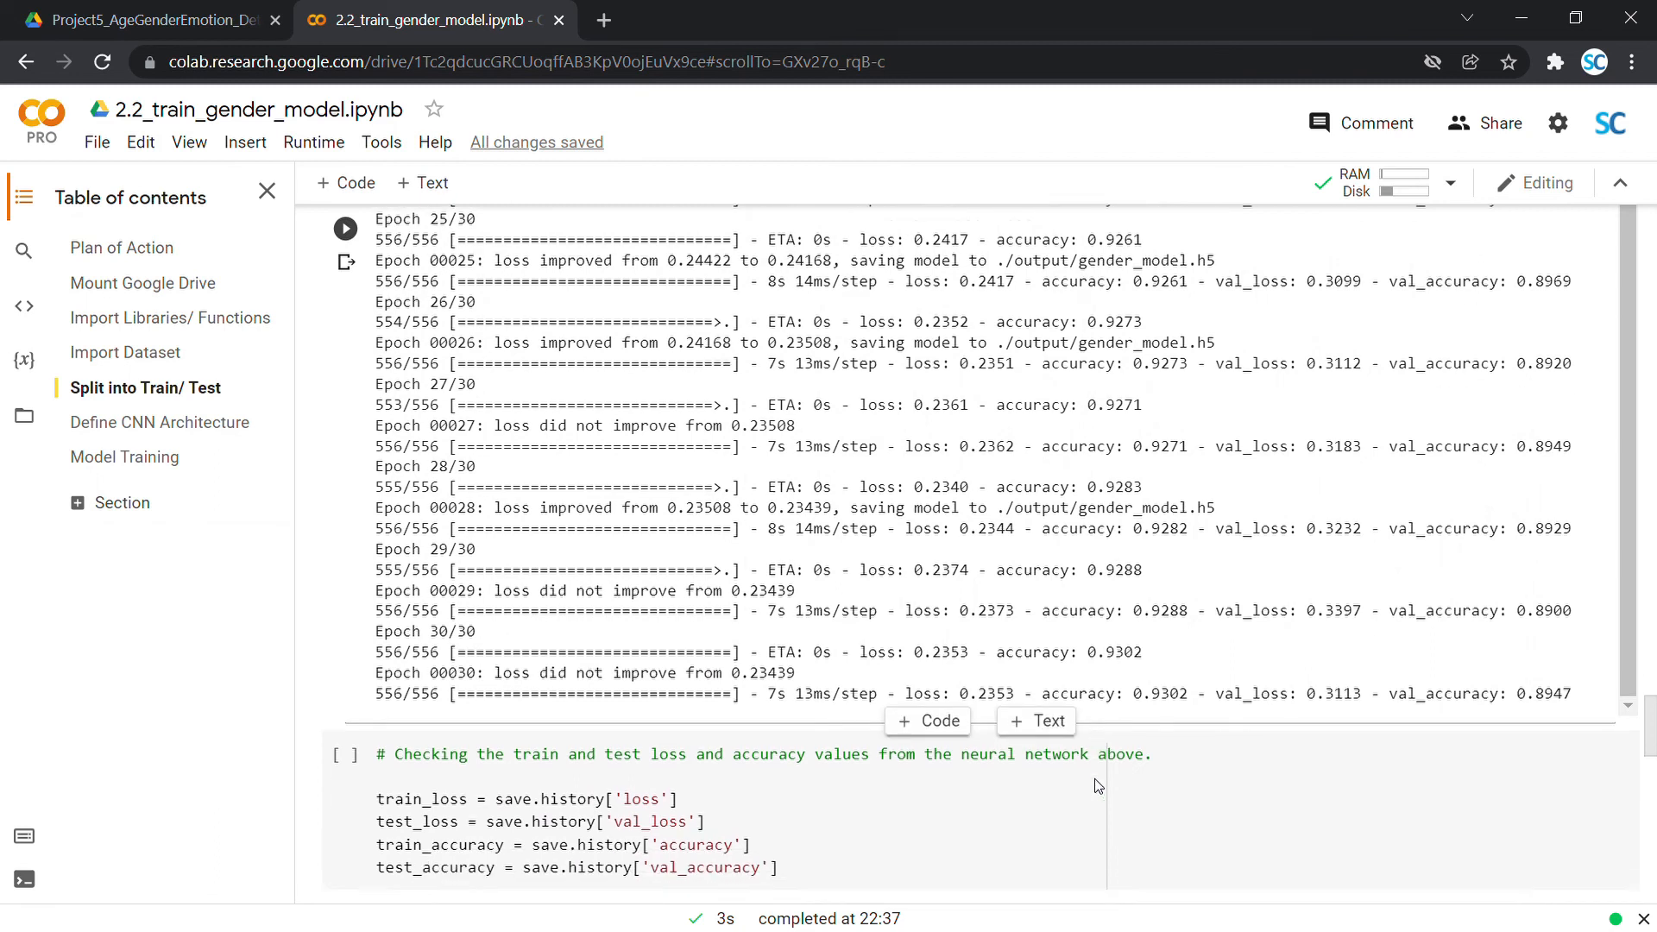
- Scroll past training output to the save.history and plt.subplots plotting cells
{"action": "scroll", "scroll_direction": "down", "scroll_amount": 3}
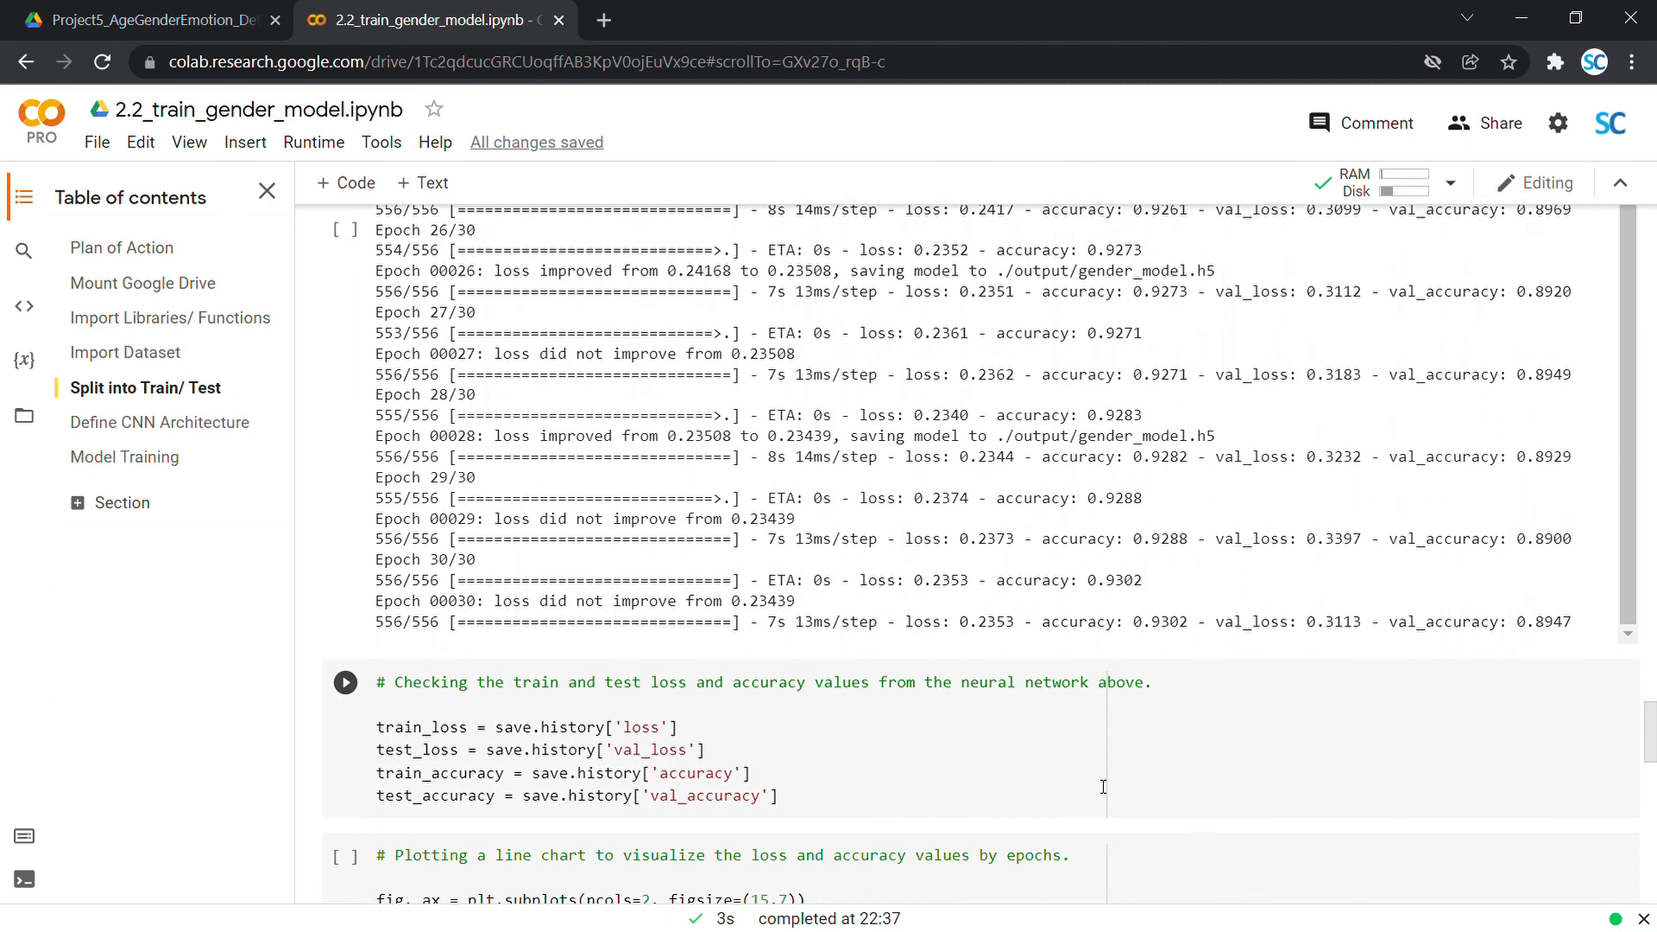
{"action": "scroll", "scroll_direction": "down", "scroll_amount": 3}
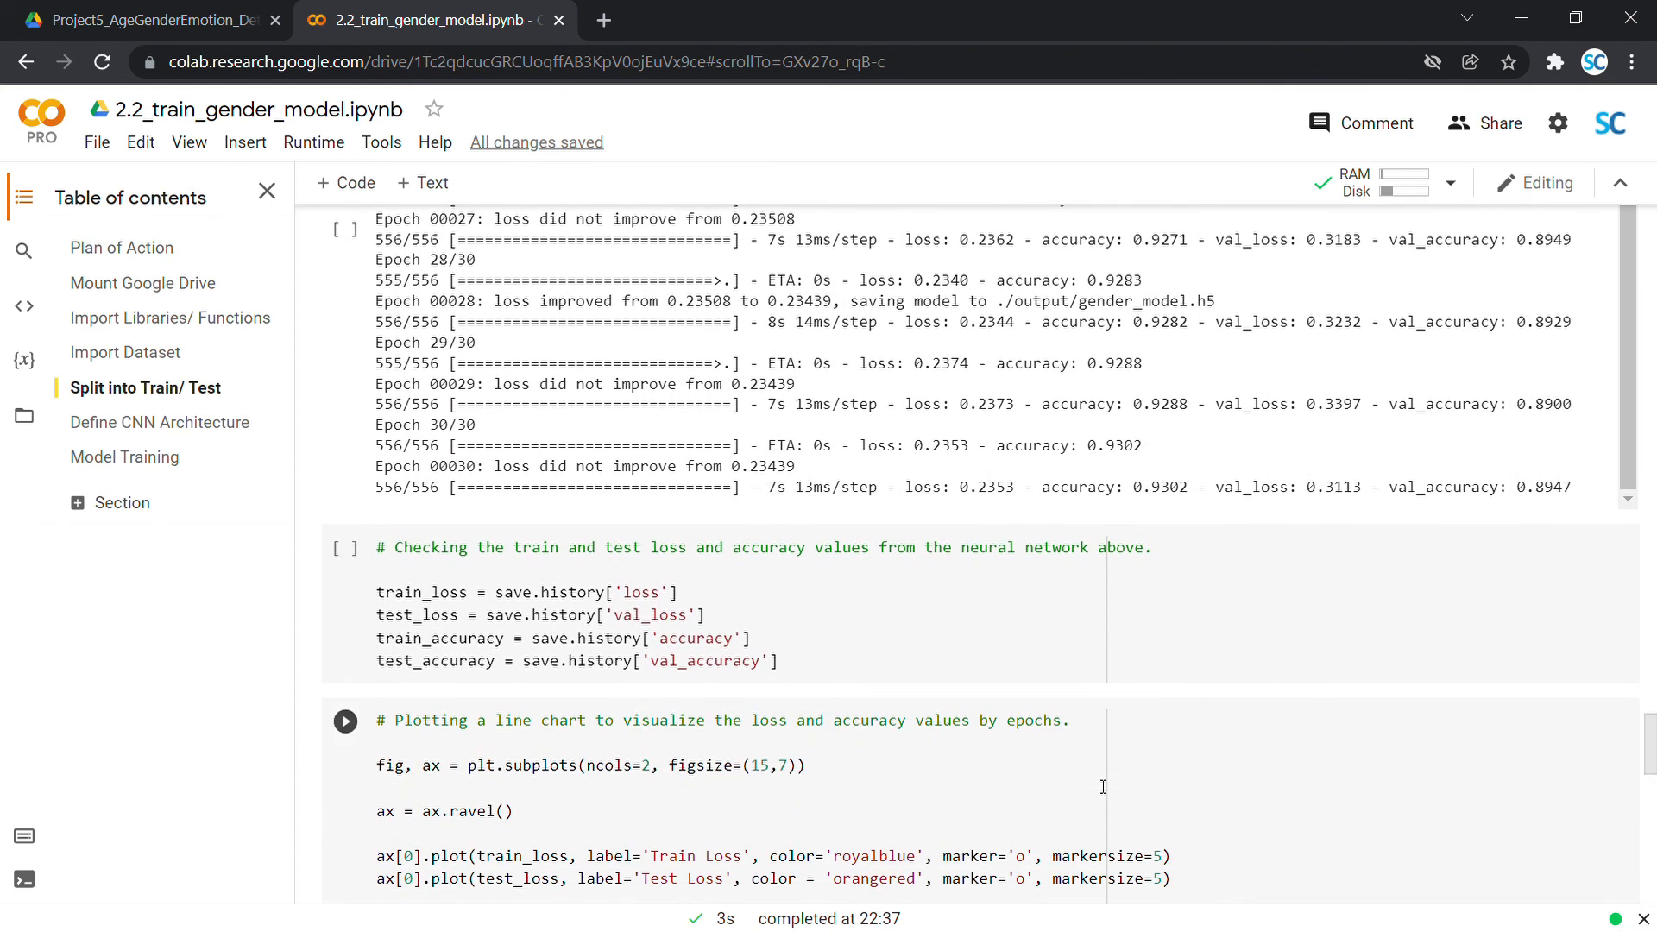
{"action": "scroll", "scroll_direction": "down", "scroll_amount": 3}
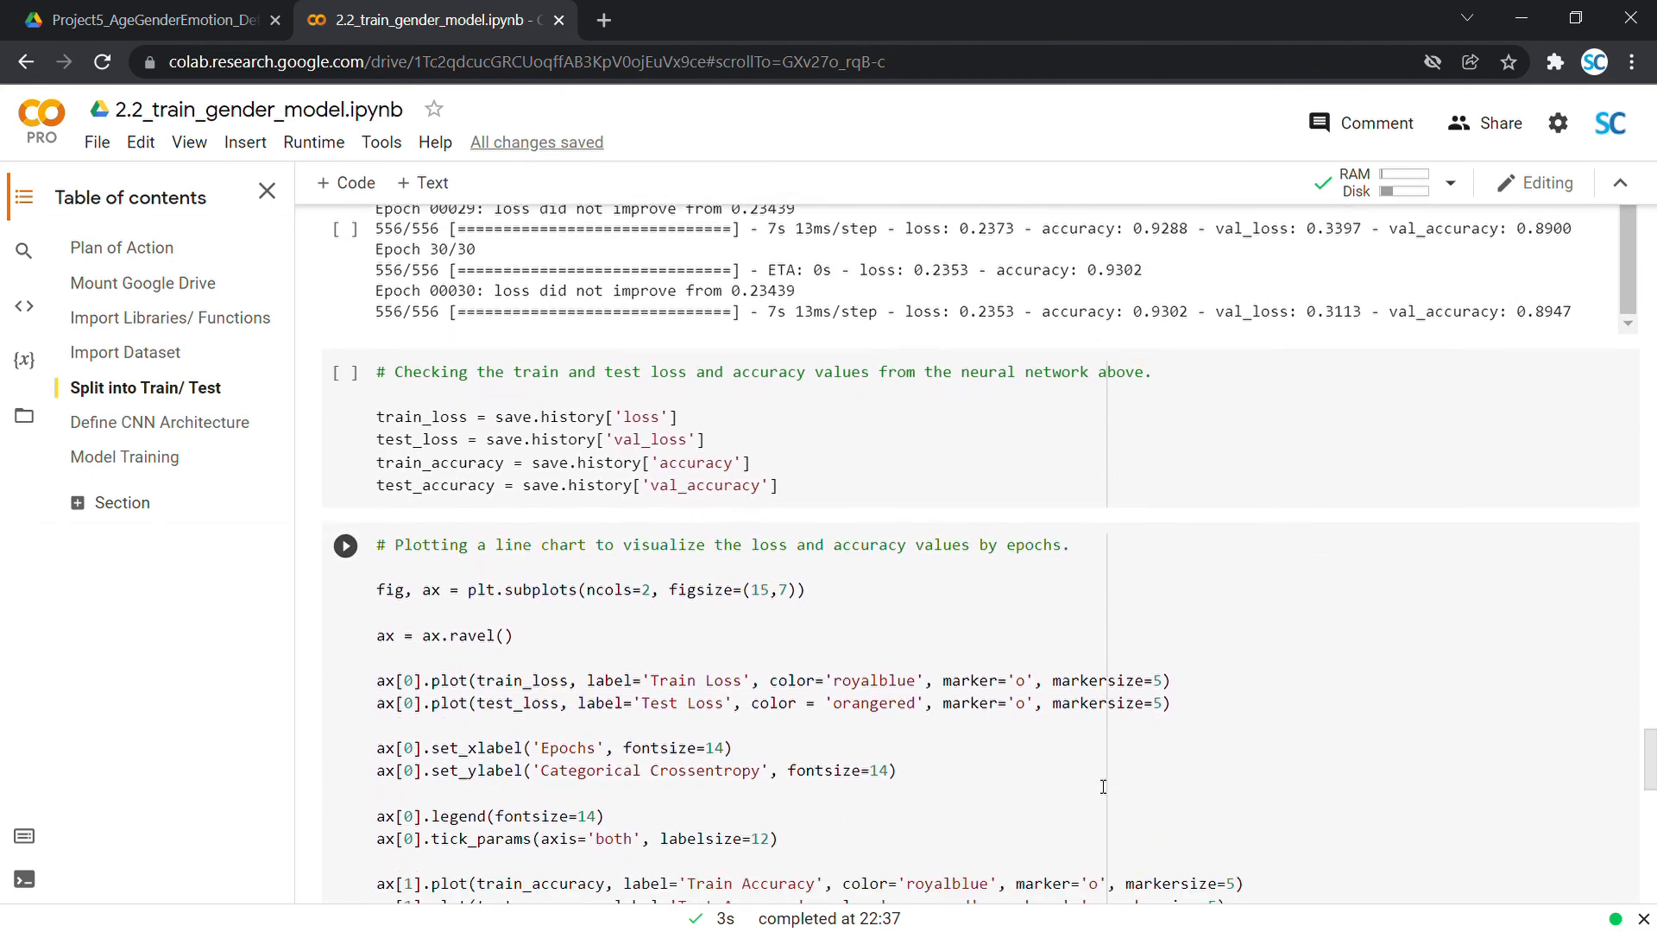
{"action": "scroll", "scroll_direction": "down", "scroll_amount": 3}
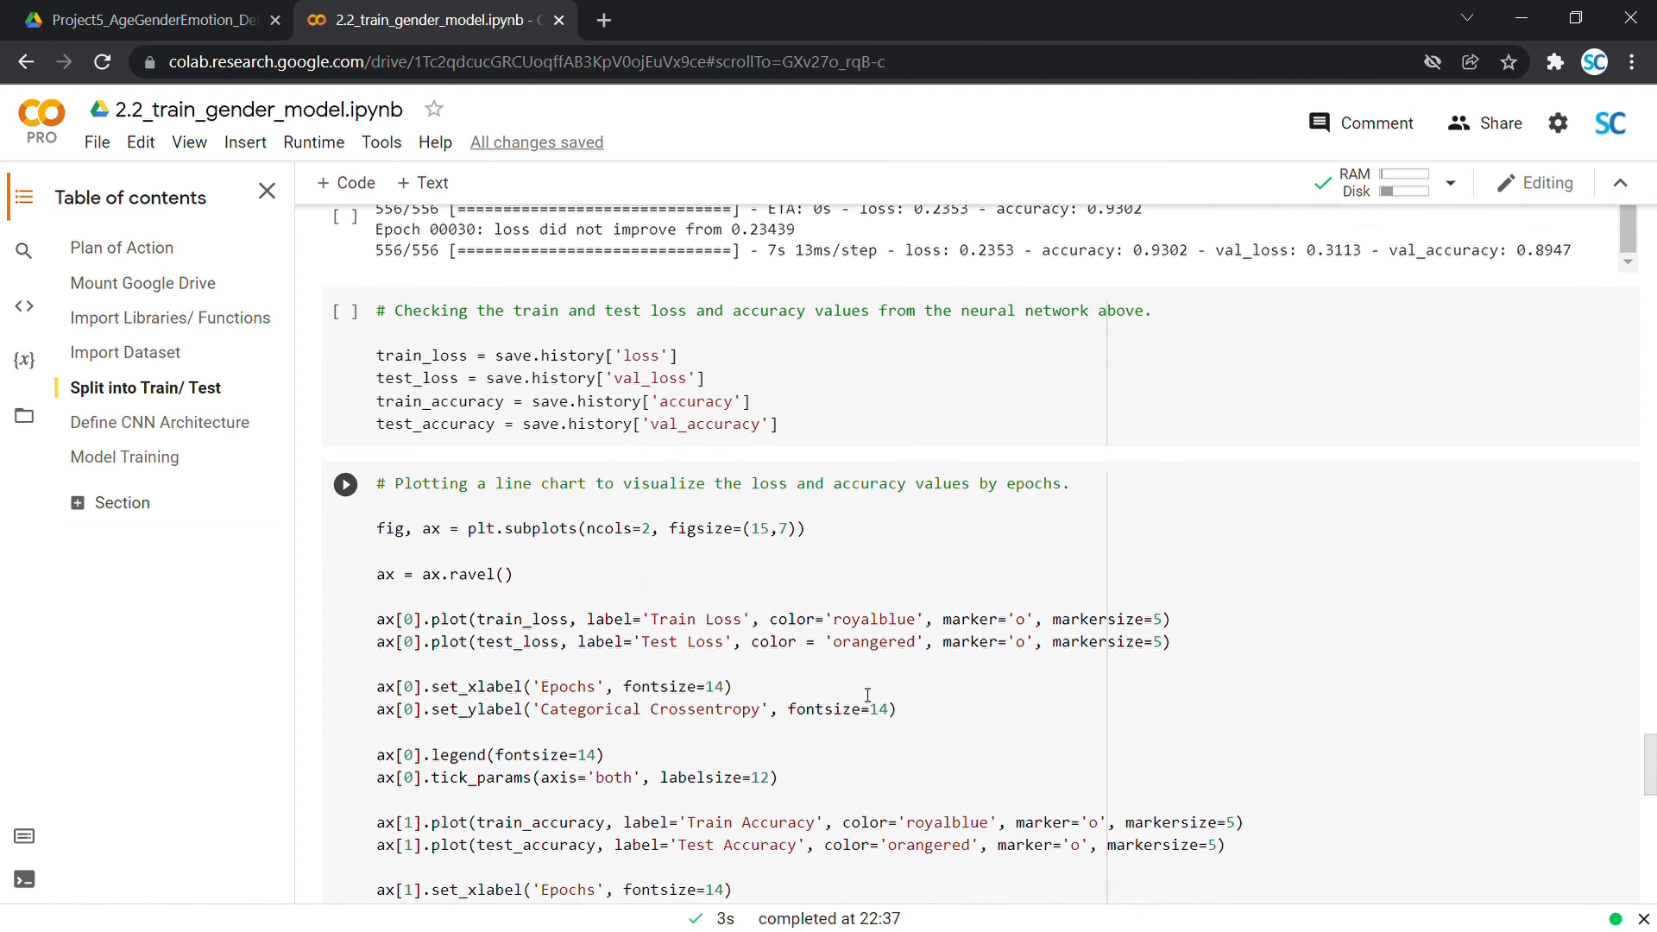
- View the Train/Test Loss and Accuracy charts, then switch to the Drive project tab
{"action": "scroll", "scroll_direction": "down", "scroll_amount": 3}
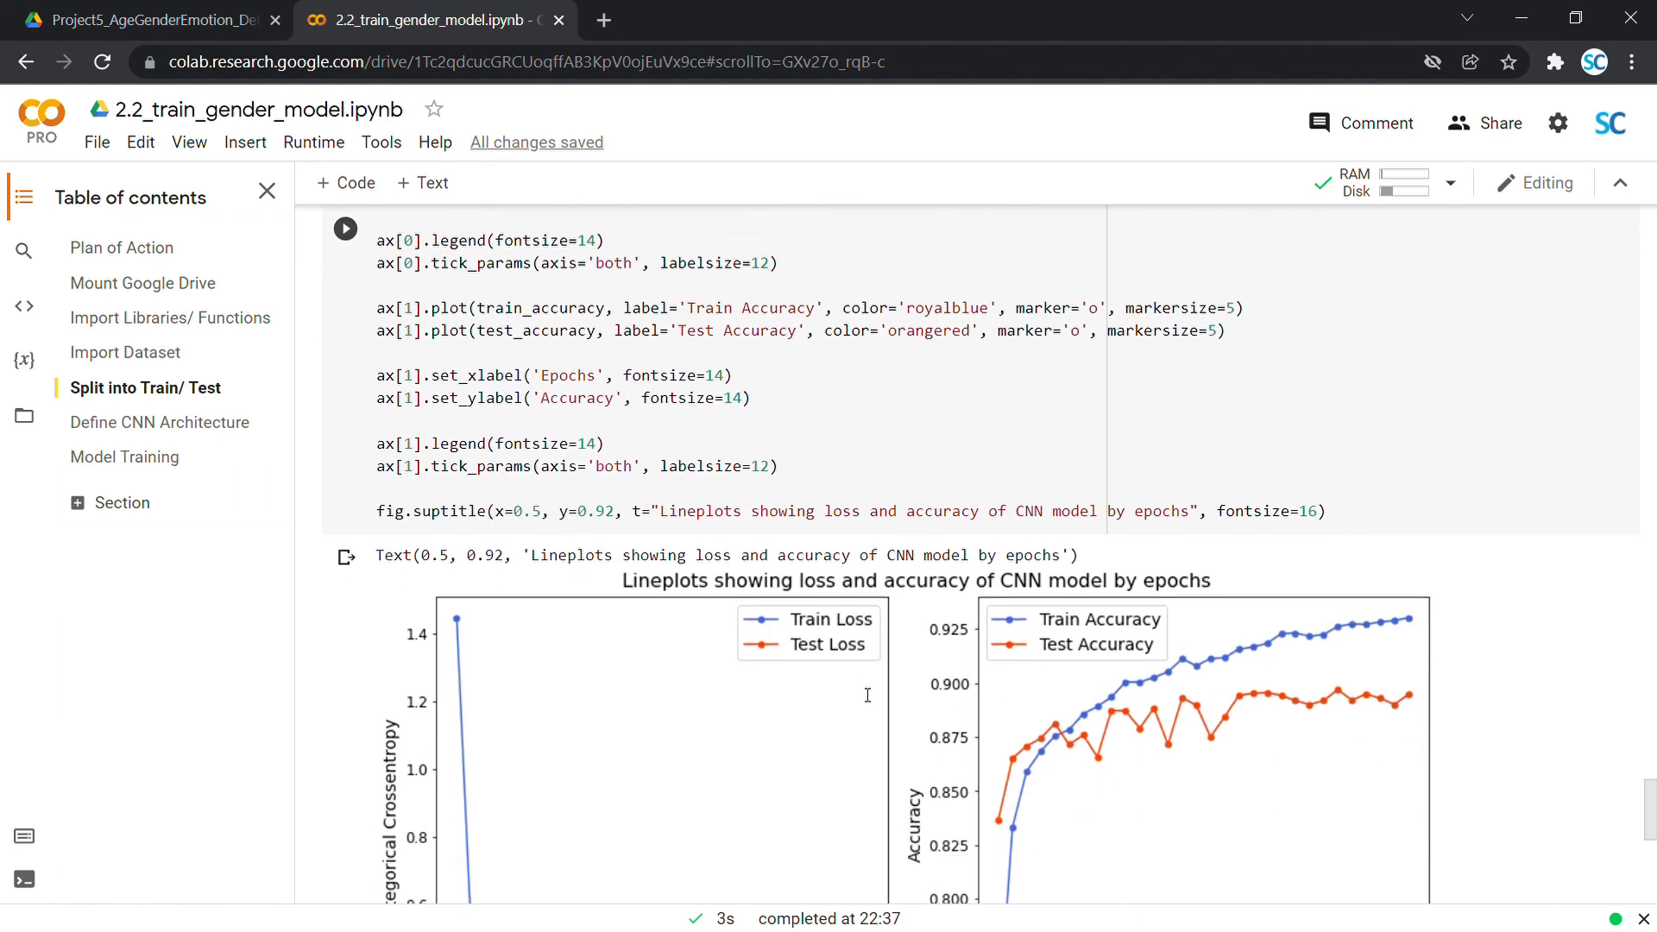
{"action": "scroll", "scroll_direction": "down", "scroll_amount": 3}
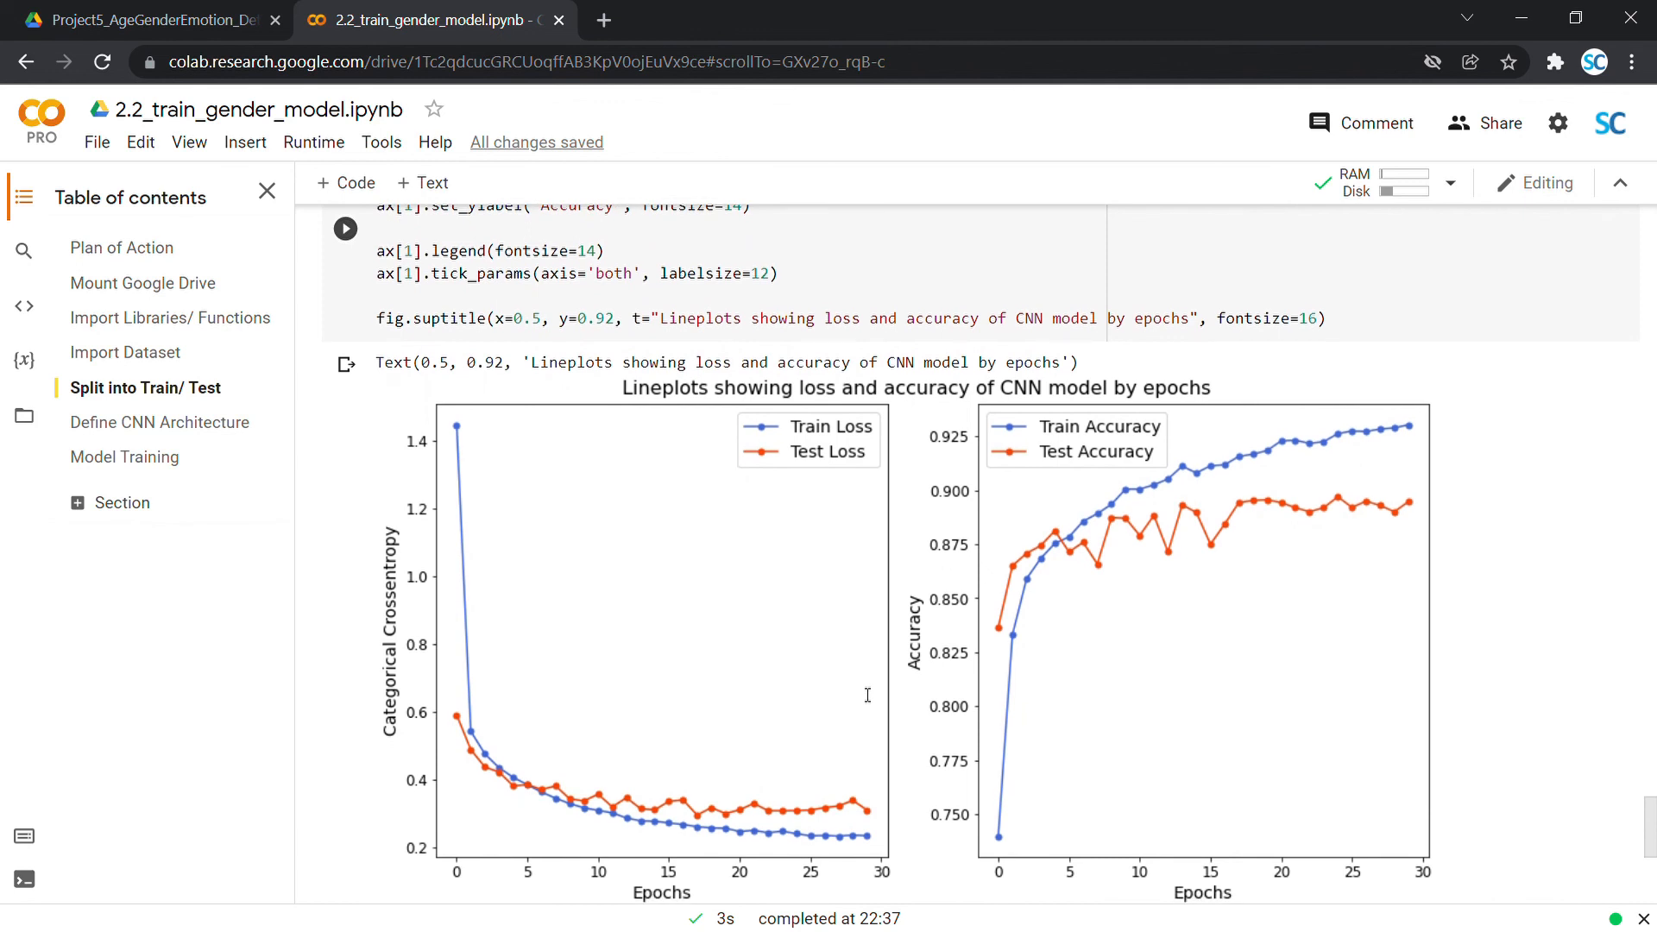
{"action": "mouse_move", "coordinate": [1379, 495]}
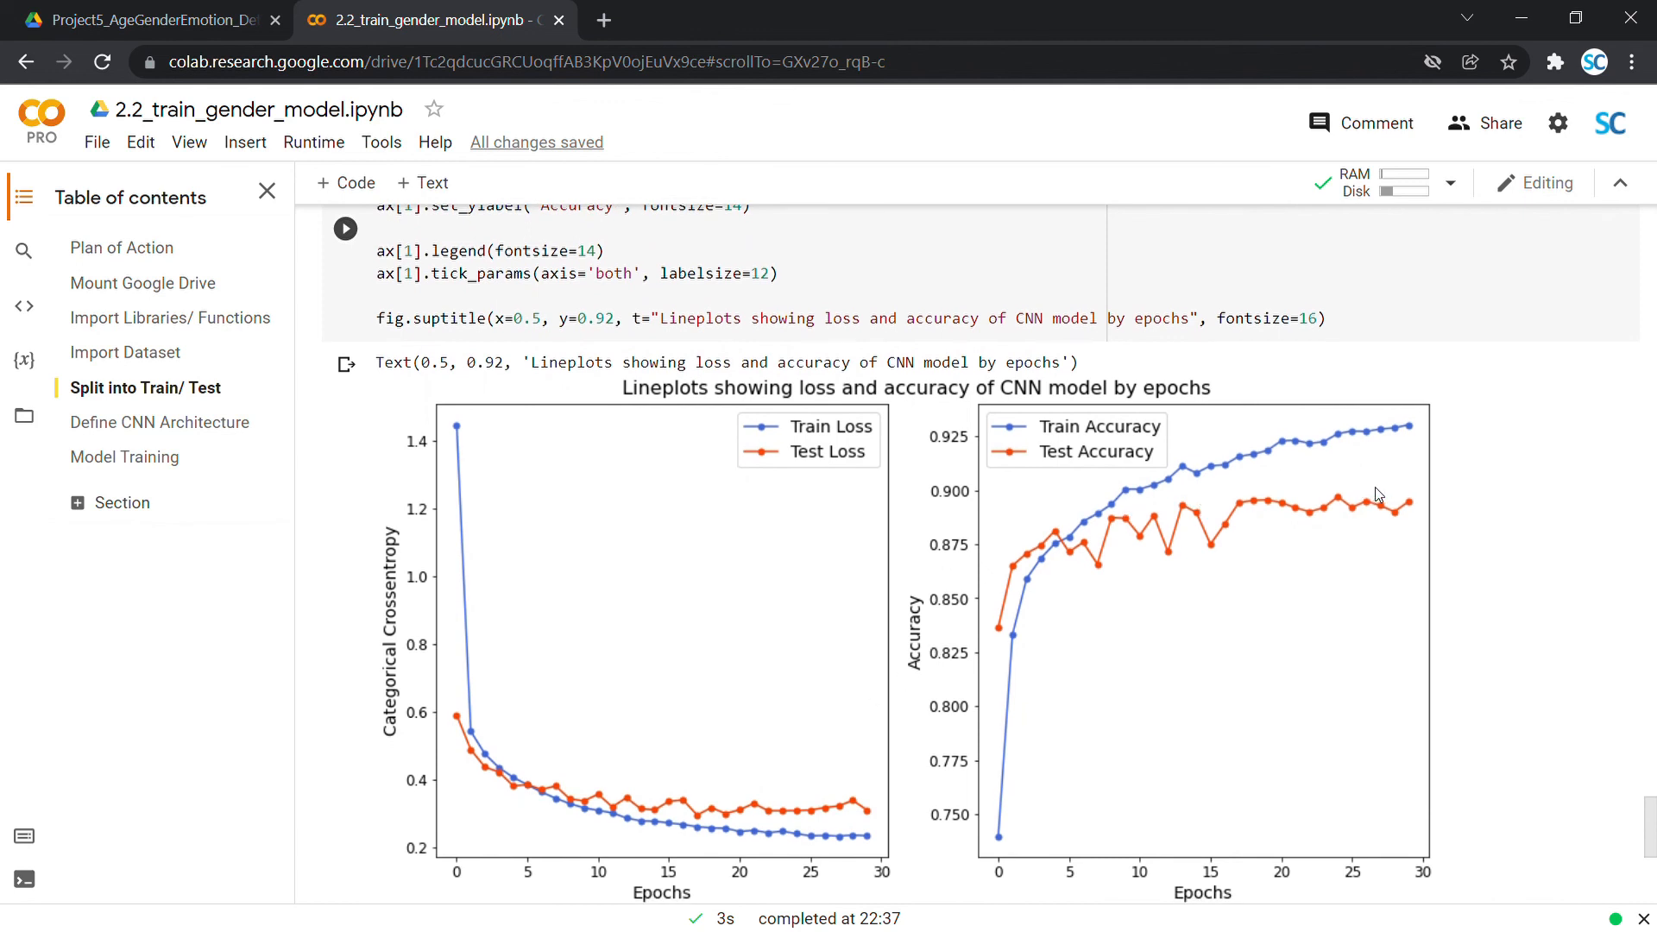
{"action": "mouse_move", "coordinate": [1508, 640]}
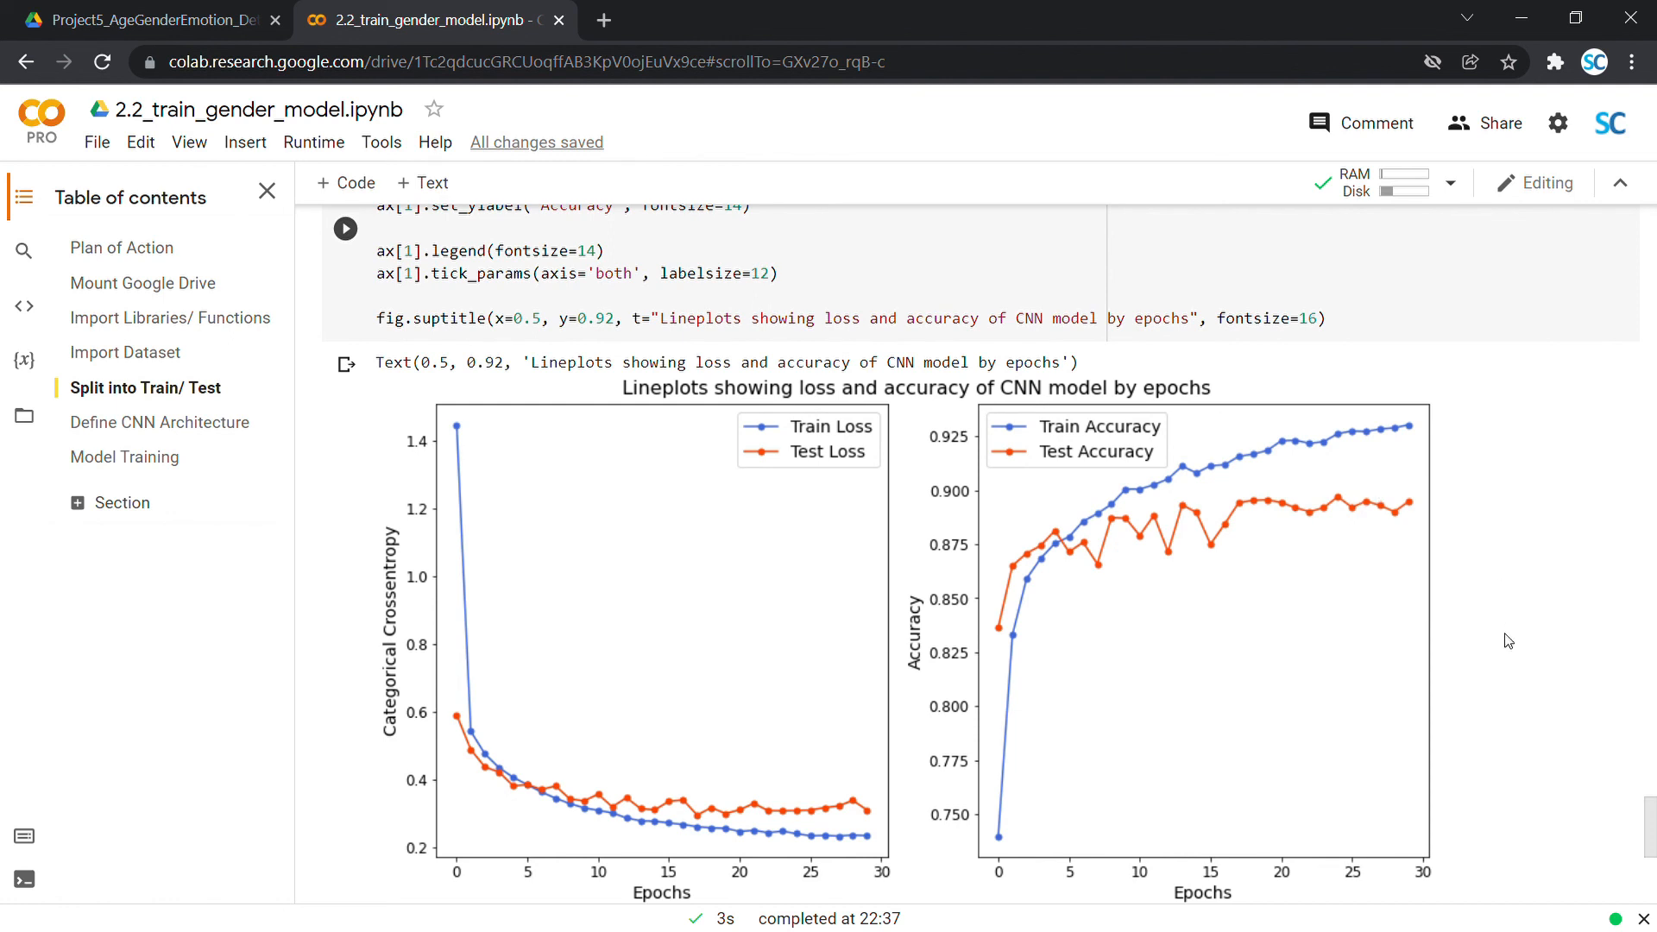
{"action": "mouse_move", "coordinate": [1502, 653]}
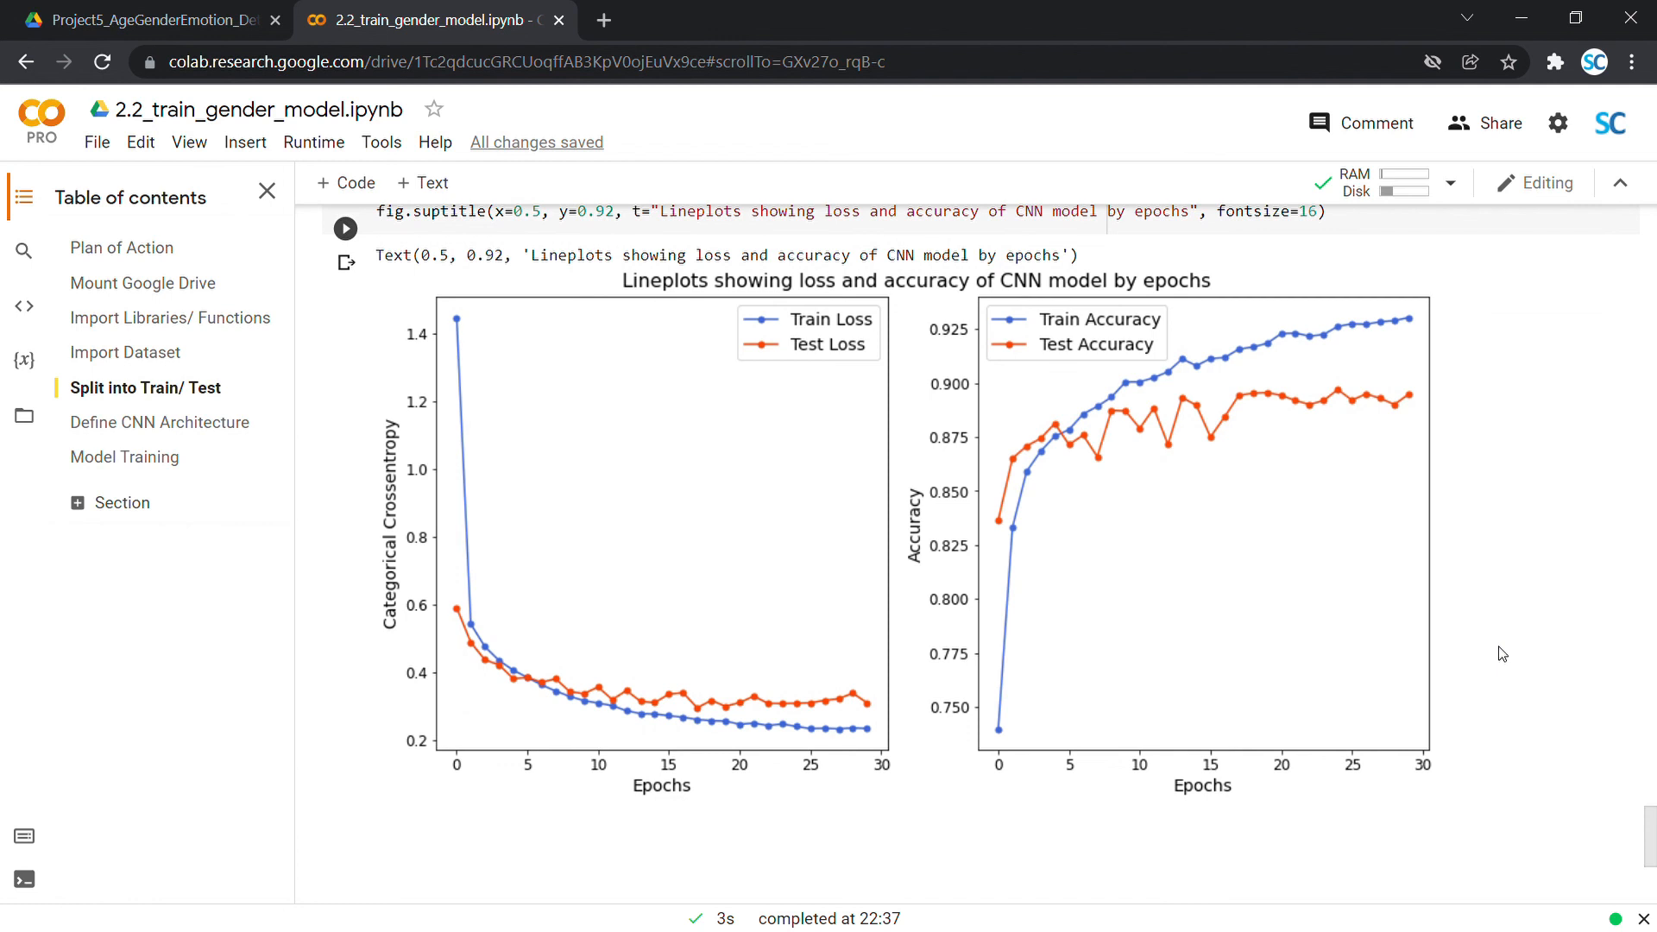
{"action": "left_click", "coordinate": [148, 20]}
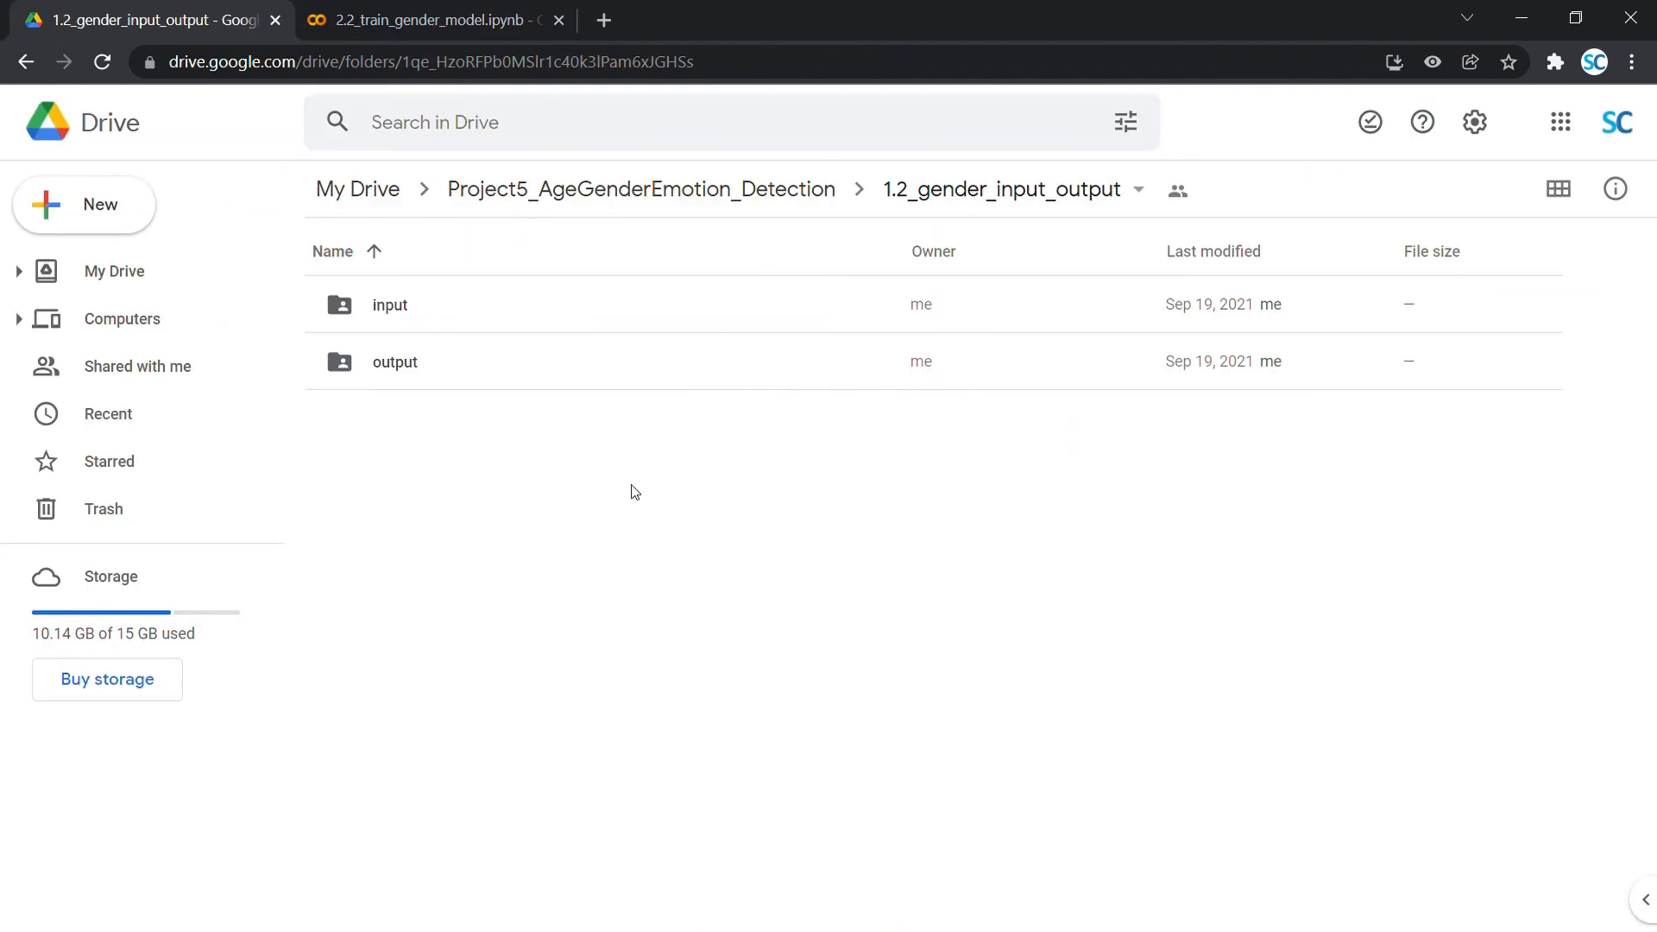
{"action": "mouse_move", "coordinate": [402, 369]}
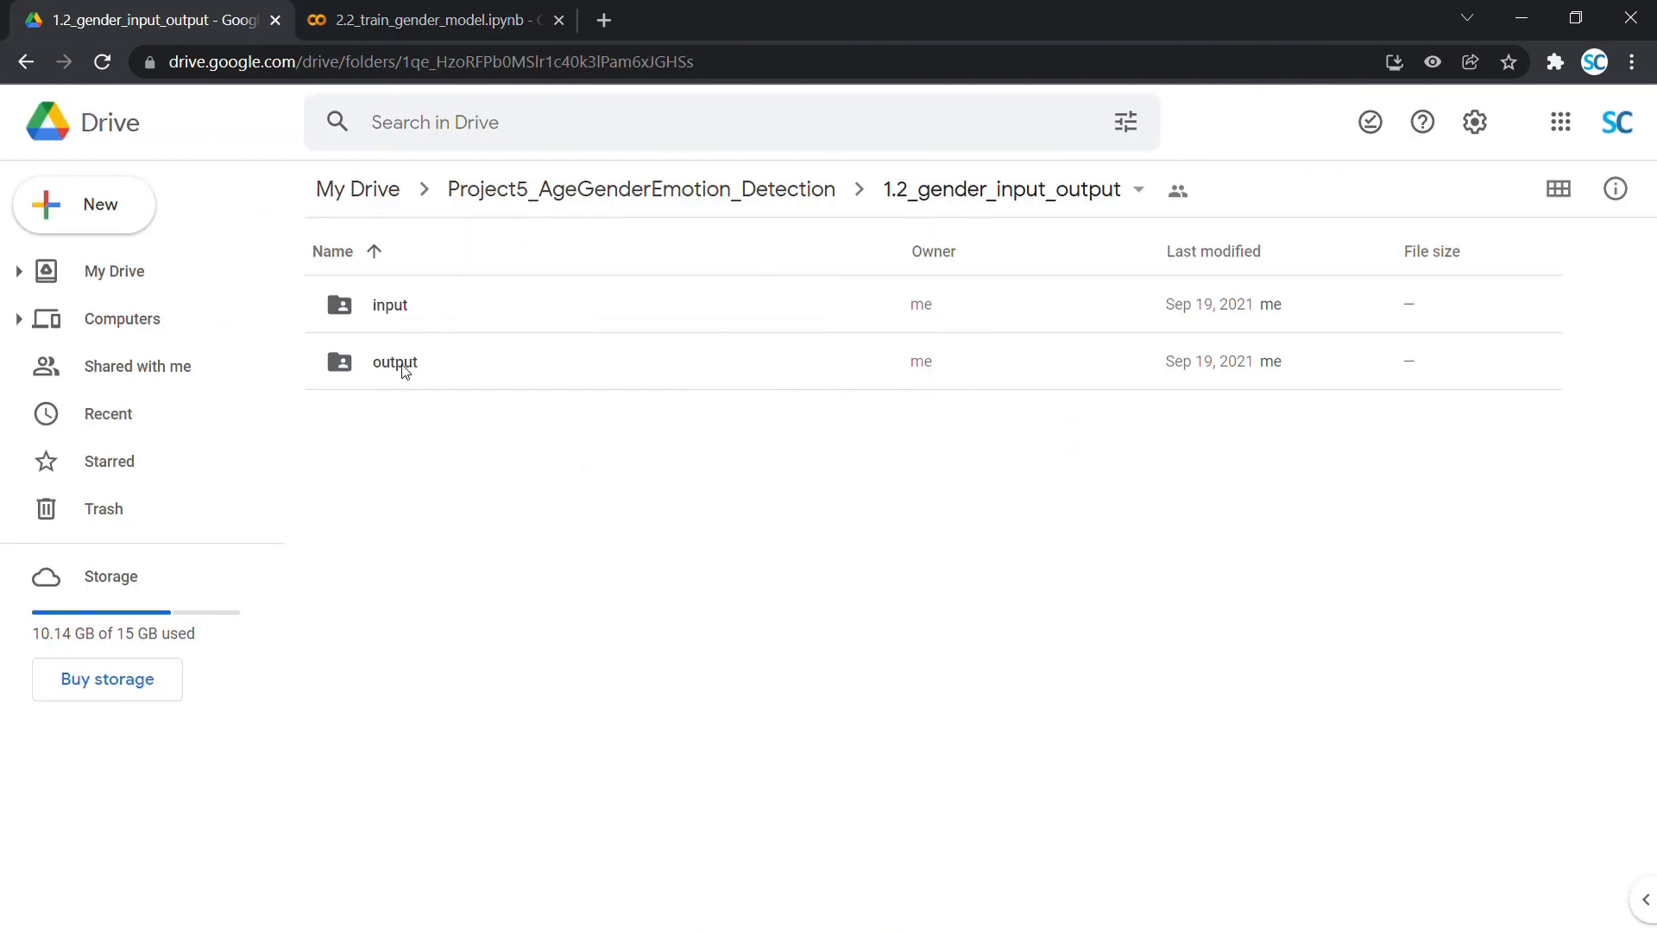
- Open the output folder showing gender_model_pretrained.h5 and gender_model.h5
{"action": "double_click", "coordinate": [393, 361]}
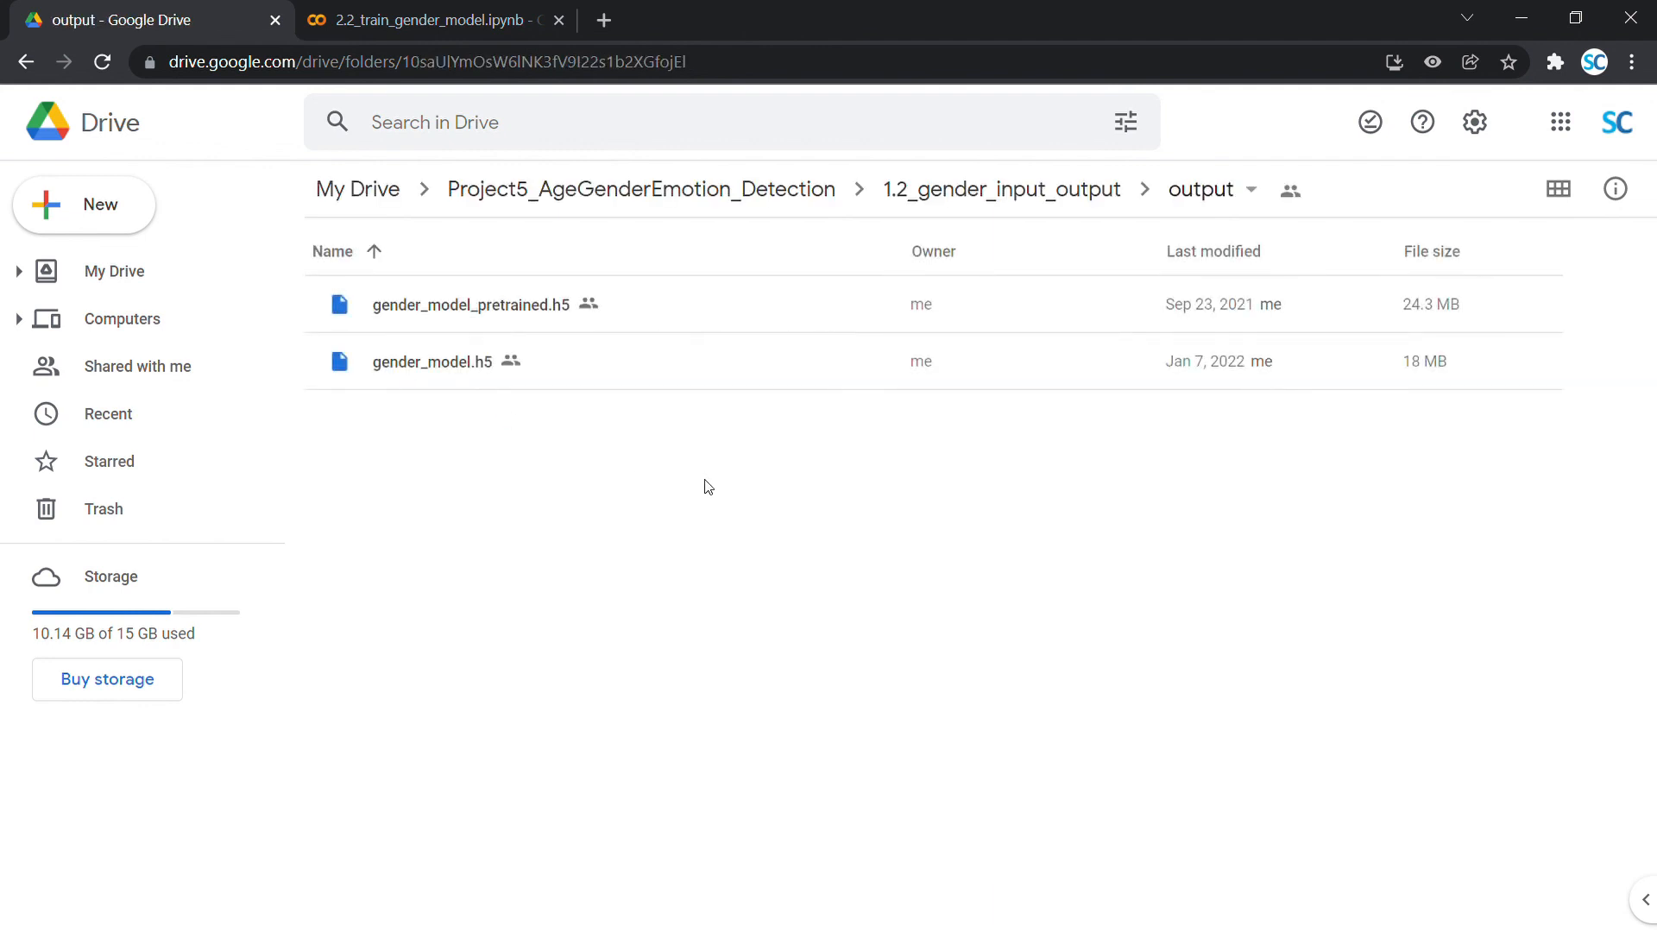
{"action": "mouse_move", "coordinate": [1051, 219]}
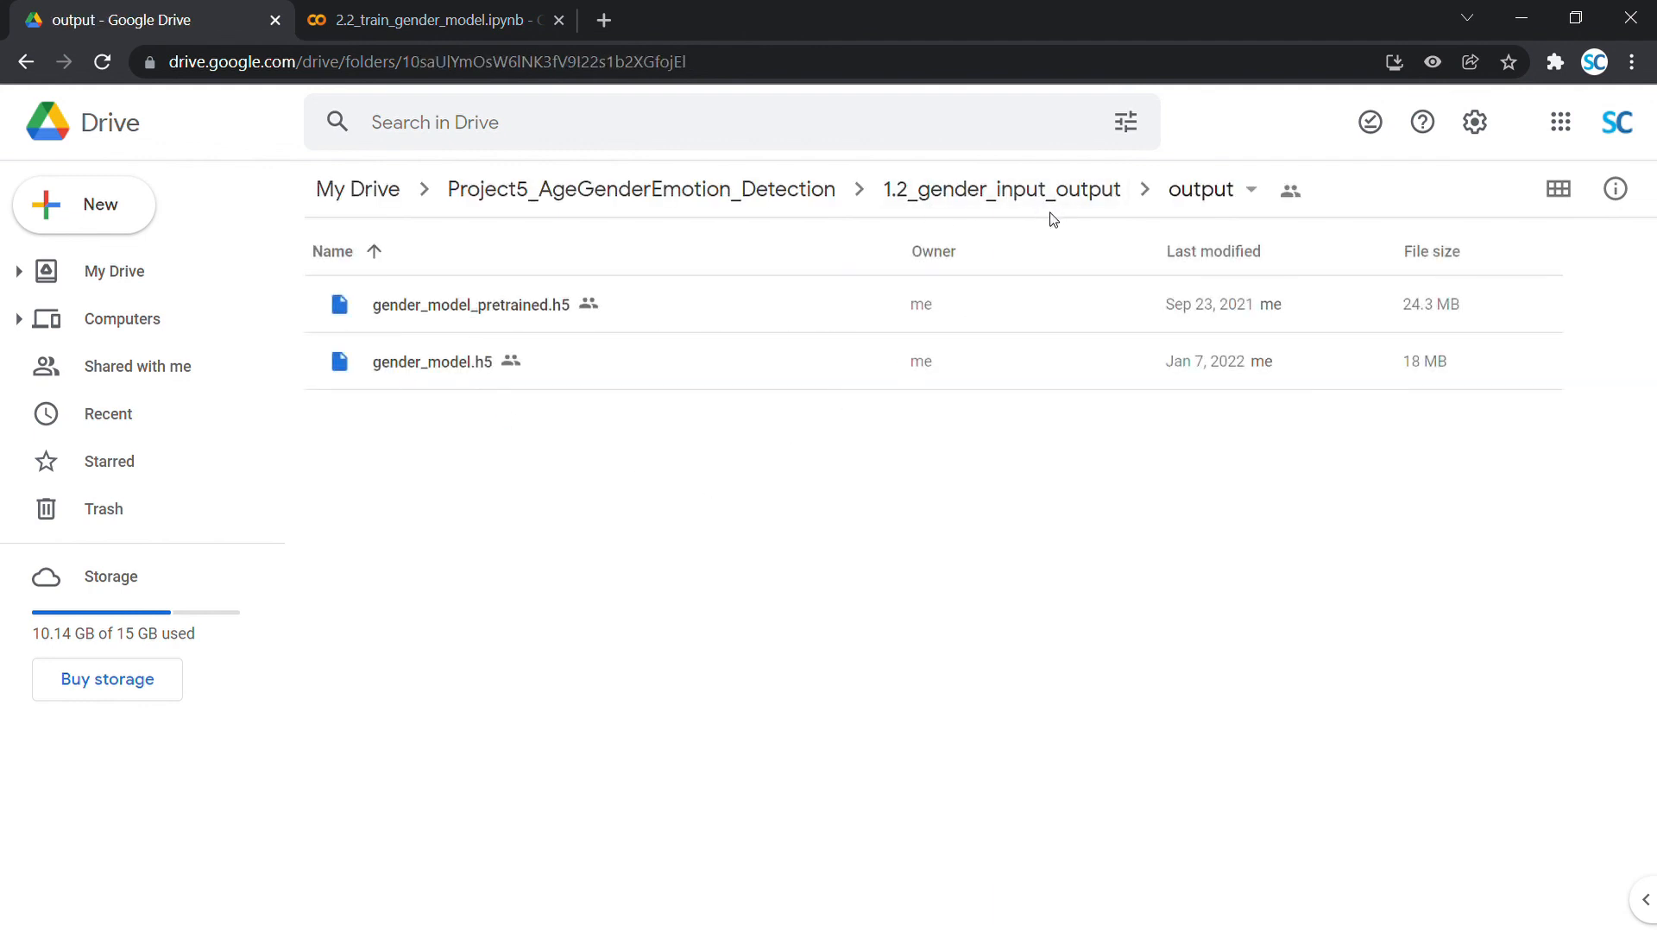
{"action": "mouse_move", "coordinate": [994, 533]}
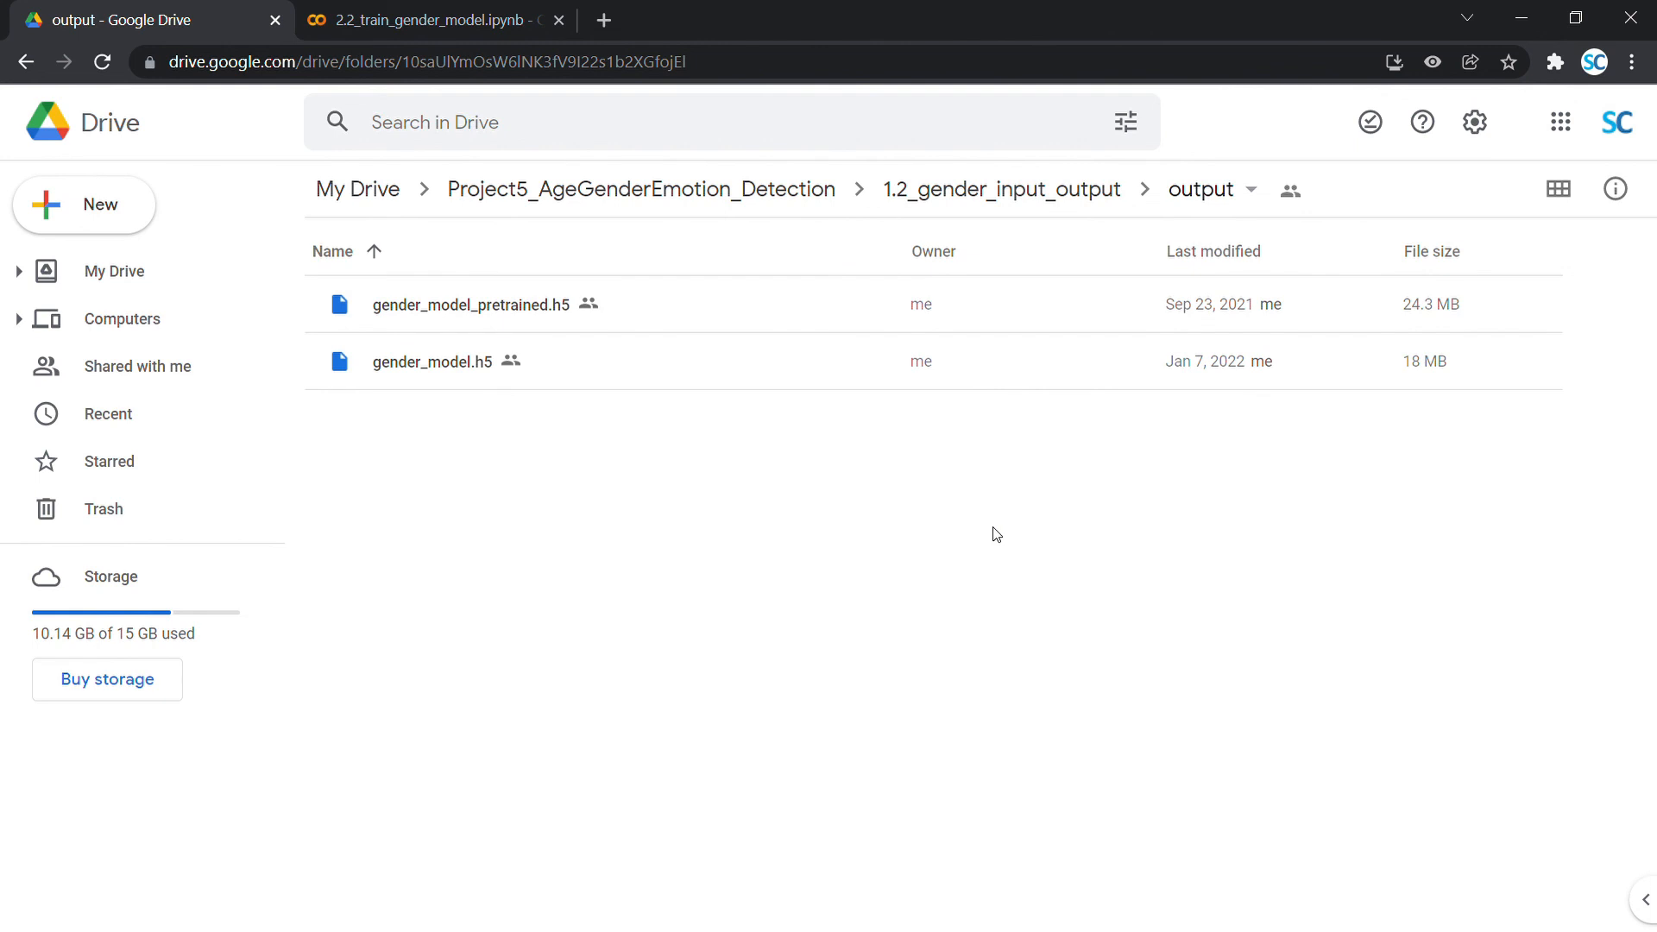